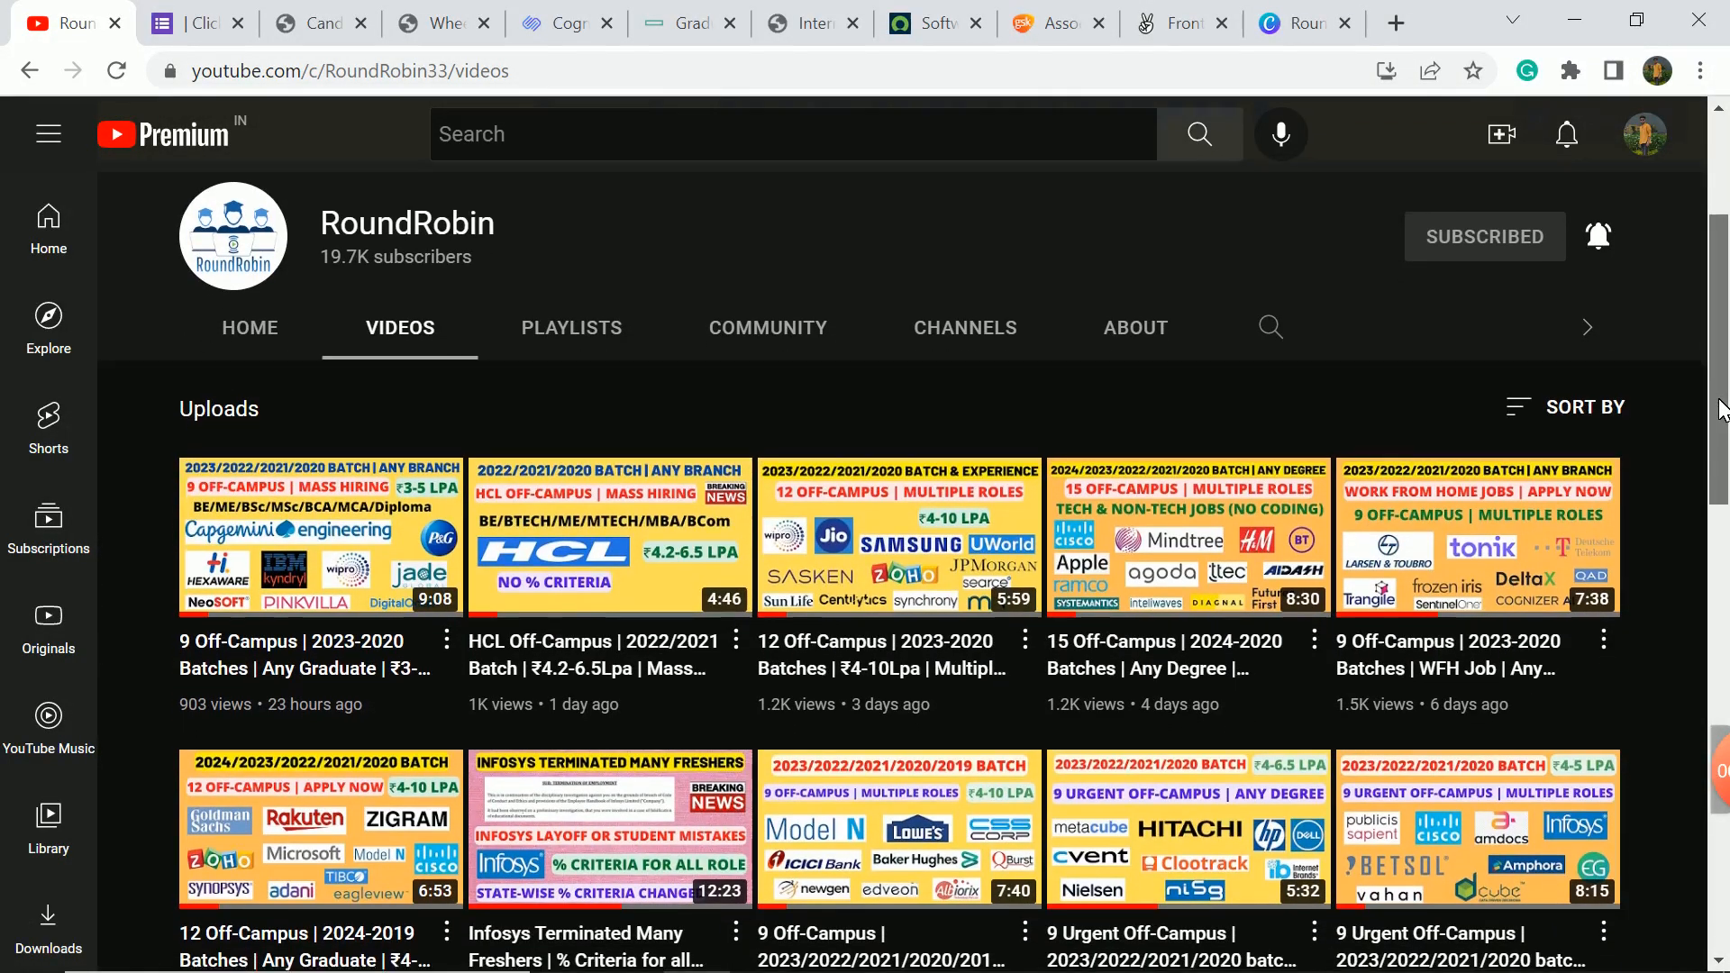
pyautogui.moveTo(1253, 251)
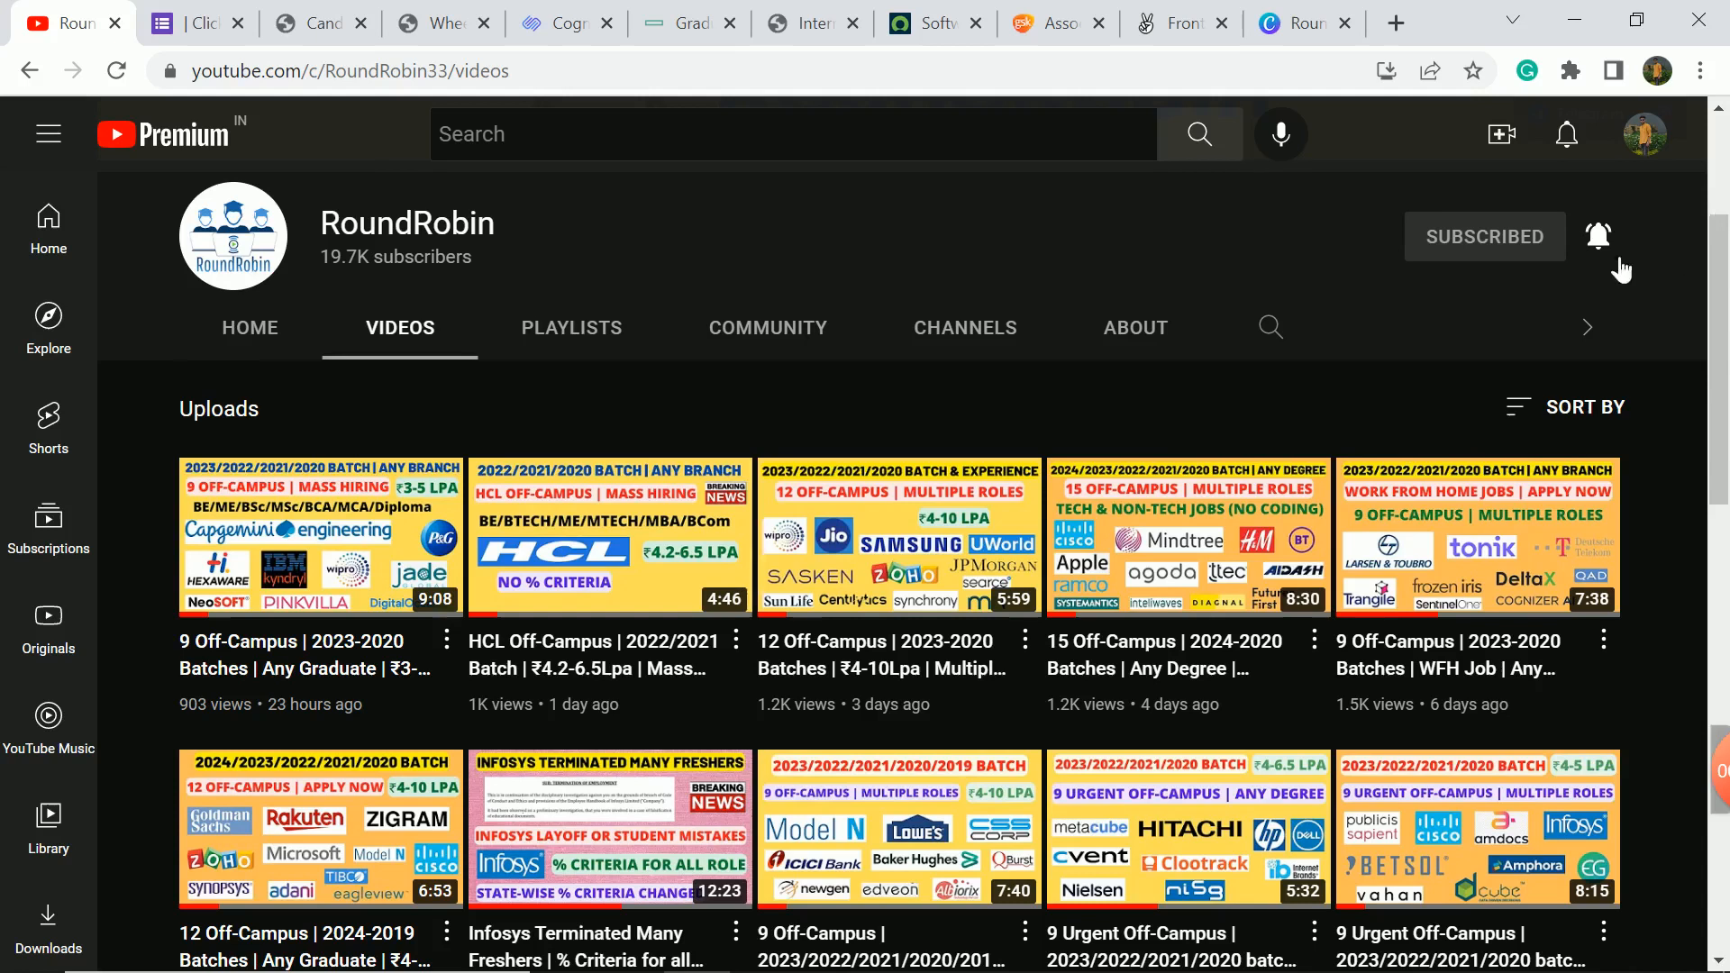
pyautogui.moveTo(966, 225)
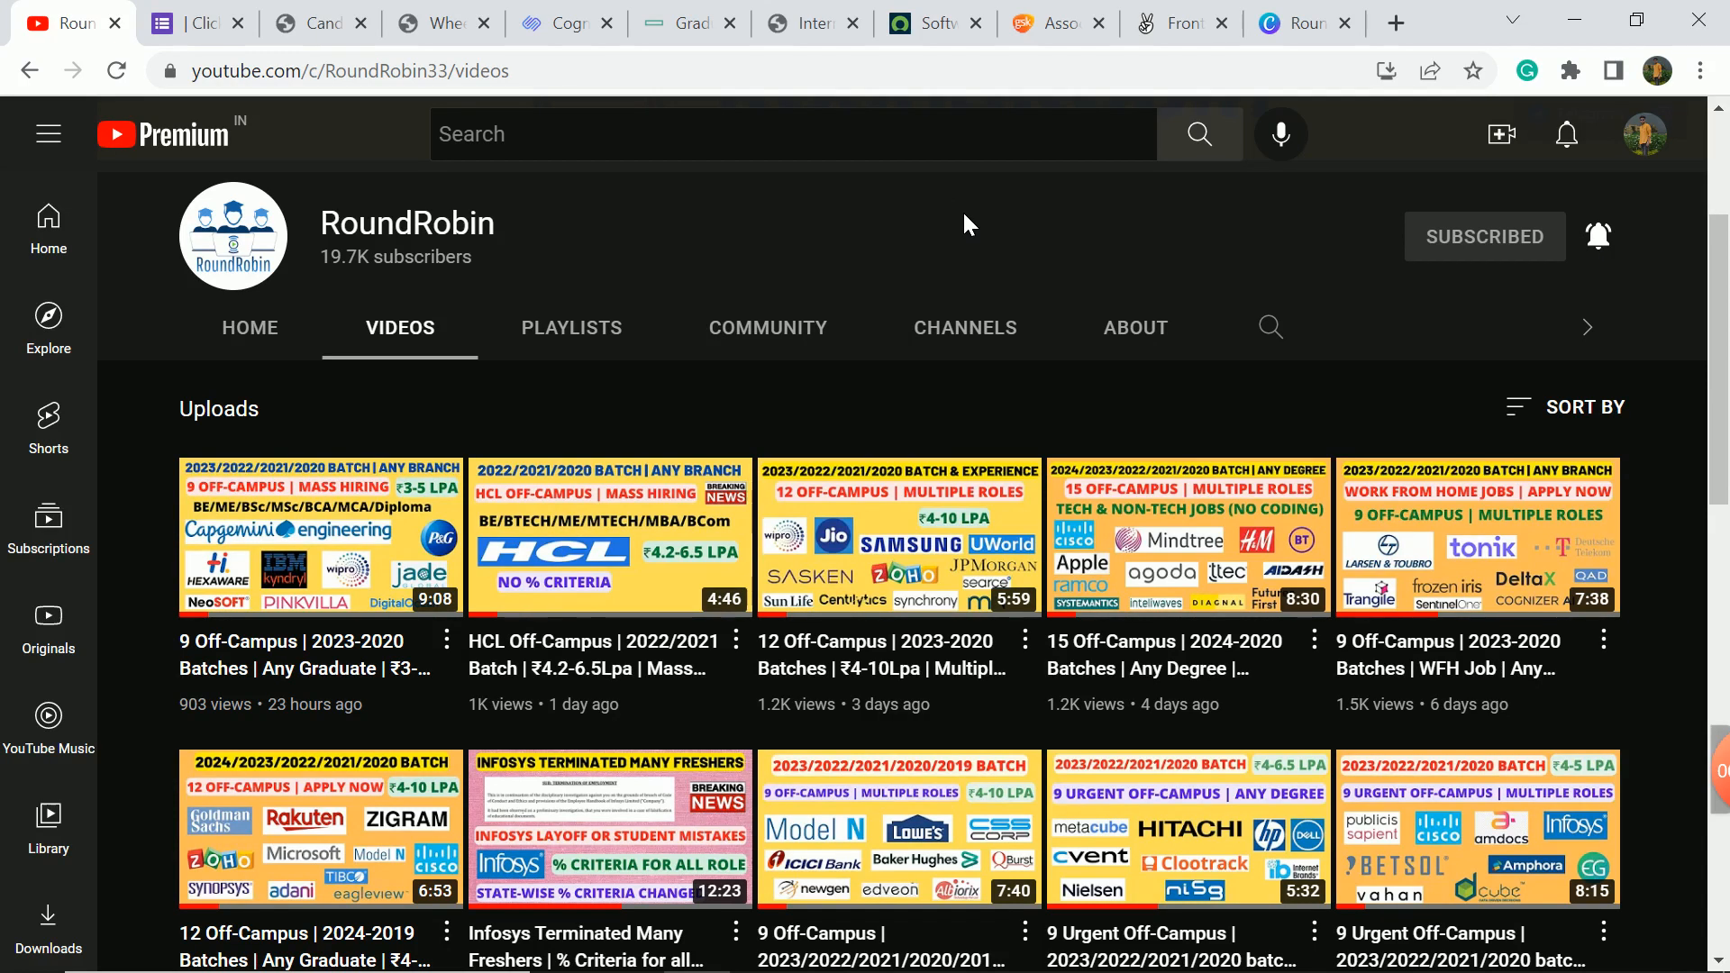
pyautogui.moveTo(353, 415)
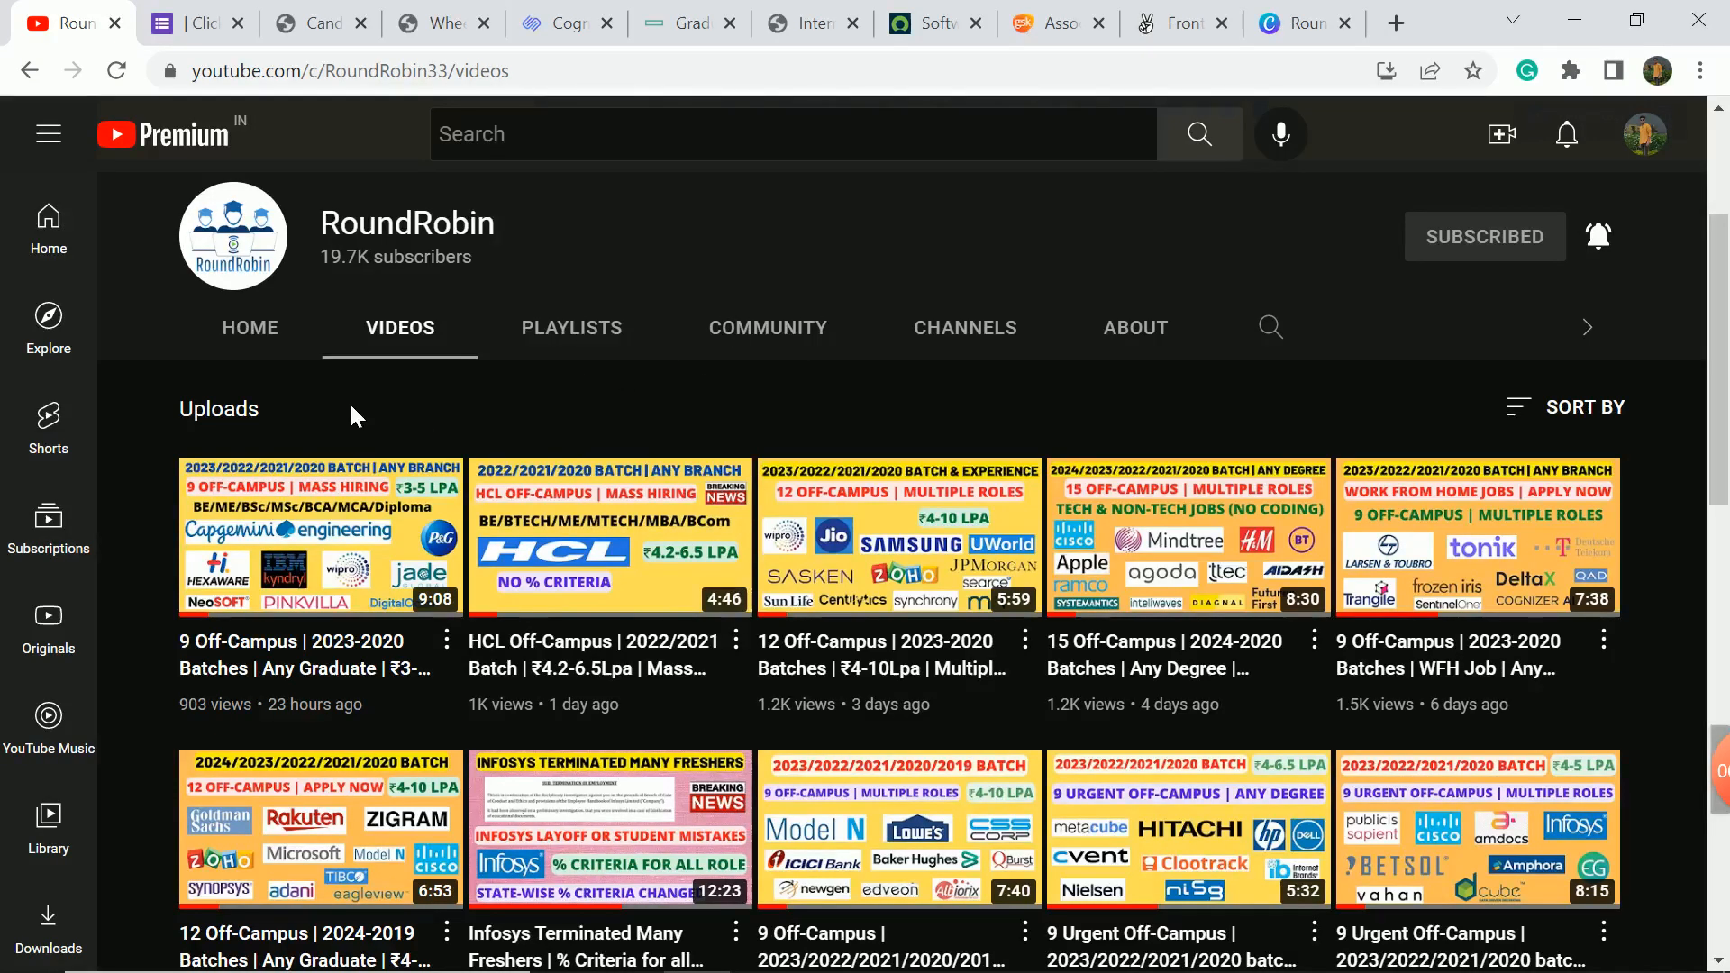
pyautogui.moveTo(351, 517)
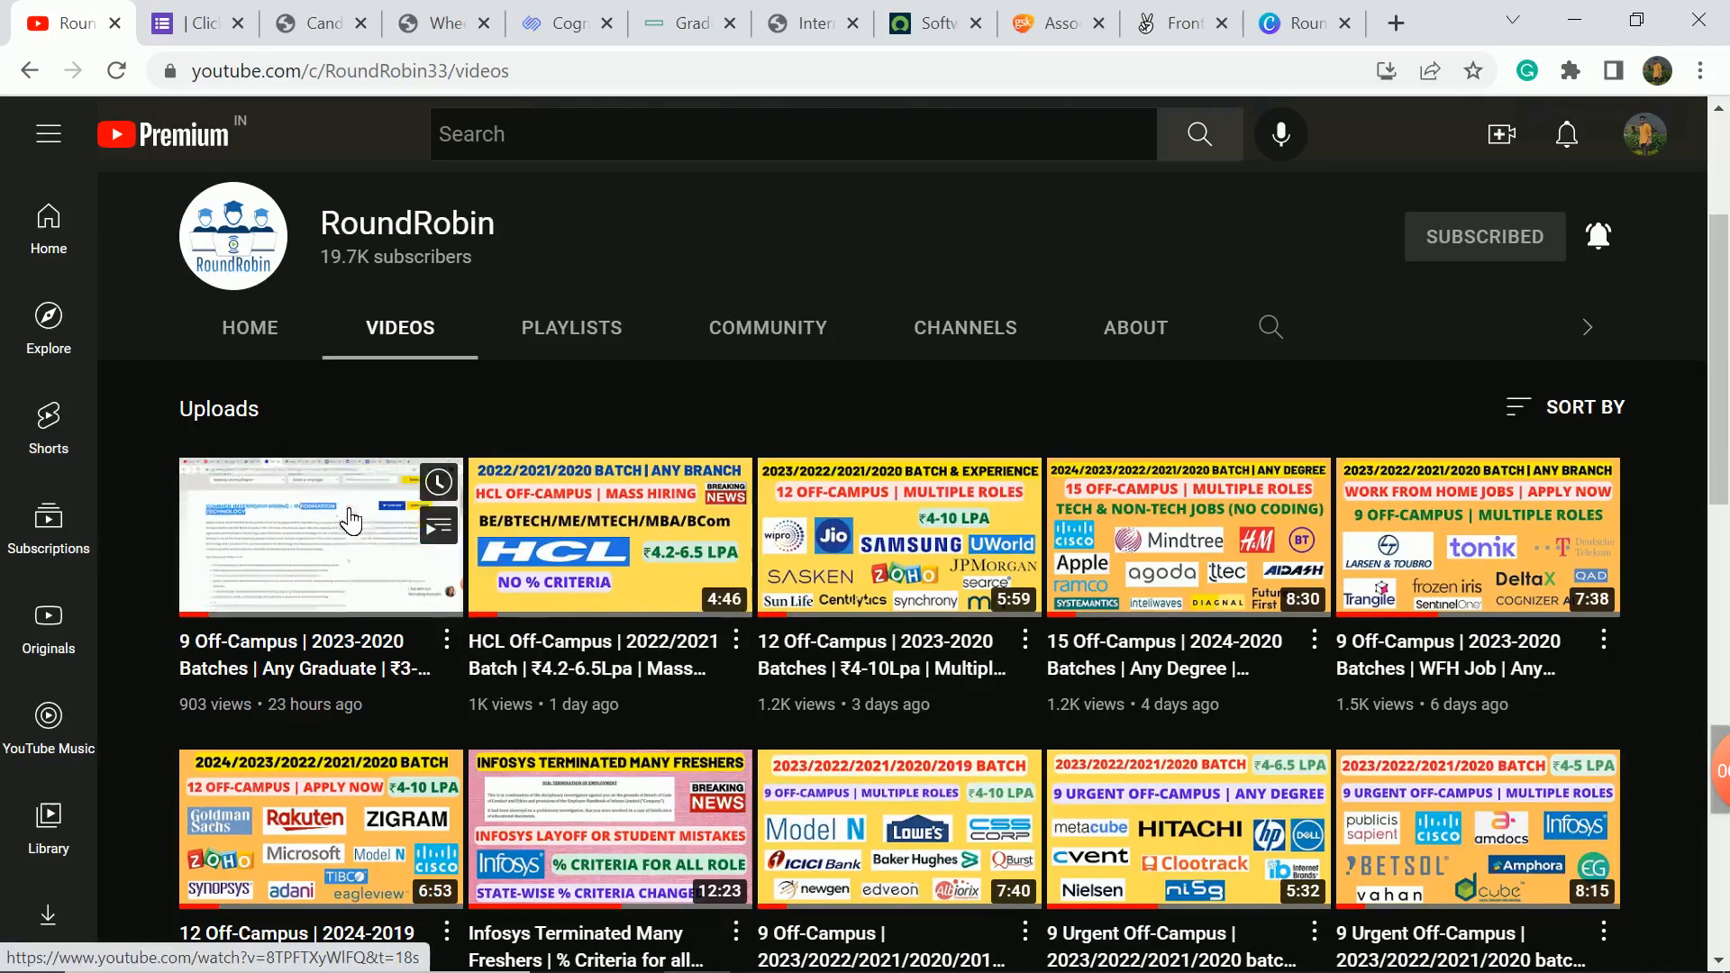
pyautogui.moveTo(916, 450)
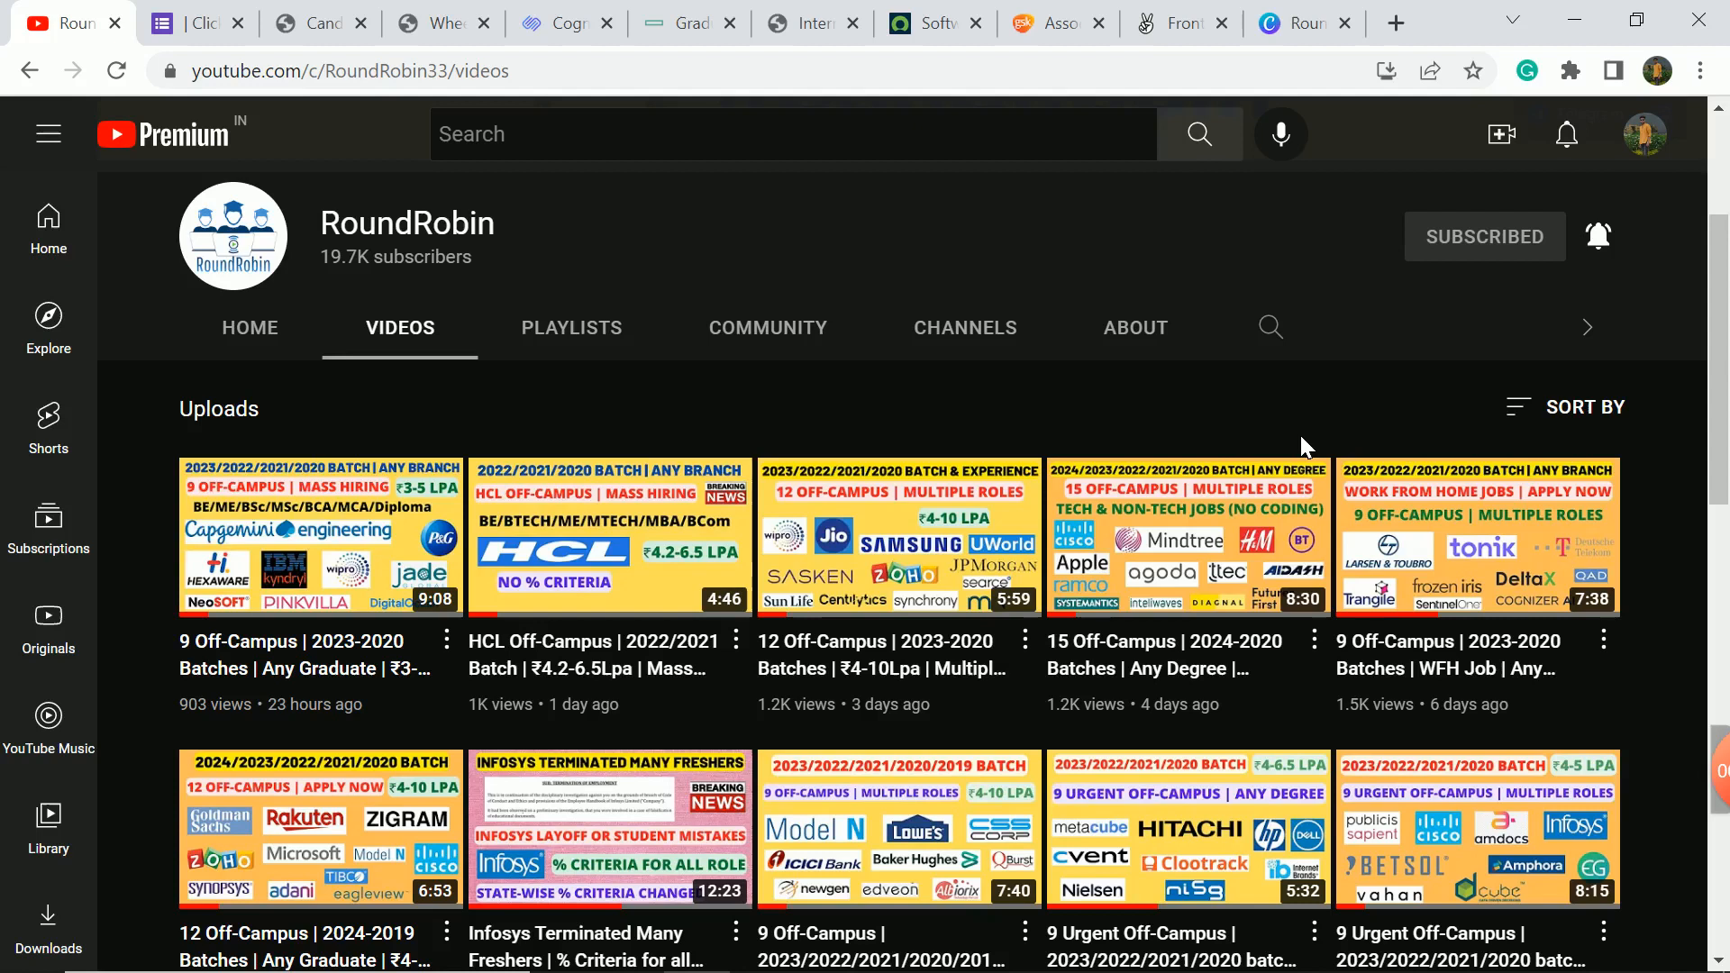
pyautogui.moveTo(585, 498)
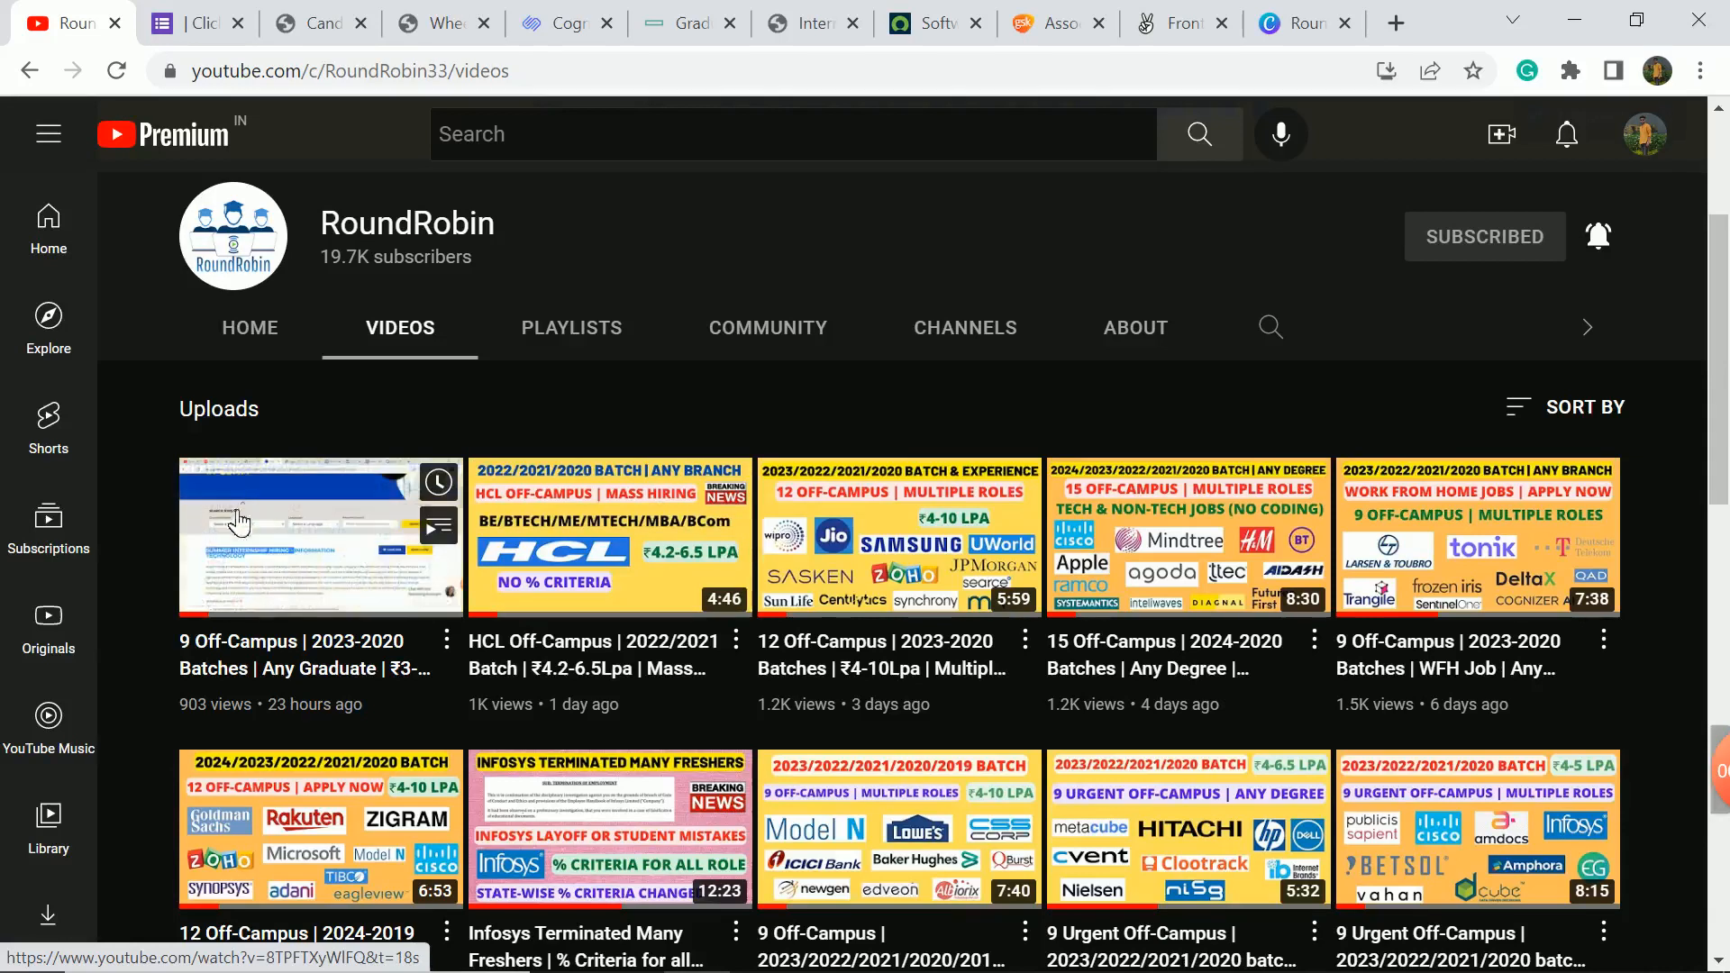
pyautogui.moveTo(314, 400)
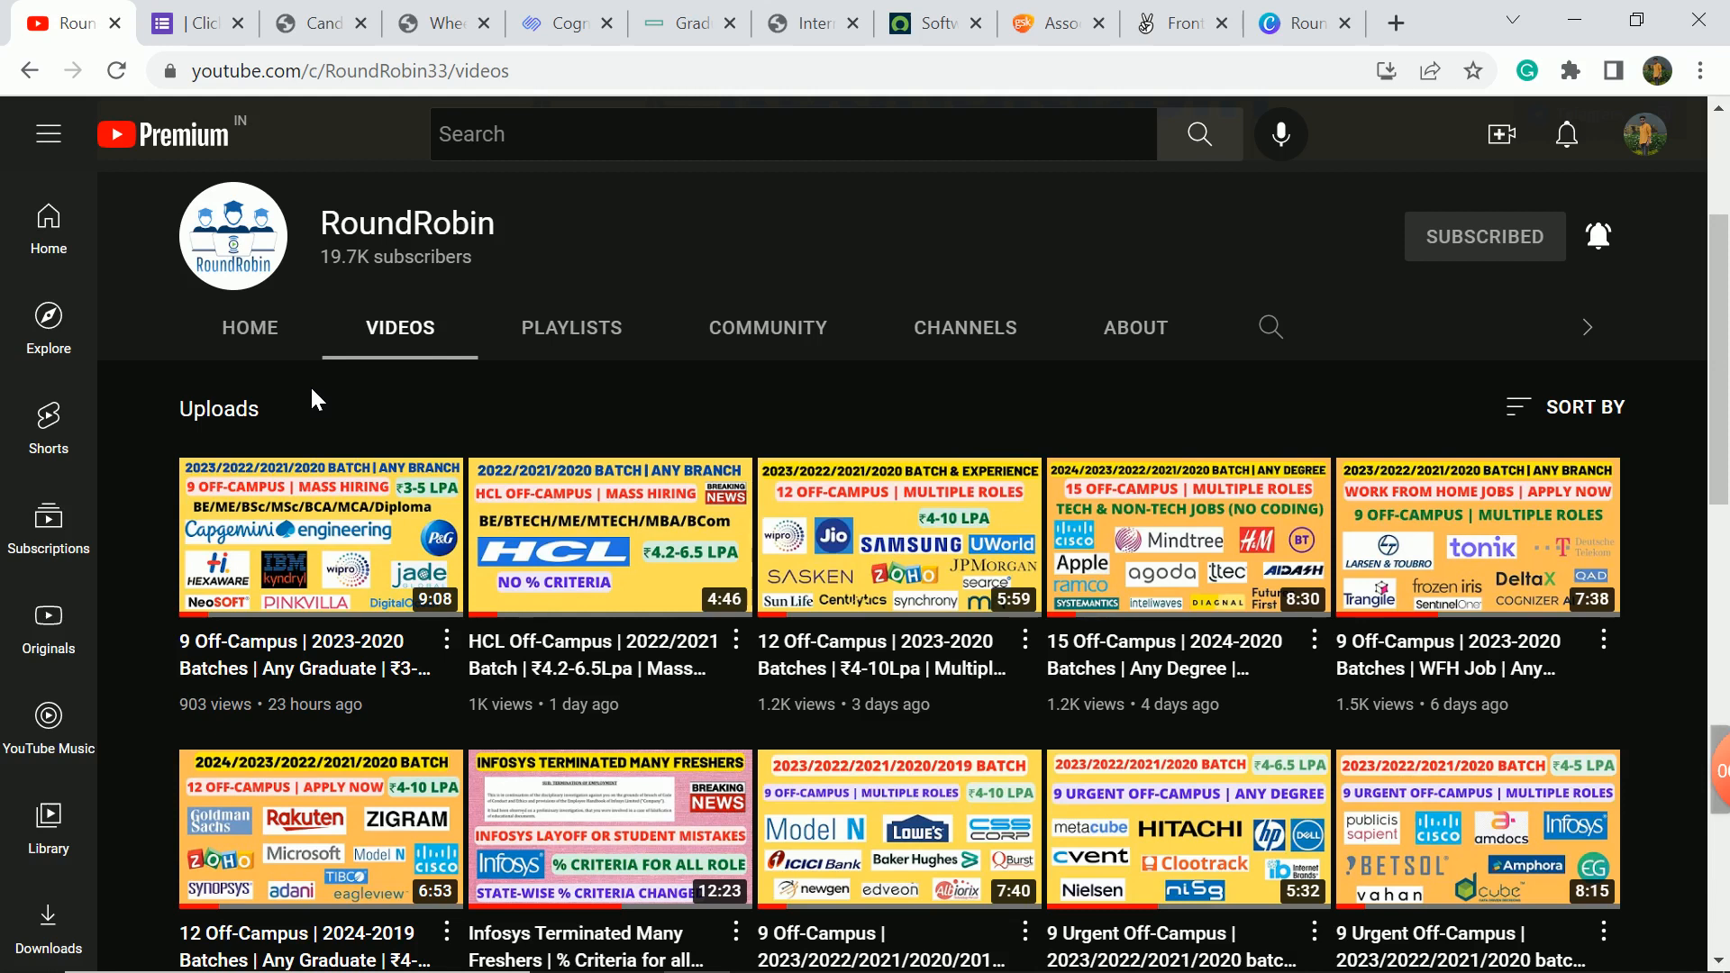
# Switch to the Accord hiring form and highlight the 5.00pm, 17 Jul 2022 registration deadline.
pyautogui.click(197, 22)
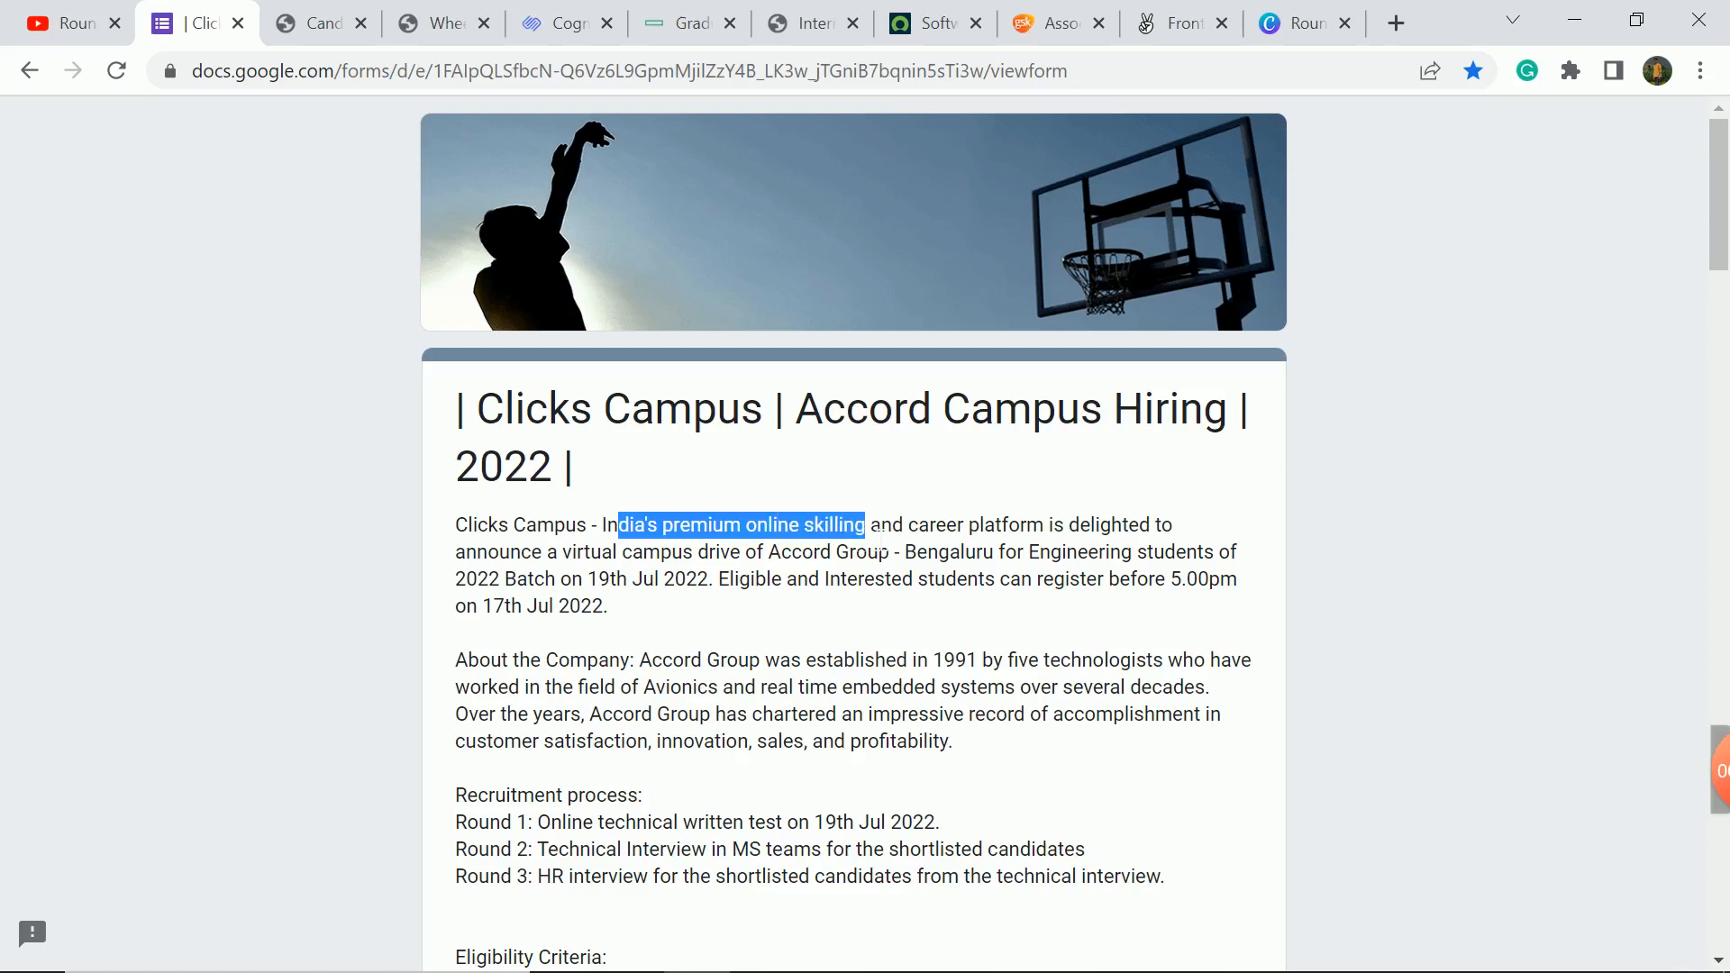
pyautogui.moveTo(839, 607)
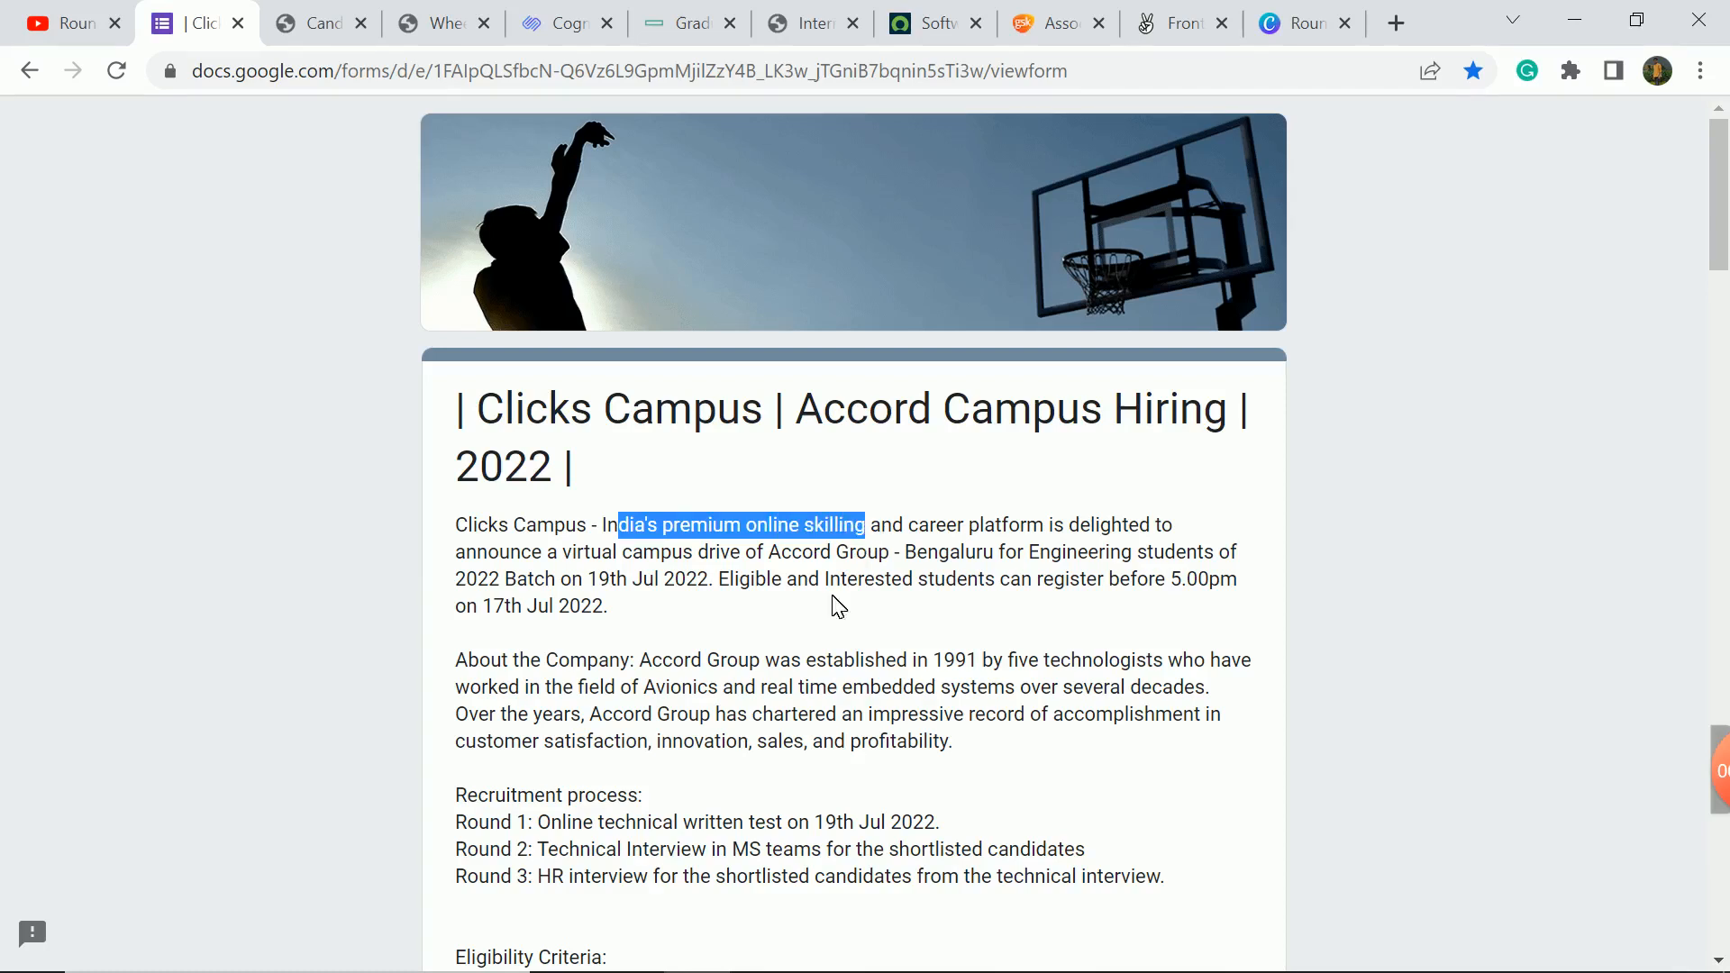
pyautogui.click(835, 606)
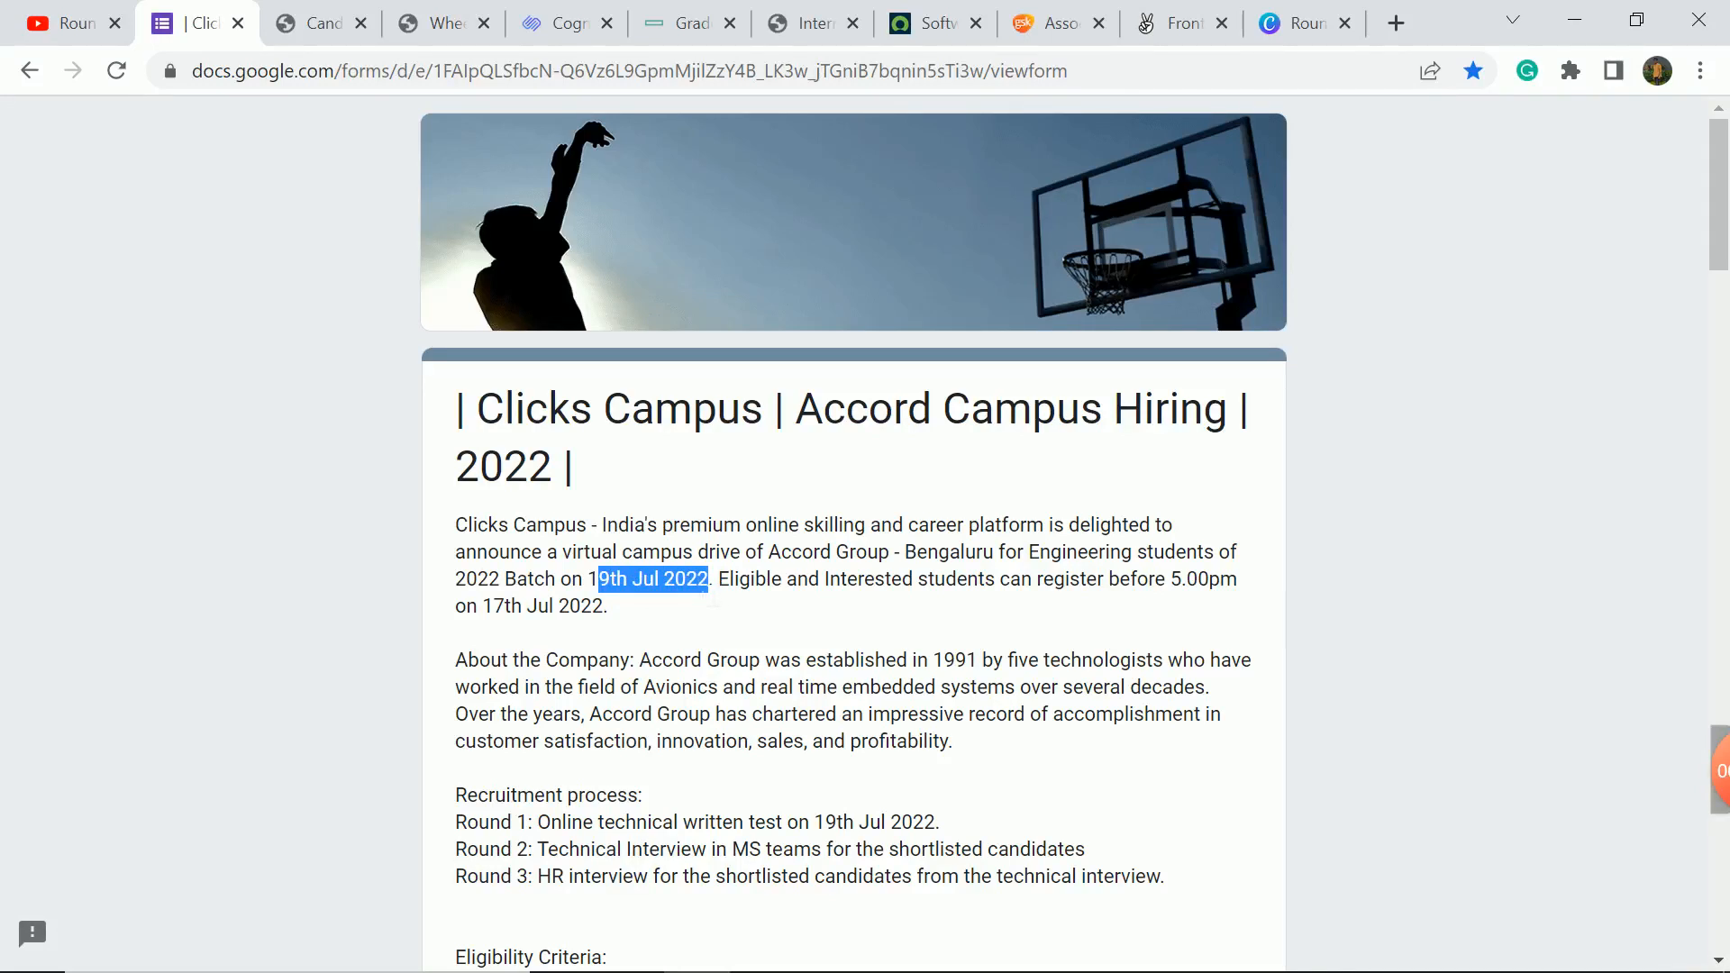
pyautogui.click(678, 607)
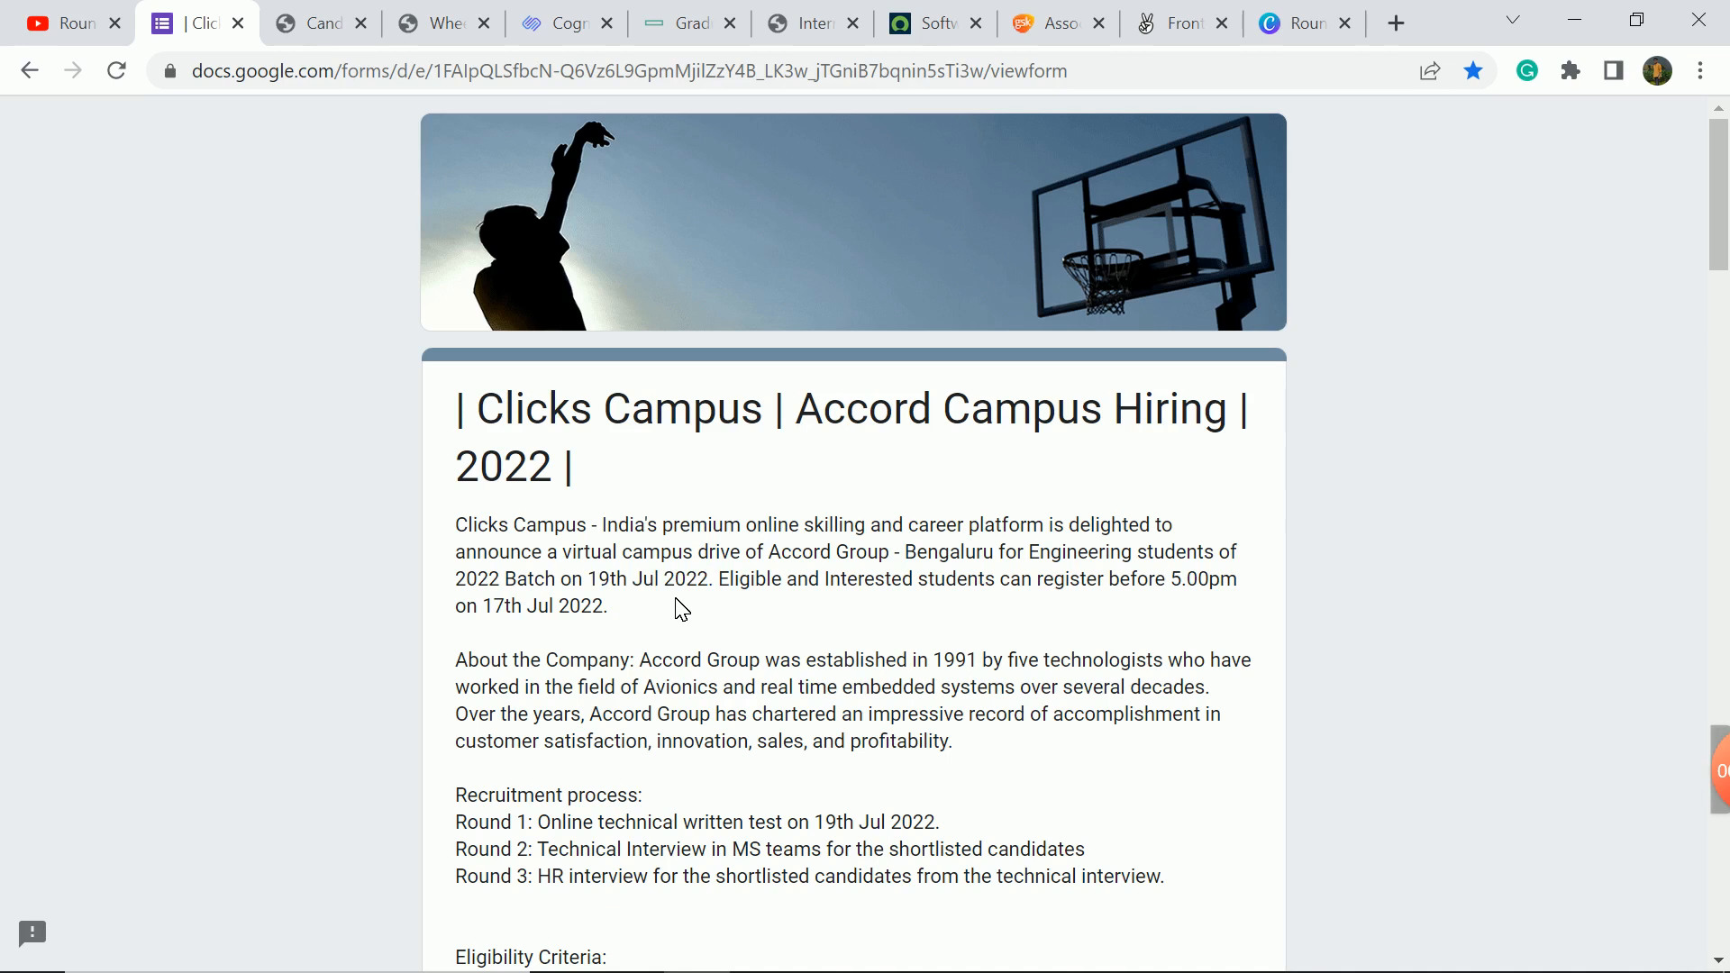
pyautogui.doubleClick(483, 605)
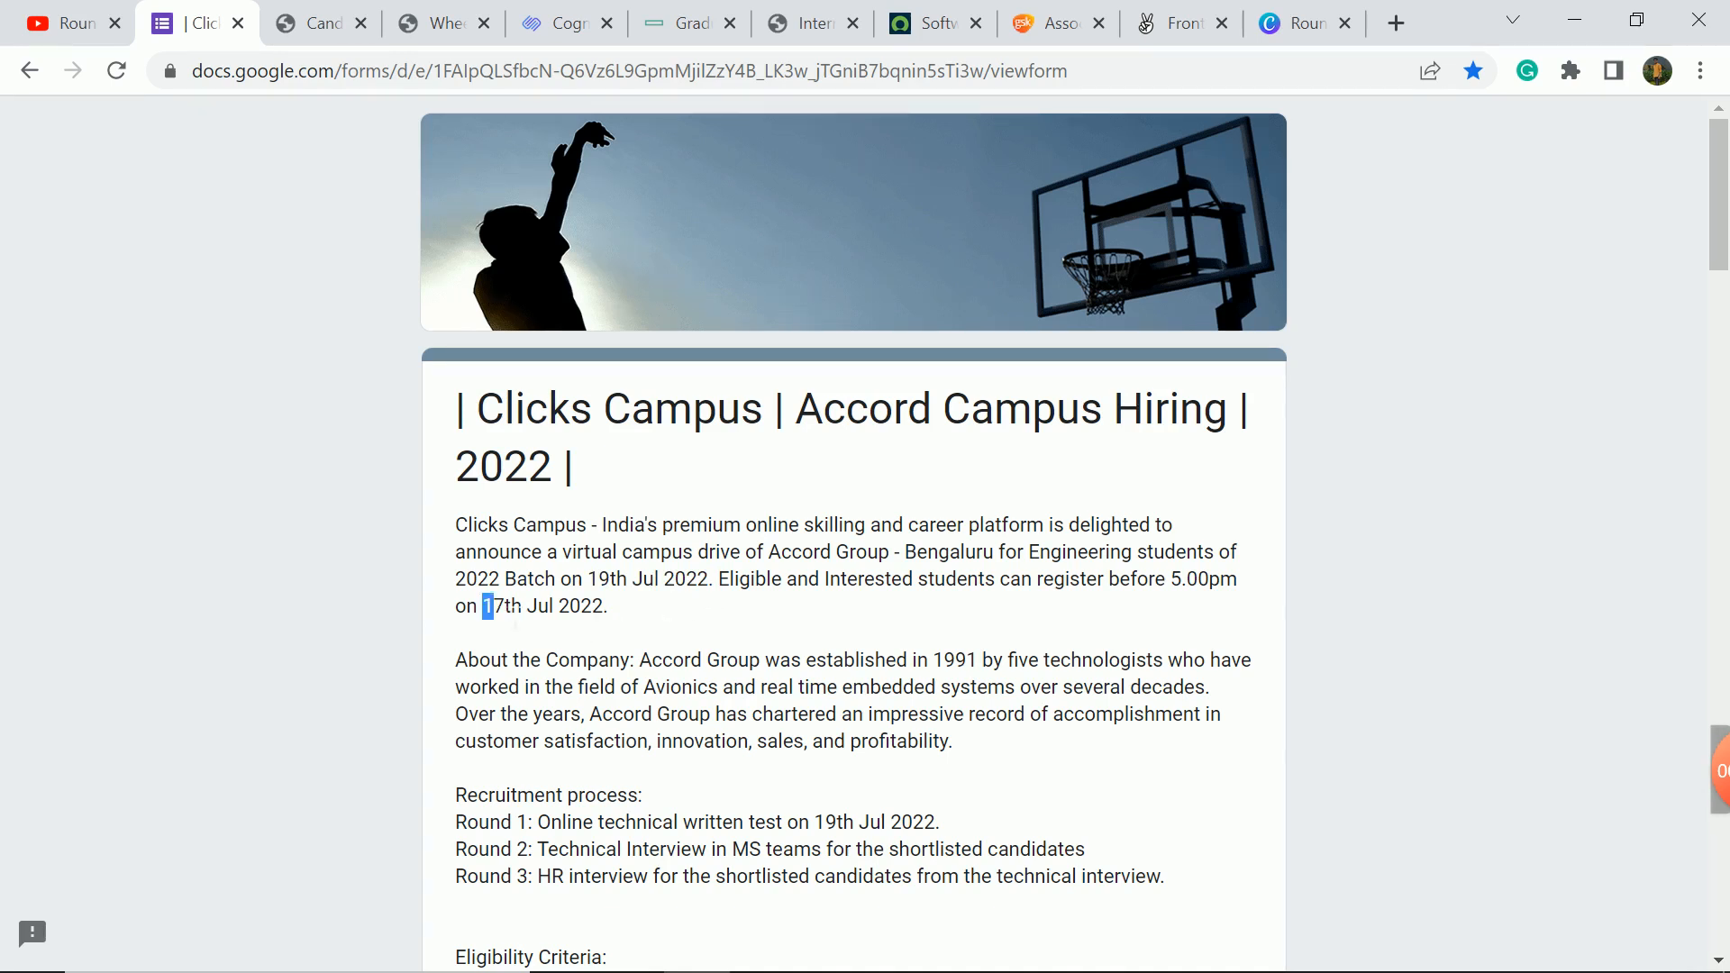
pyautogui.doubleClick(542, 606)
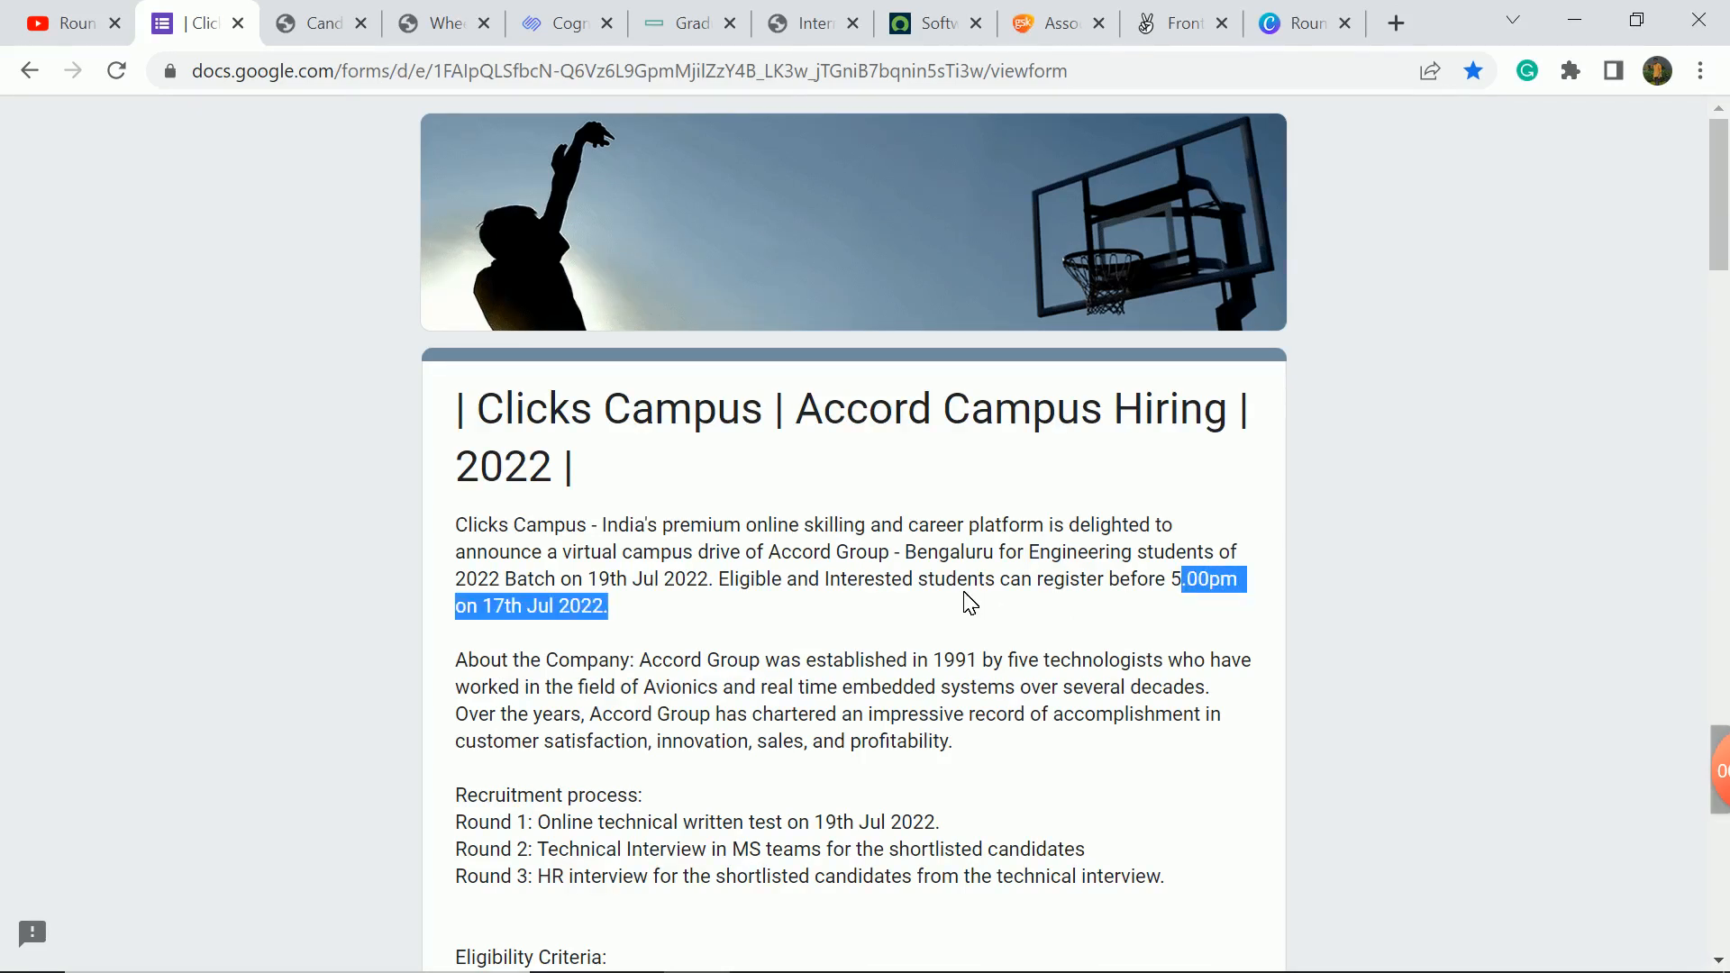
# Scroll through the recruitment rounds and CTC, highlighting the Engineer Trainee designation.
pyautogui.scroll(-3)
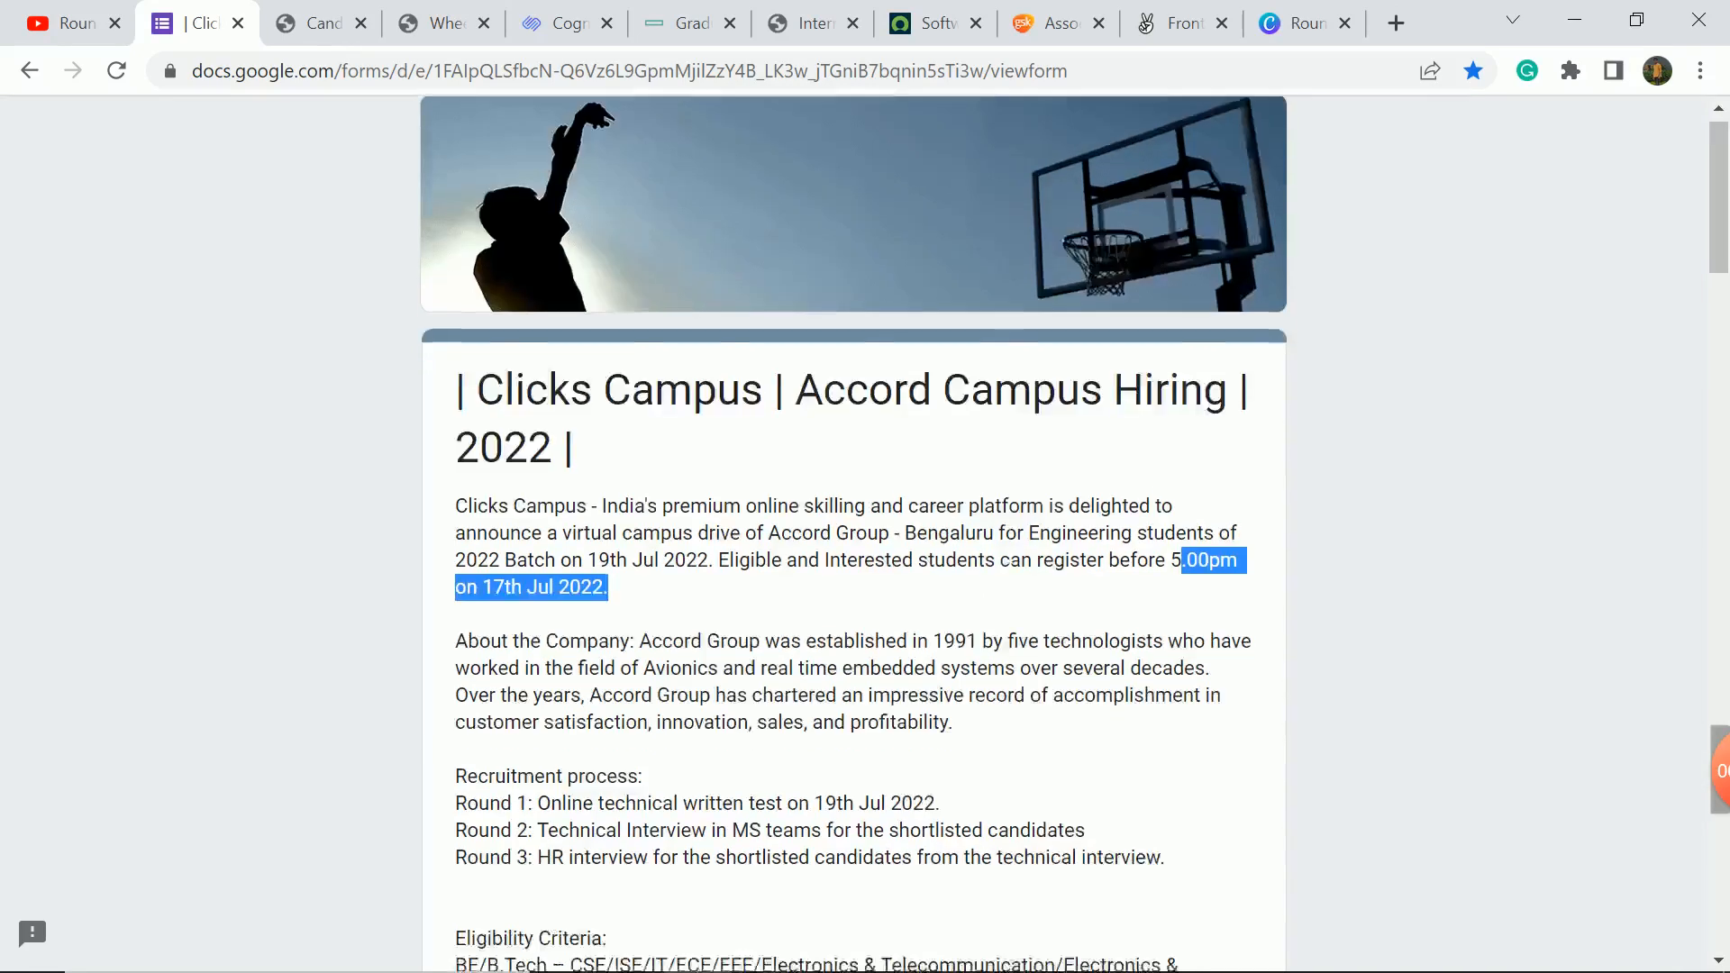
pyautogui.scroll(-3)
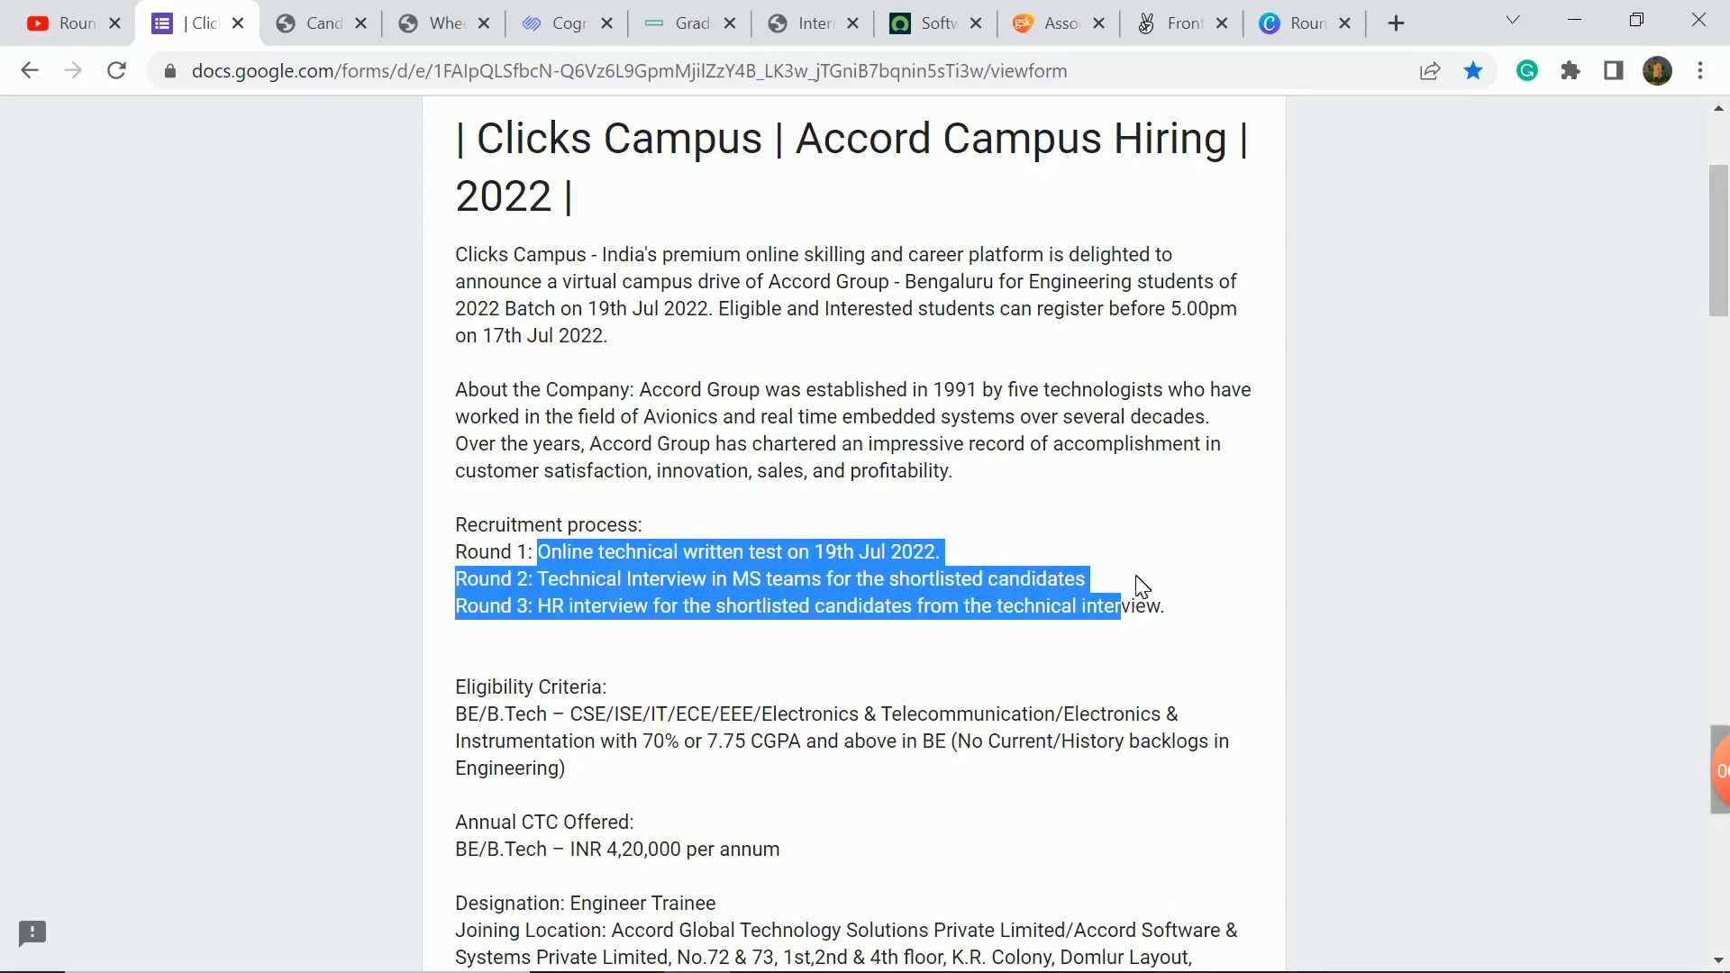
pyautogui.scroll(-3)
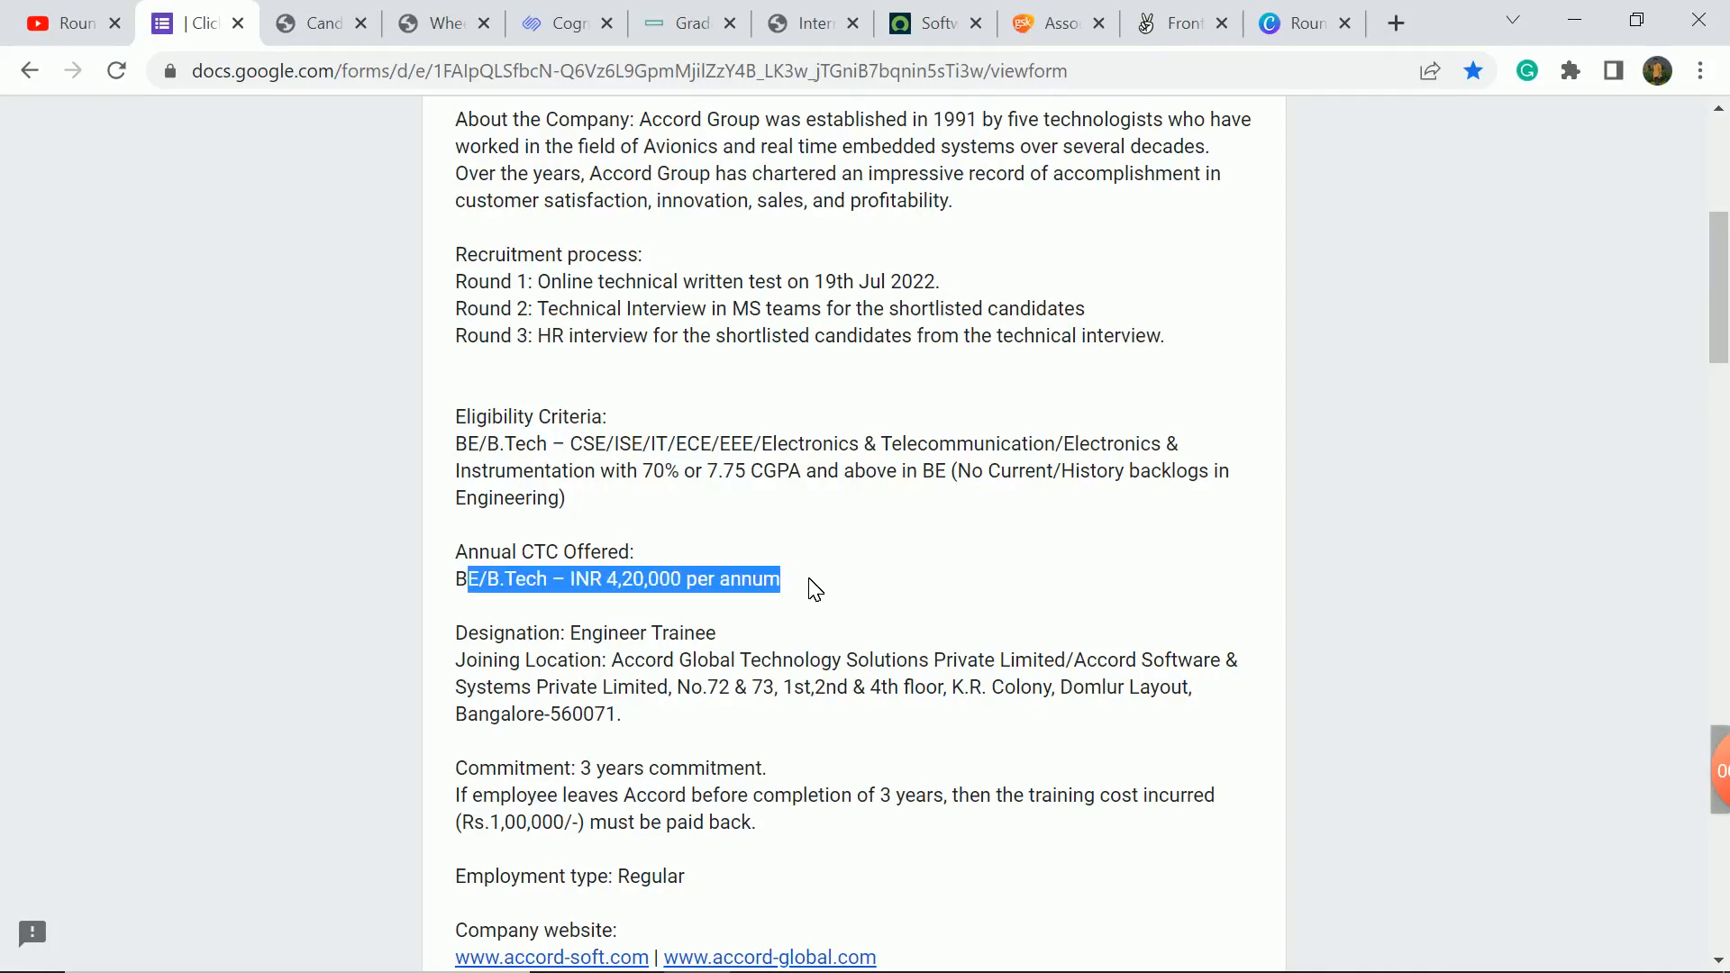
pyautogui.scroll(-3)
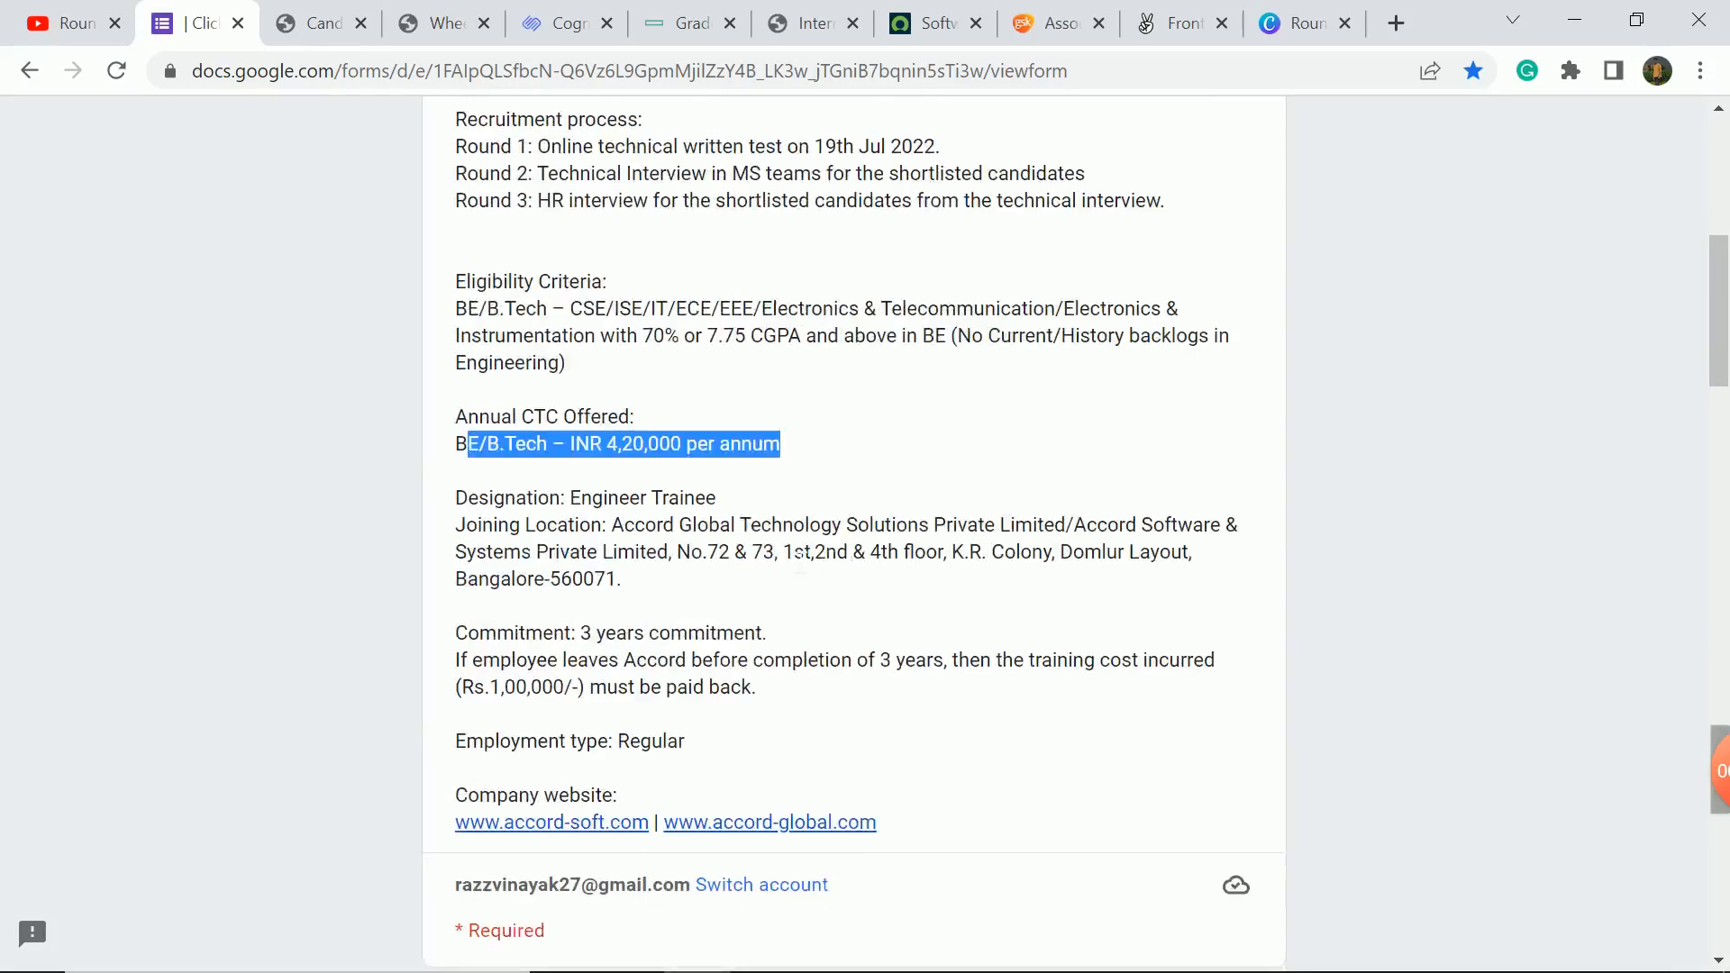
pyautogui.doubleClick(650, 497)
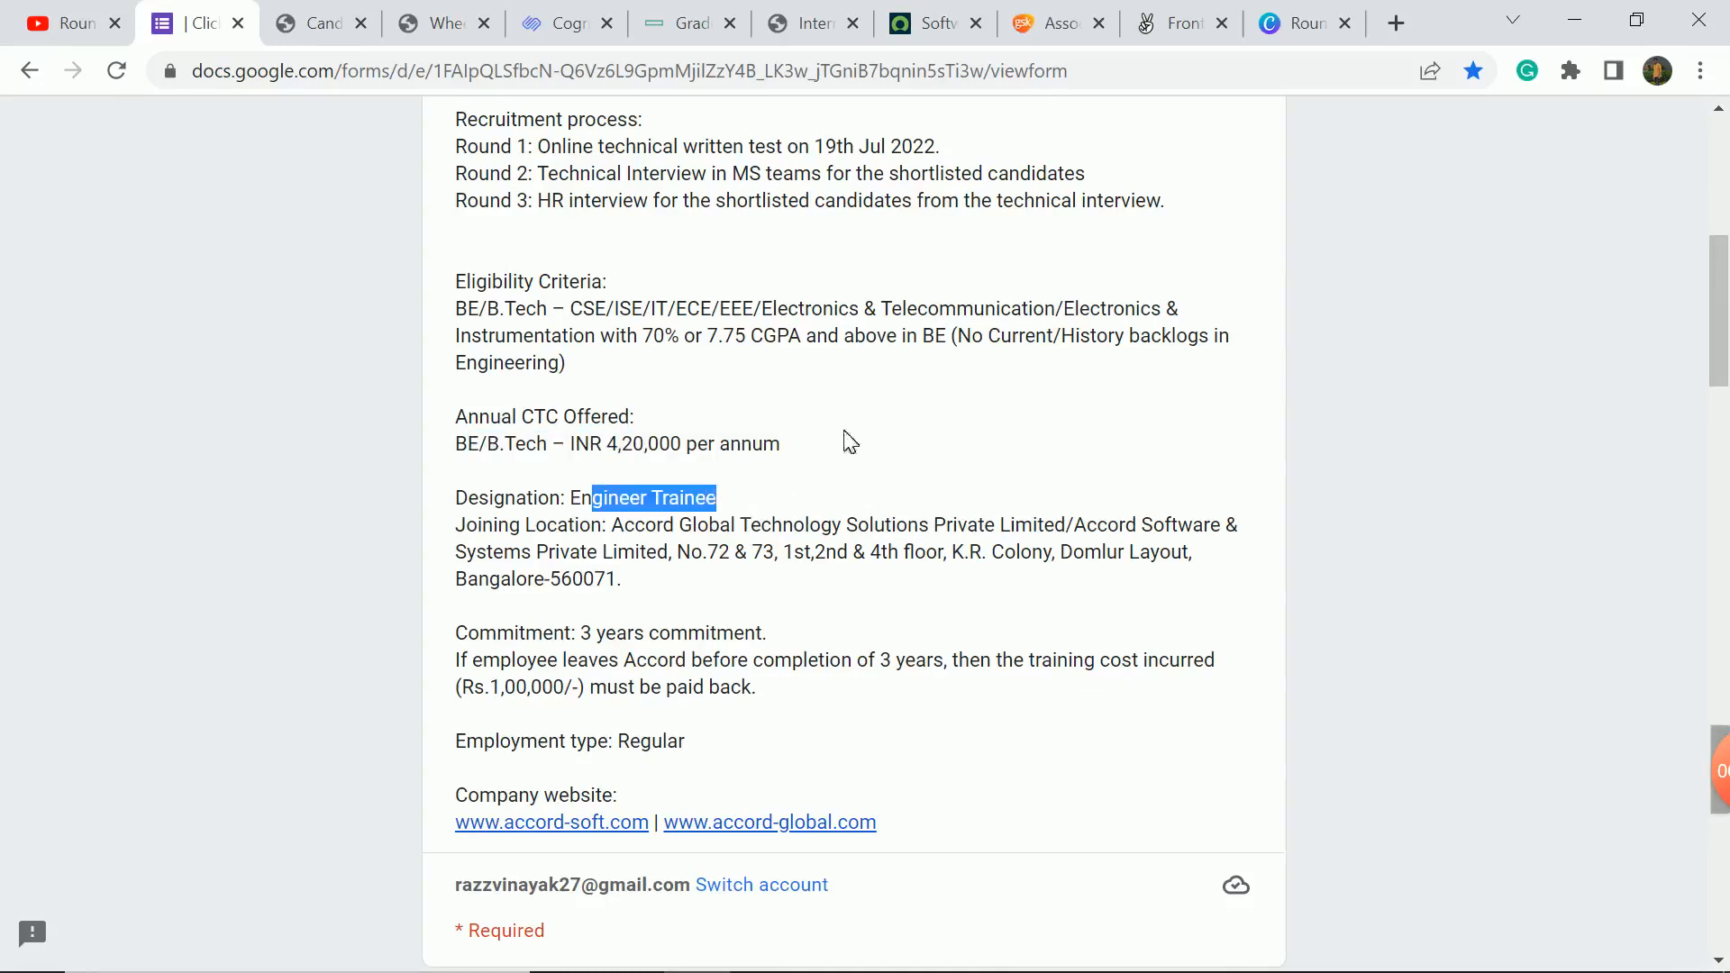
# Read down the form's required fields through Branch to the submit option.
pyautogui.scroll(-3)
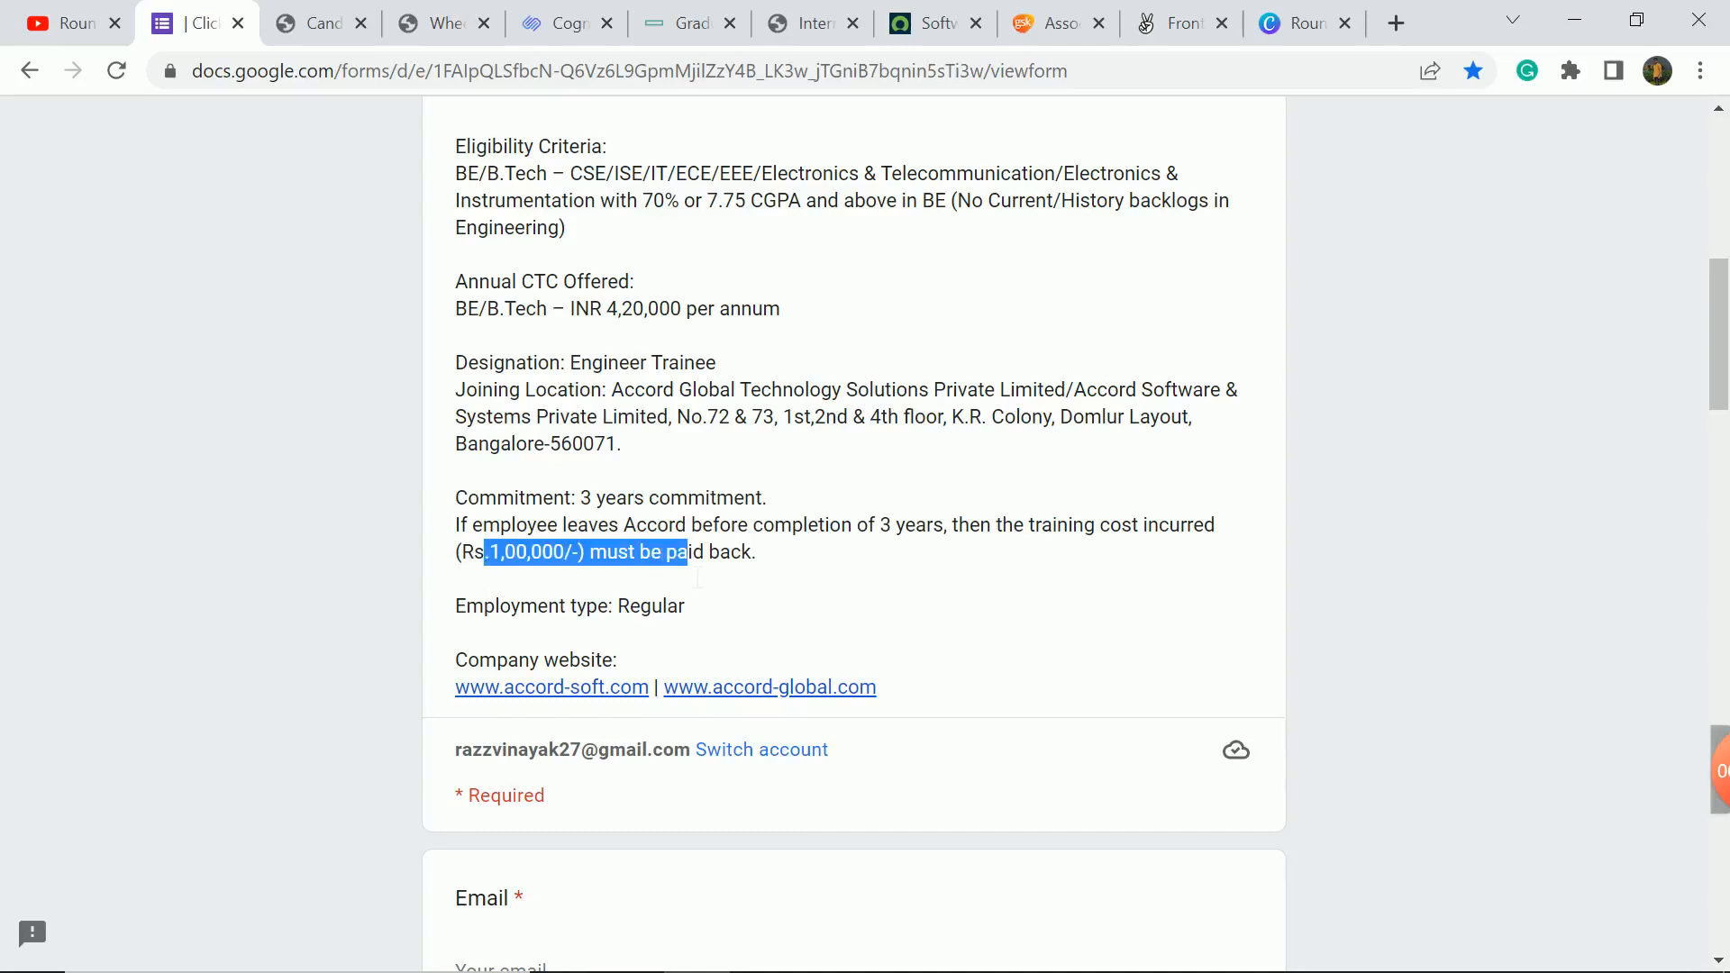
pyautogui.scroll(-3)
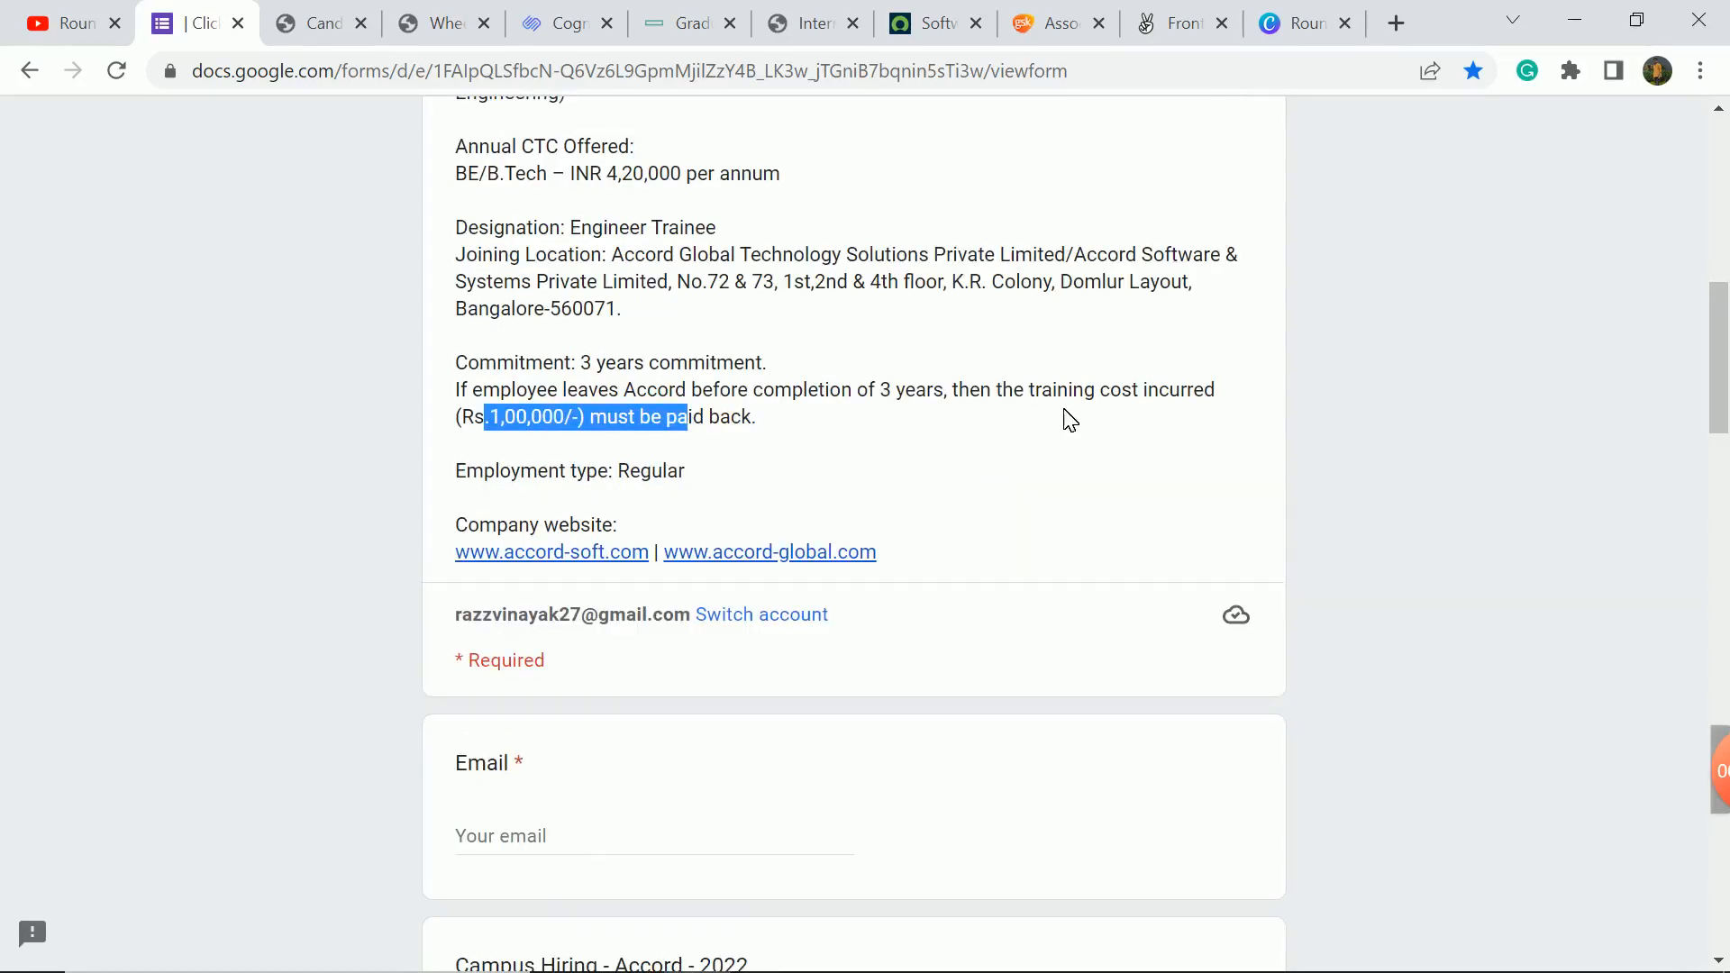
pyautogui.scroll(3)
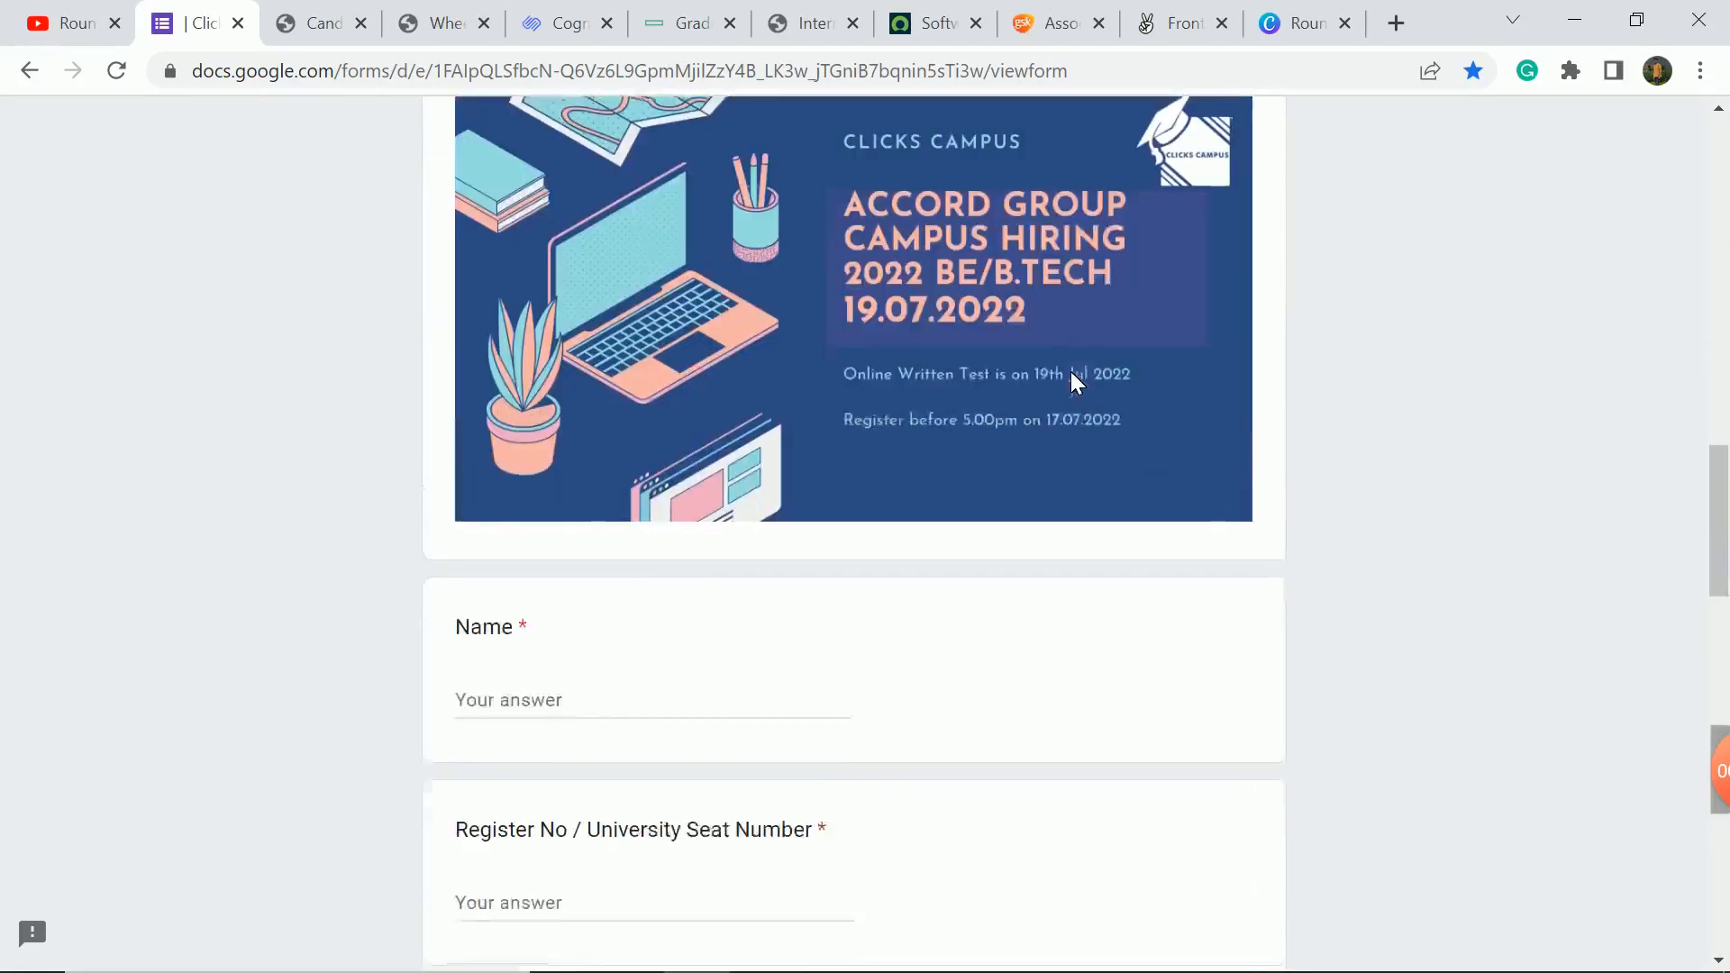
pyautogui.scroll(3)
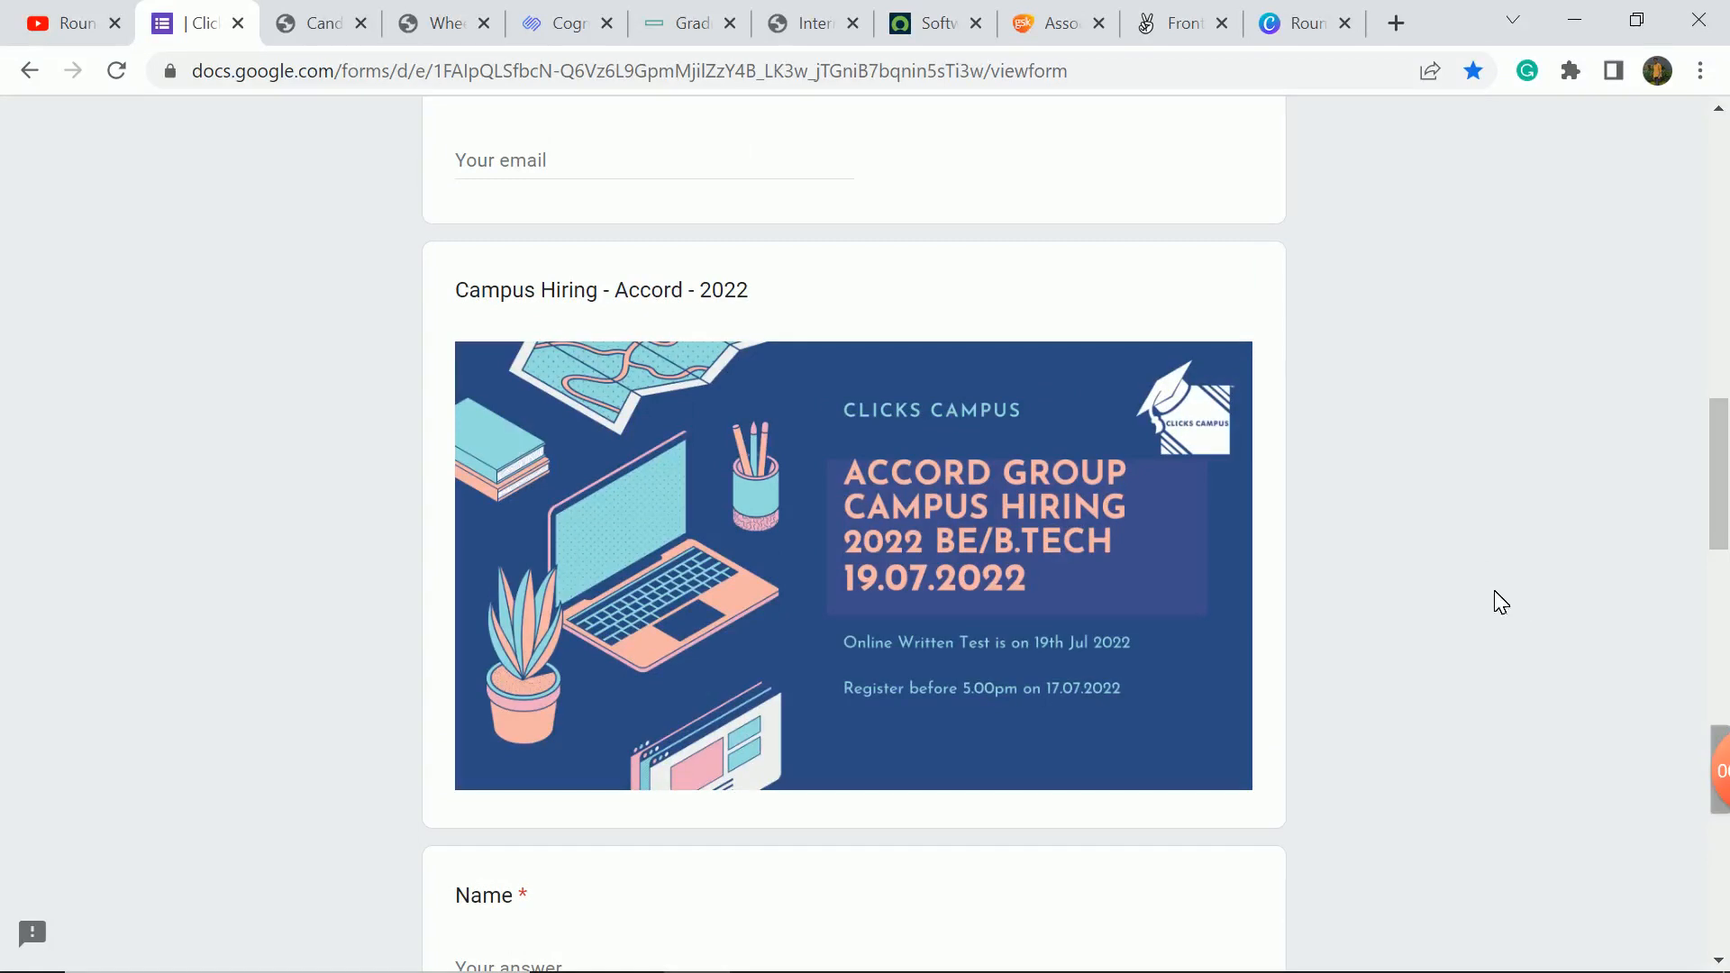
pyautogui.scroll(-3)
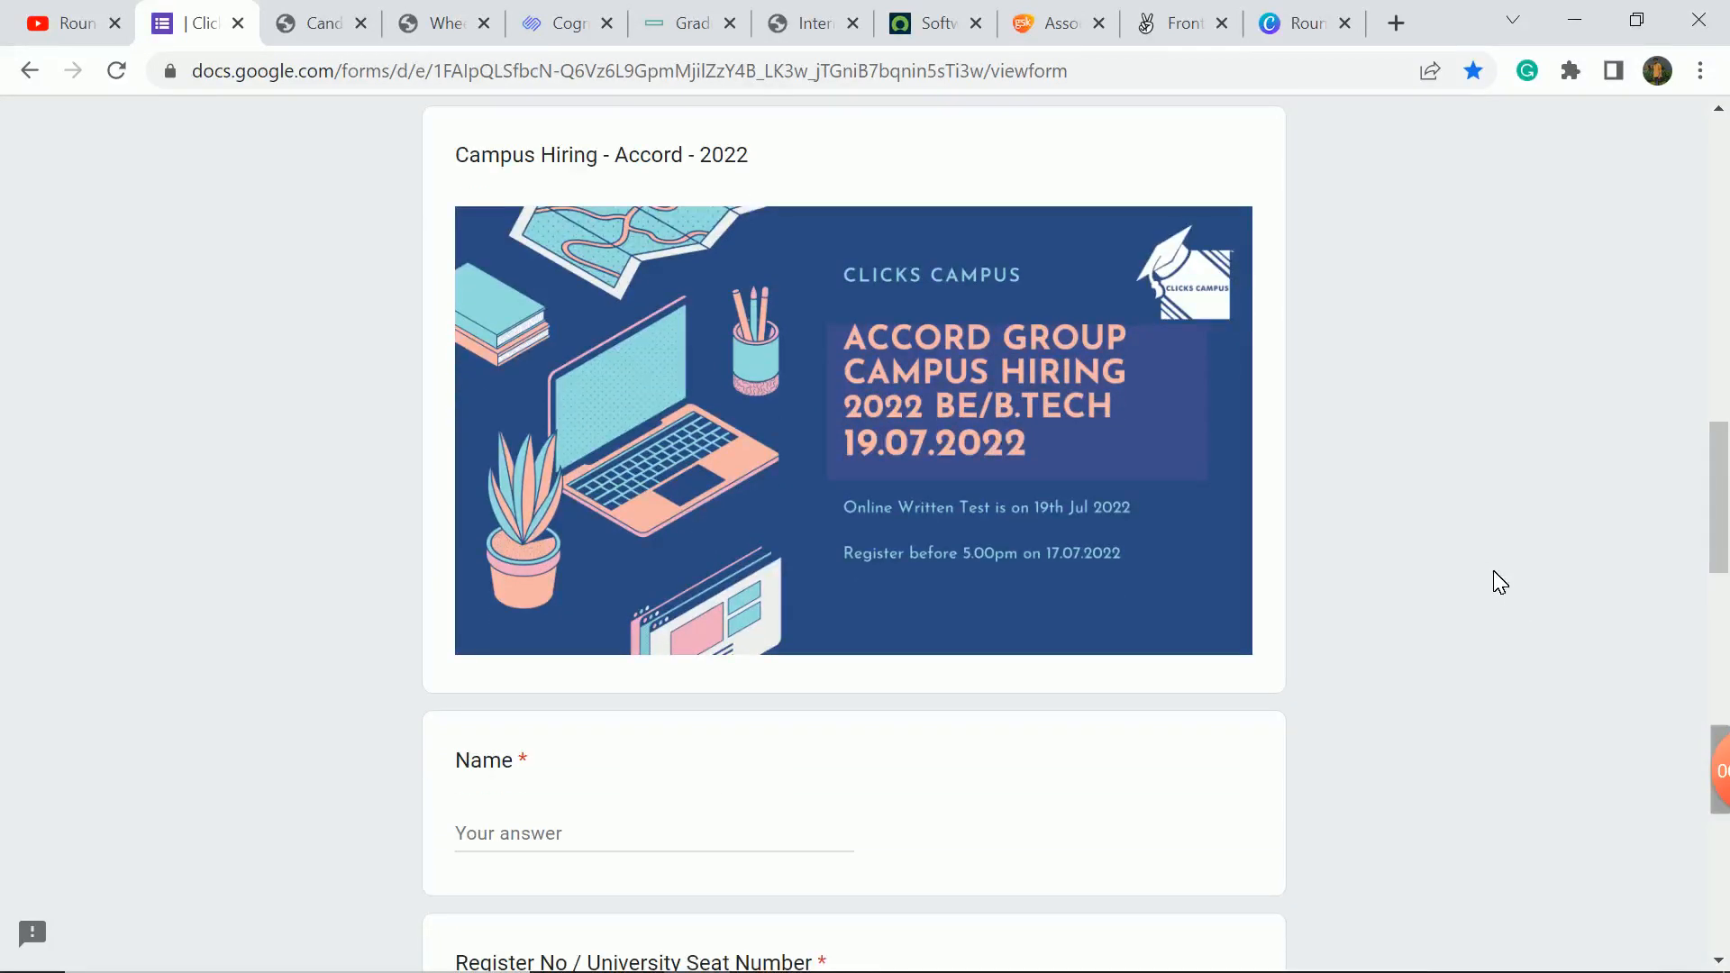
pyautogui.scroll(-3)
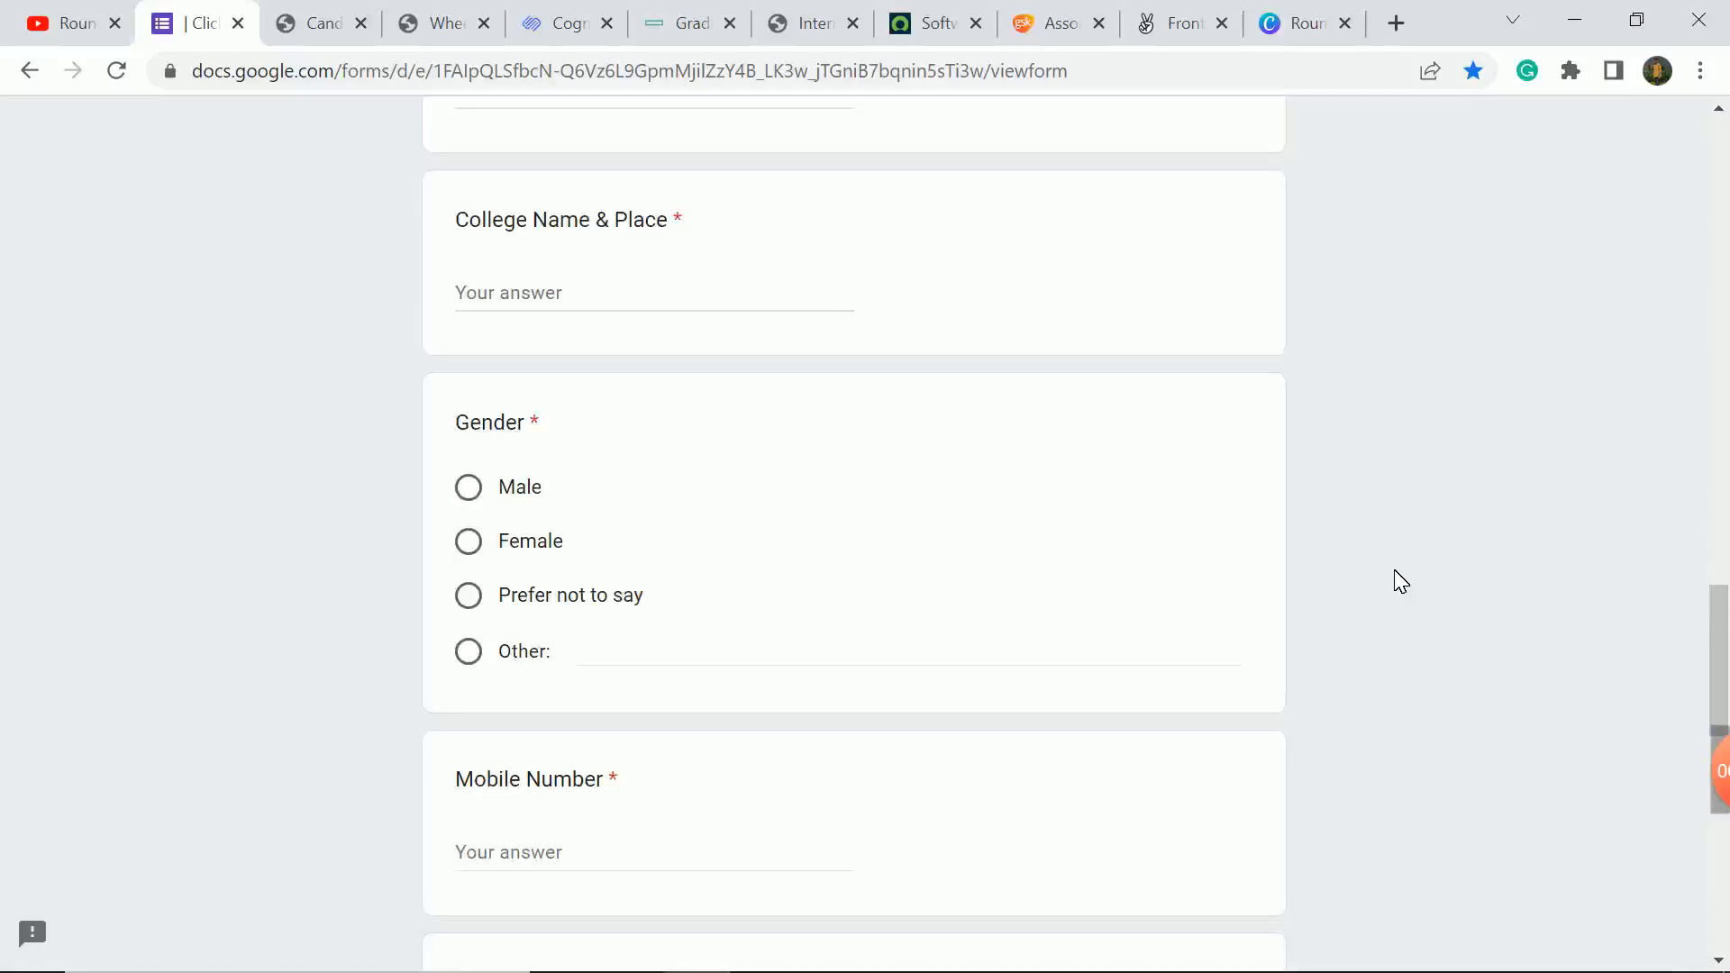
pyautogui.scroll(-3)
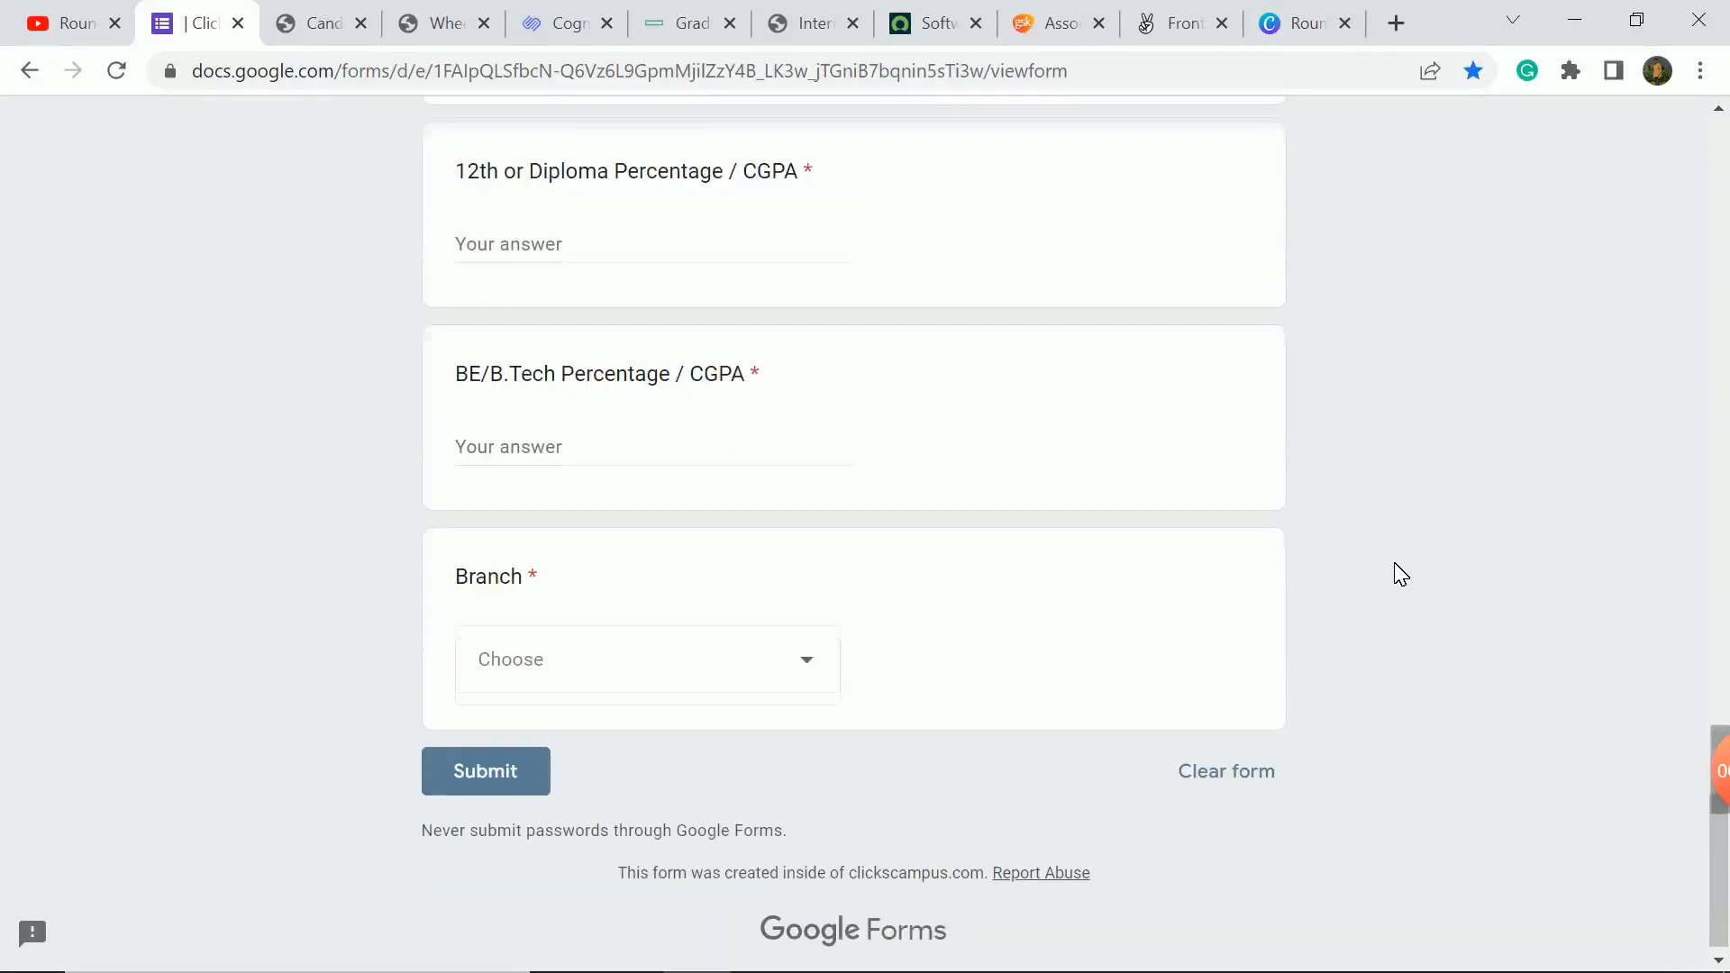
# Open the Asian Paints Executive II – Systems Development posting and scroll to Role Requirements.
pyautogui.click(320, 21)
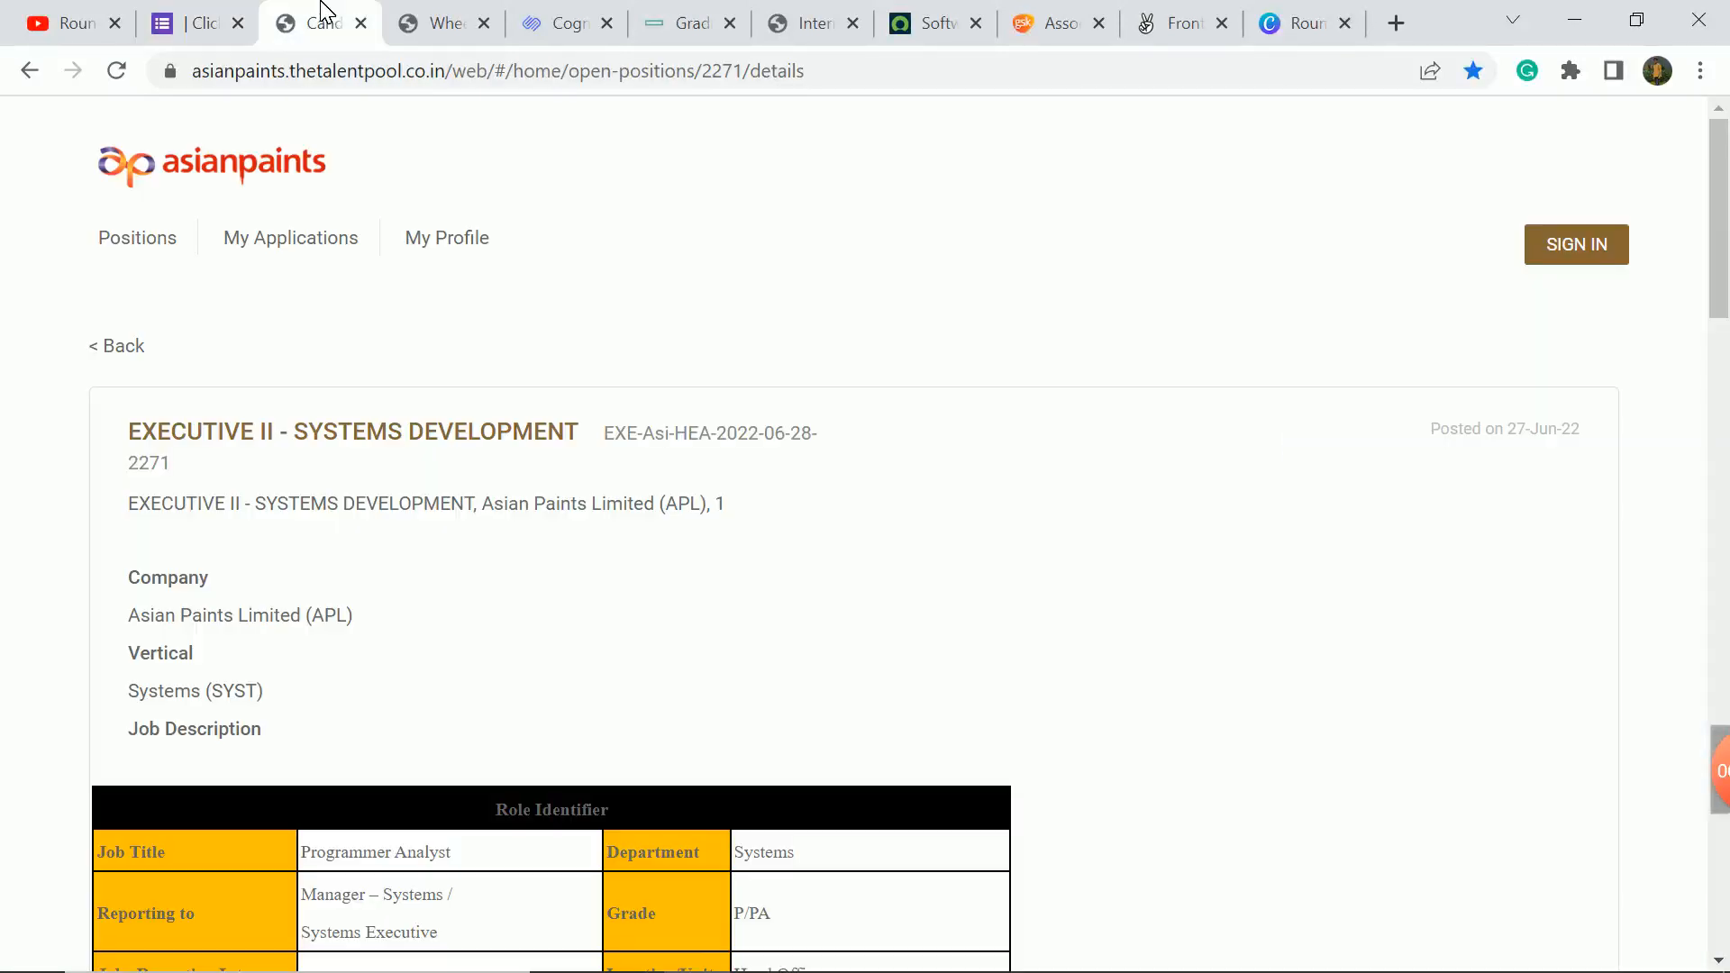
pyautogui.moveTo(1056, 298)
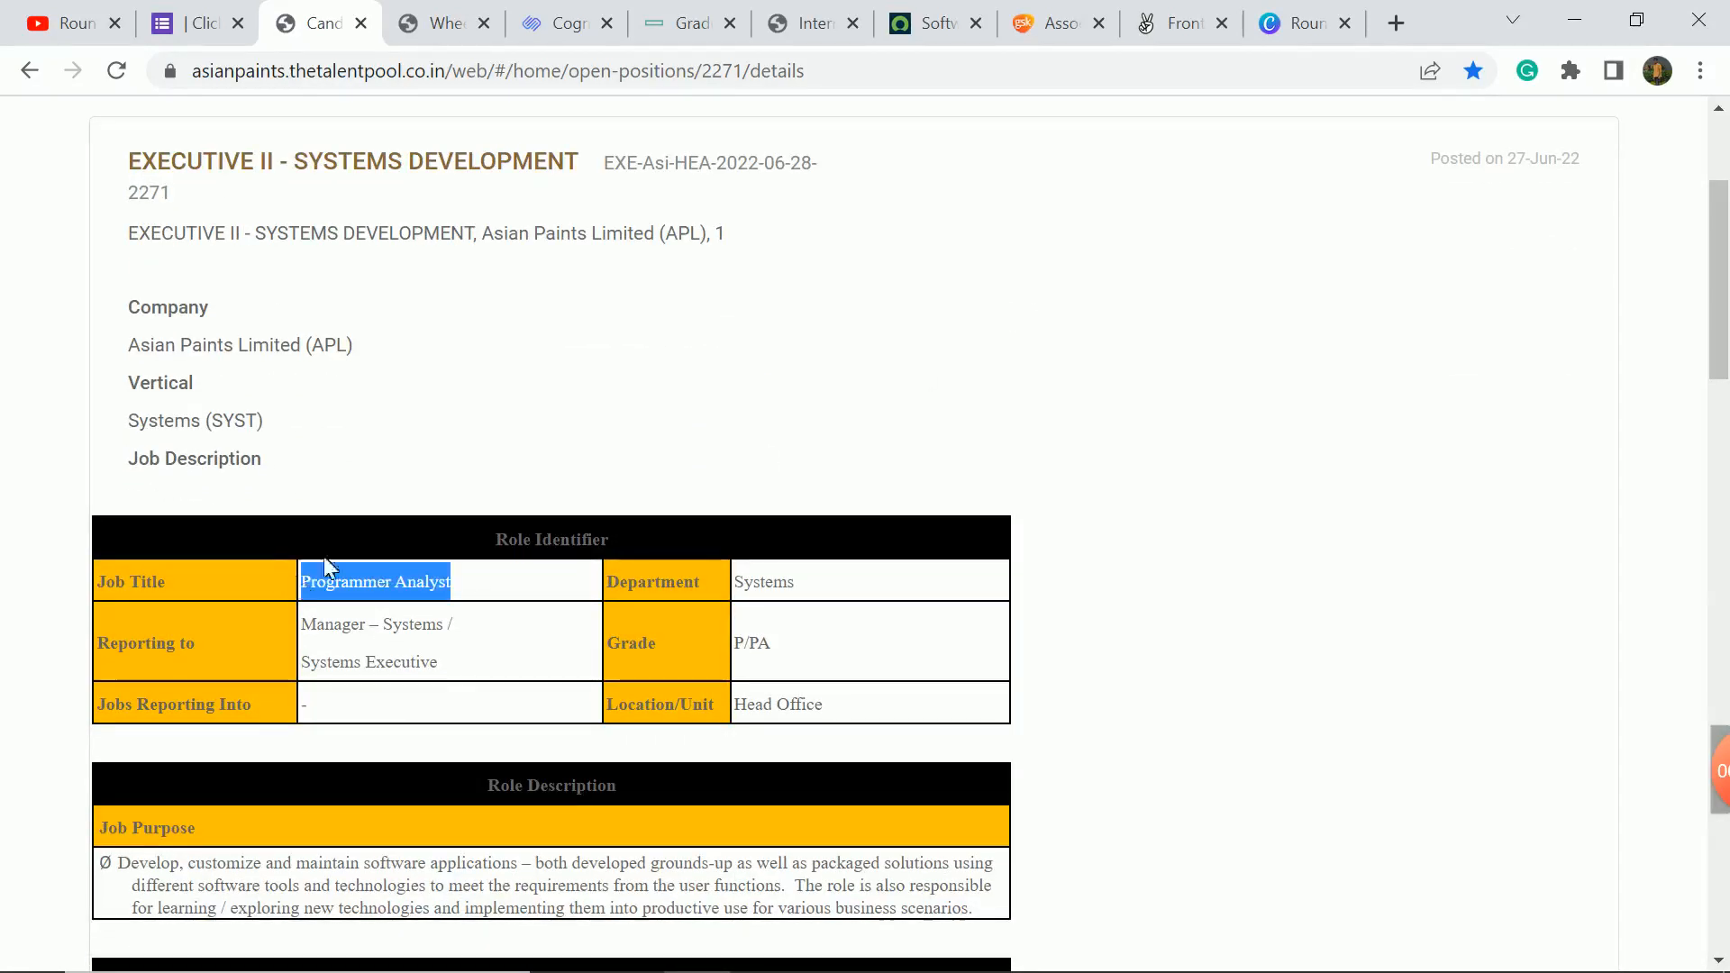
pyautogui.scroll(-3)
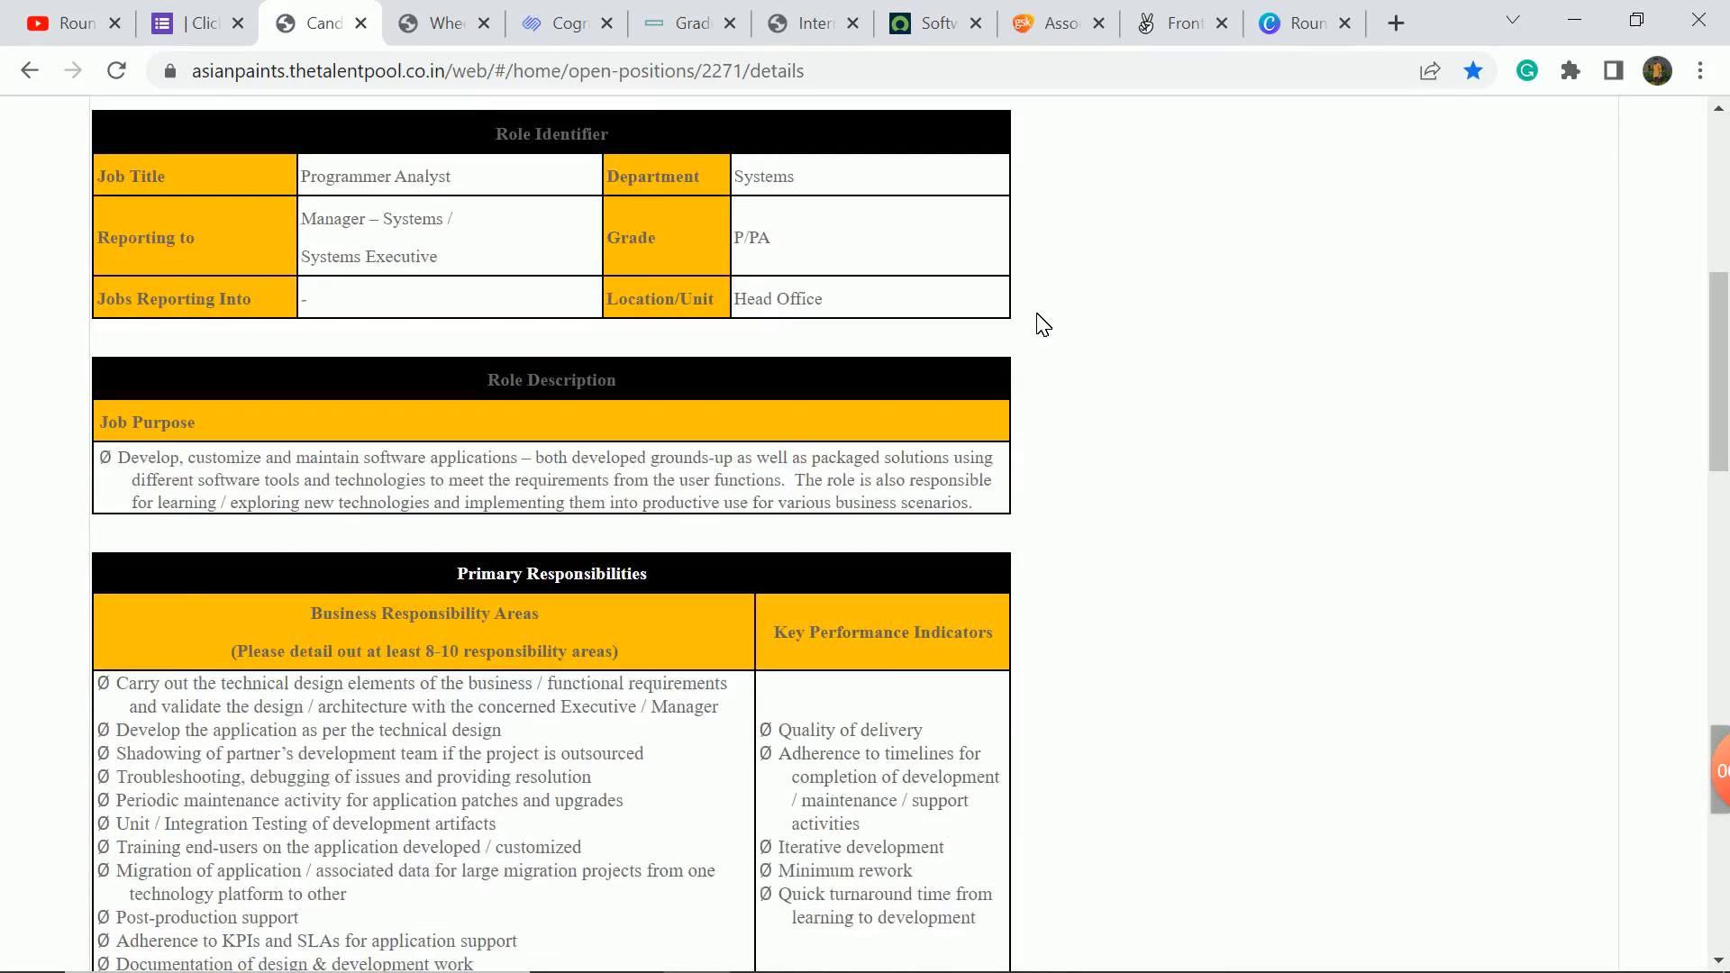
pyautogui.scroll(-3)
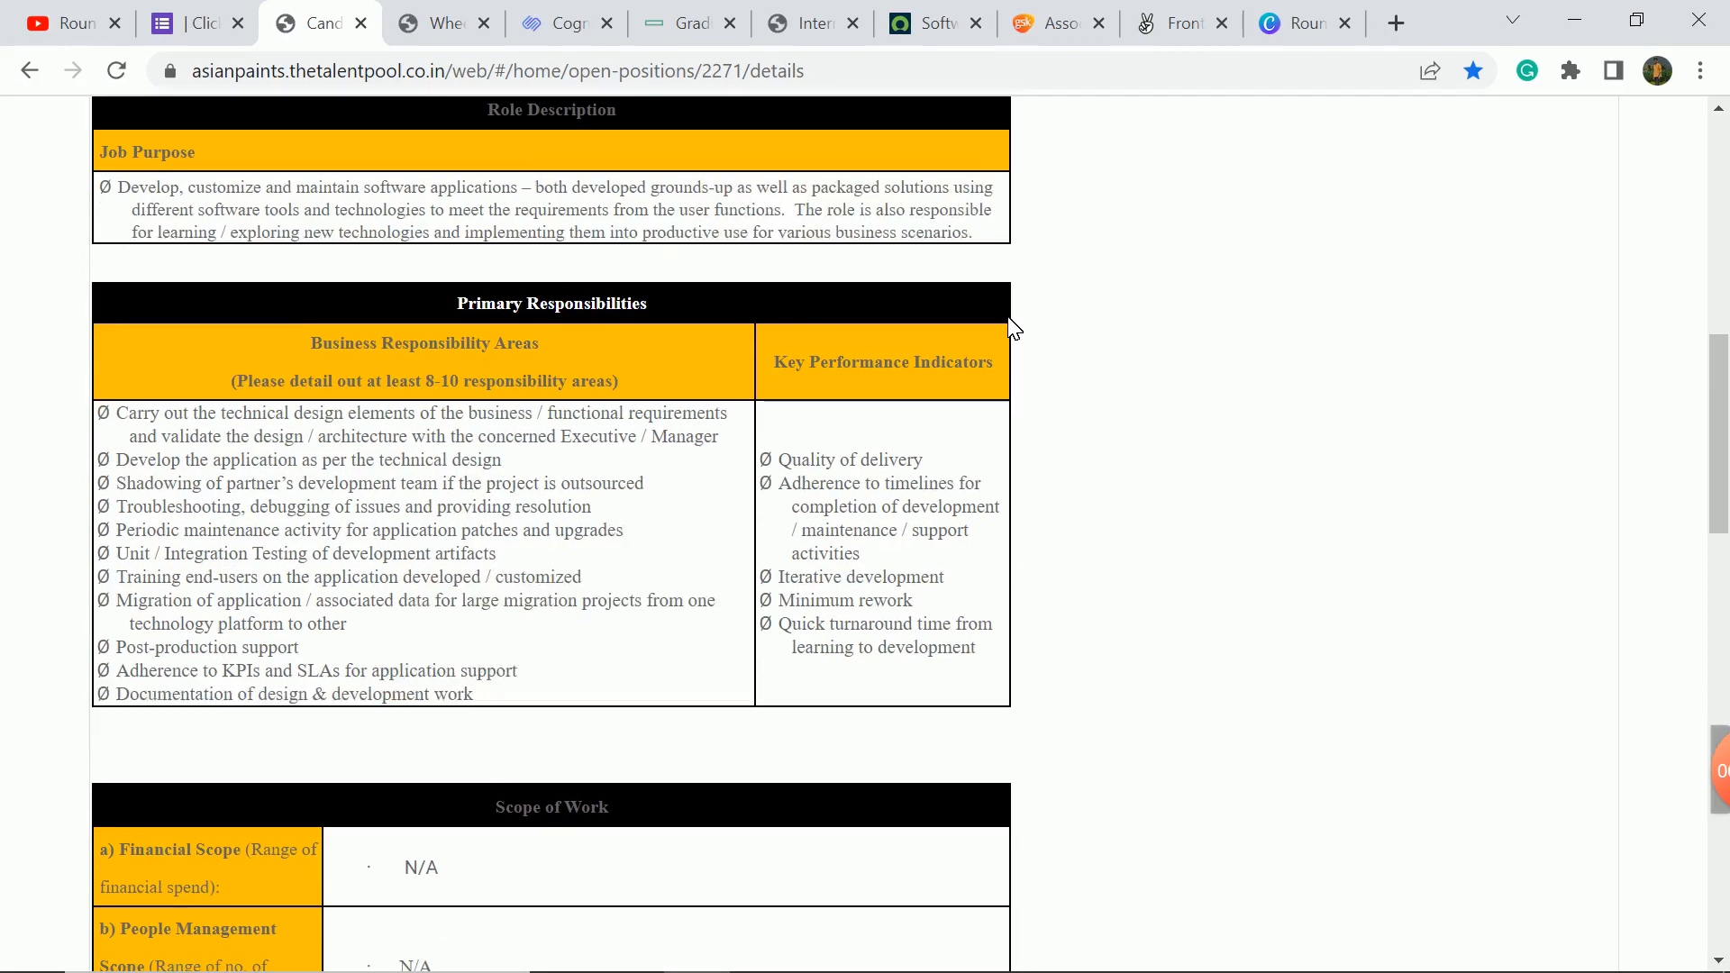
pyautogui.scroll(-3)
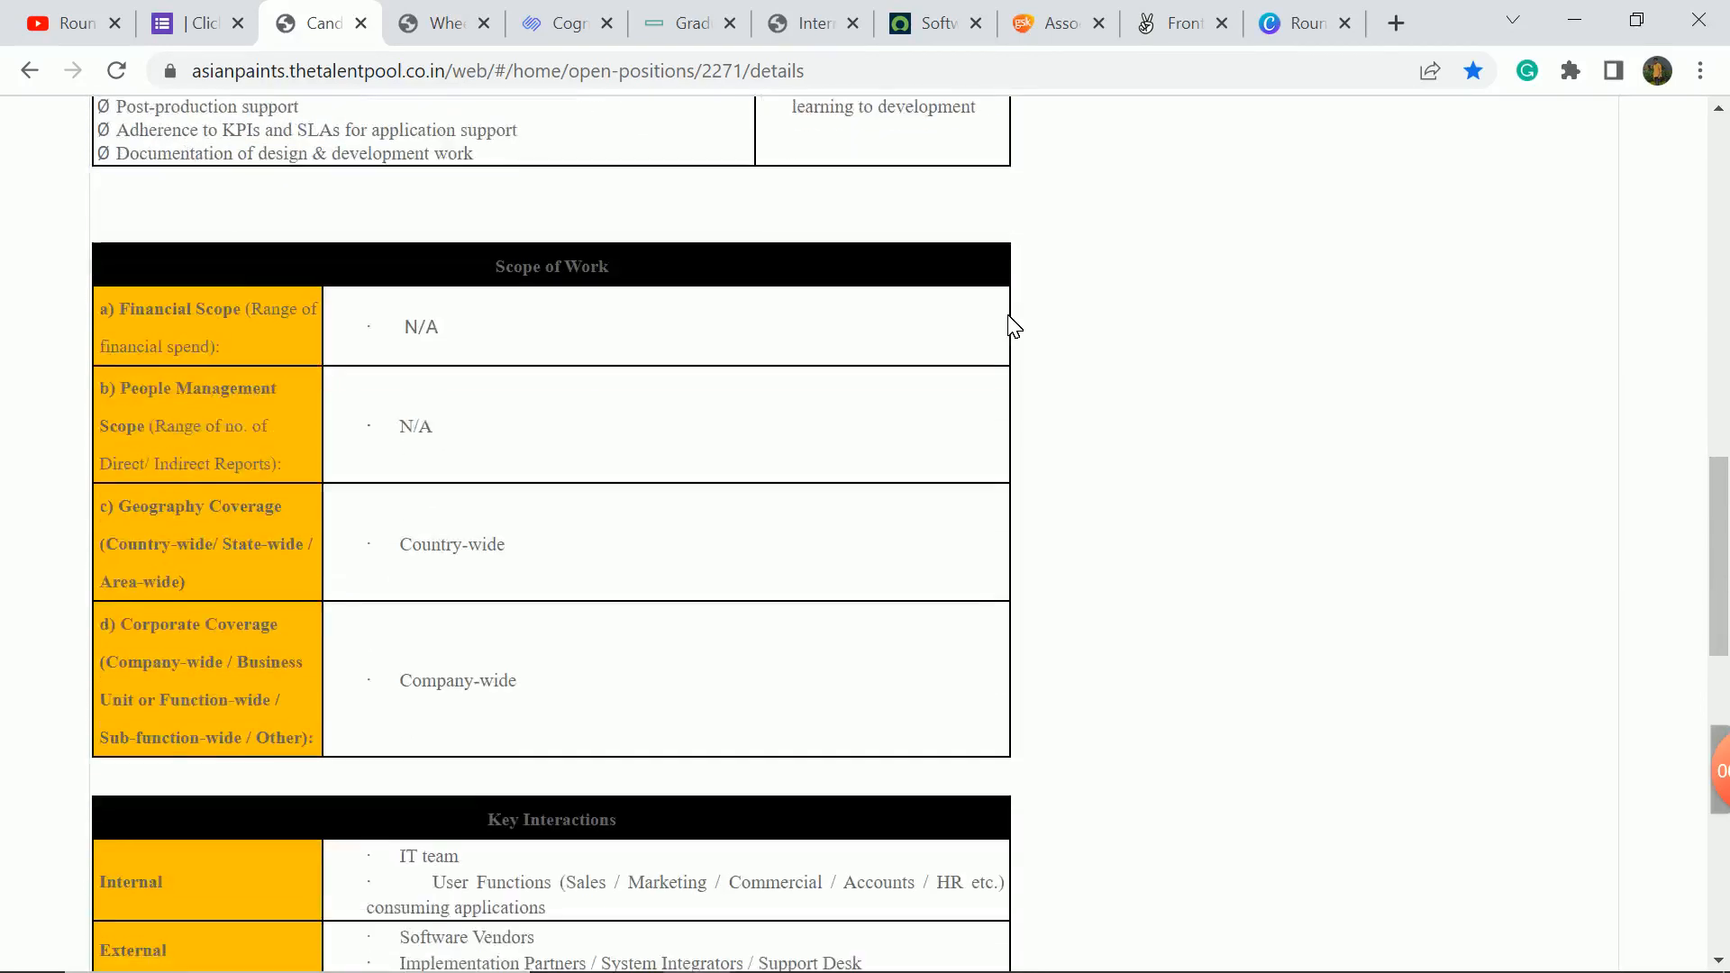
pyautogui.scroll(-3)
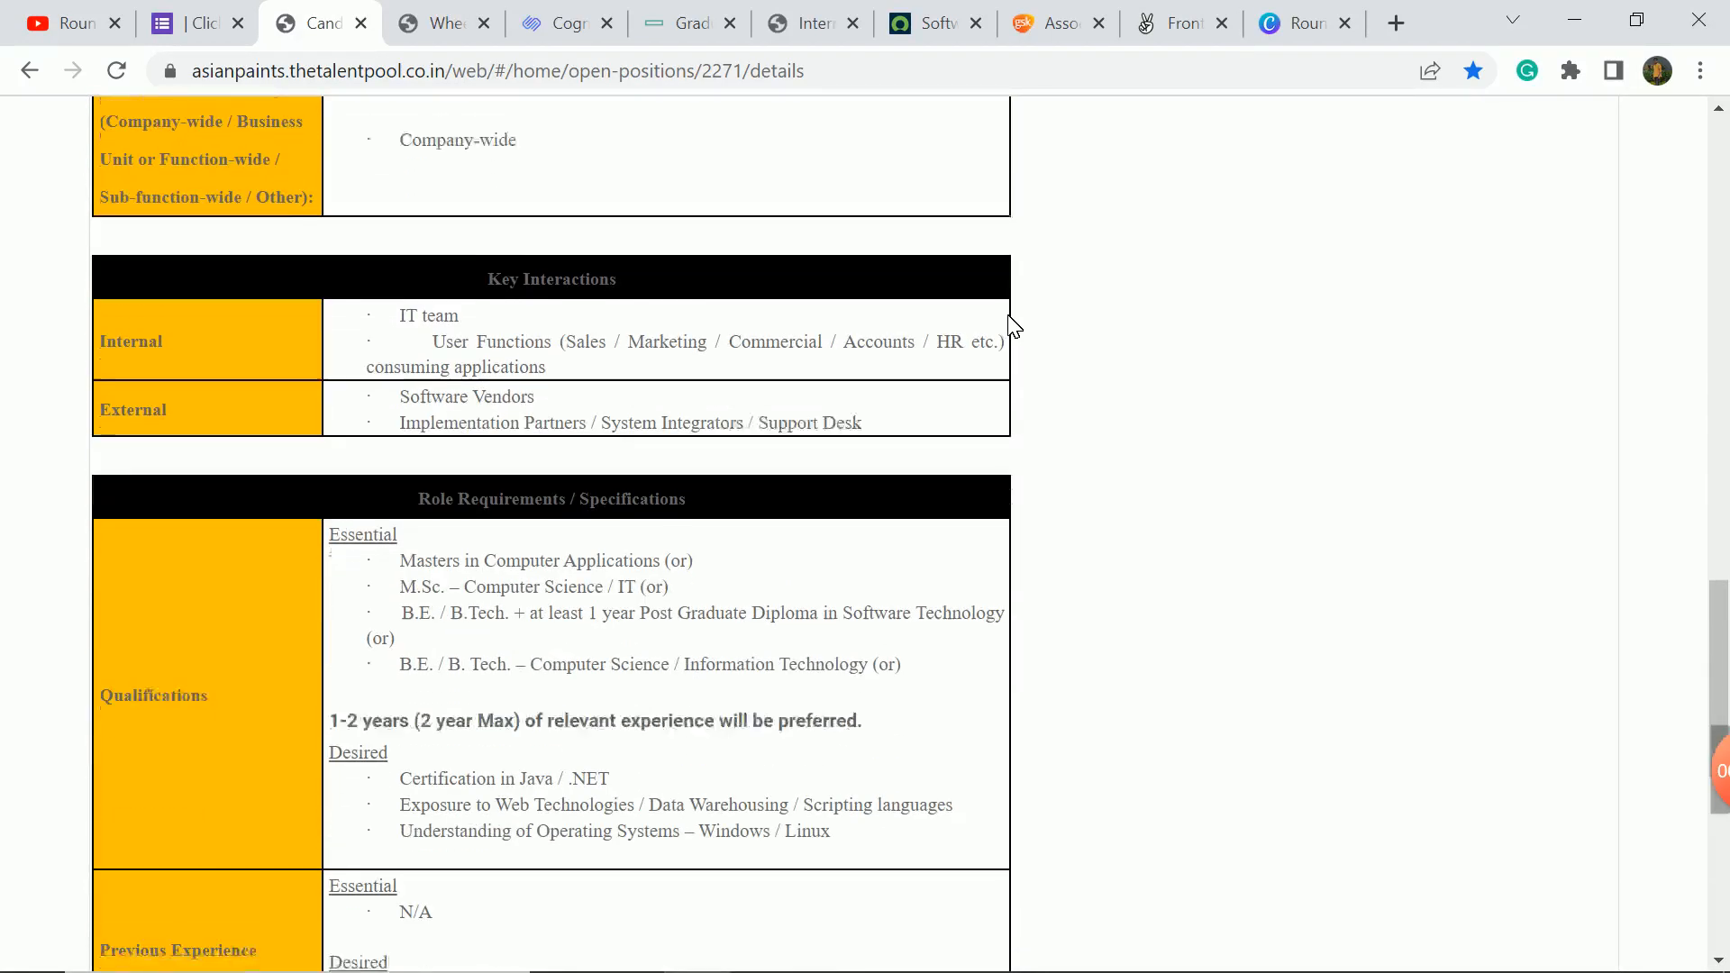
pyautogui.scroll(-3)
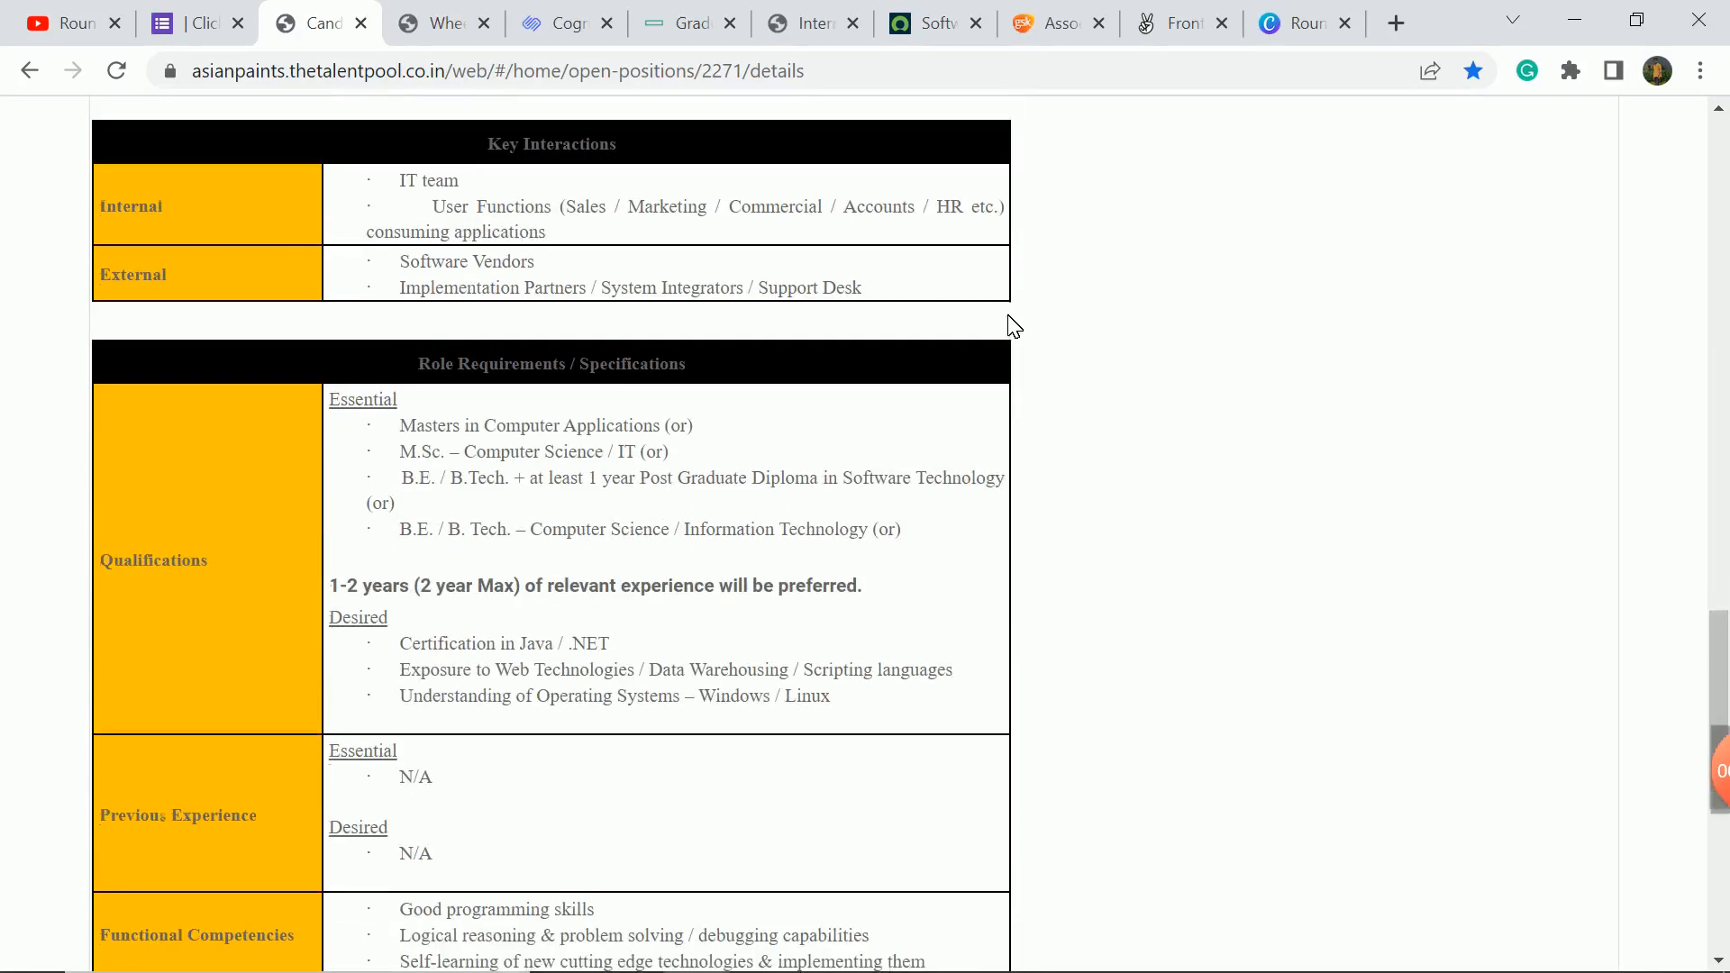
pyautogui.moveTo(202, 681)
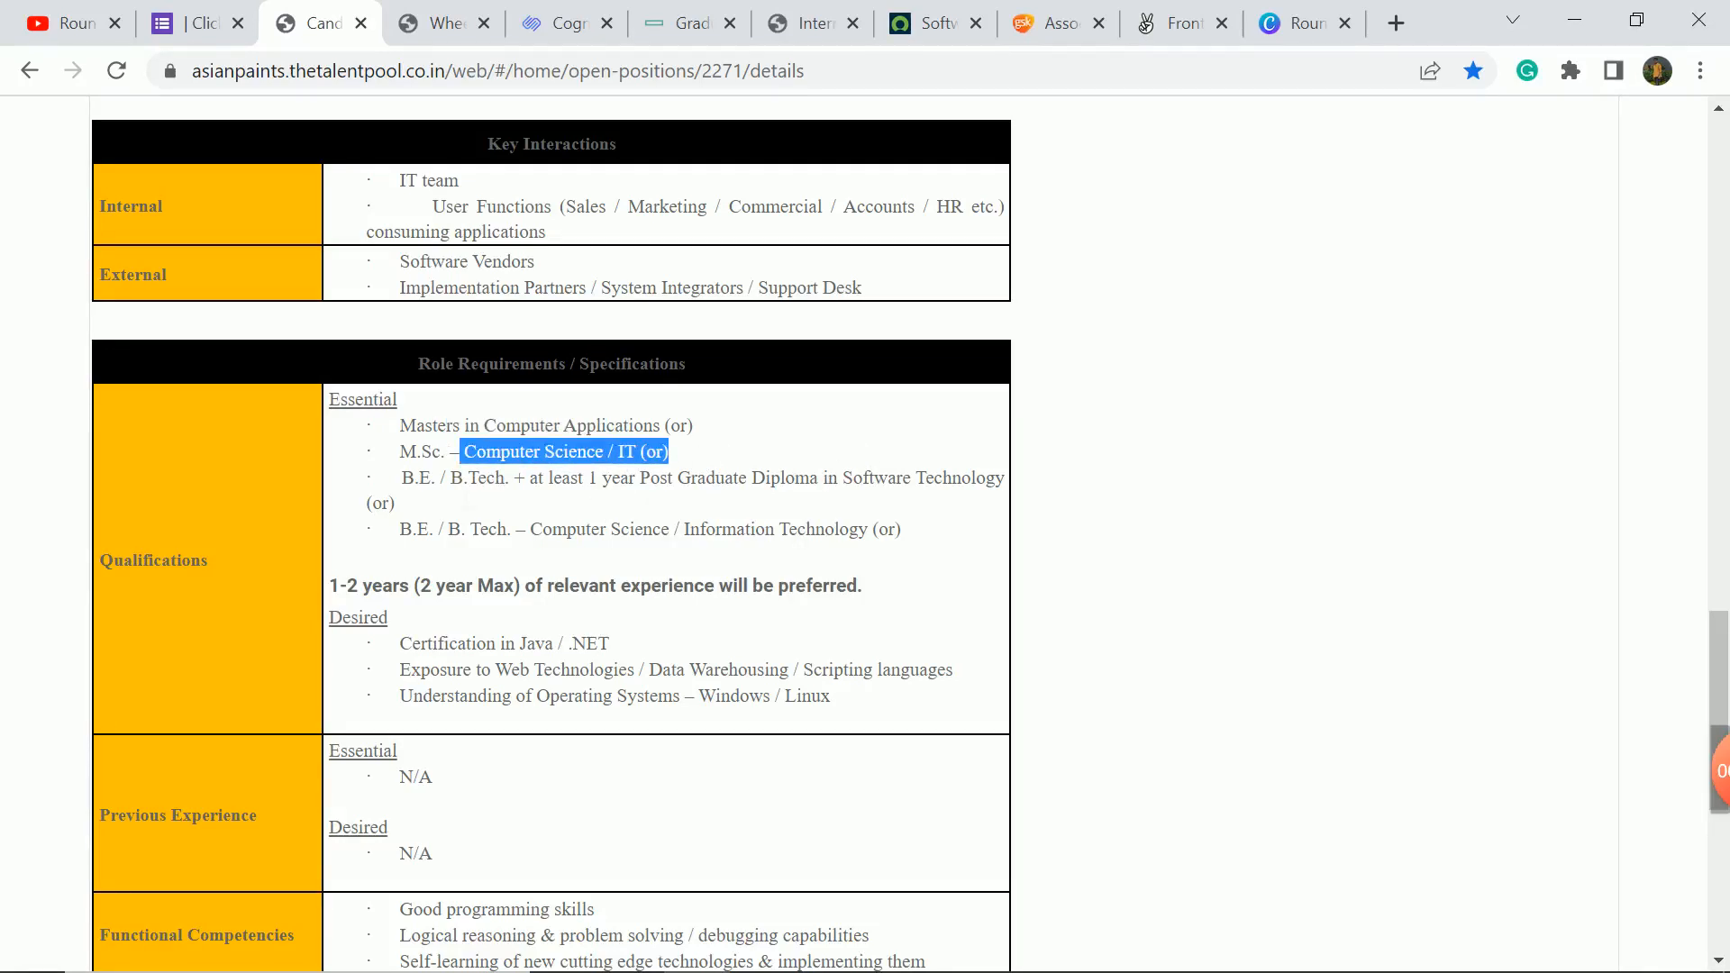
# Review the qualifications and competencies, return to the posting's top, and move to Wheels India.
pyautogui.click(1086, 490)
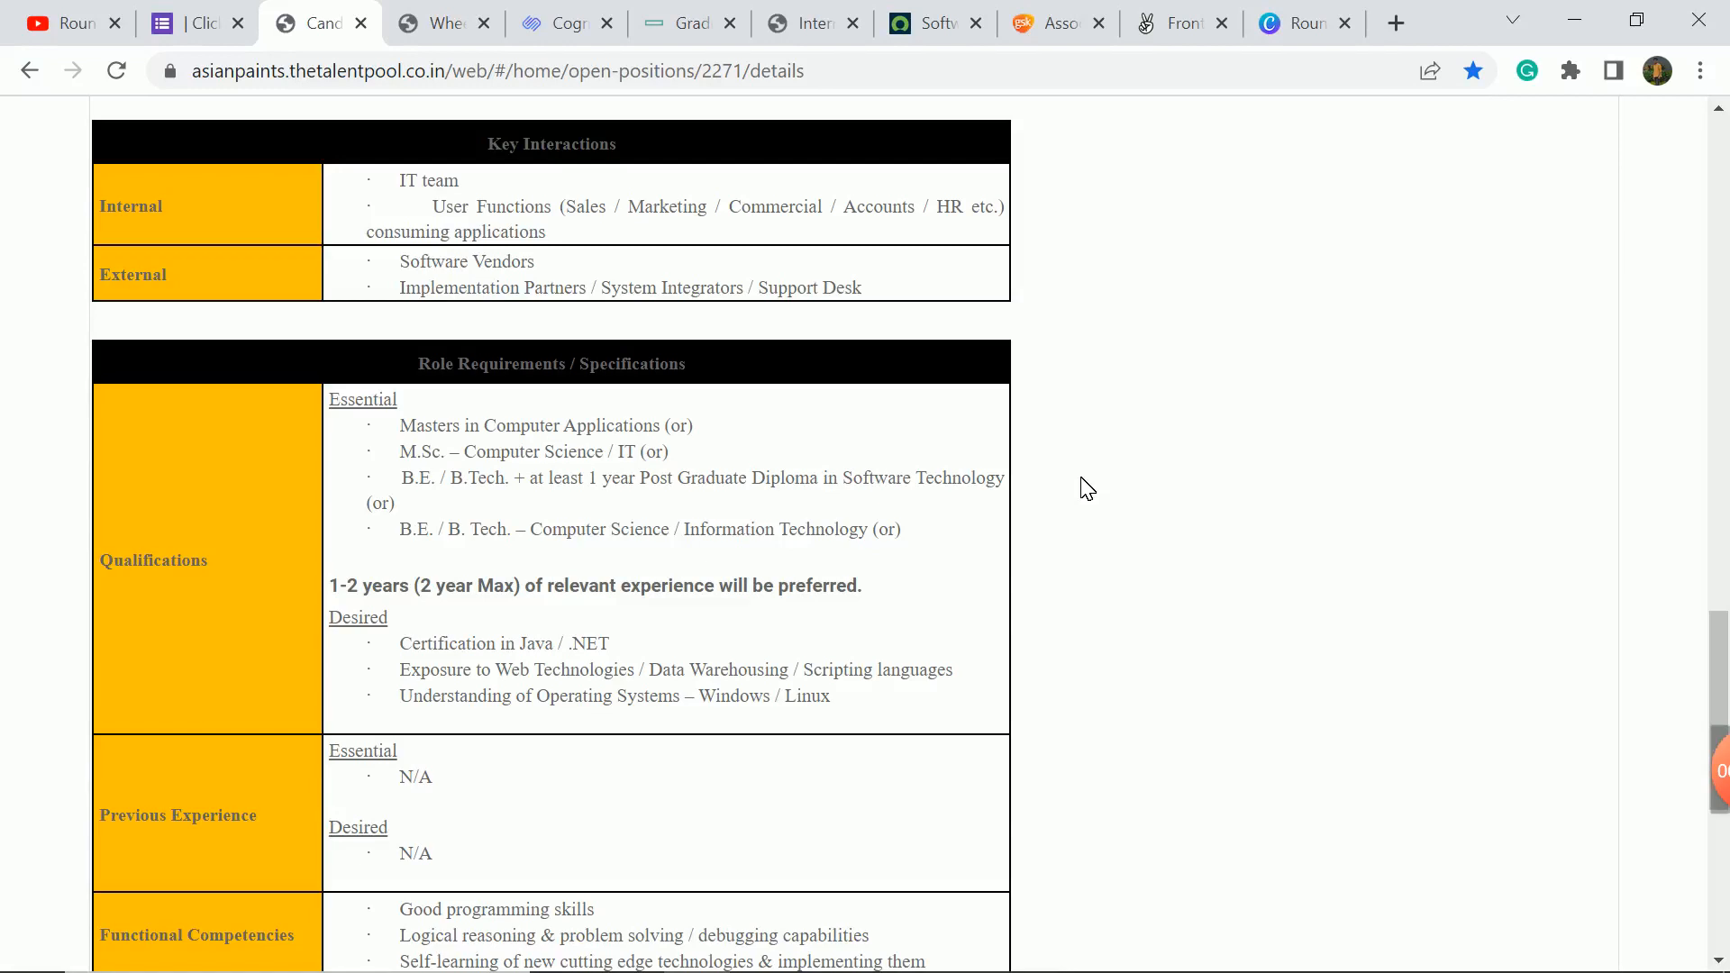
pyautogui.moveTo(382, 533)
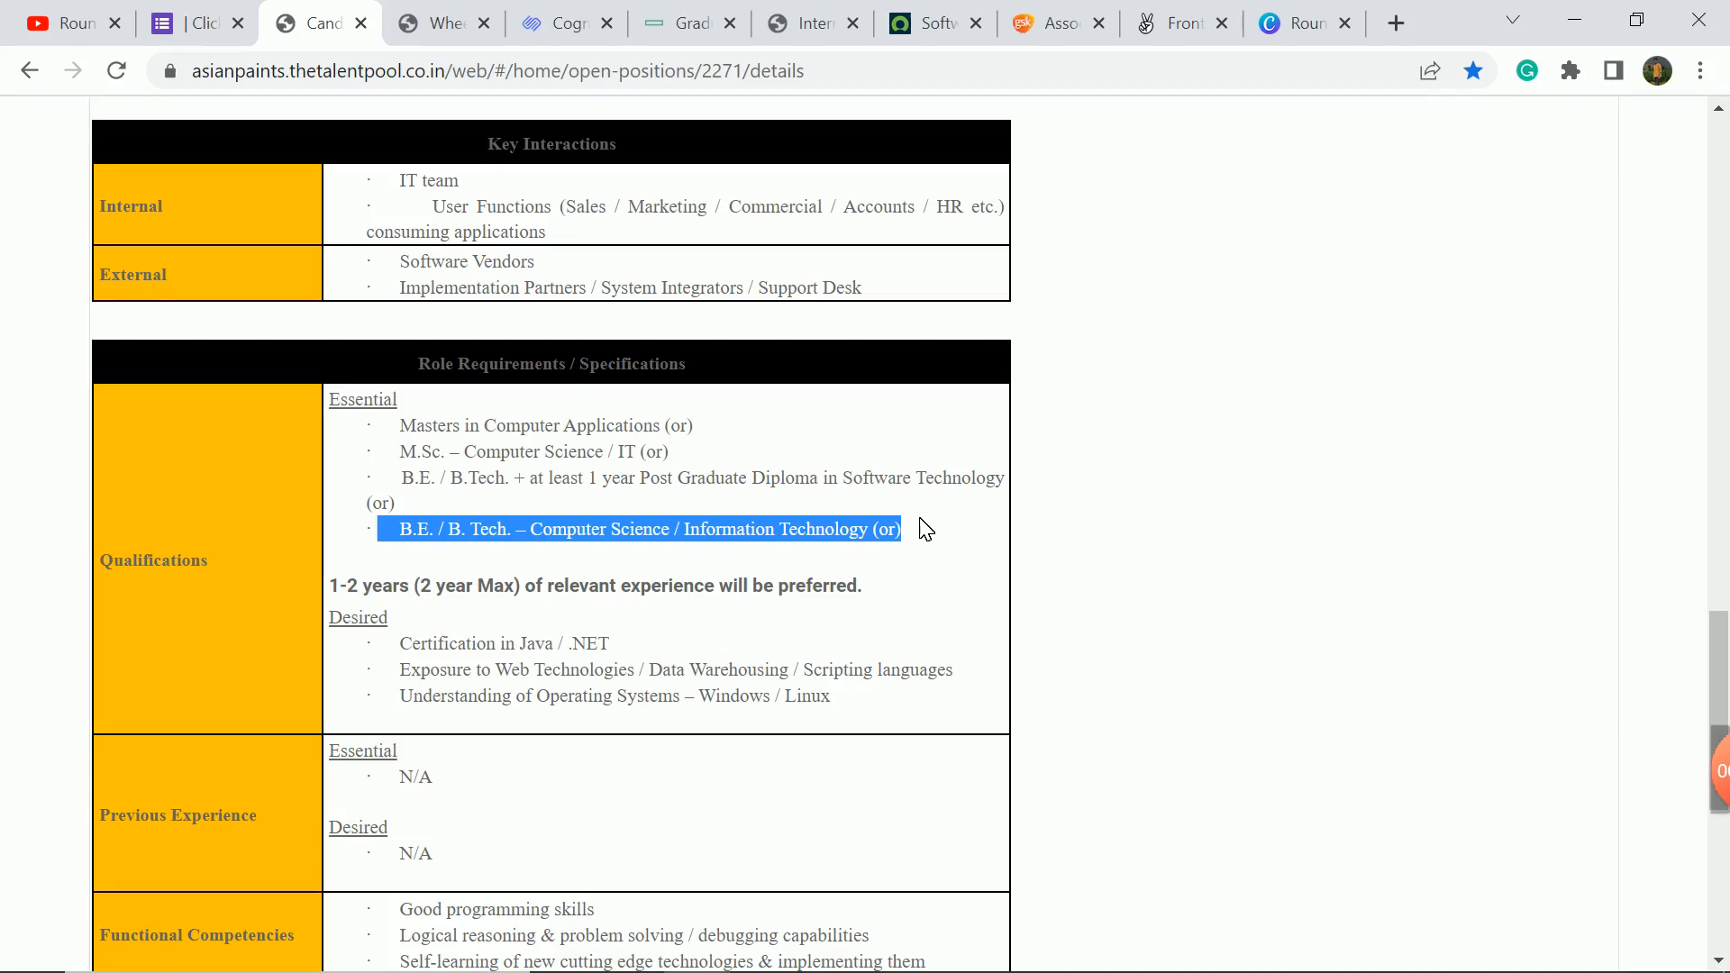
pyautogui.moveTo(552, 574)
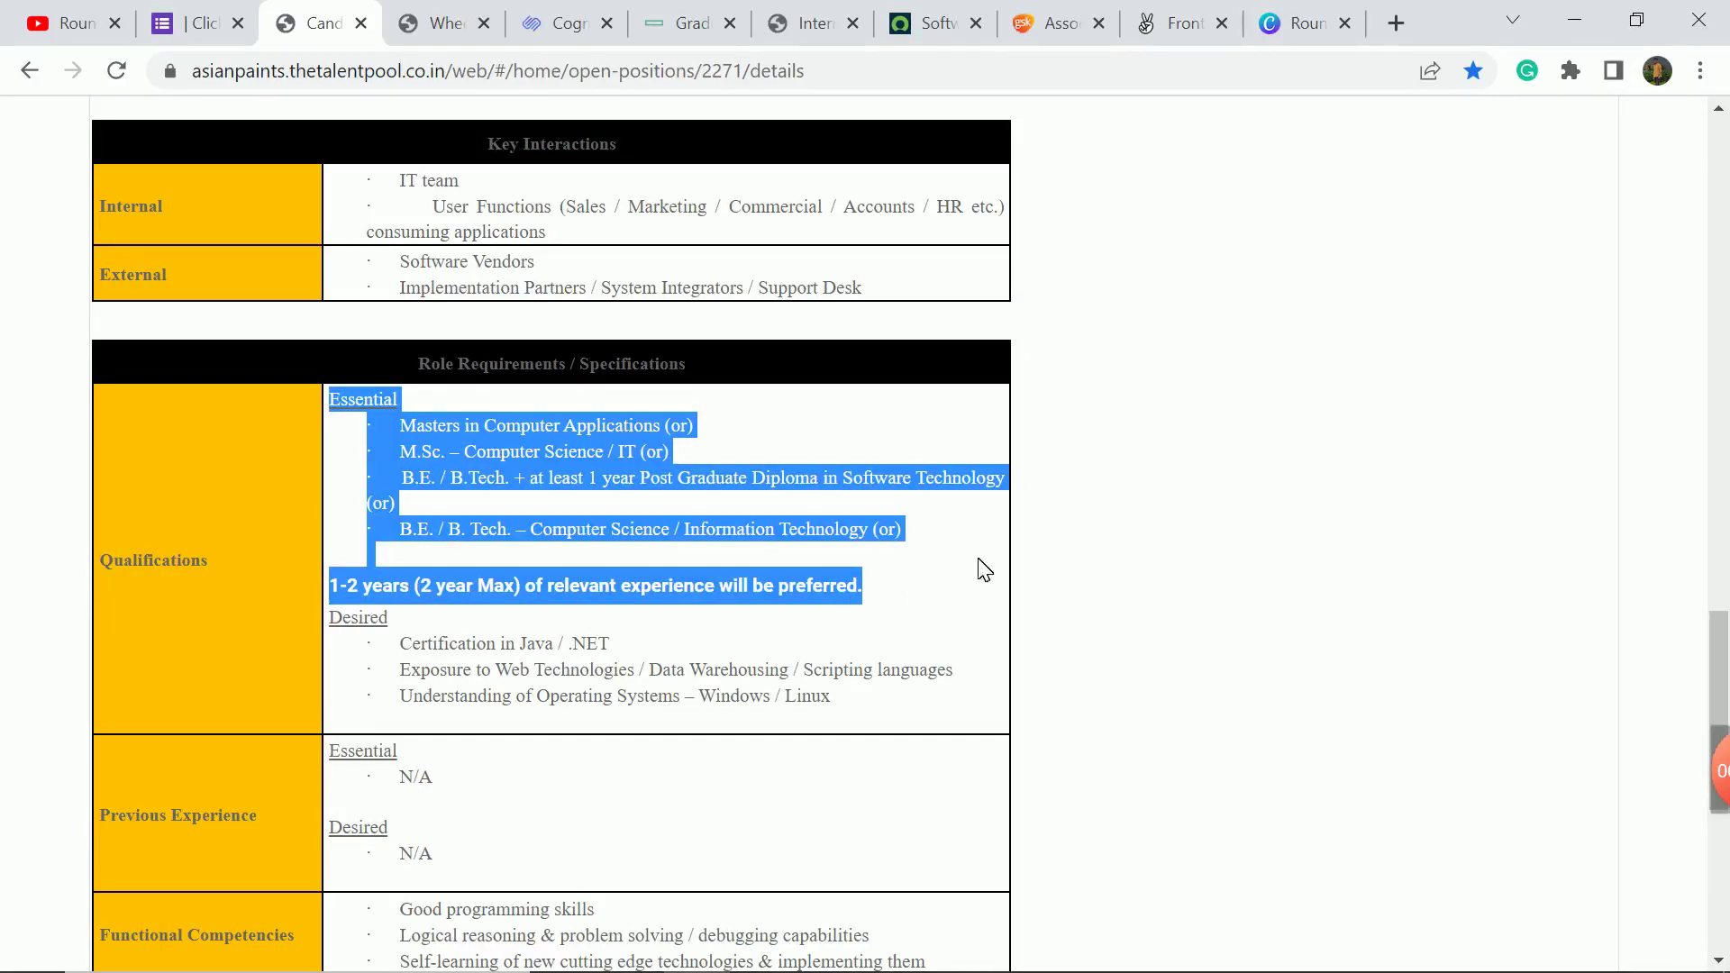
pyautogui.click(1035, 588)
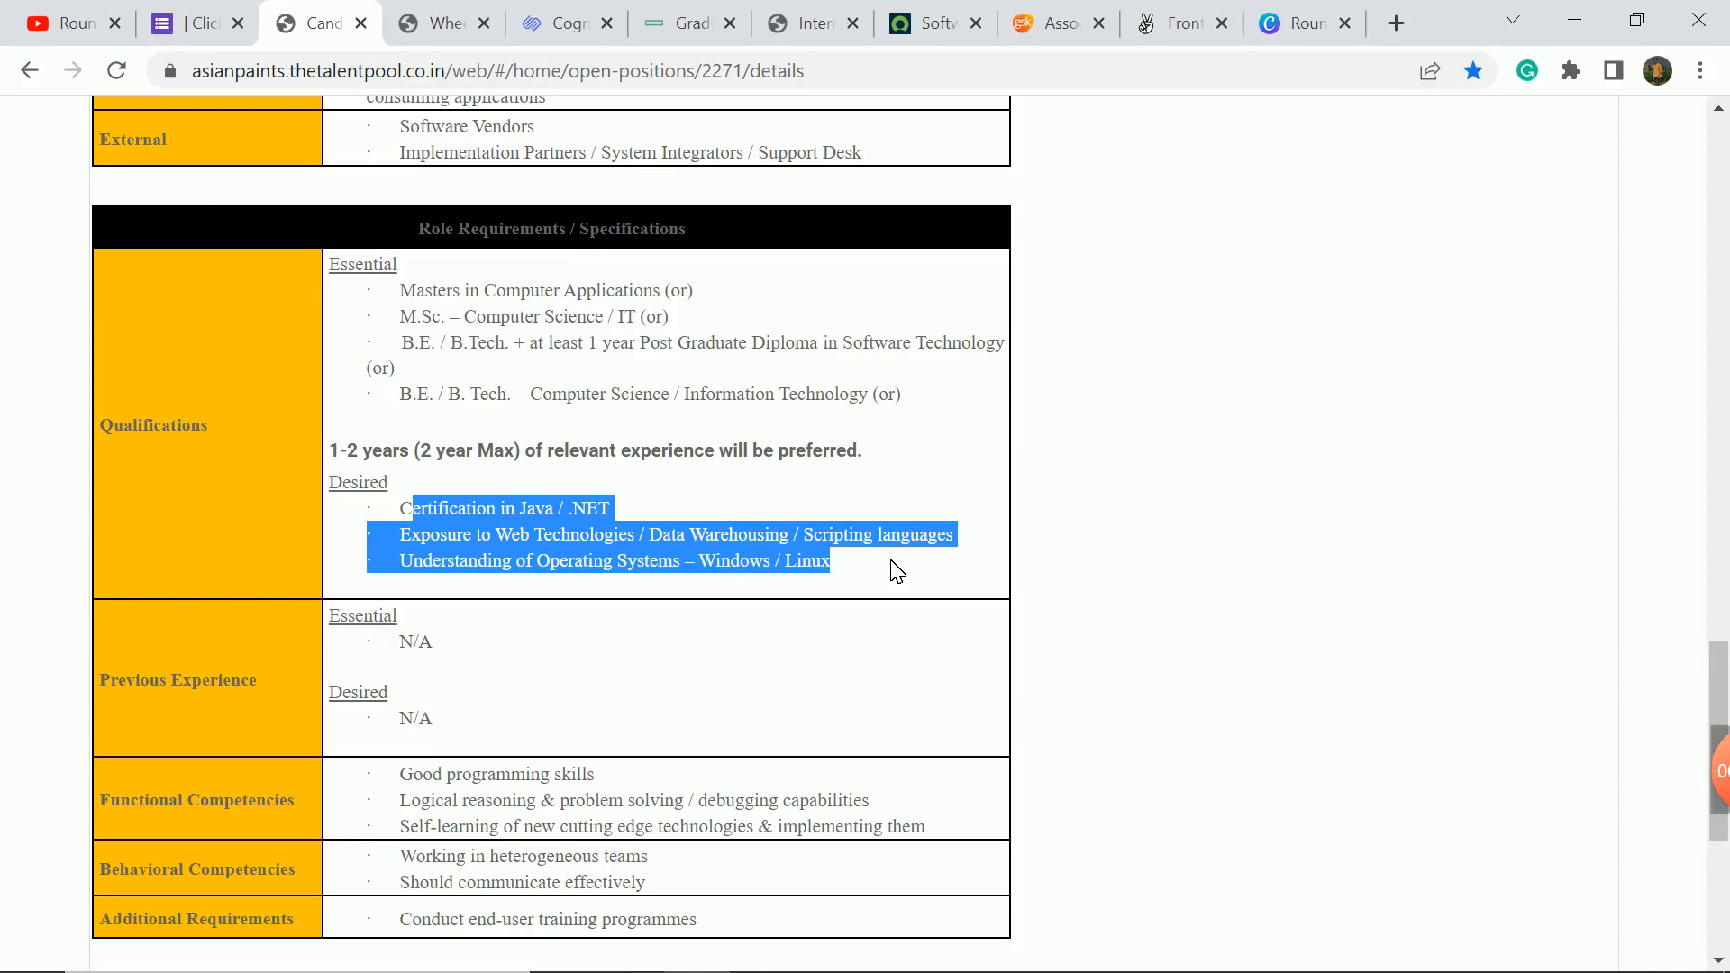
pyautogui.moveTo(1283, 383)
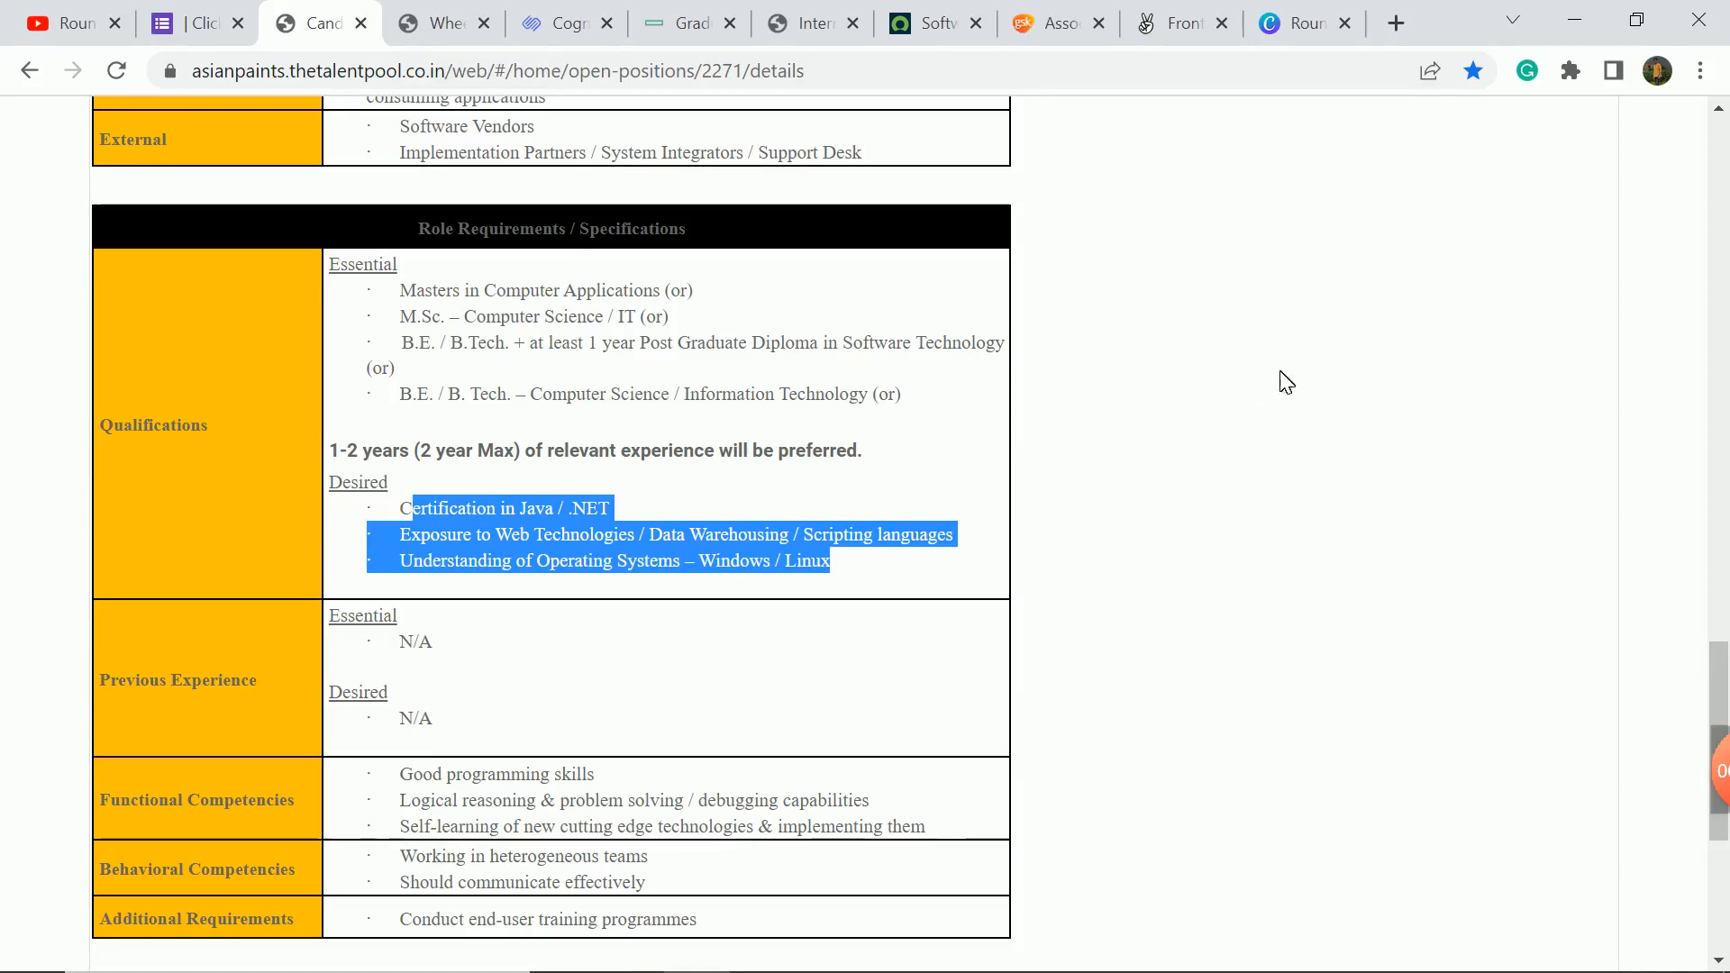
pyautogui.scroll(-3)
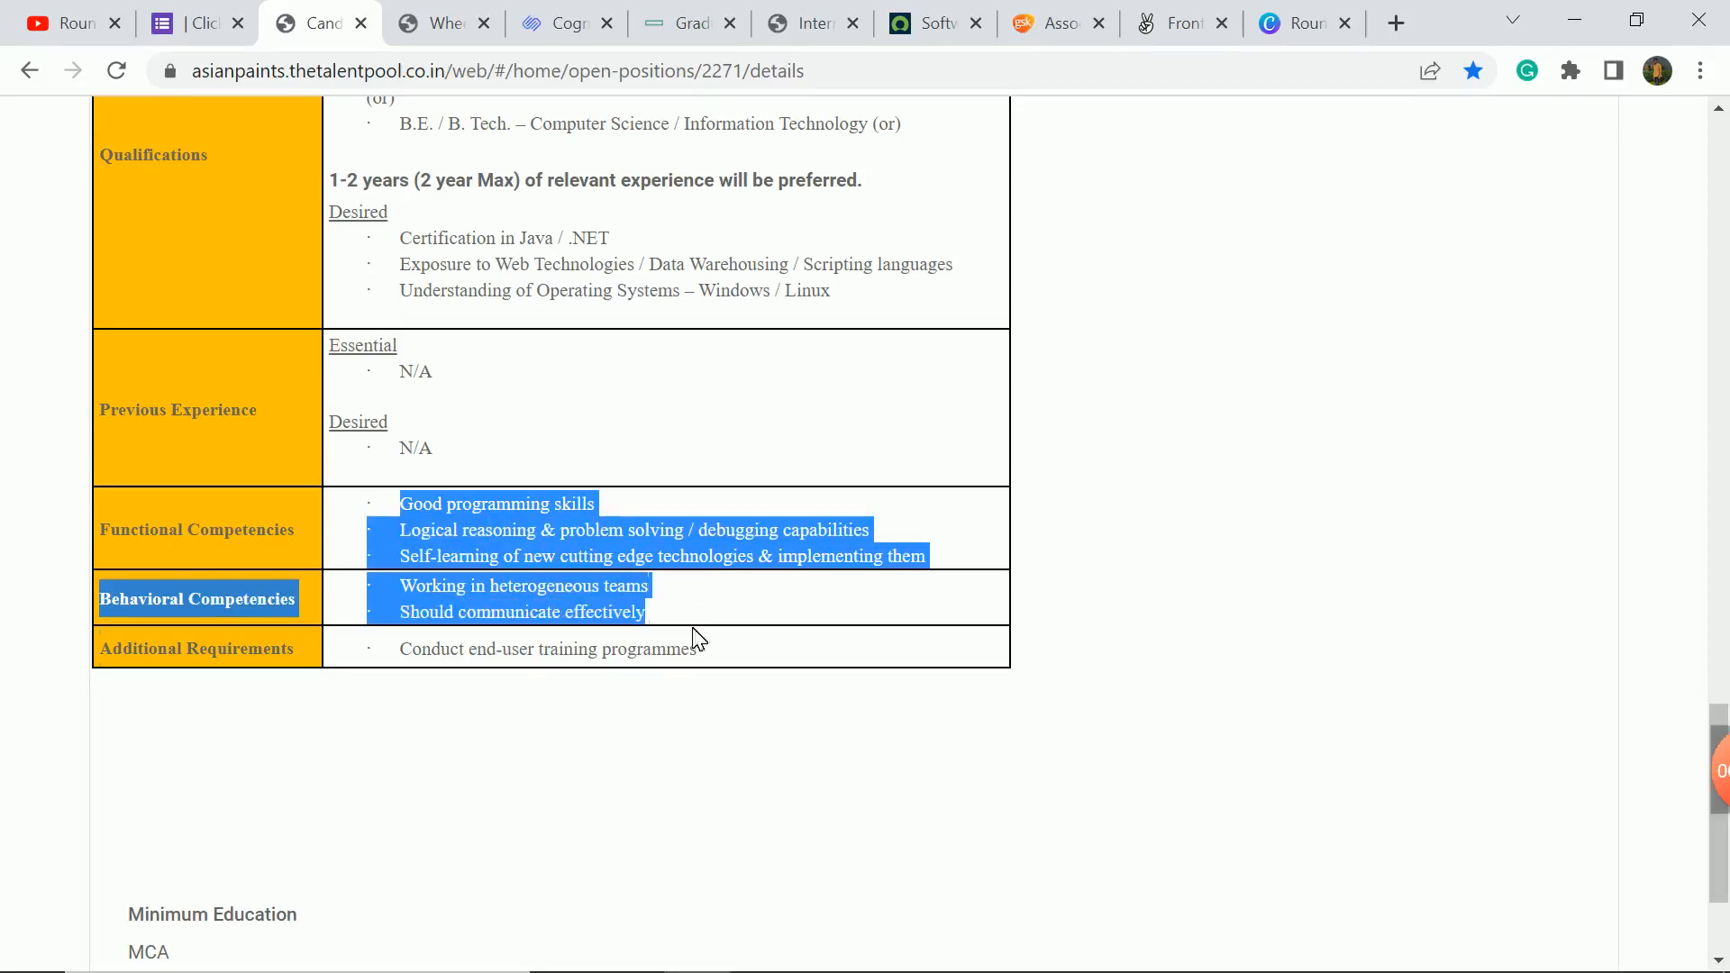
pyautogui.scroll(-3)
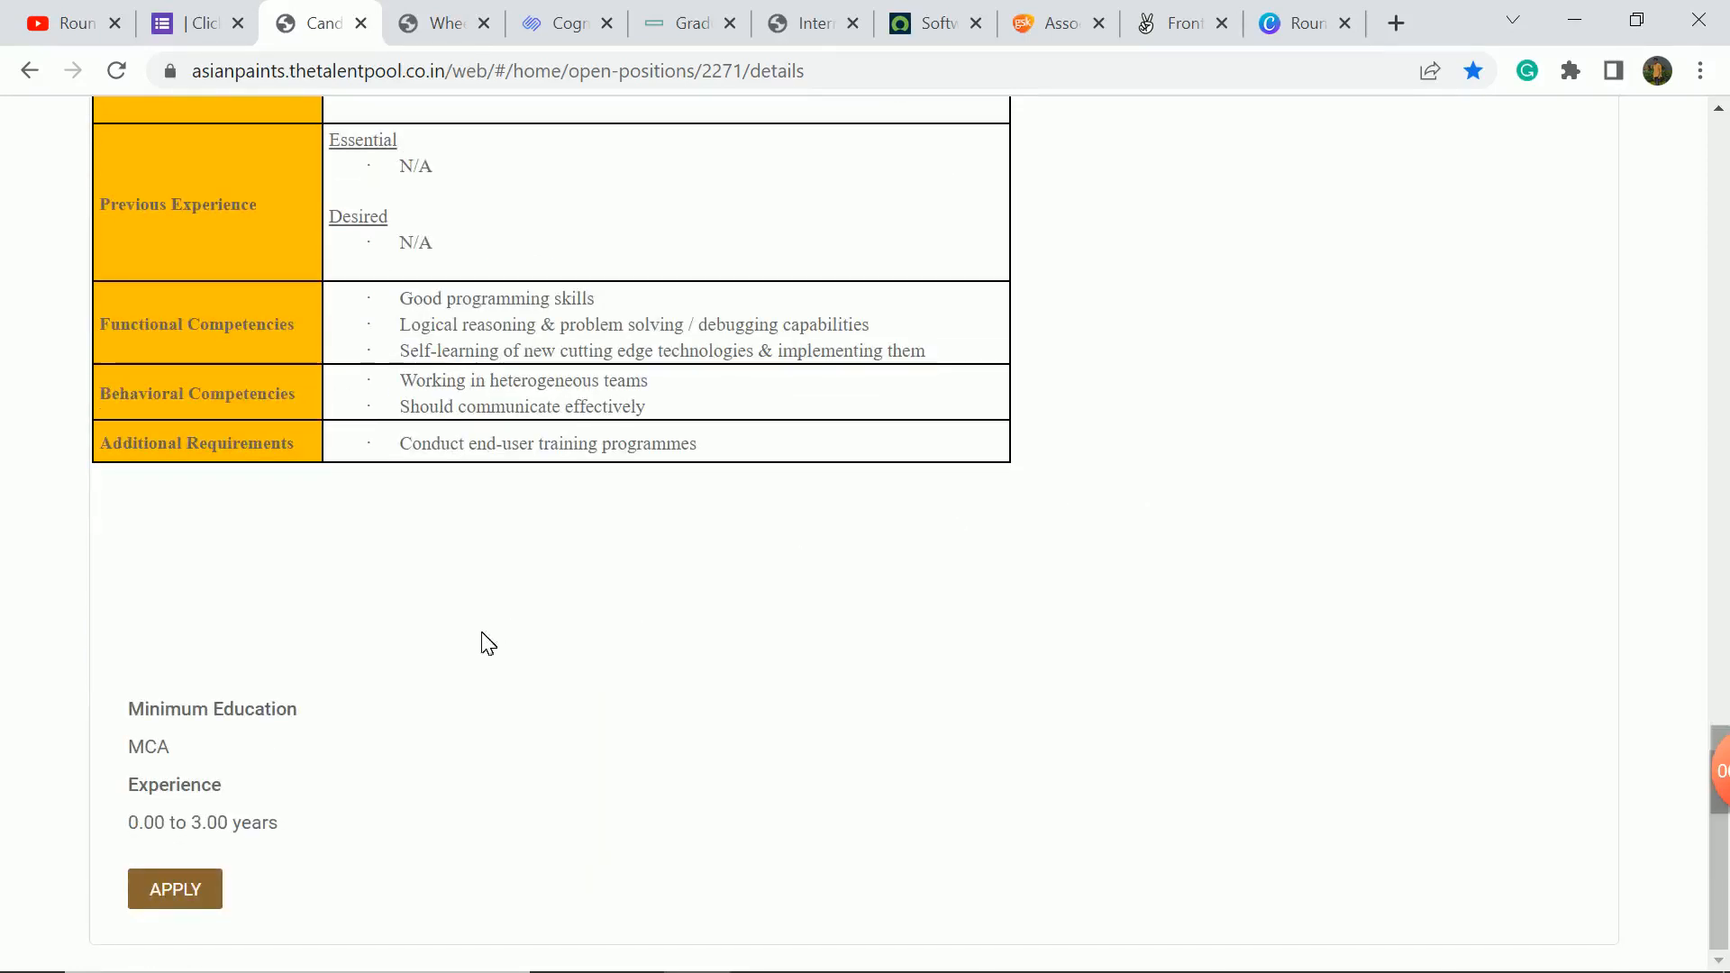
pyautogui.moveTo(676, 565)
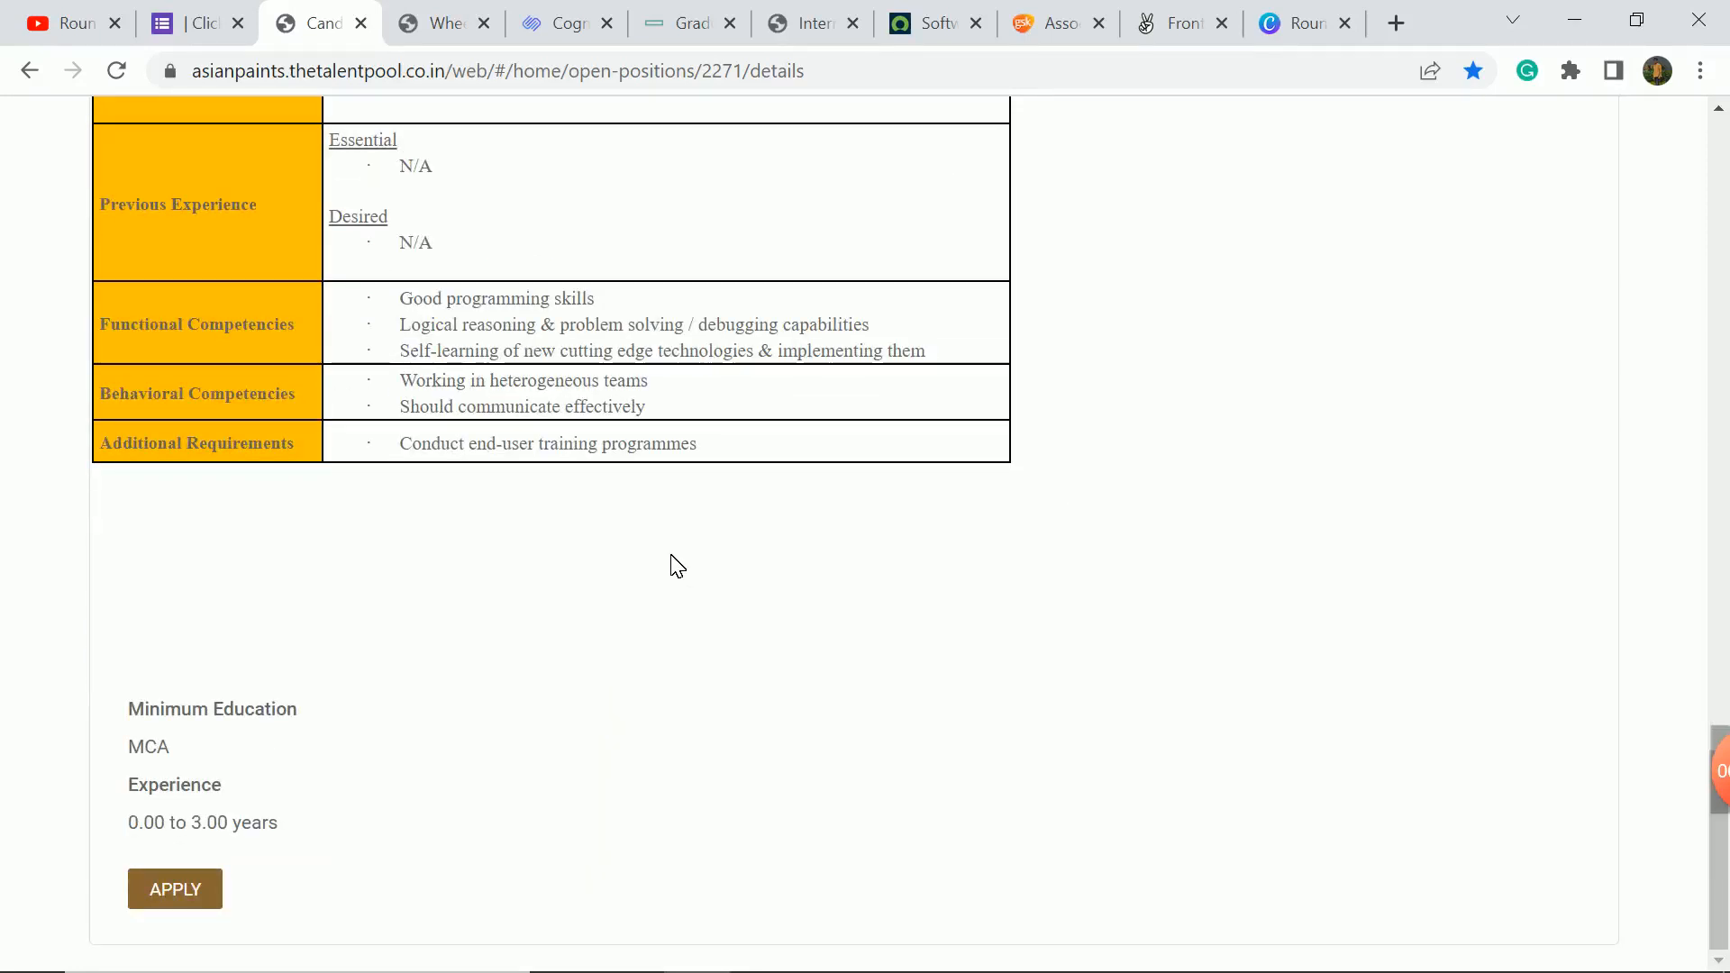
pyautogui.moveTo(118, 825)
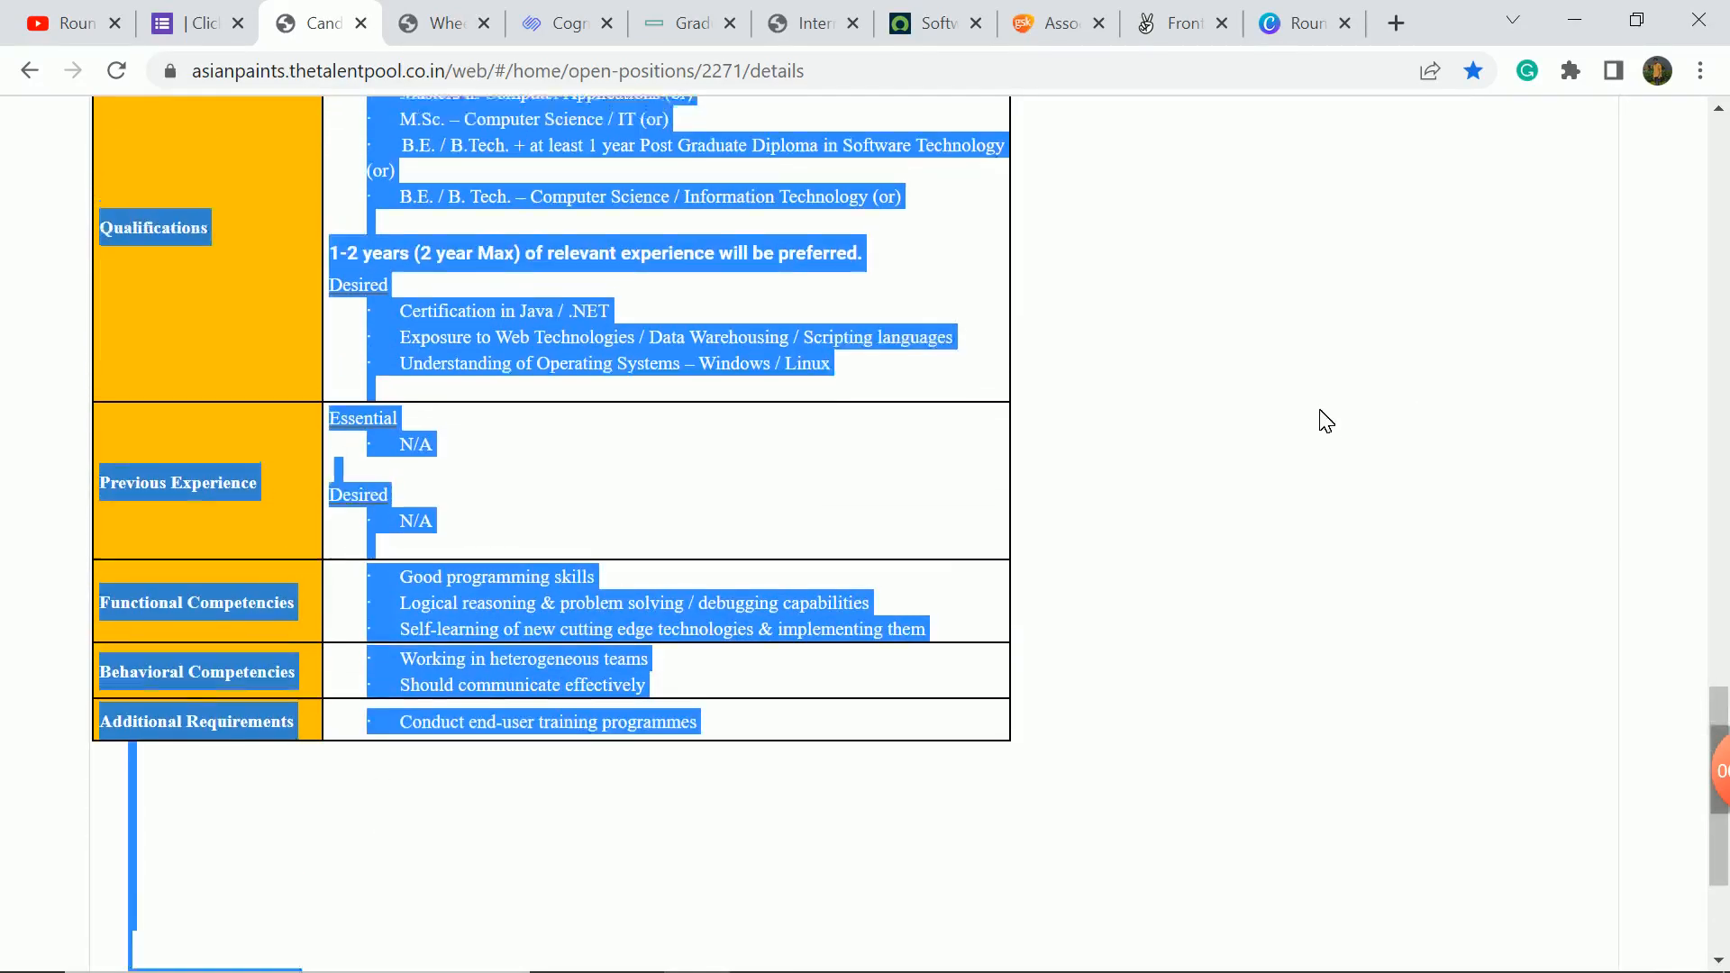
pyautogui.scroll(3)
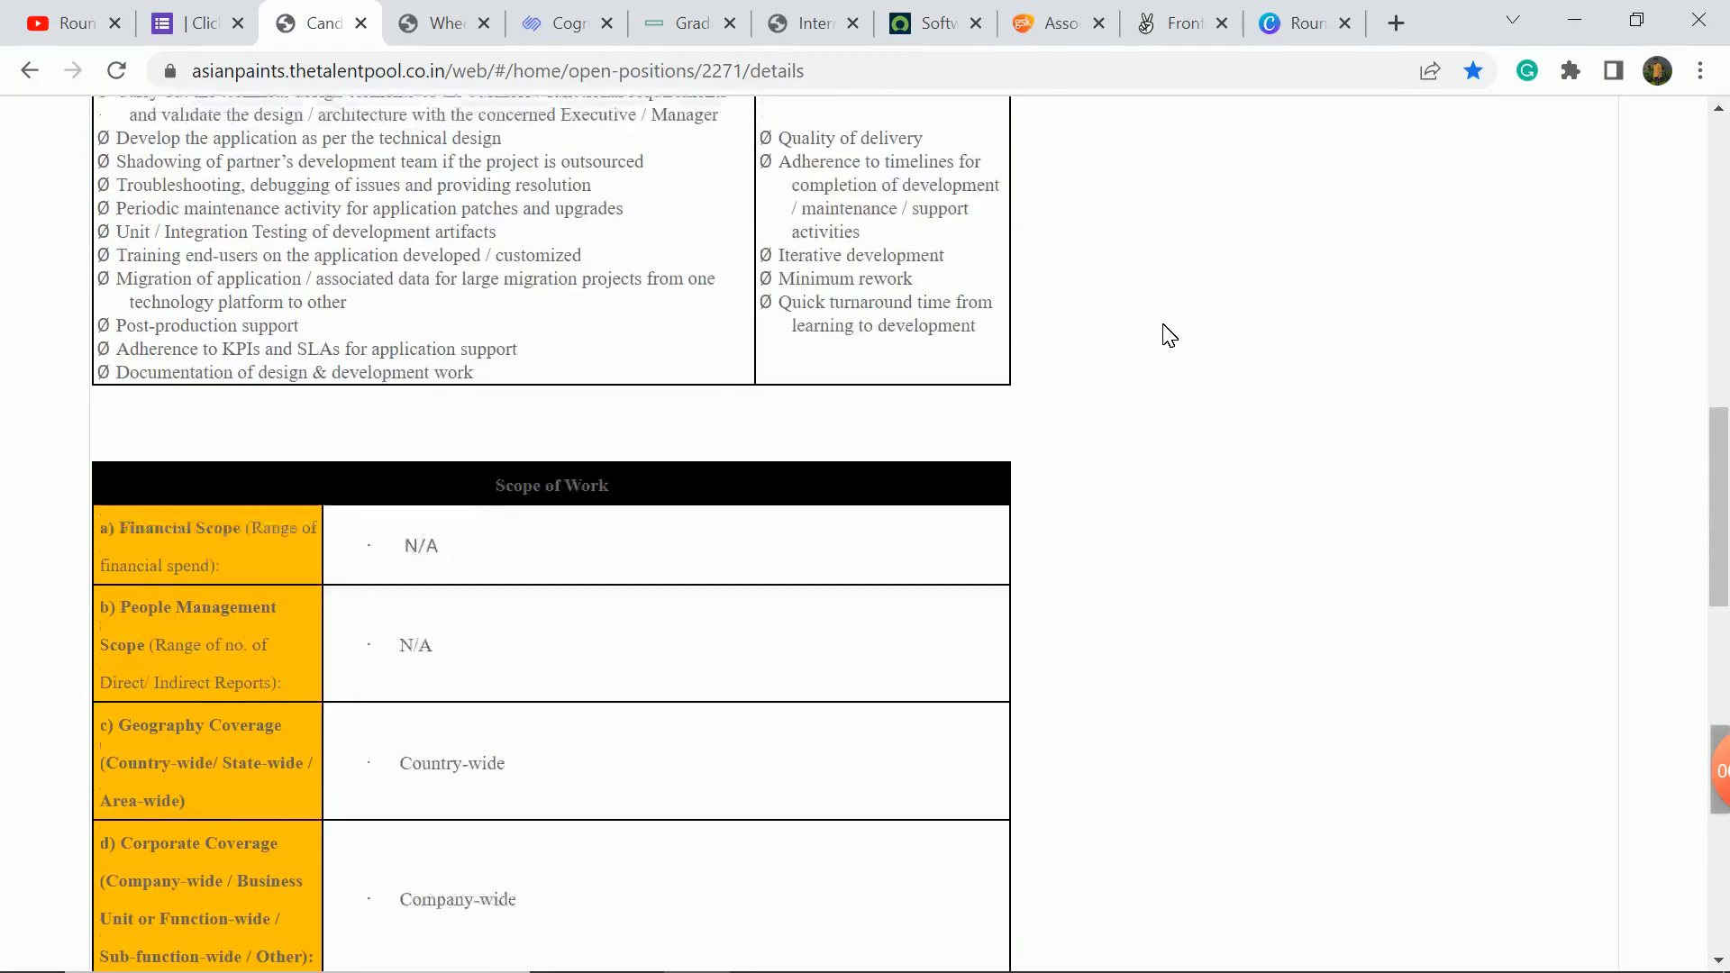
pyautogui.scroll(3)
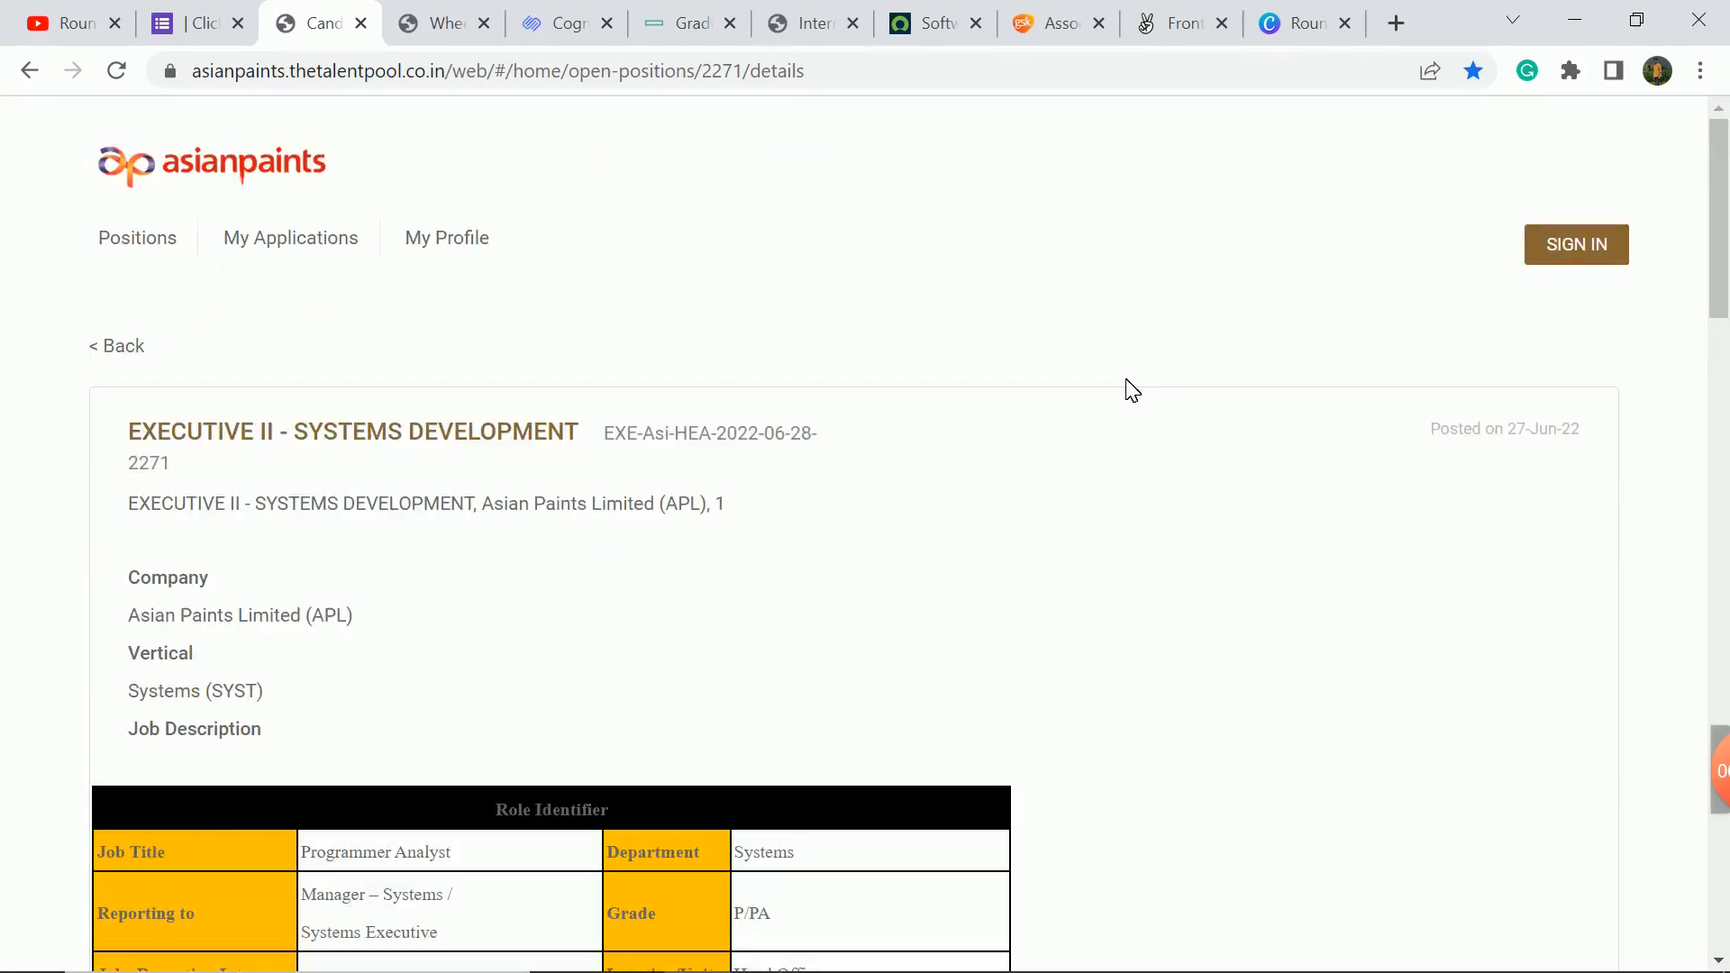
pyautogui.click(441, 21)
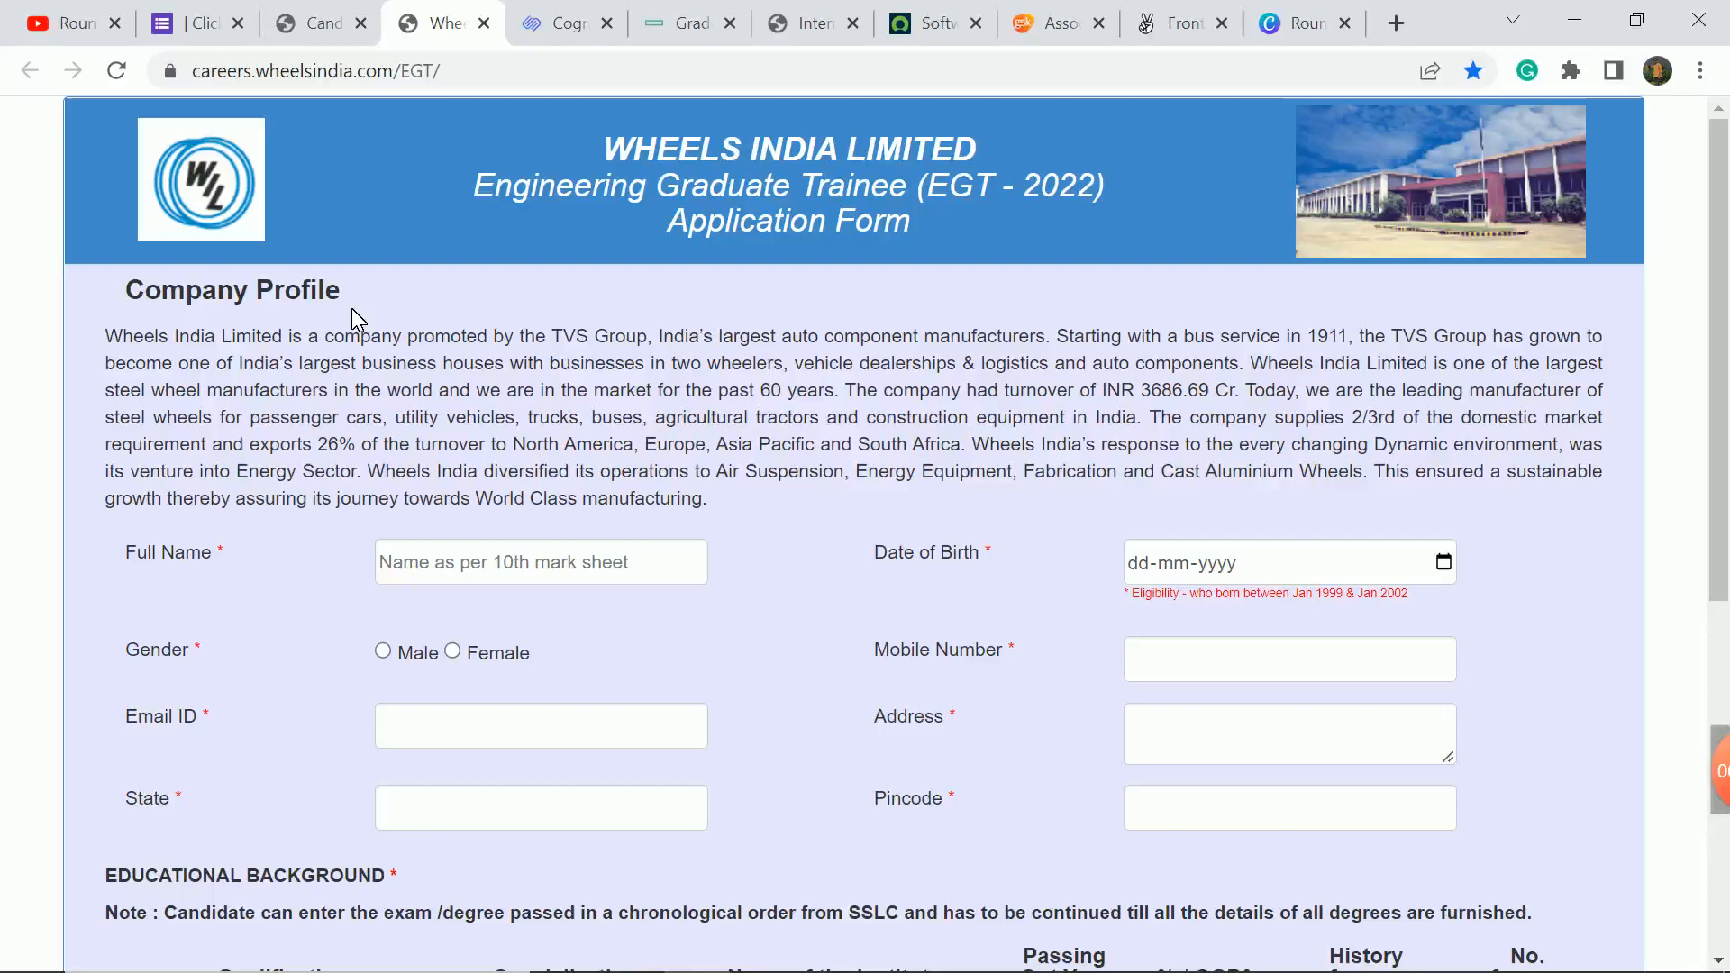
# Choose Engineering (BE / B.Tech) as the qualification in the Wheels India EGT-2022 form.
pyautogui.scroll(-3)
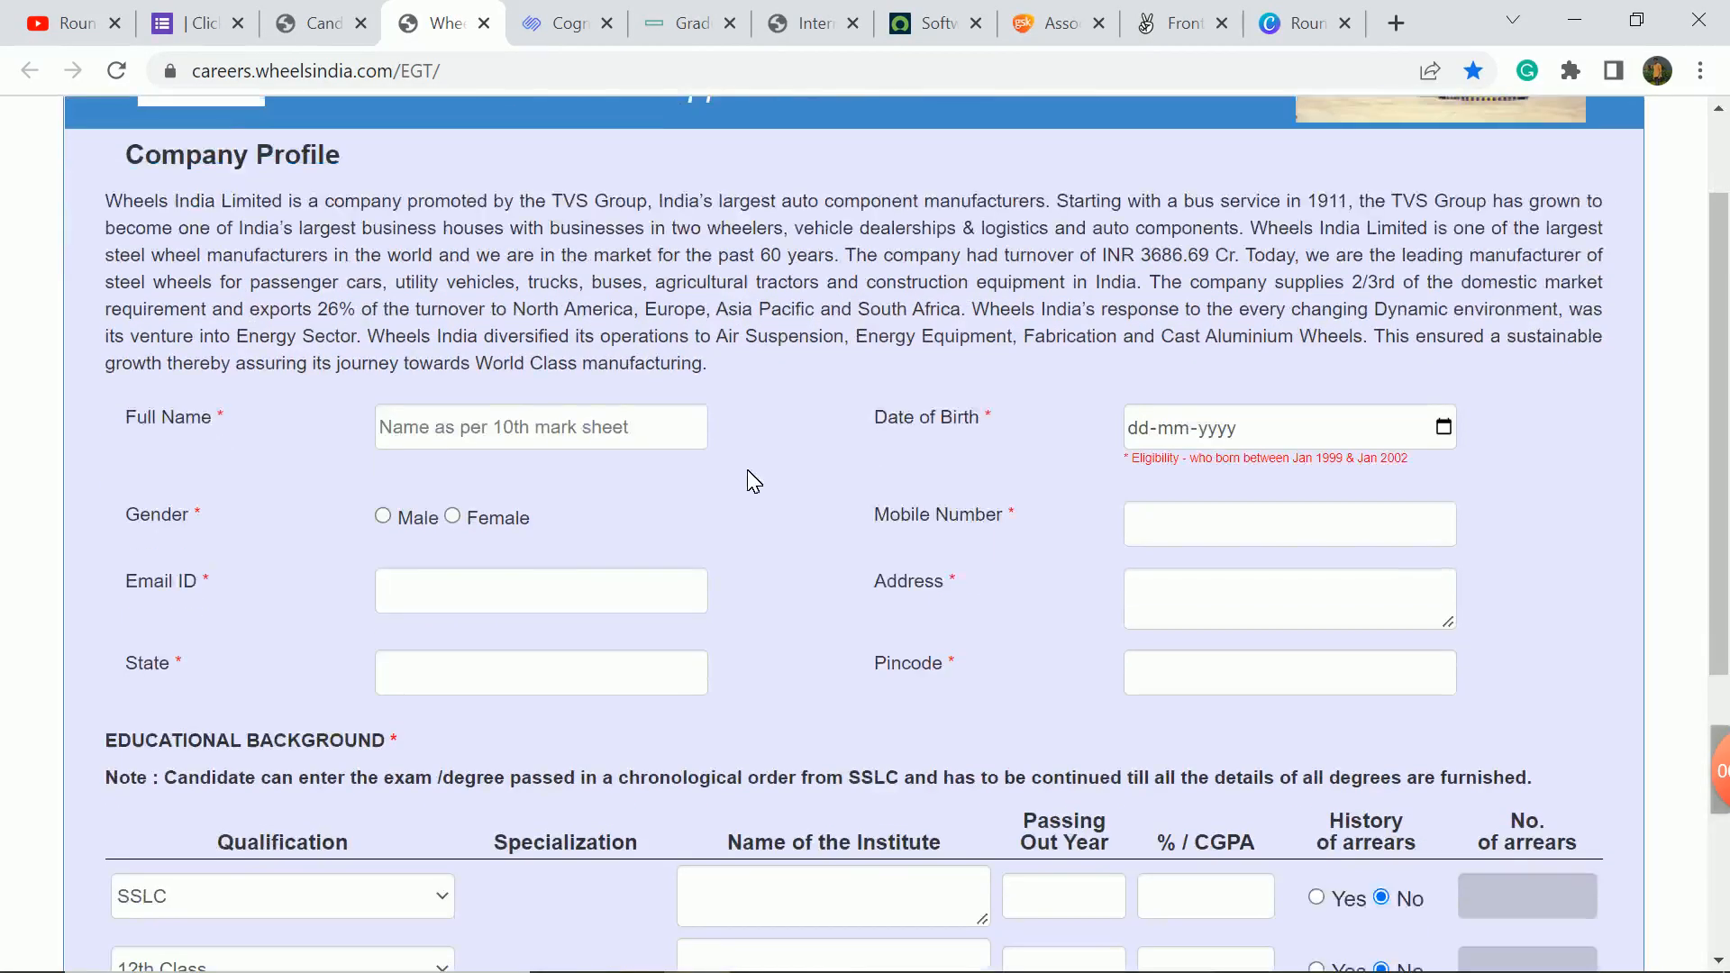
pyautogui.scroll(-3)
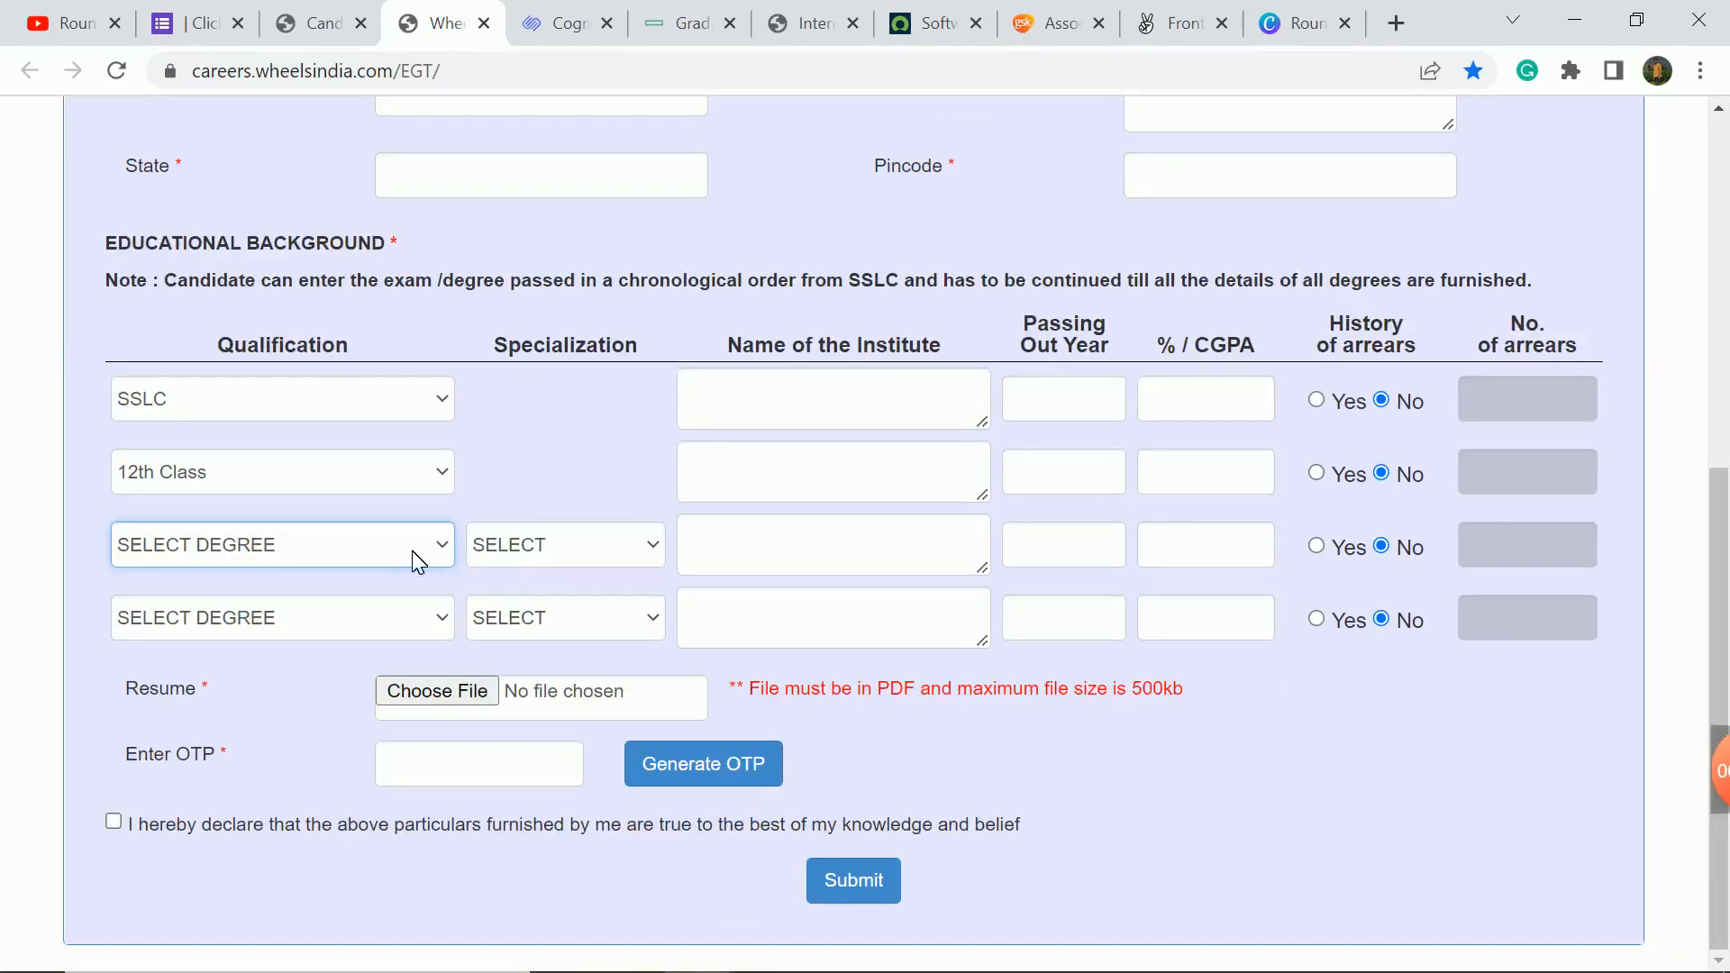
pyautogui.click(281, 544)
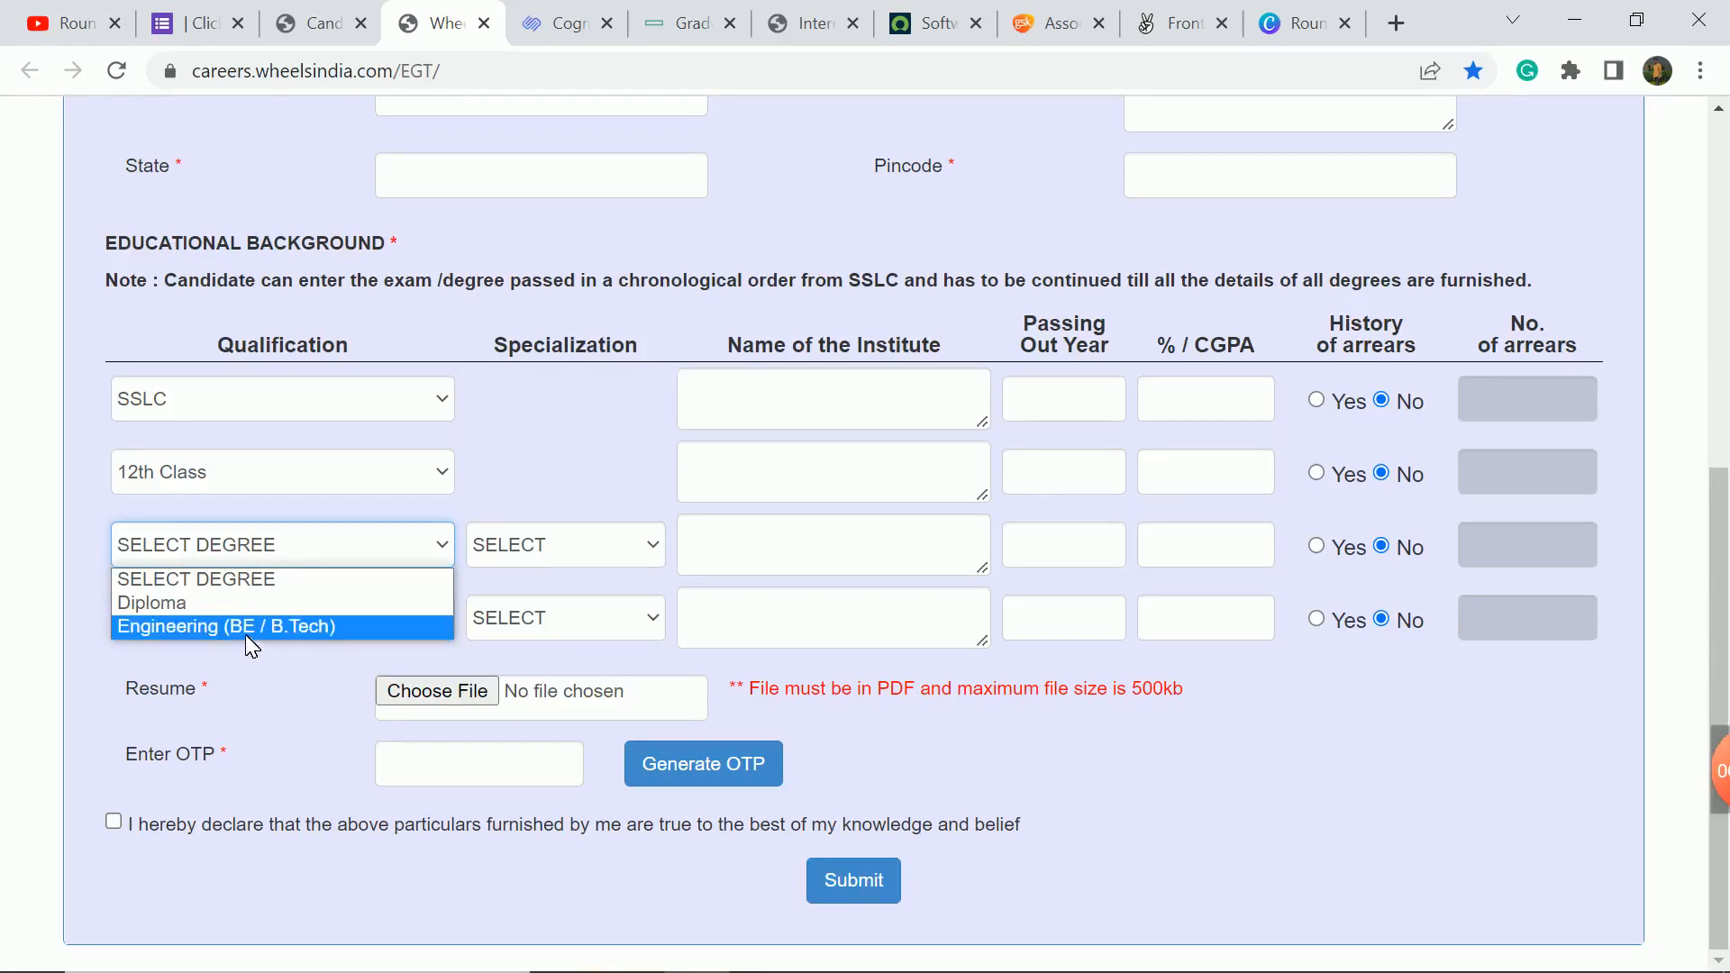
pyautogui.click(227, 625)
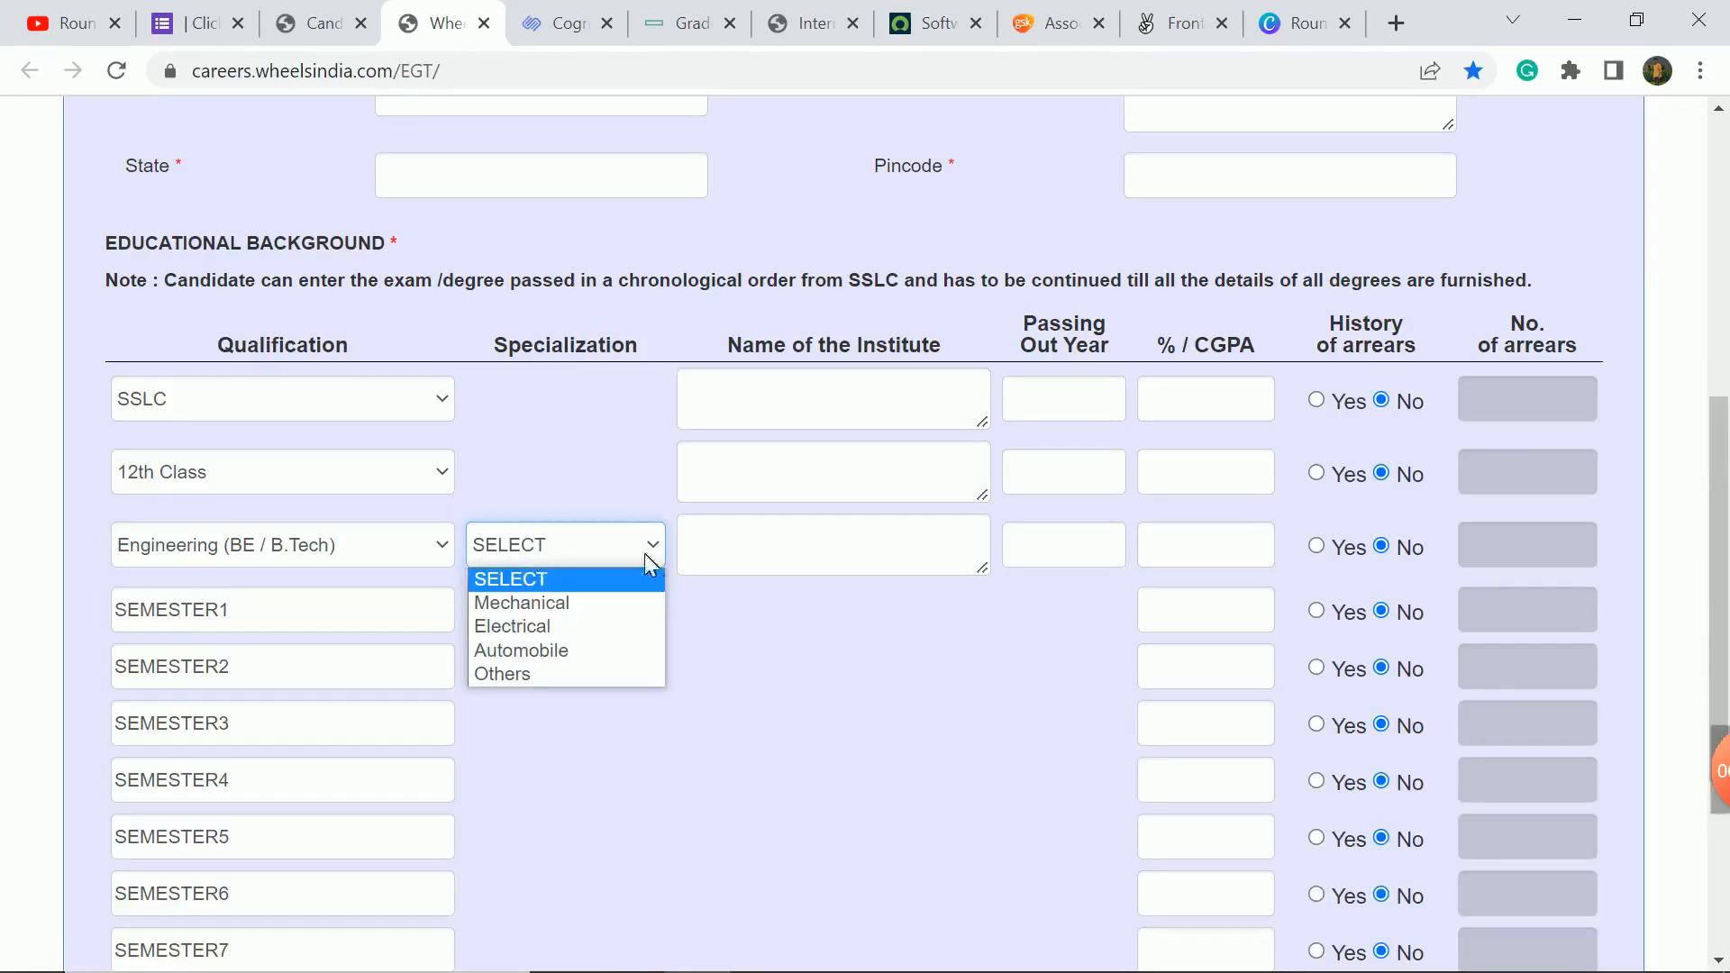
pyautogui.moveTo(520, 603)
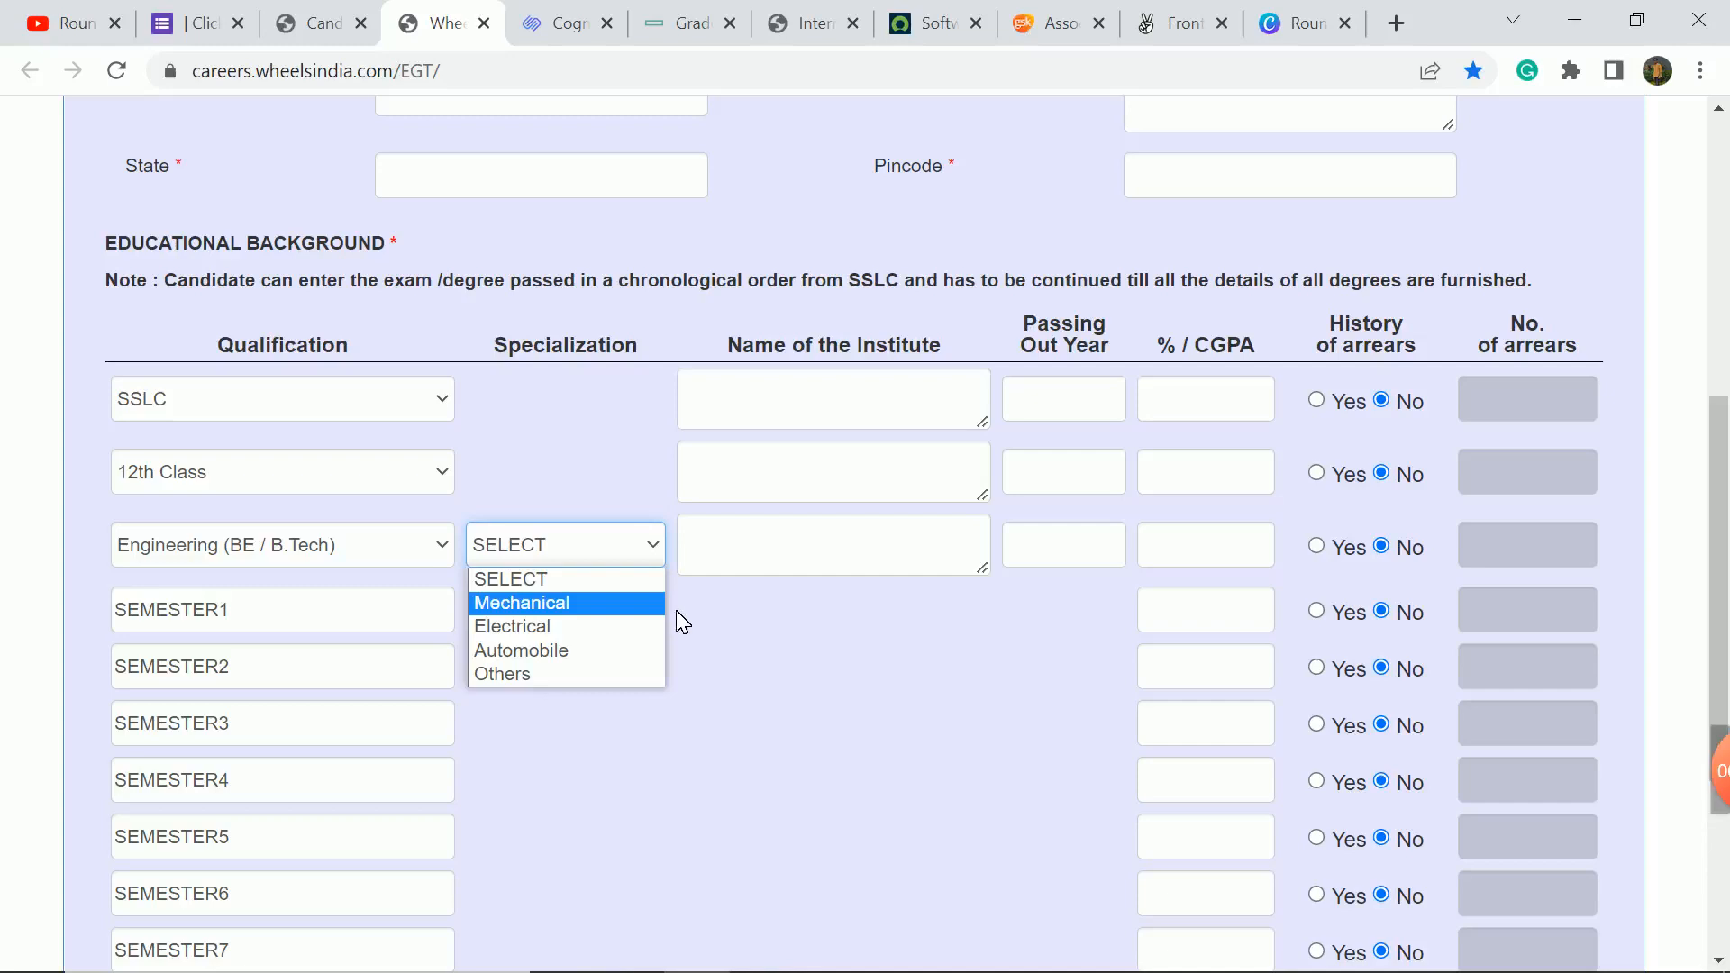
pyautogui.scroll(3)
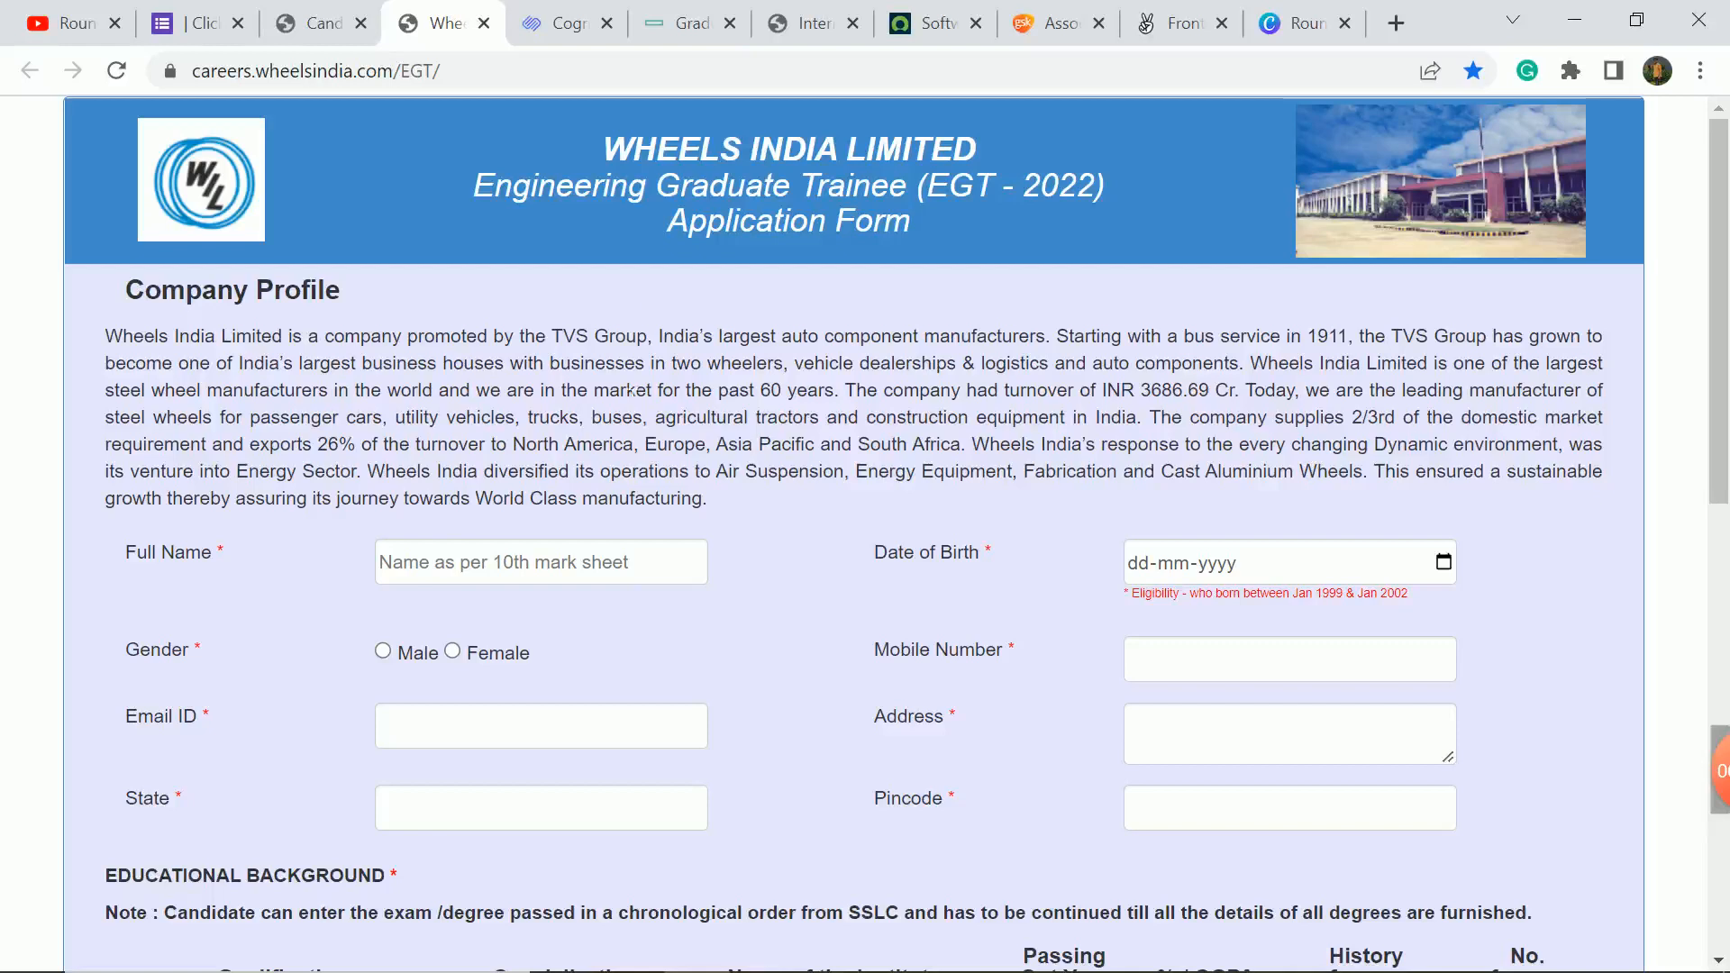
# Look over the blank Wheels India form, then switch to the Cognizant PwD drive posting.
pyautogui.scroll(-3)
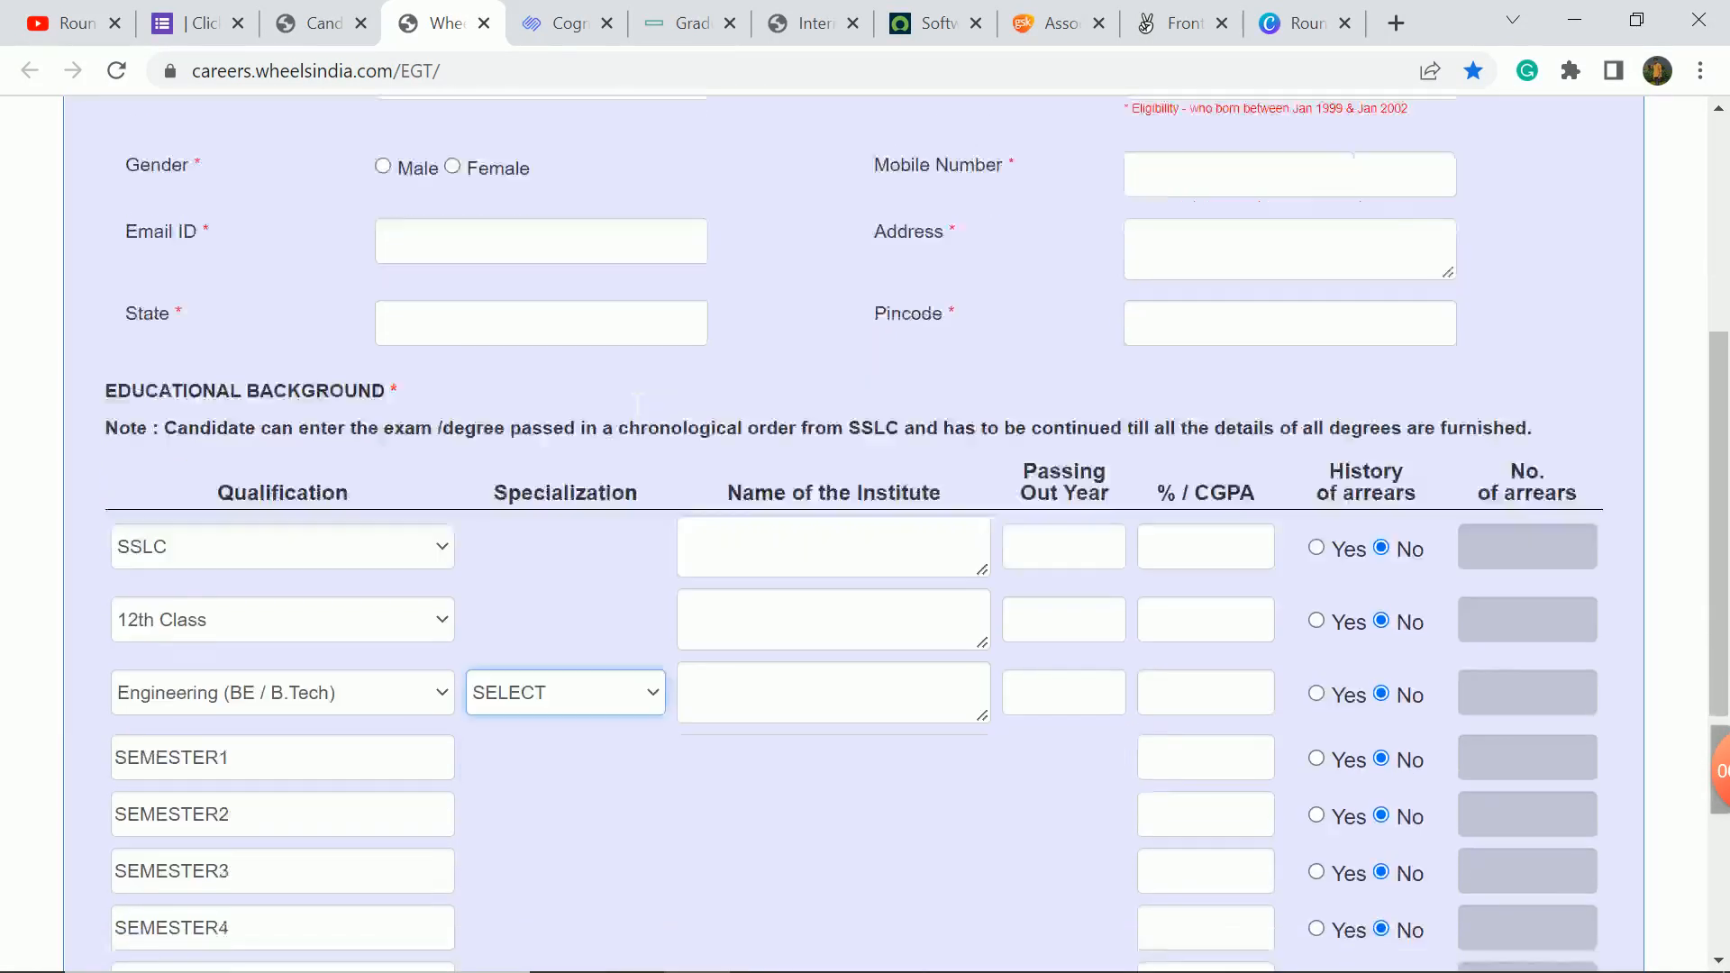
pyautogui.scroll(3)
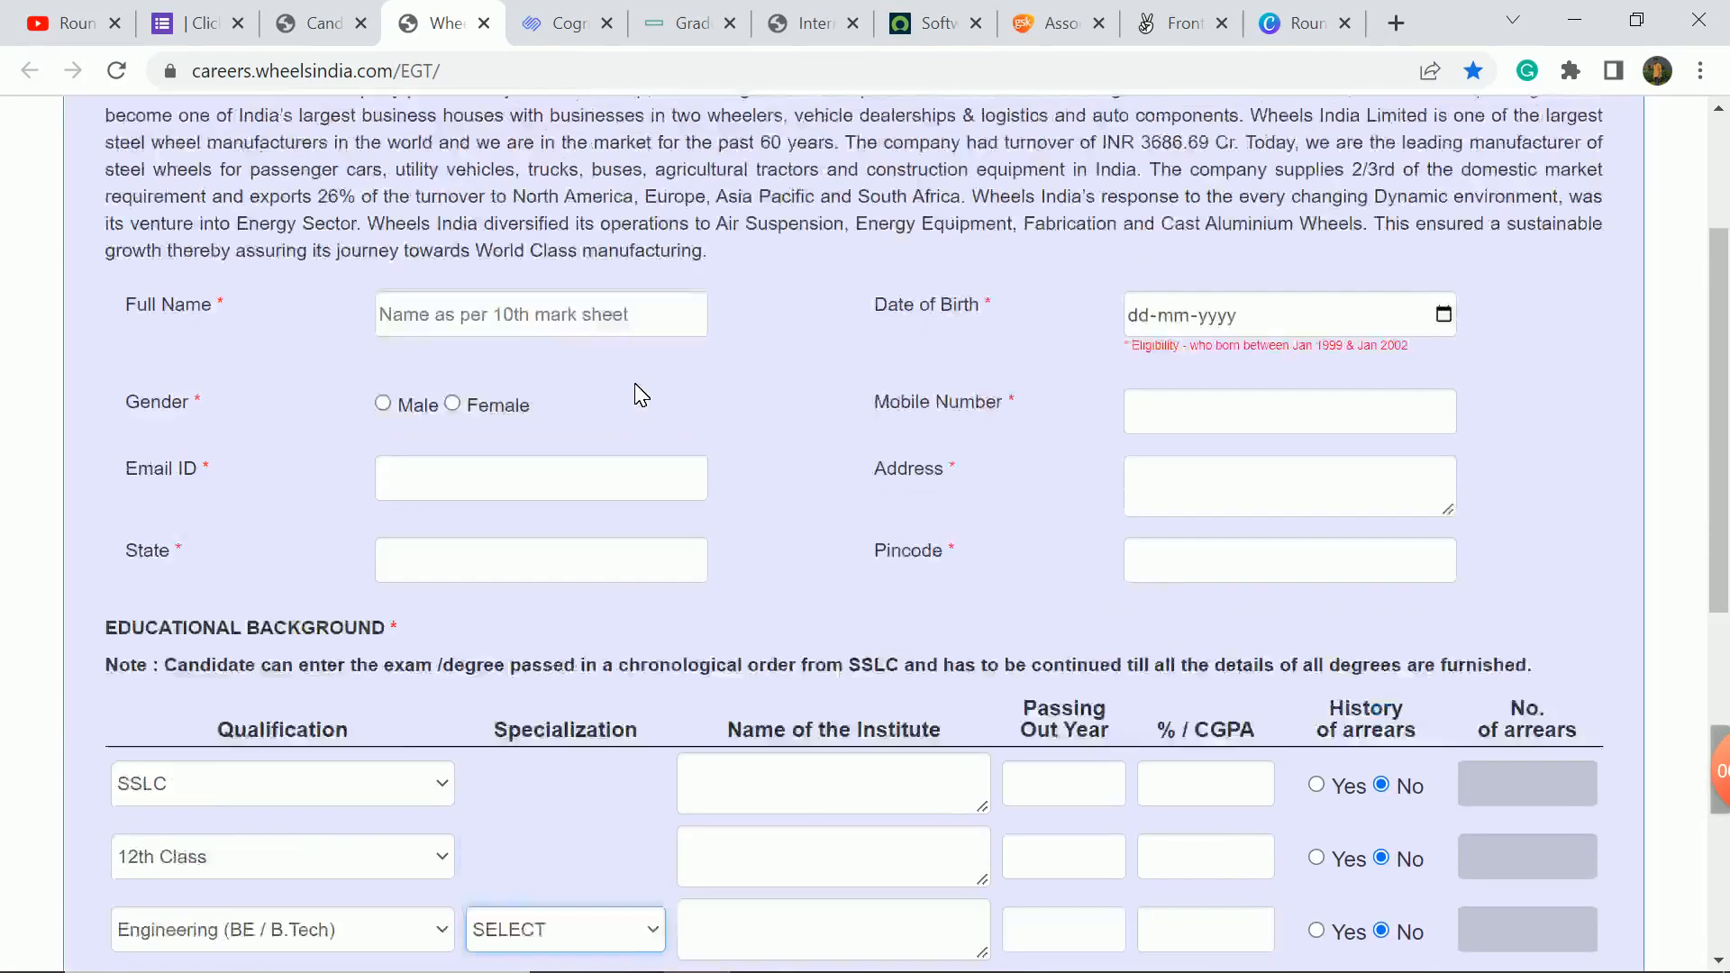
pyautogui.scroll(3)
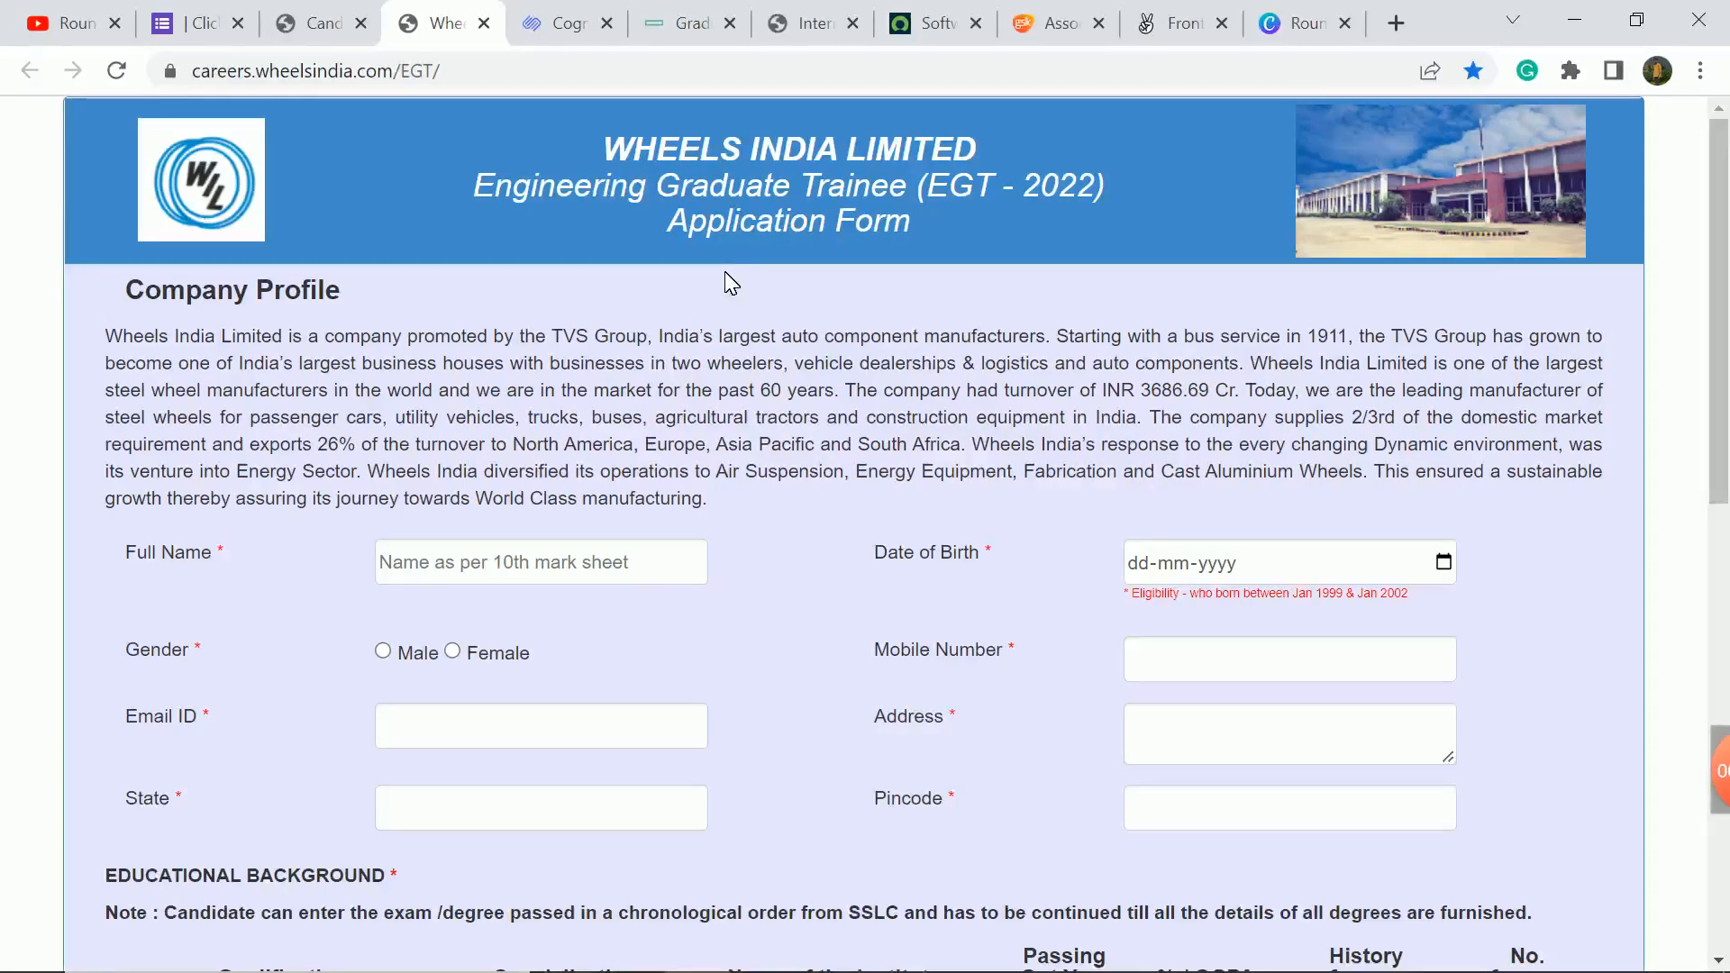
pyautogui.scroll(-3)
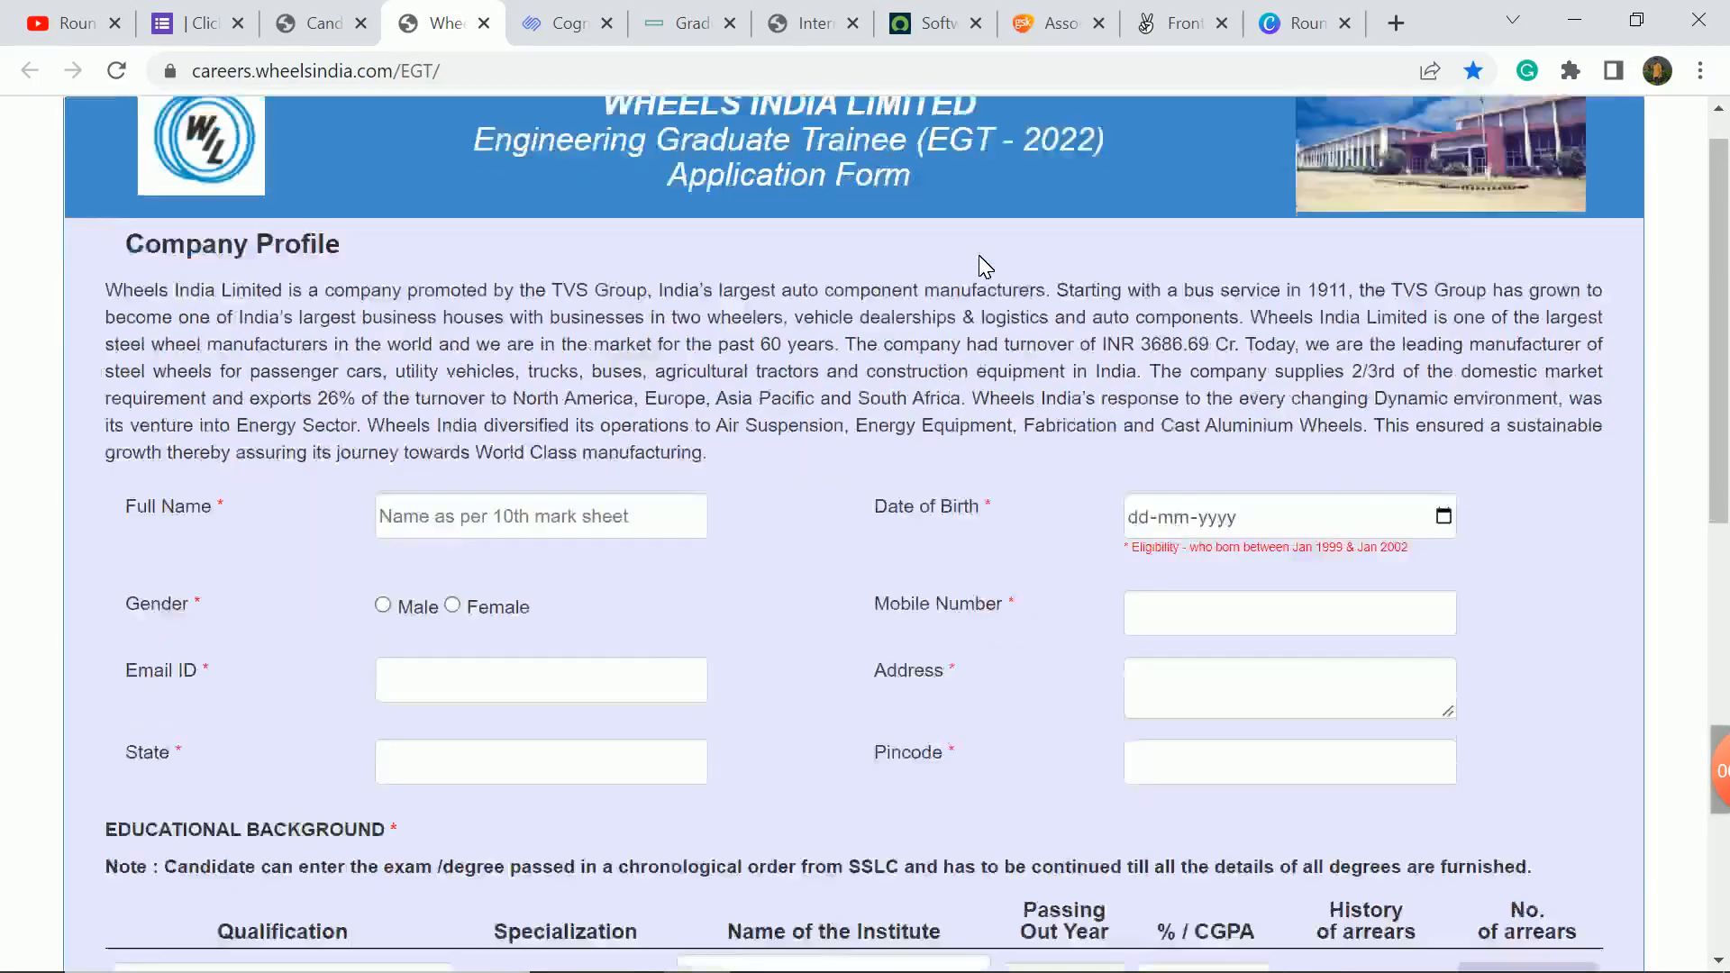
pyautogui.scroll(-3)
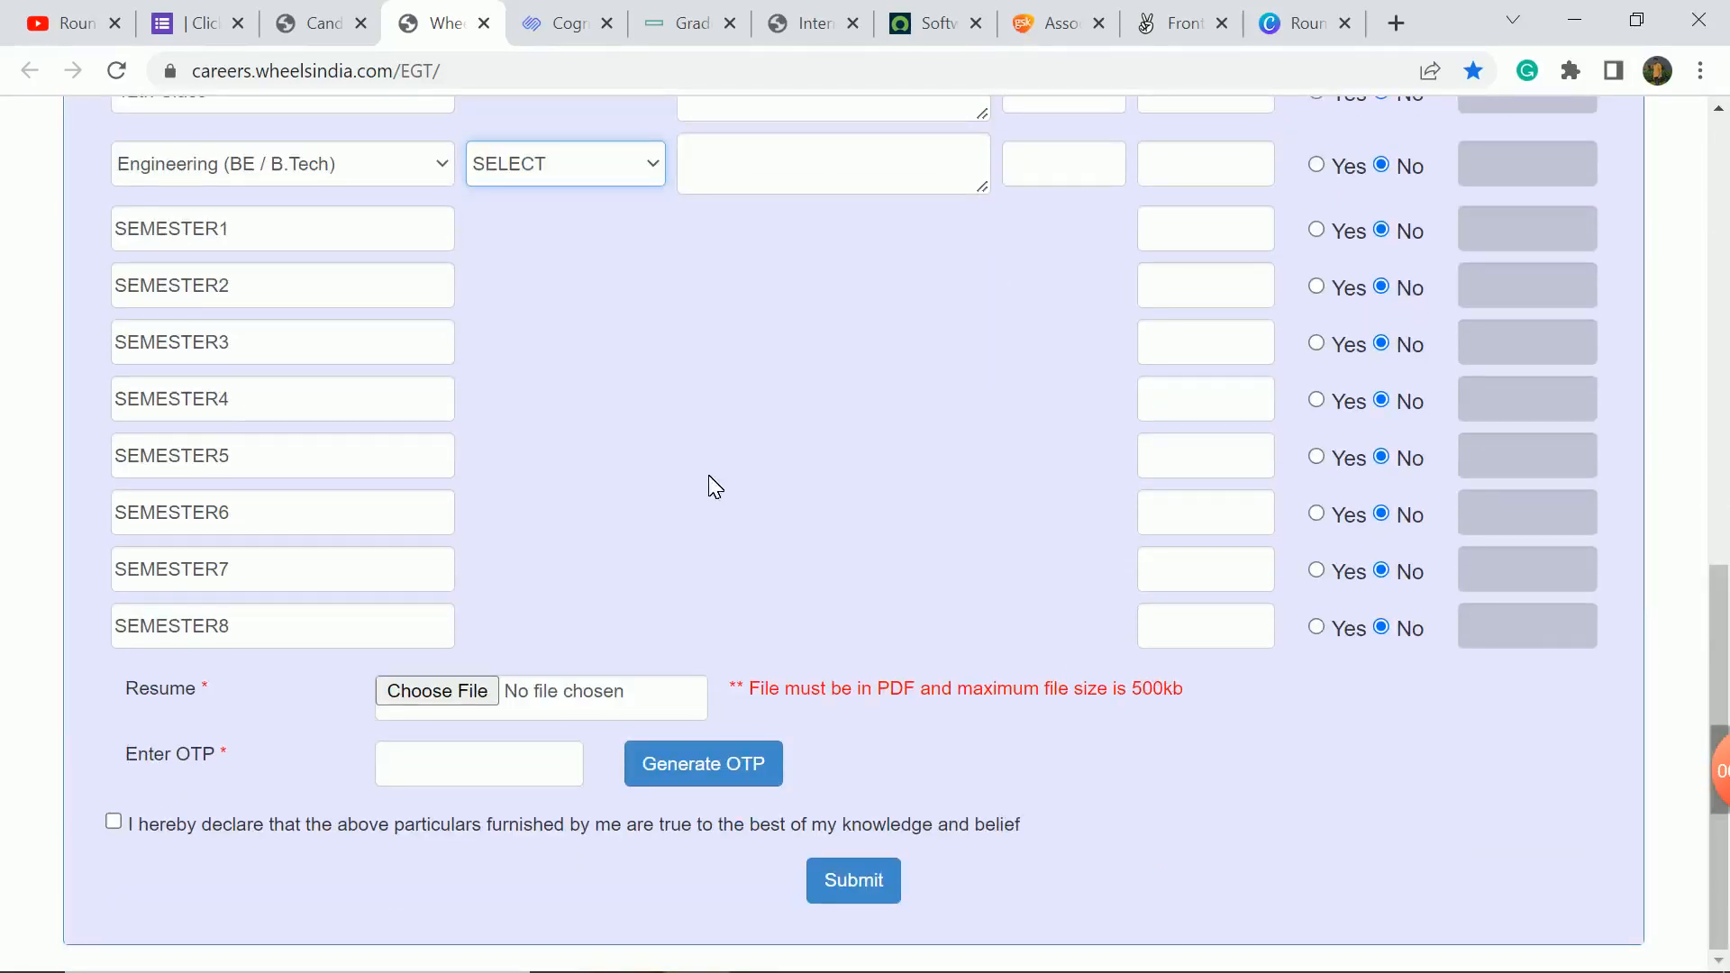
pyautogui.scroll(3)
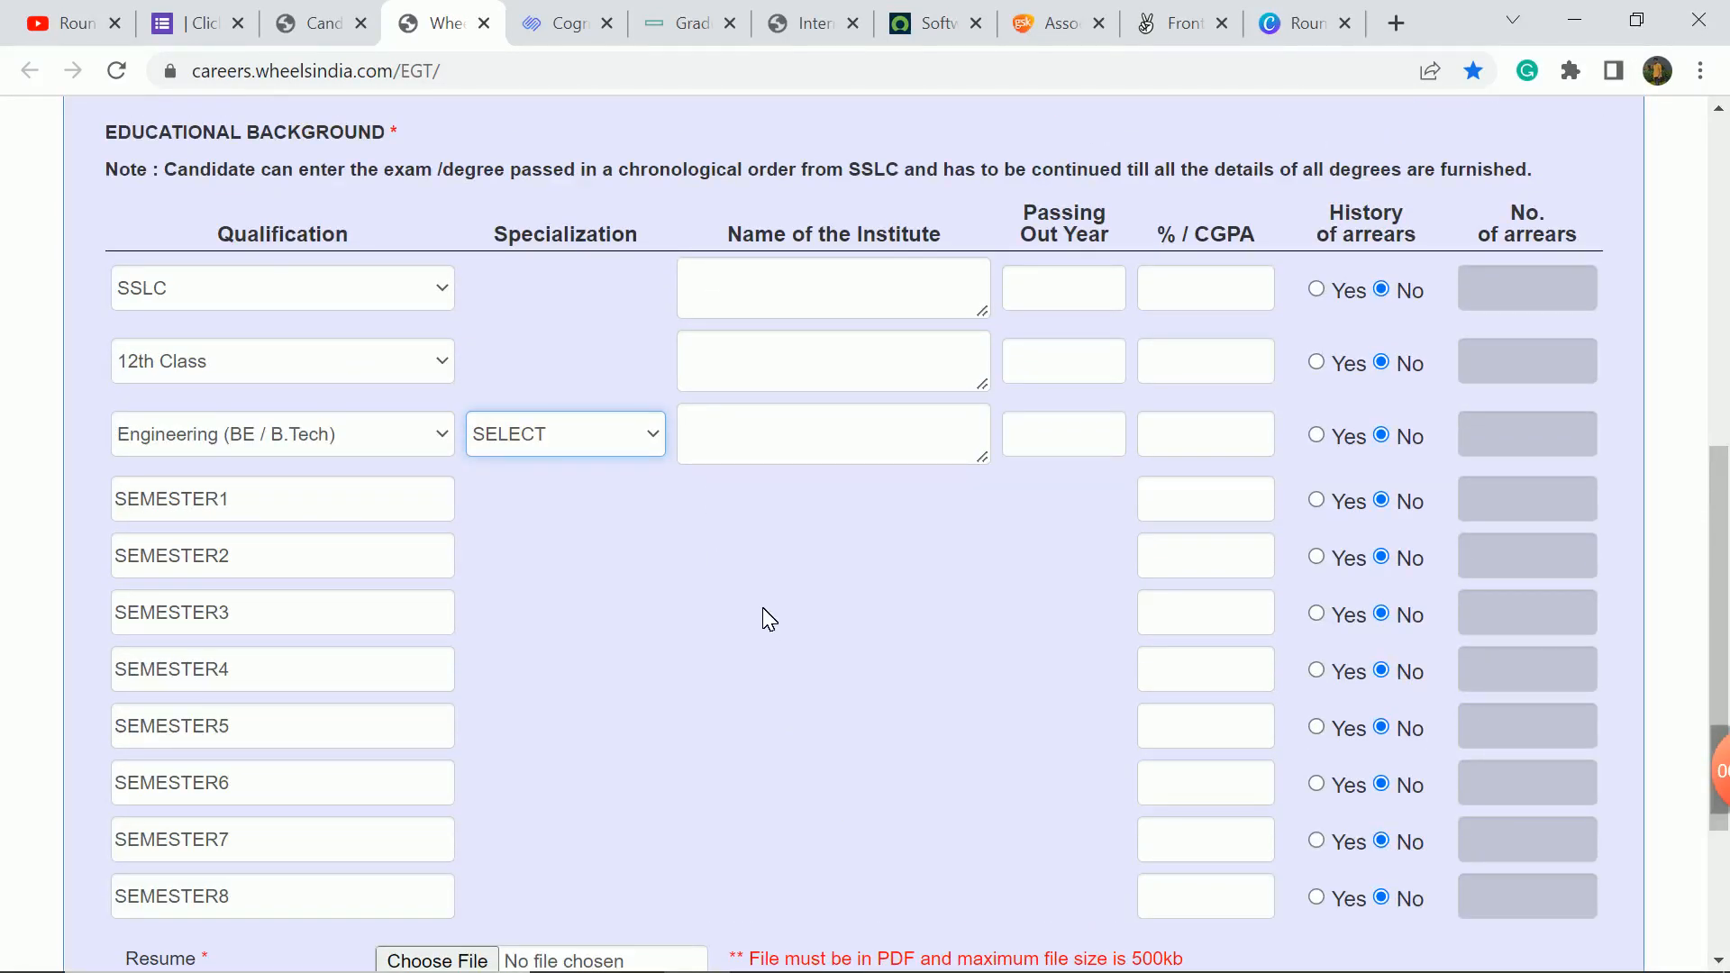
pyautogui.moveTo(944, 493)
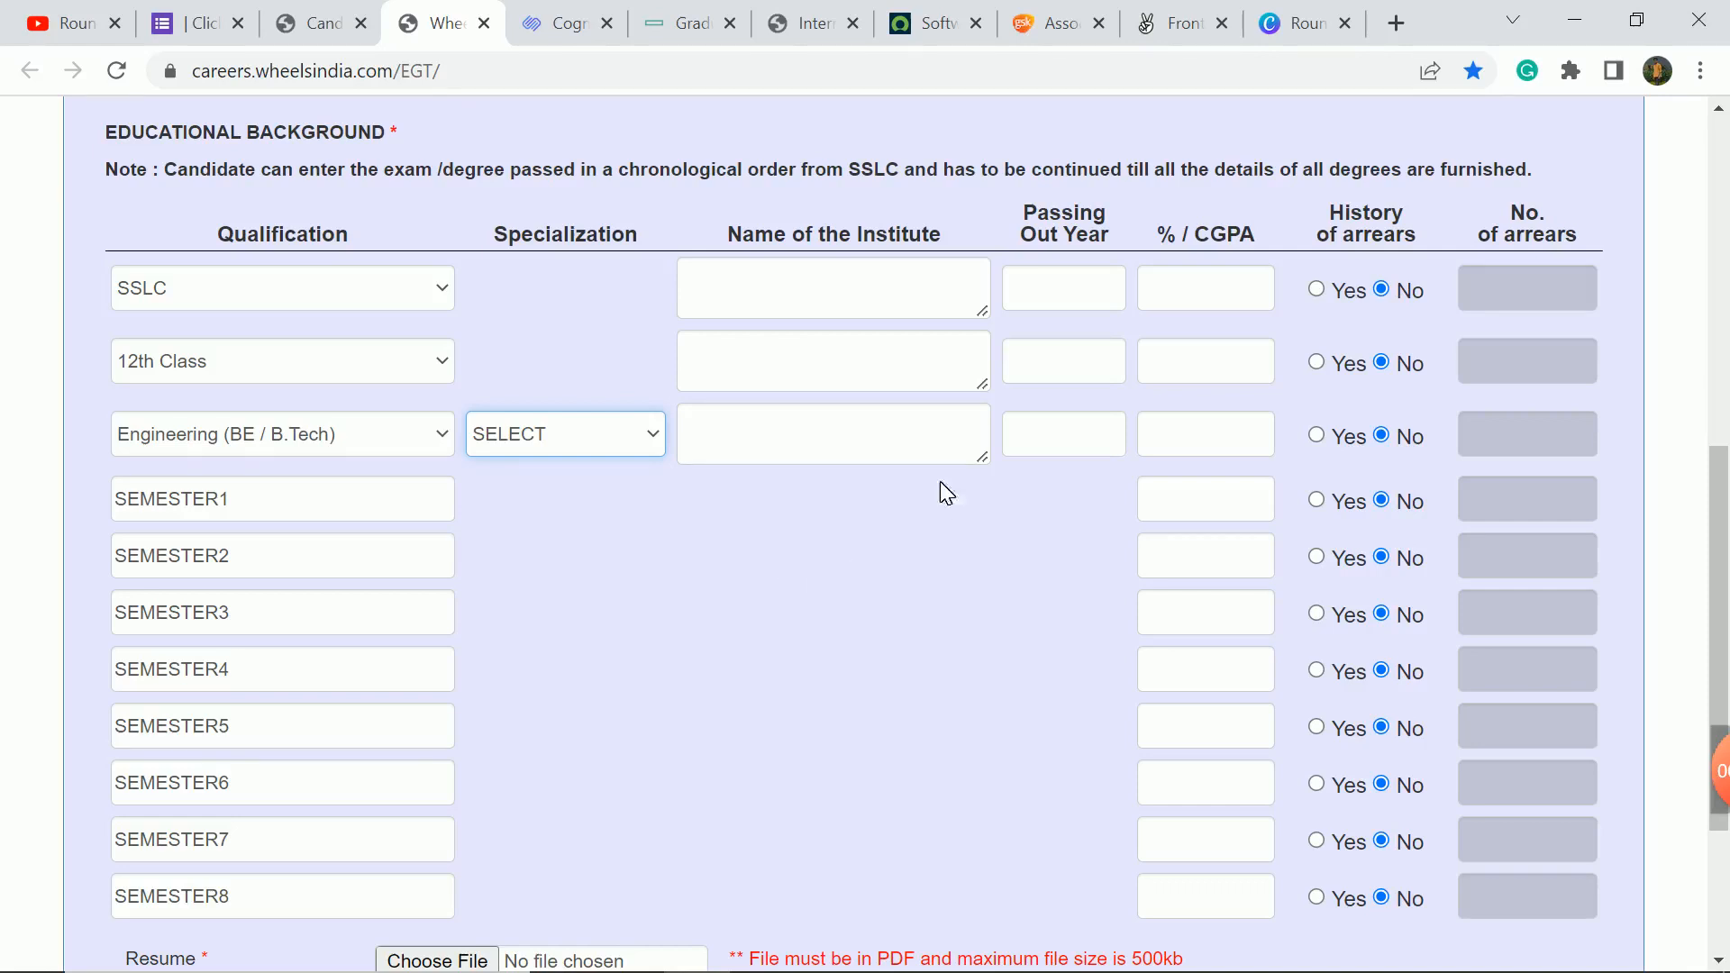
pyautogui.scroll(3)
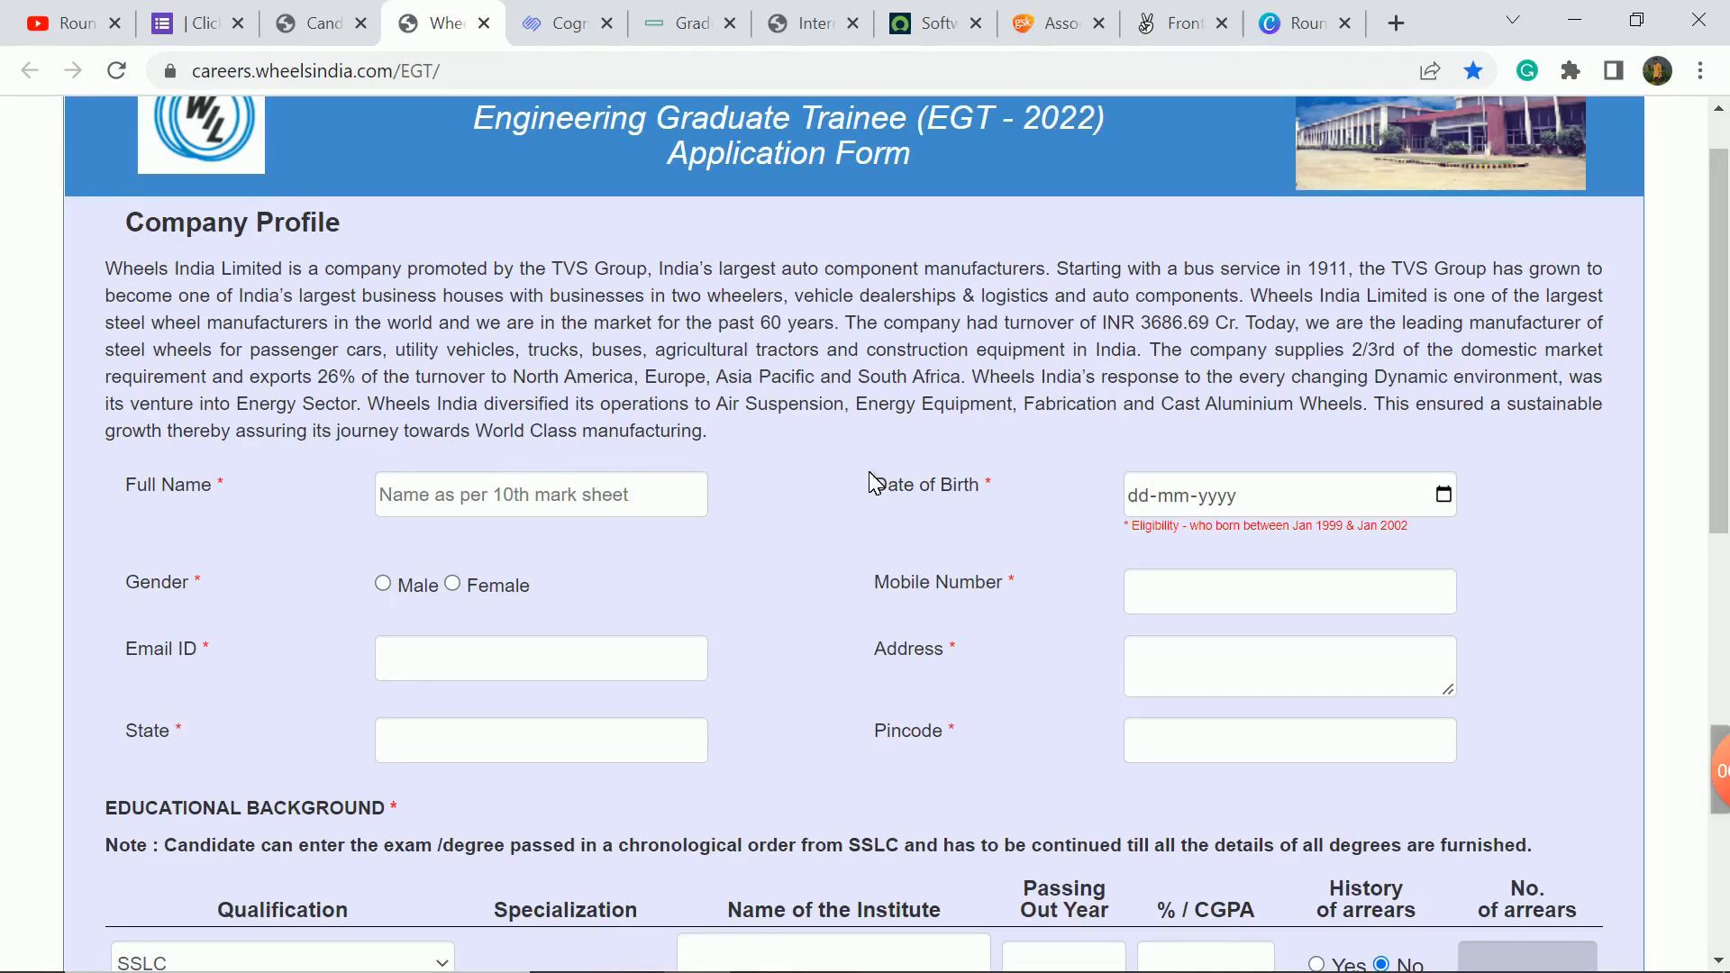
pyautogui.scroll(-3)
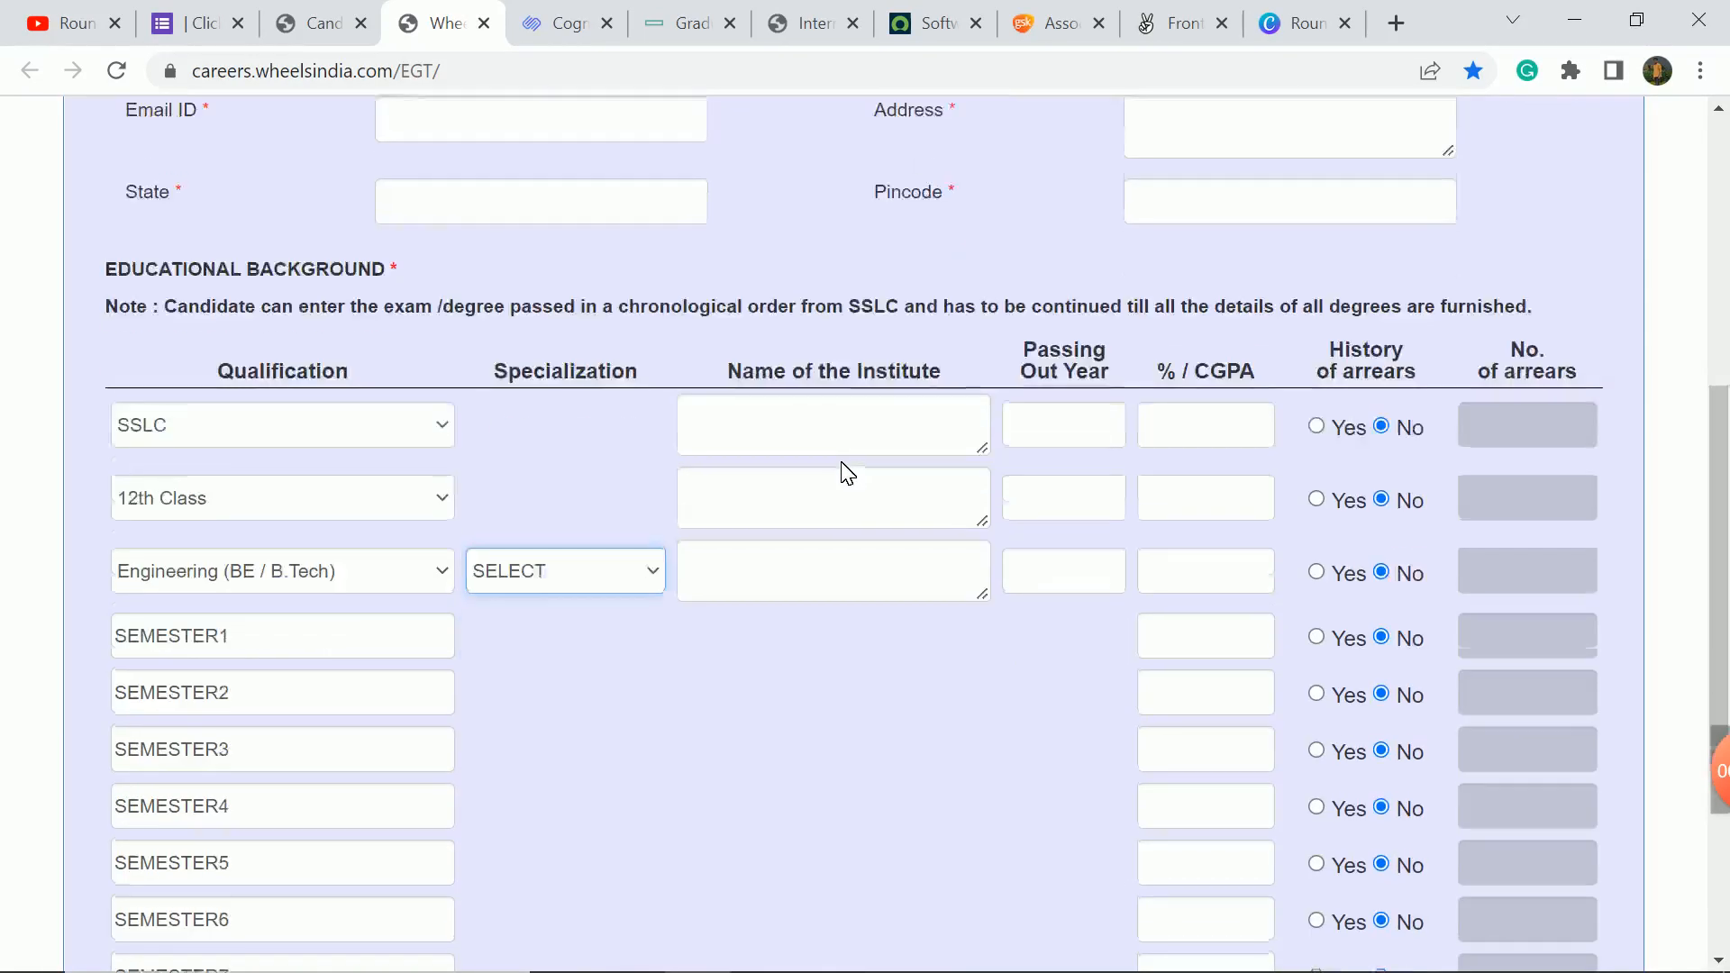
pyautogui.scroll(3)
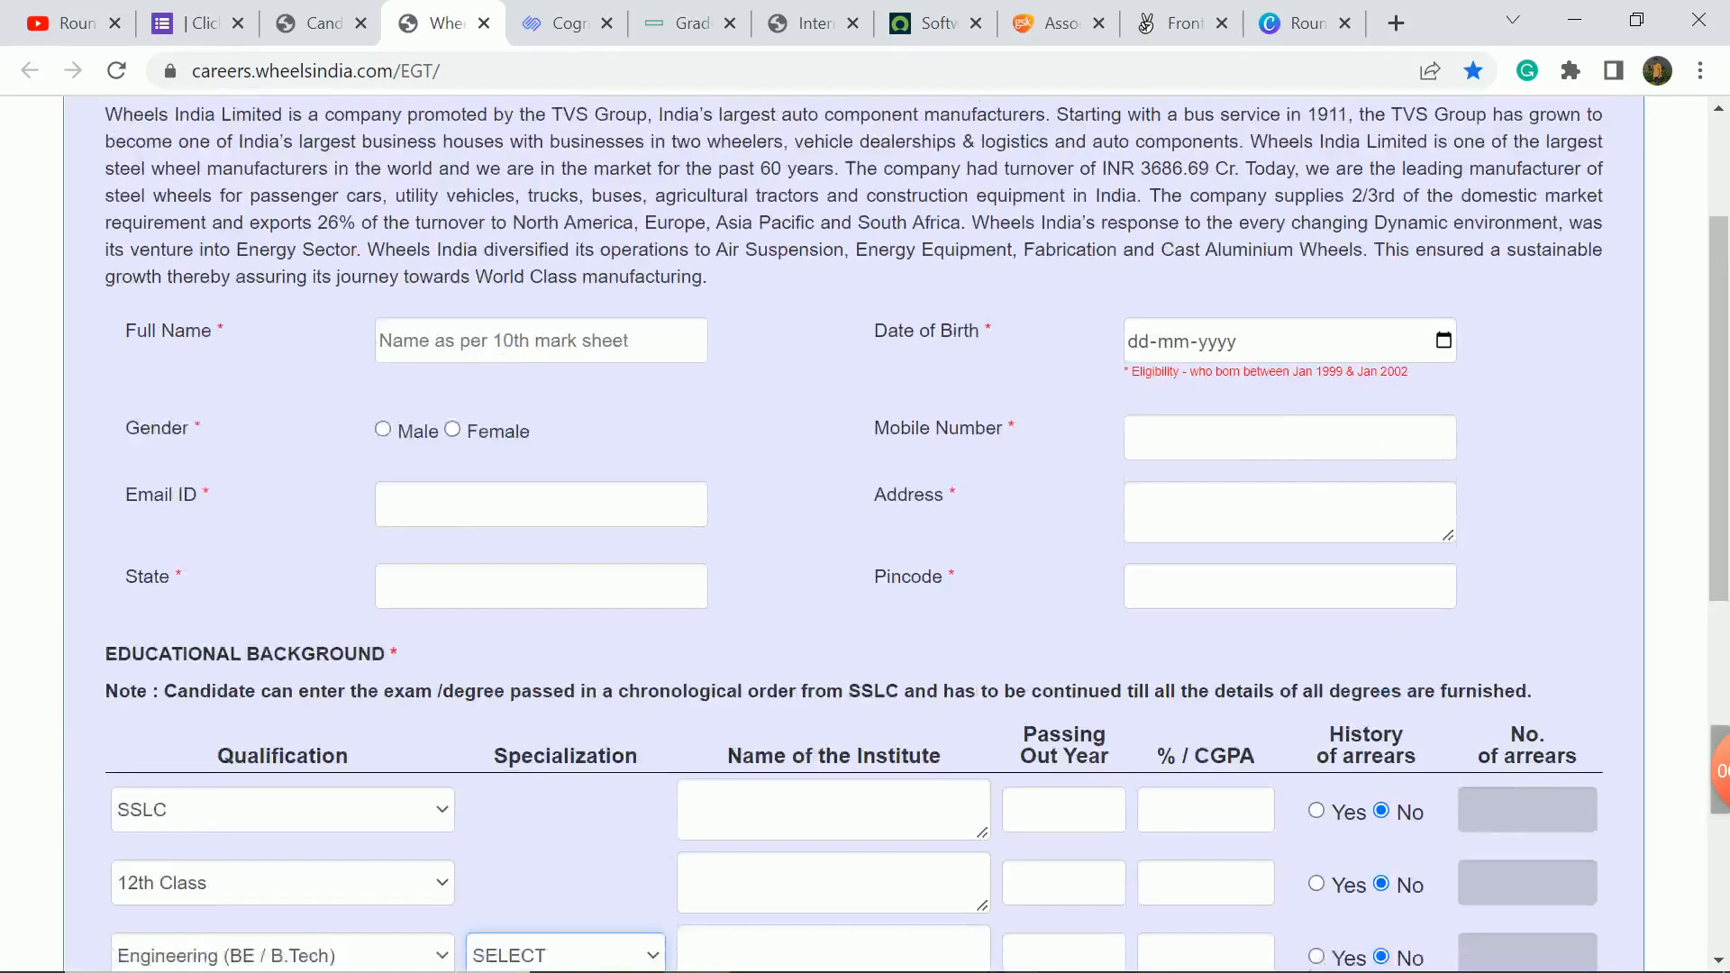
pyautogui.click(565, 22)
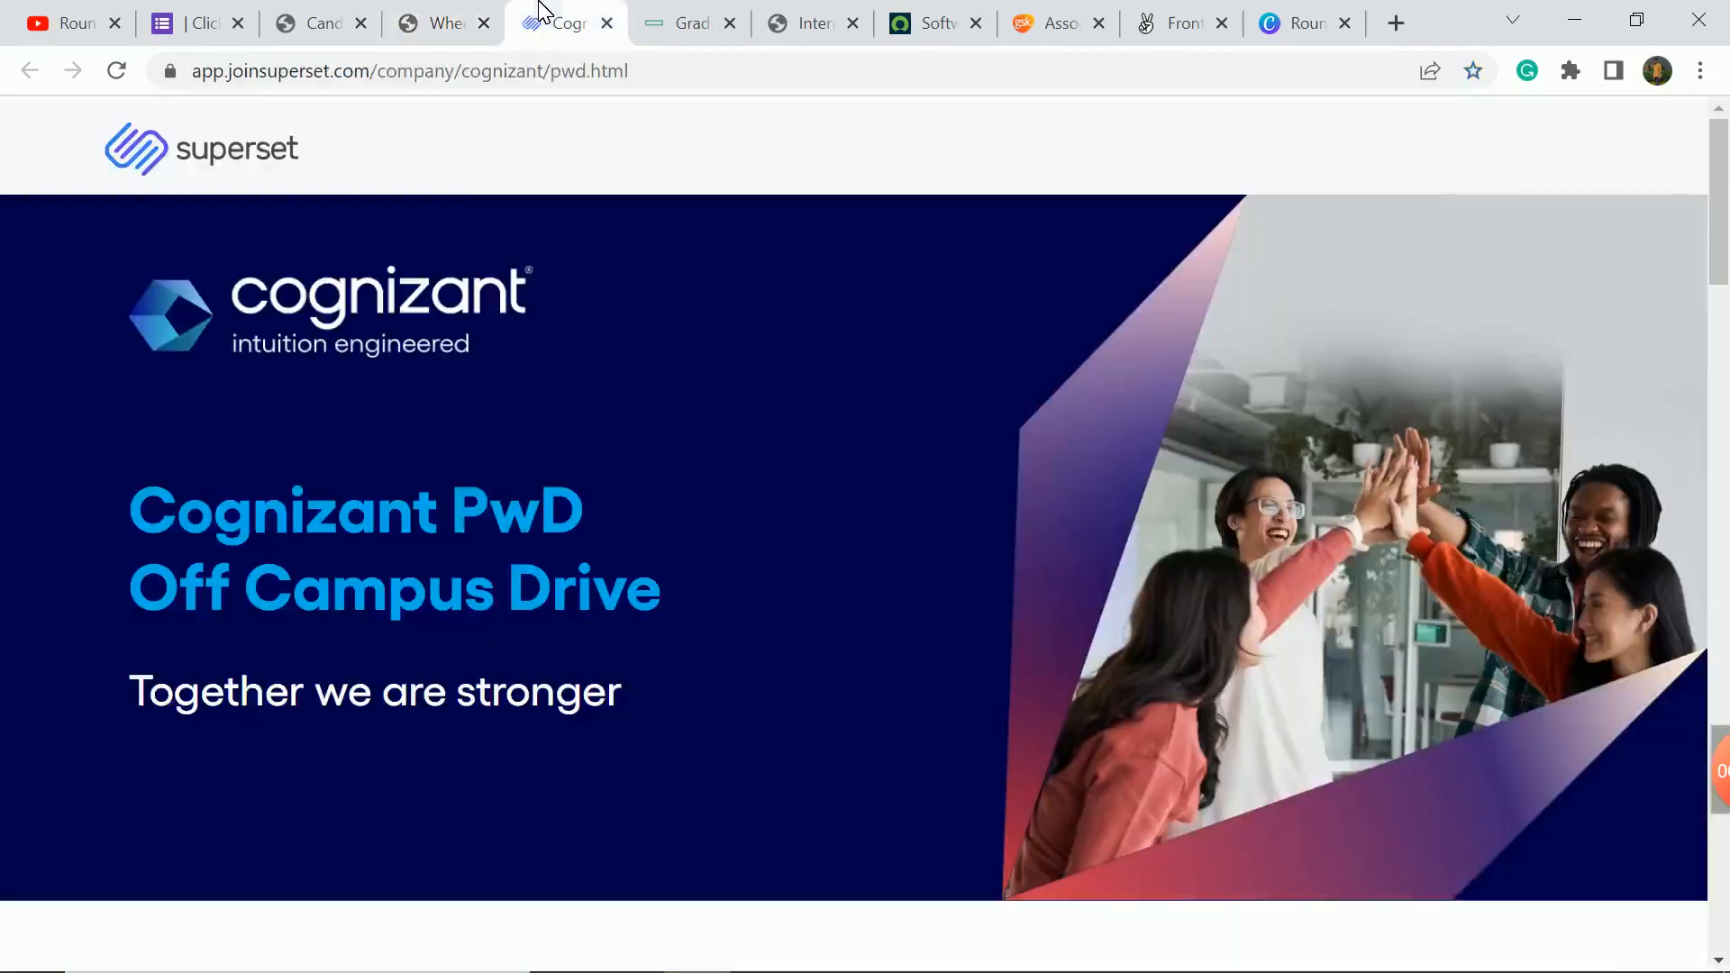
# Highlight 'PwD' in the Cognizant PwD Off Campus Drive heading.
pyautogui.click(1711, 769)
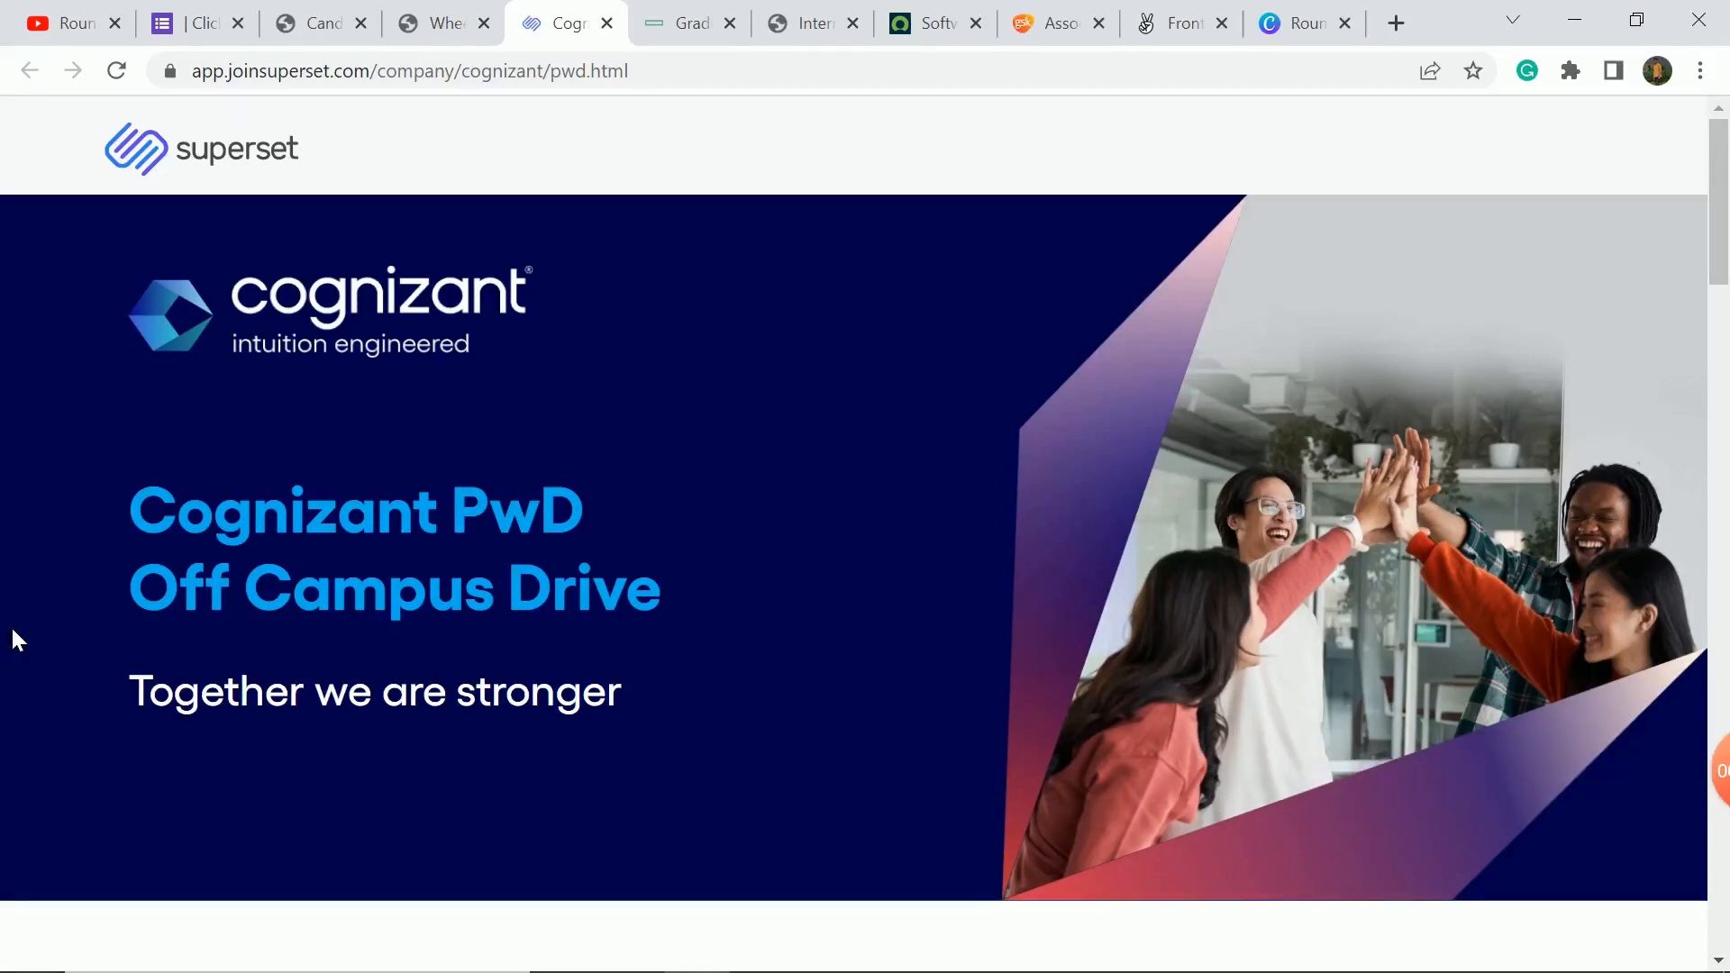
pyautogui.doubleClick(516, 510)
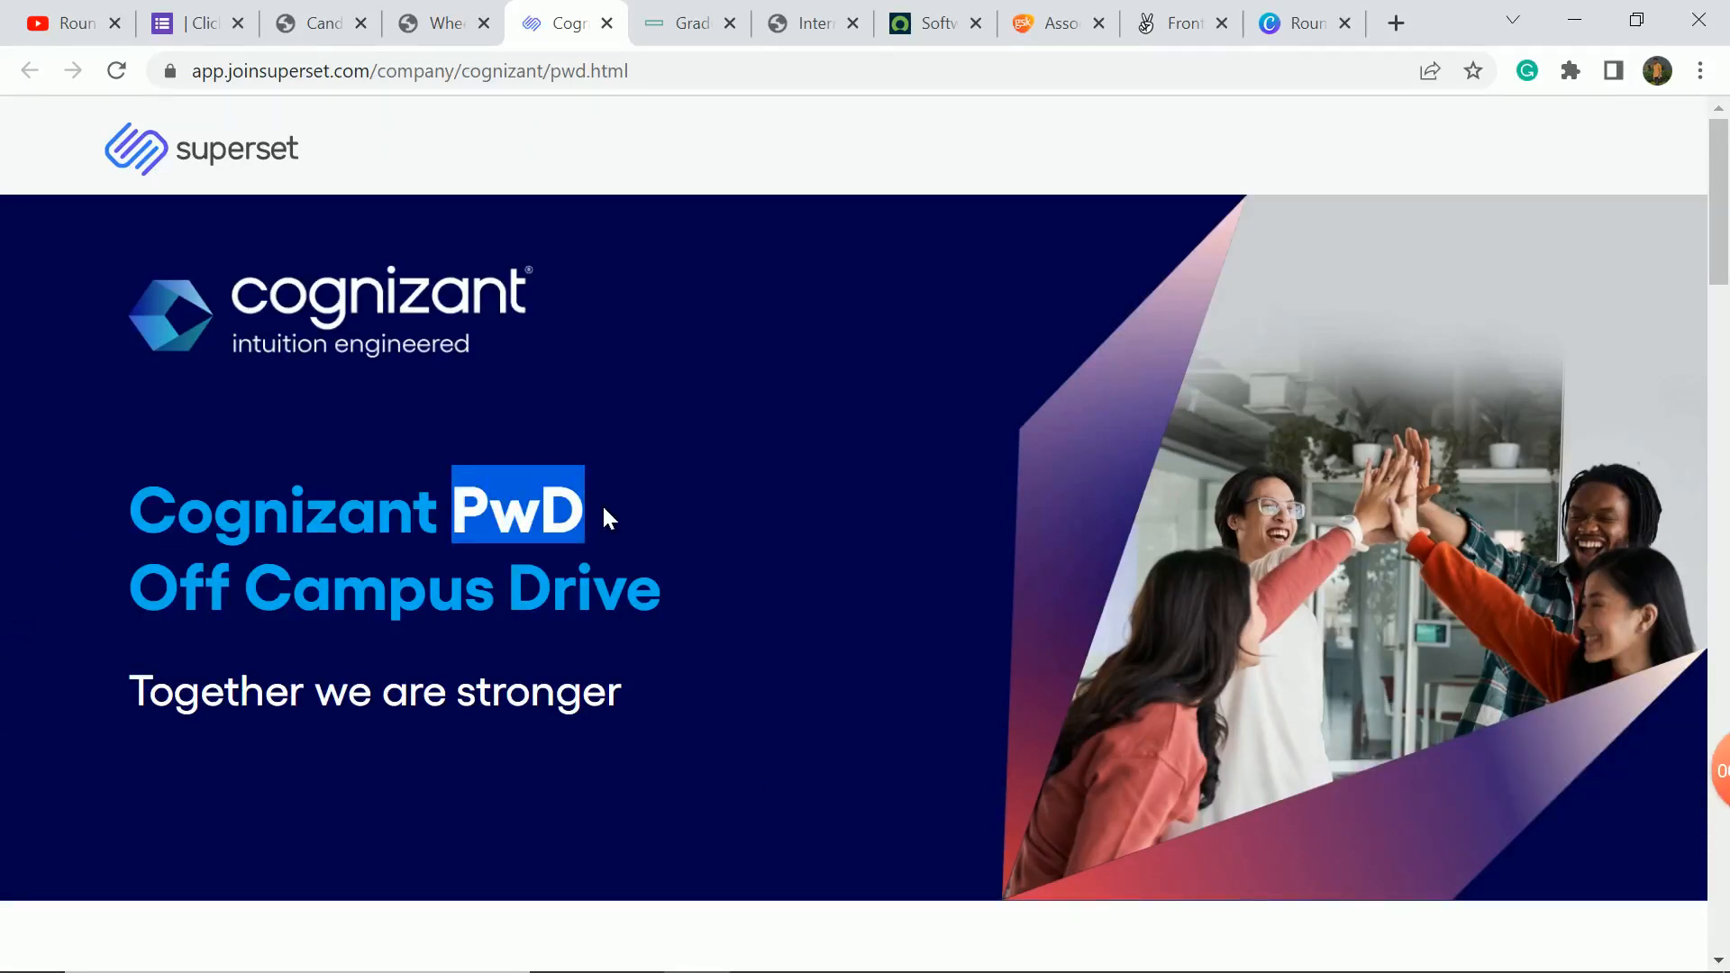
pyautogui.moveTo(682, 463)
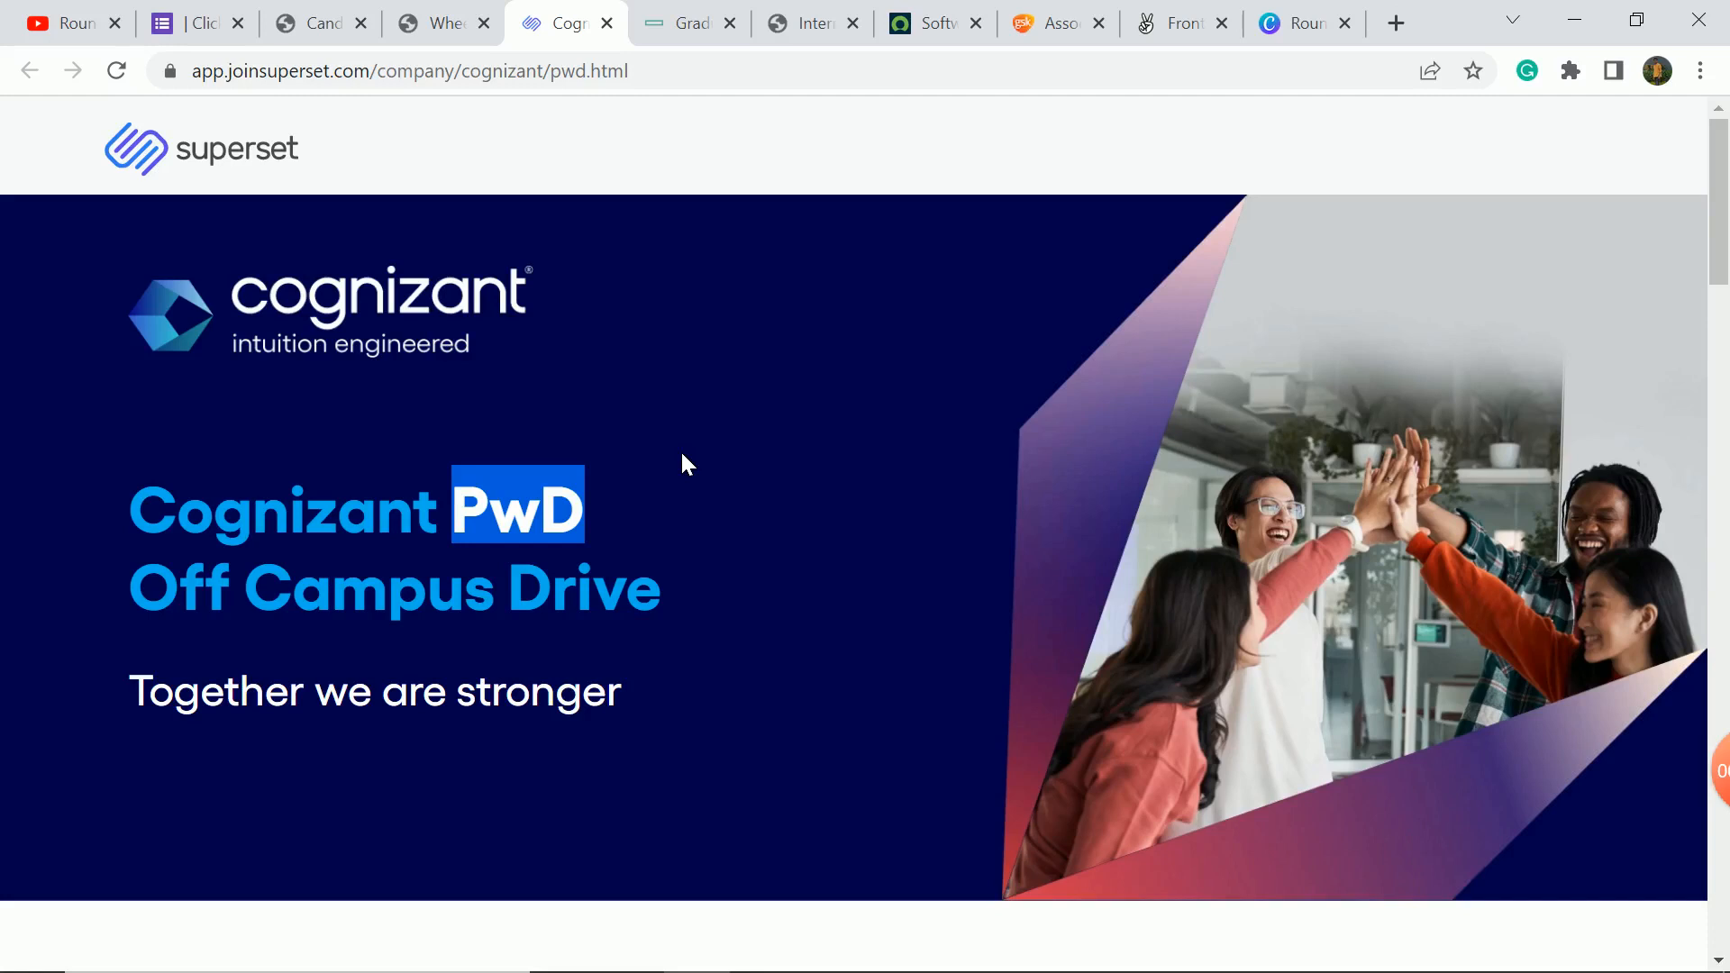
# Highlight the line giving the 14th–24th July 2022 registration window.
pyautogui.scroll(-3)
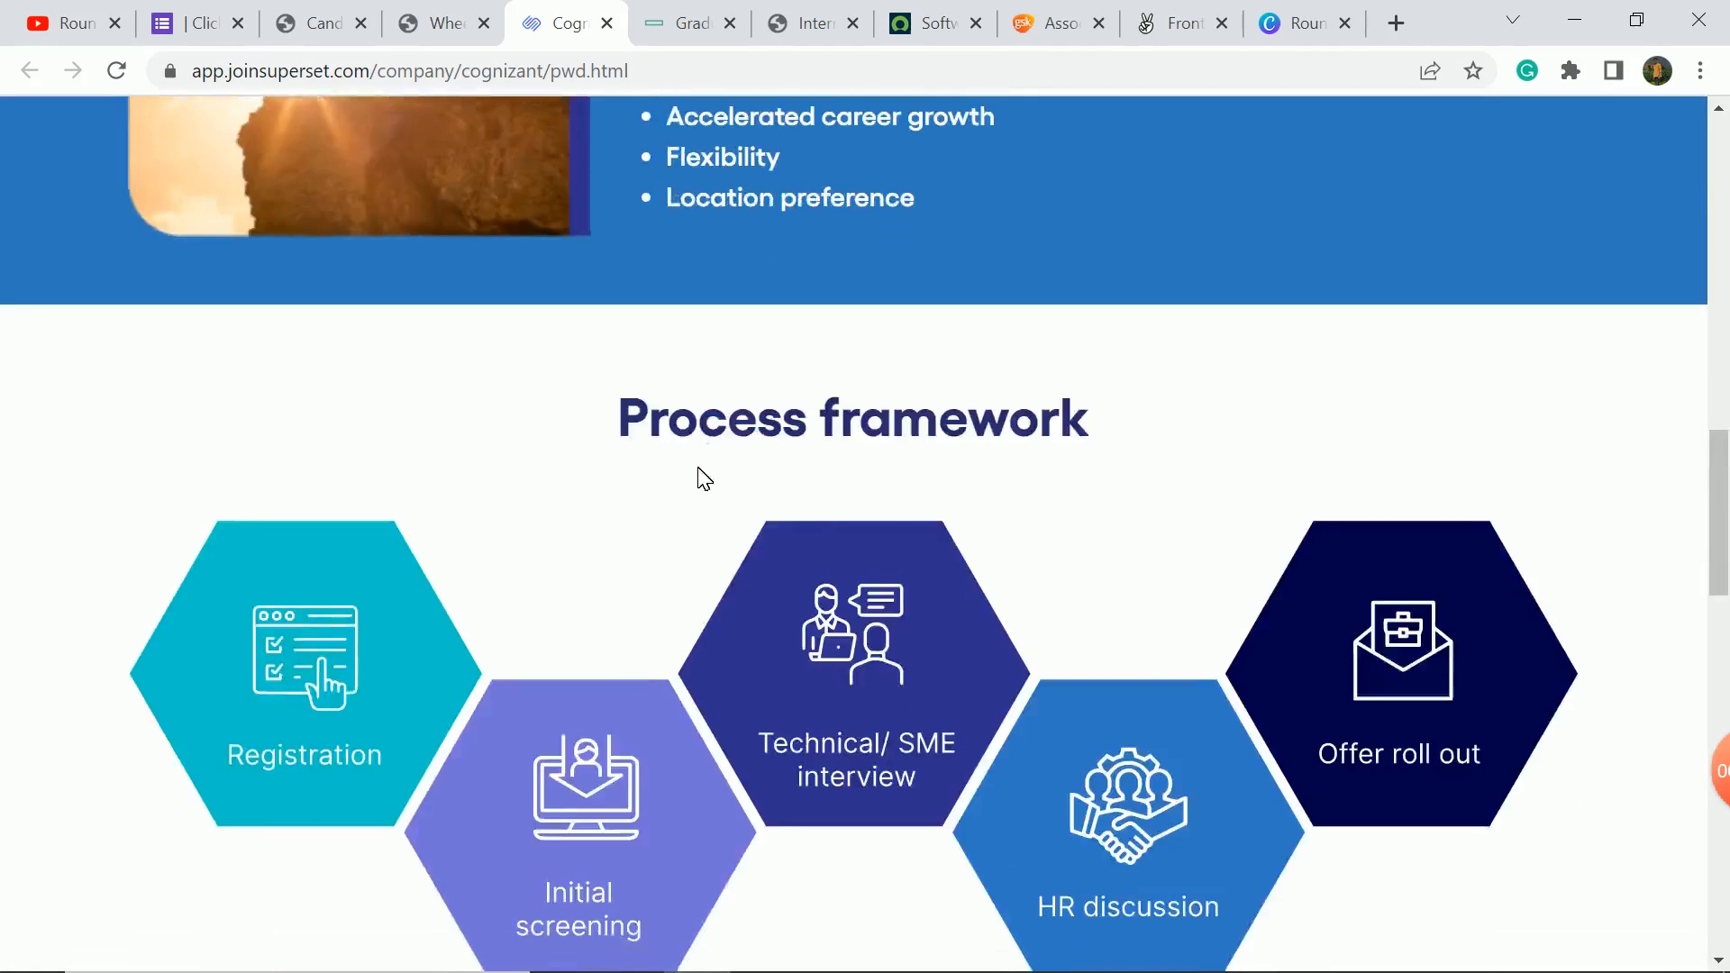
pyautogui.scroll(-3)
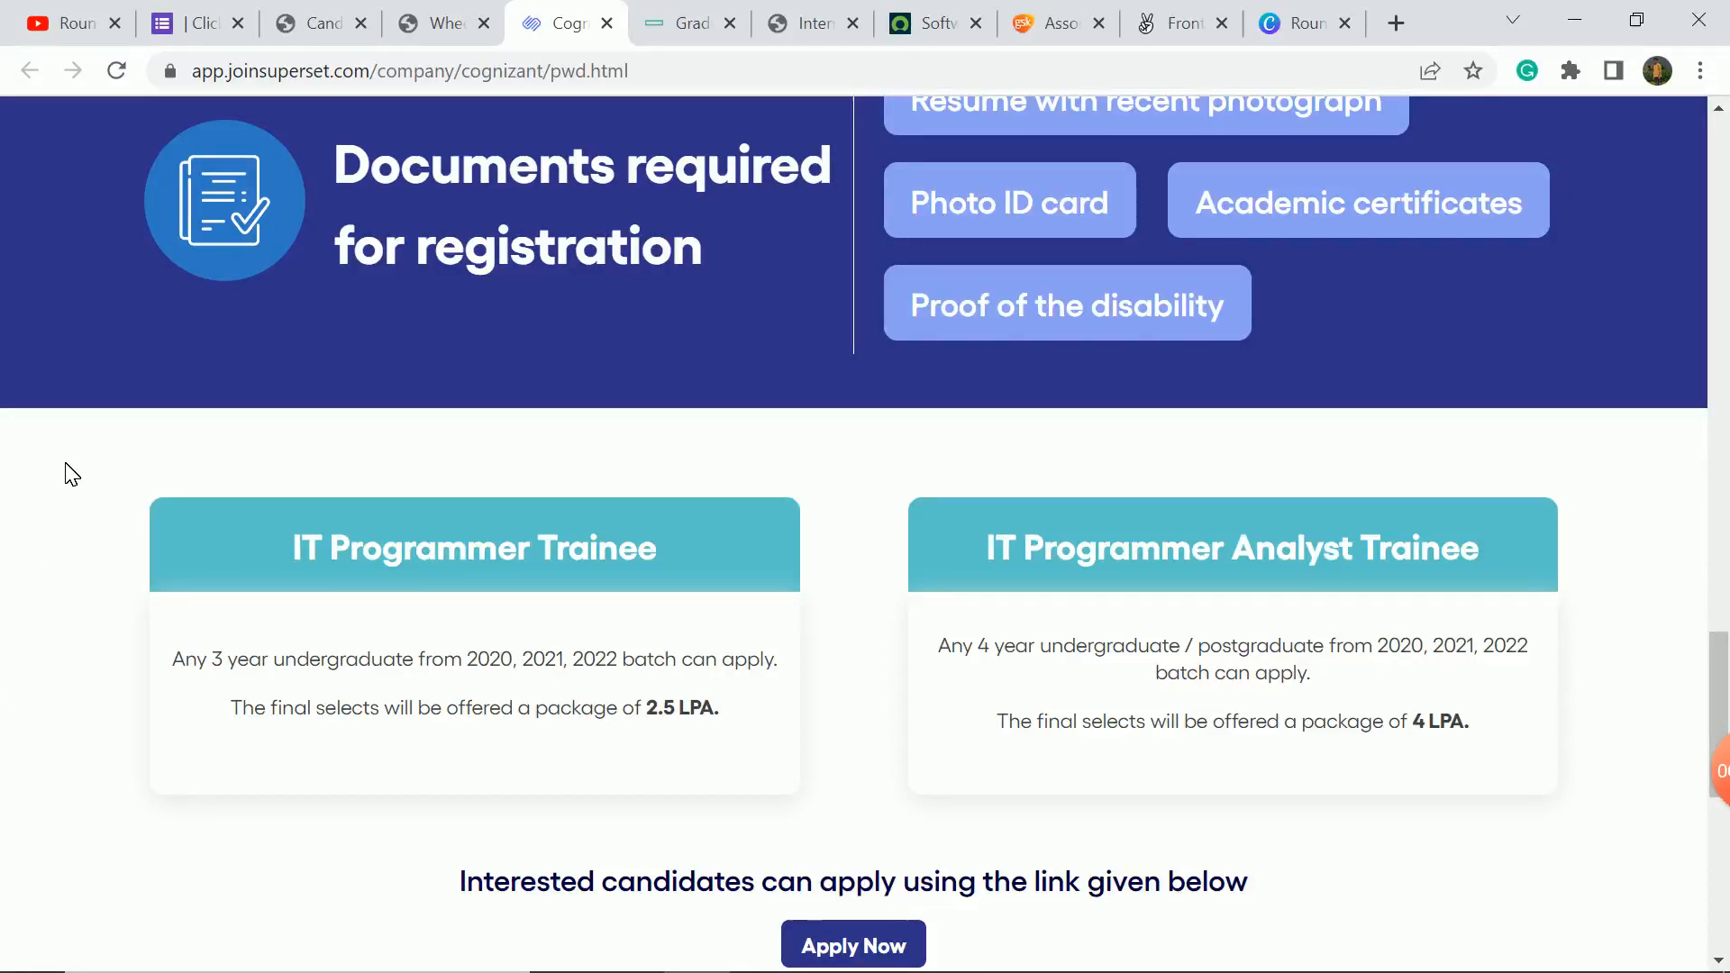
pyautogui.scroll(-3)
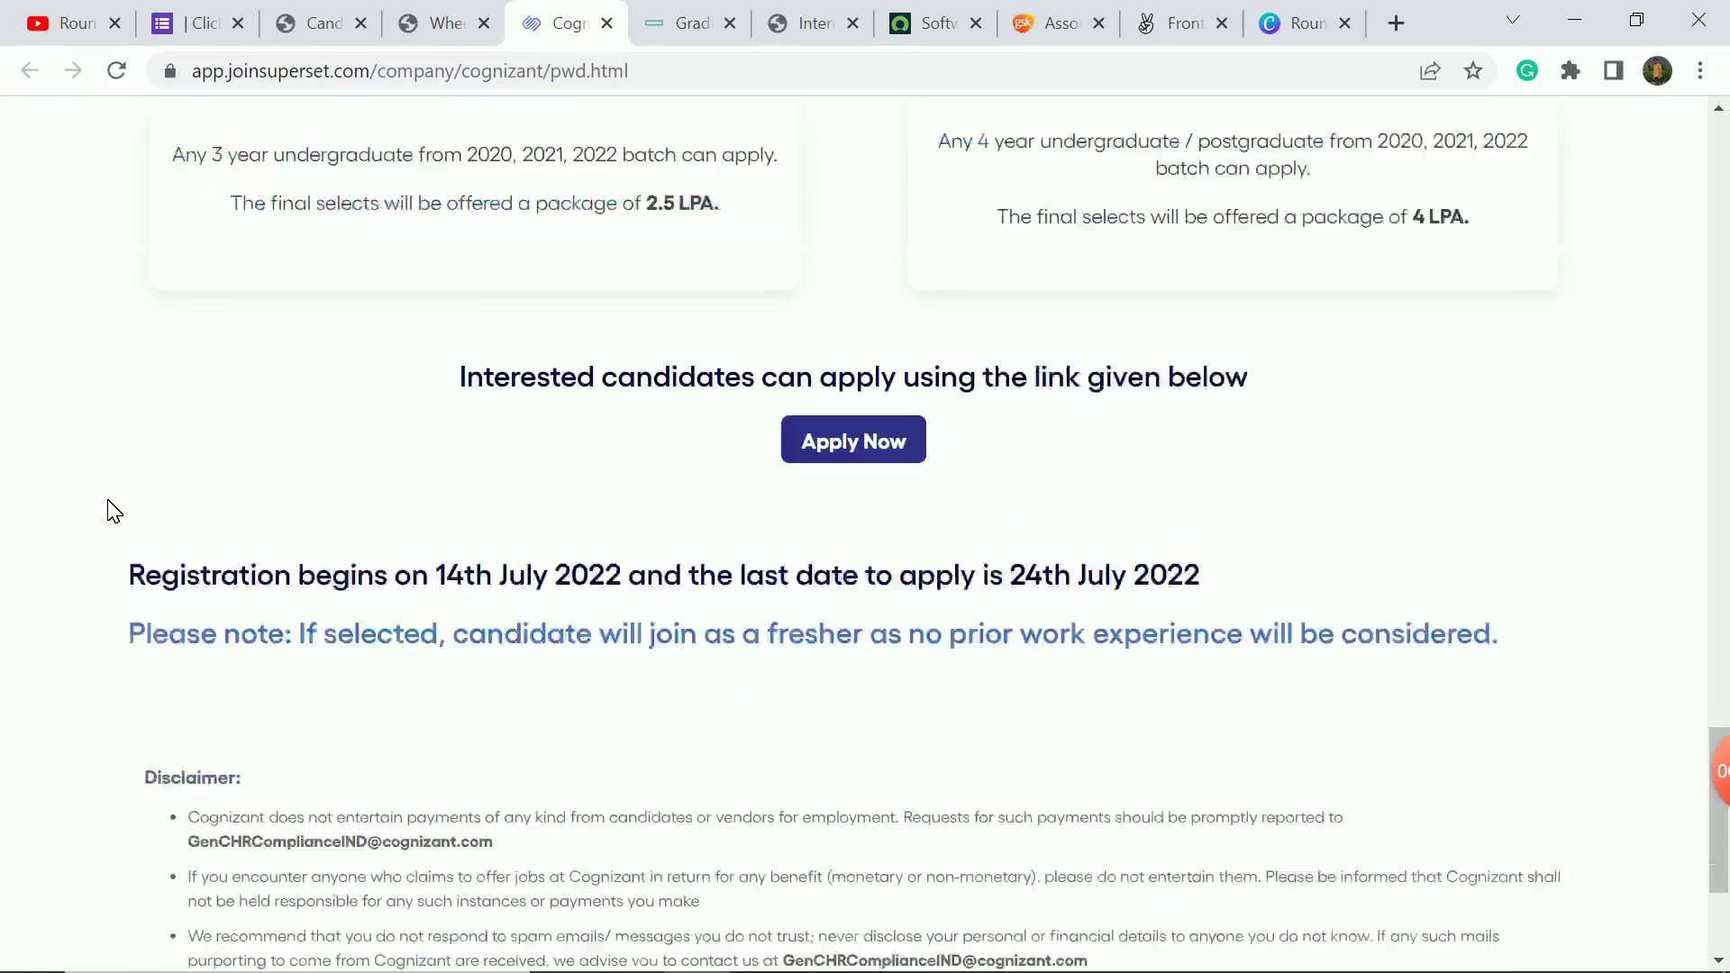
pyautogui.tripleClick(662, 540)
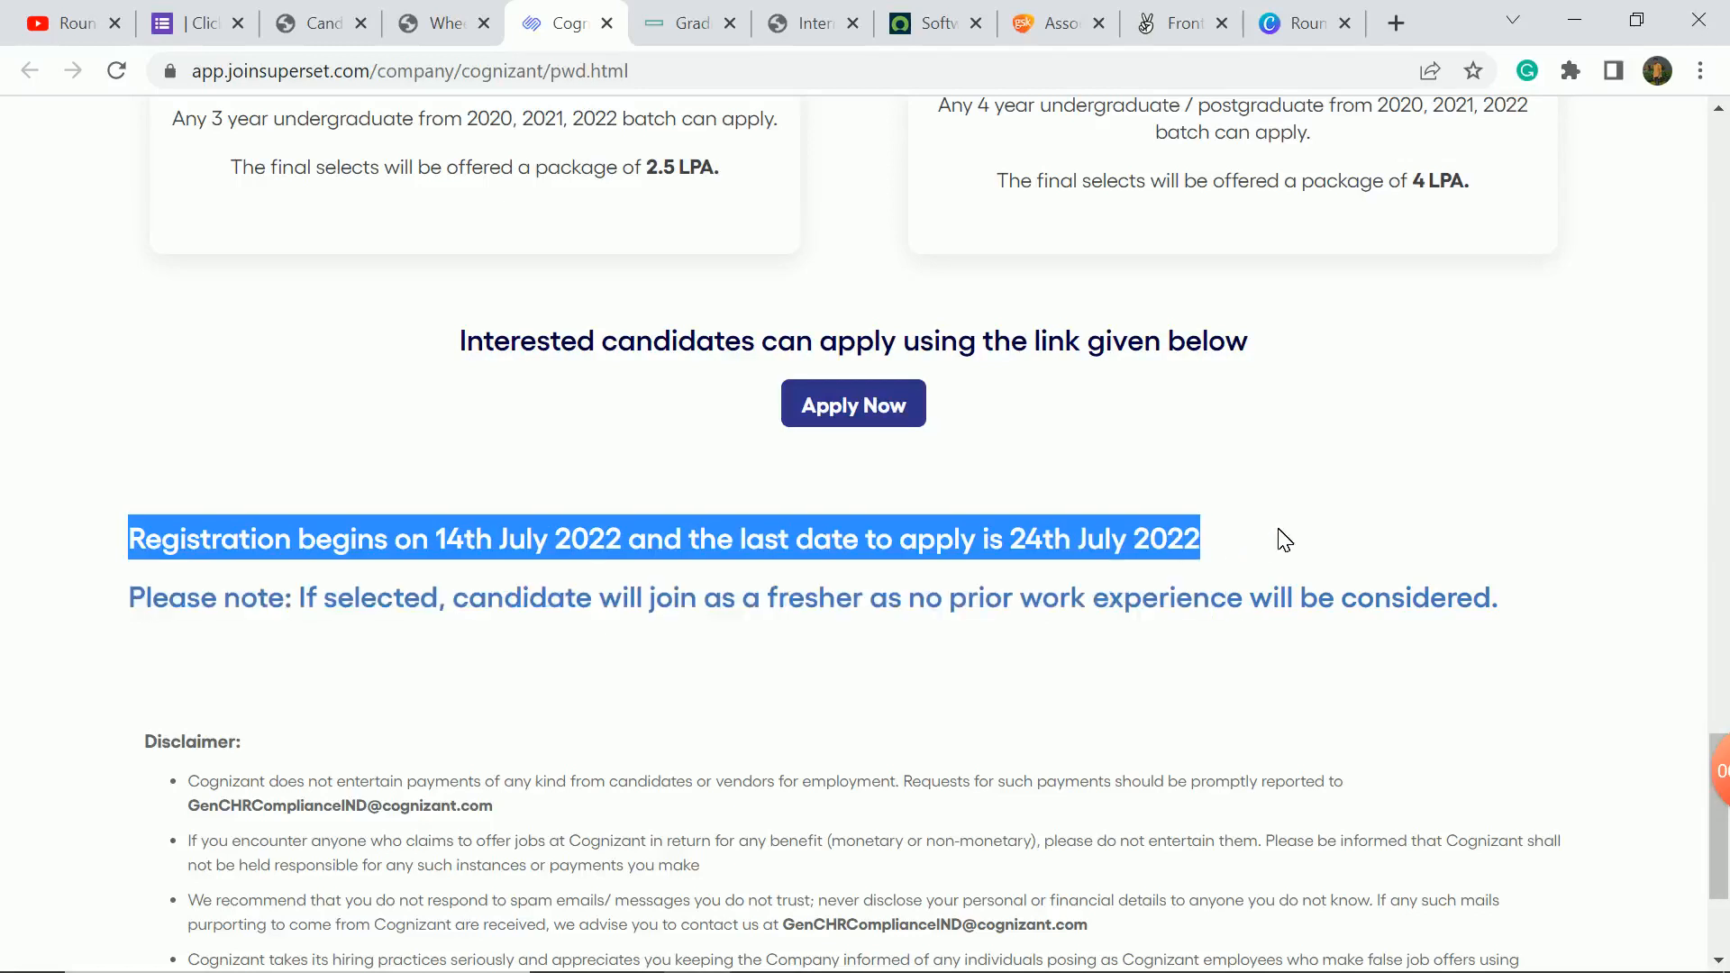
pyautogui.moveTo(1322, 465)
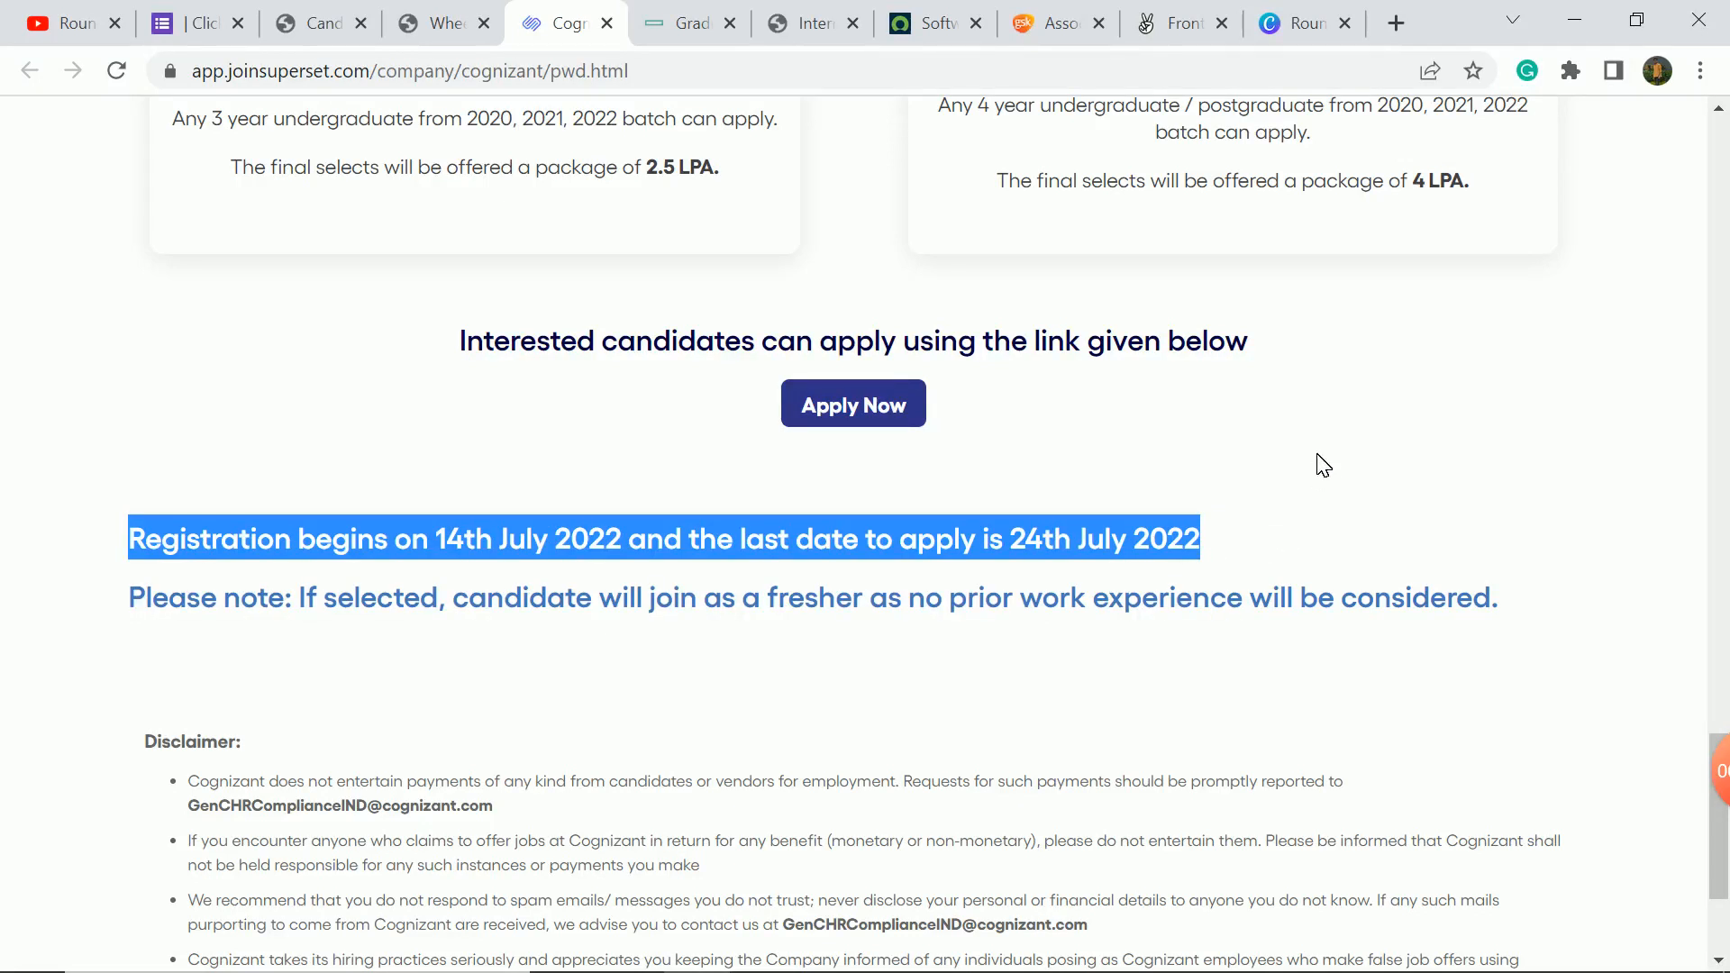
pyautogui.scroll(3)
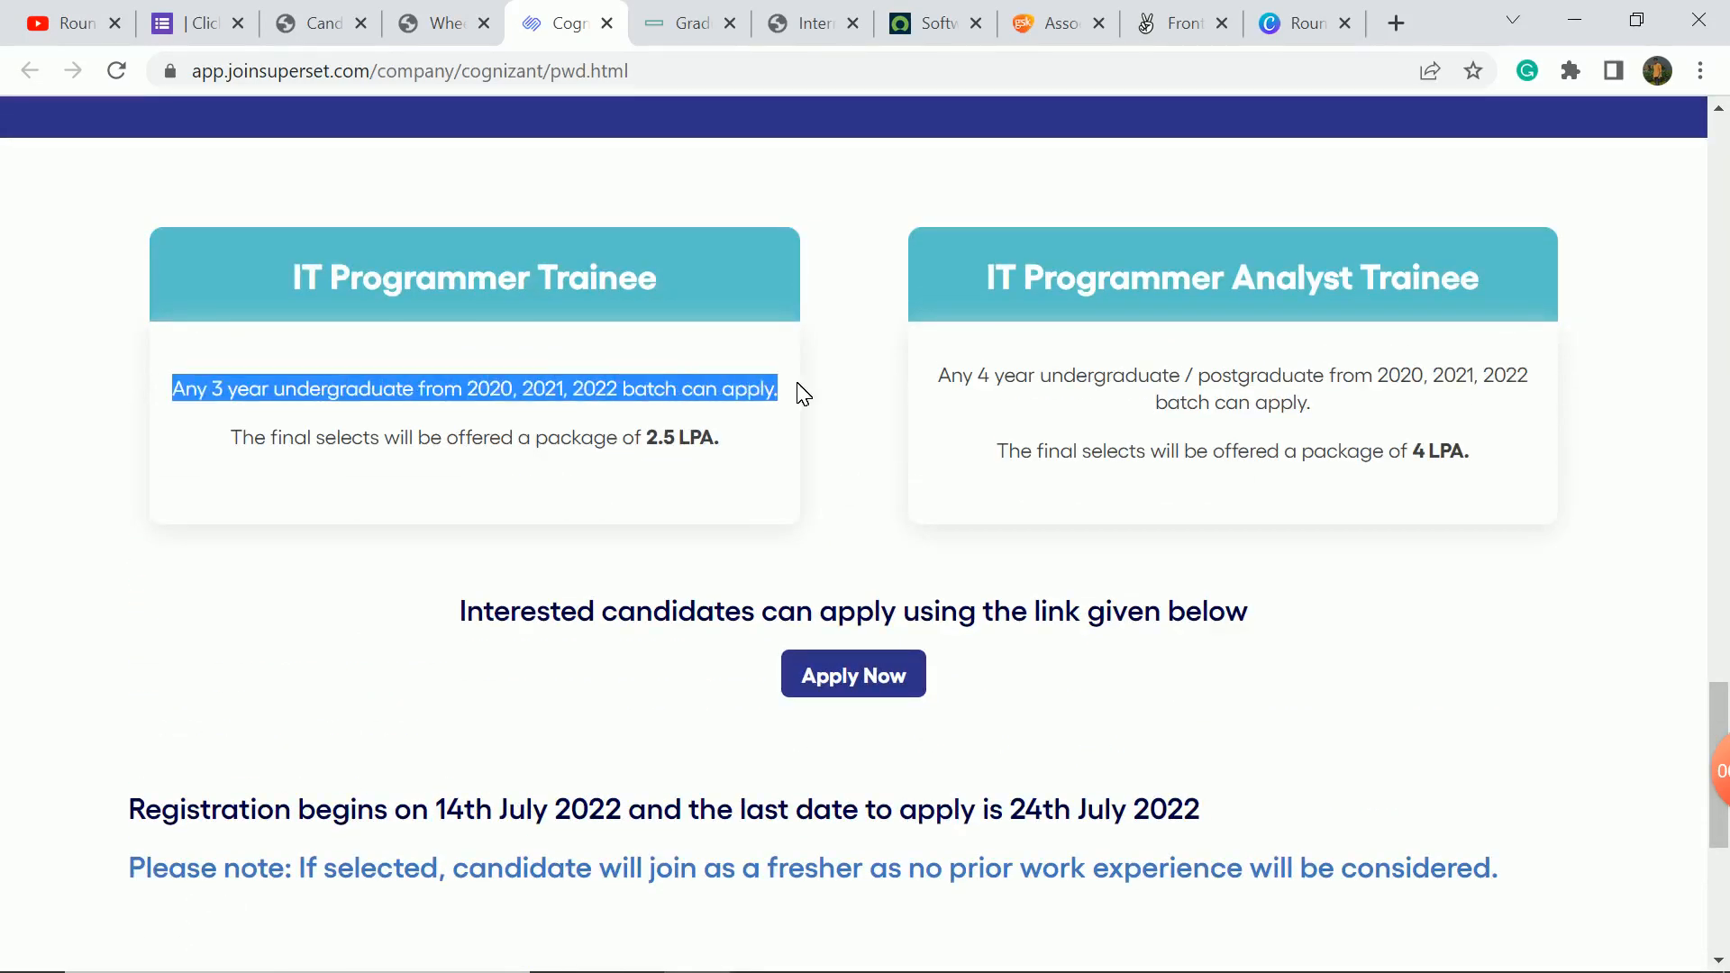
pyautogui.moveTo(704, 501)
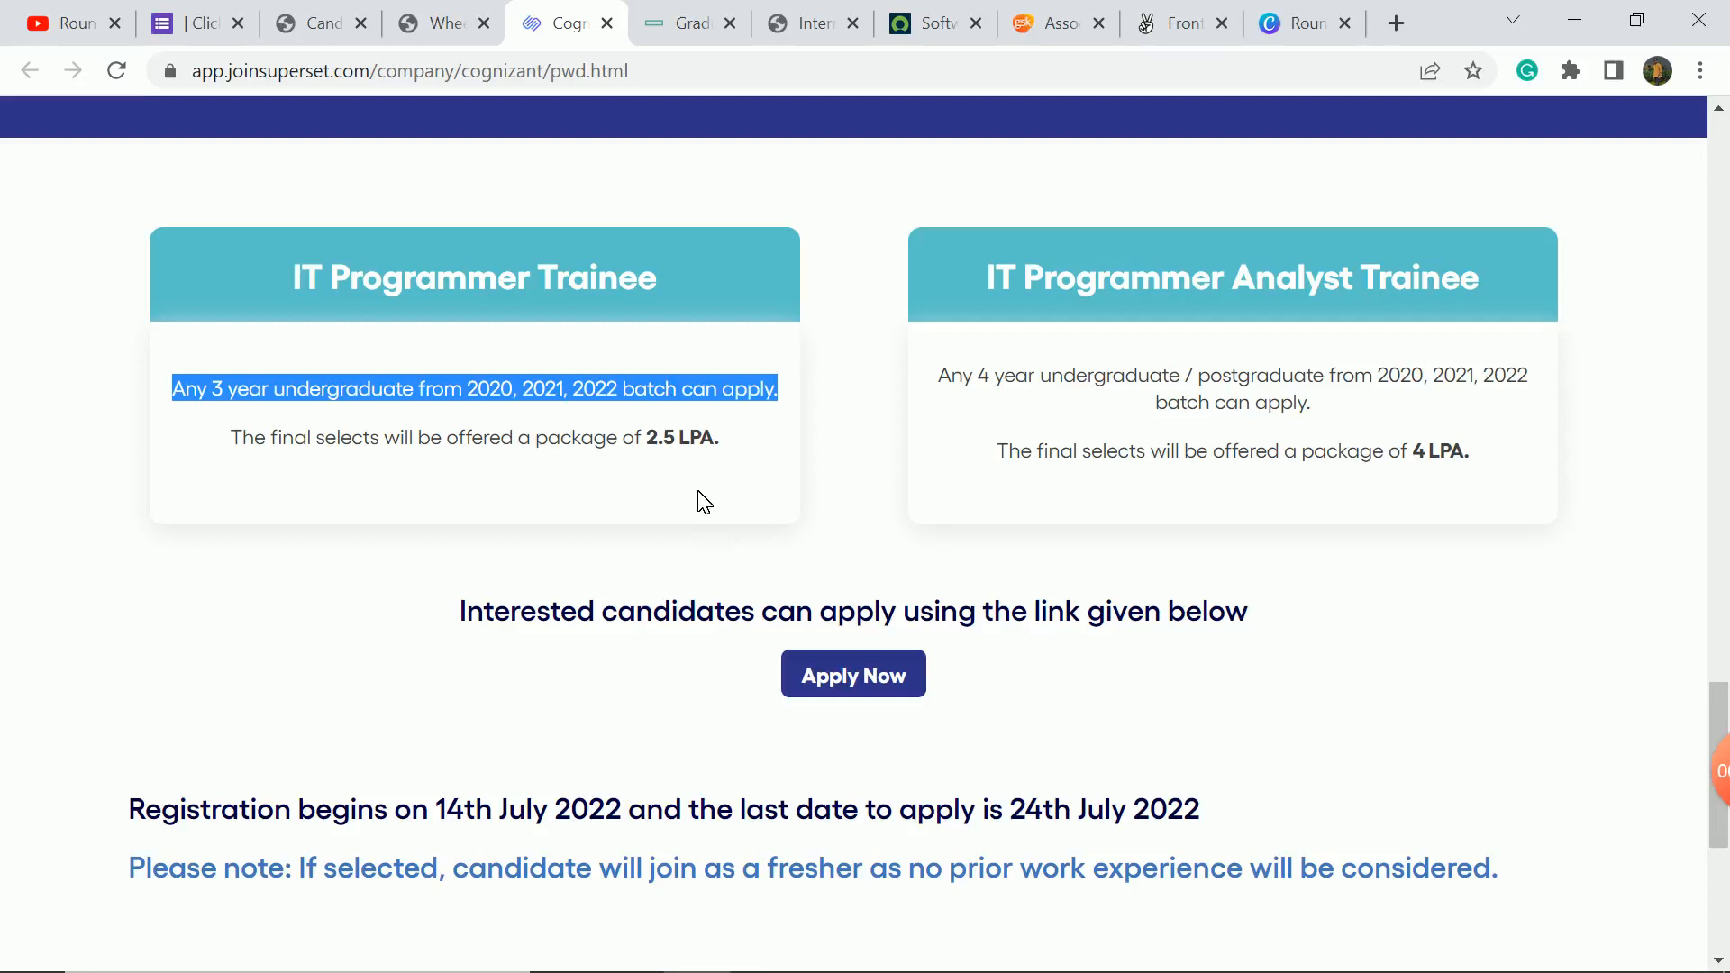
pyautogui.moveTo(934, 367)
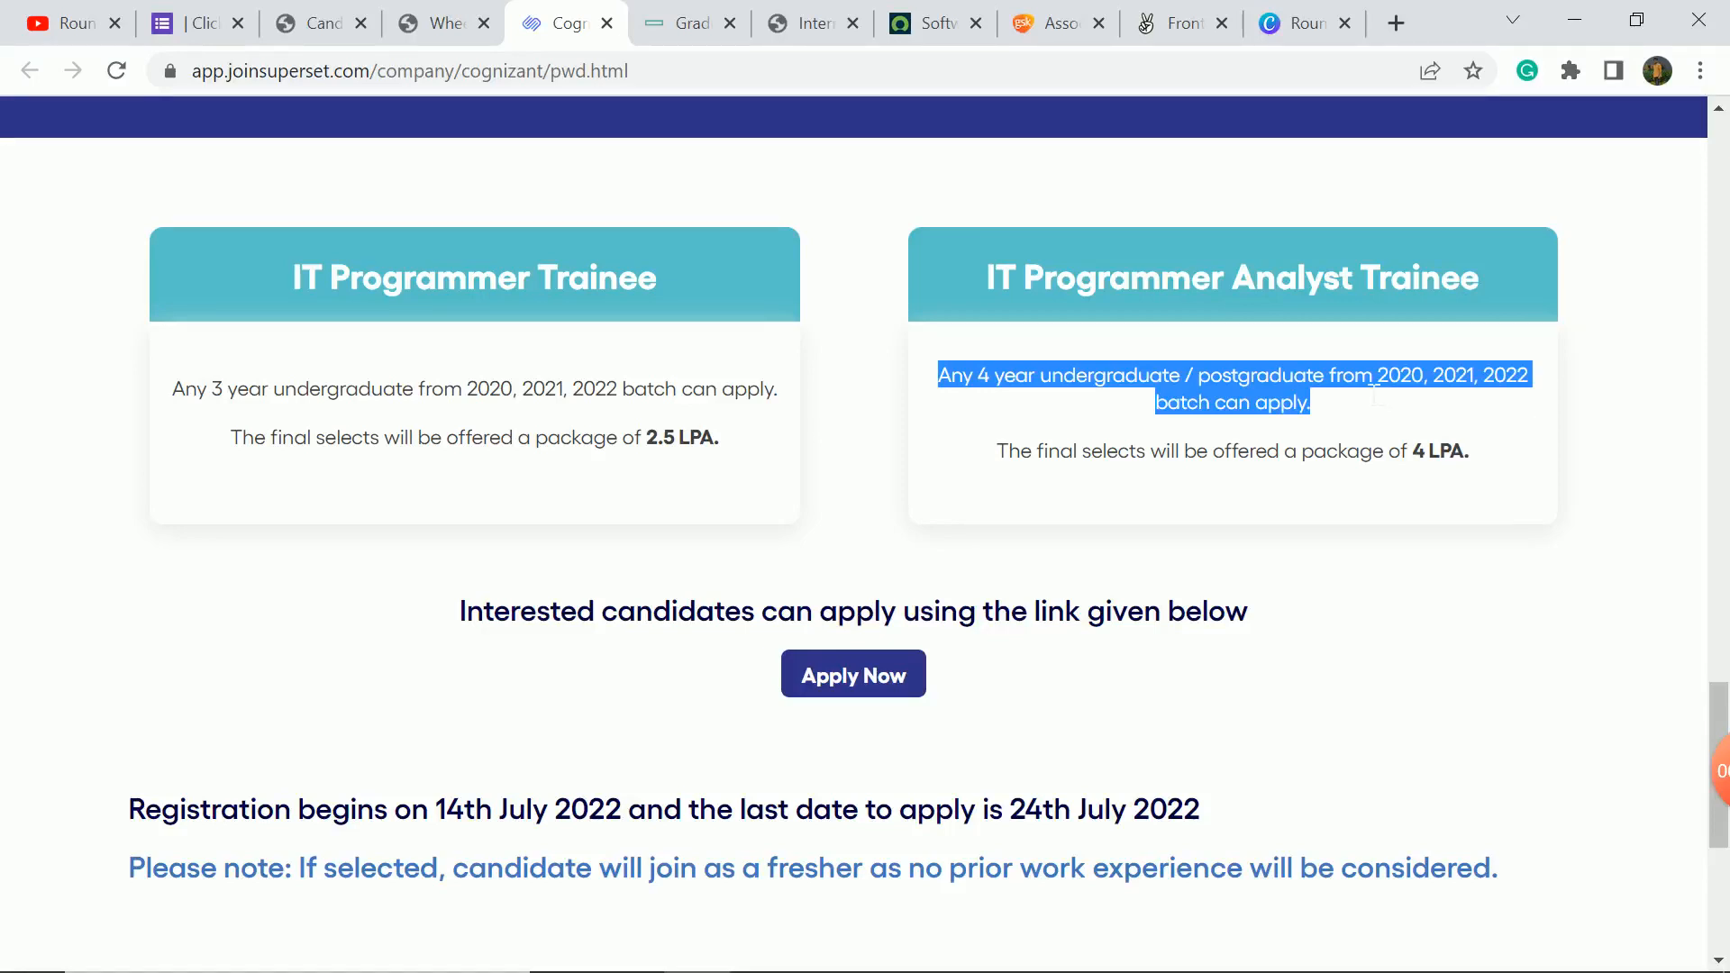
# Highlight the 4 LPA package figure and the trainee role eligibility text.
pyautogui.doubleClick(1436, 451)
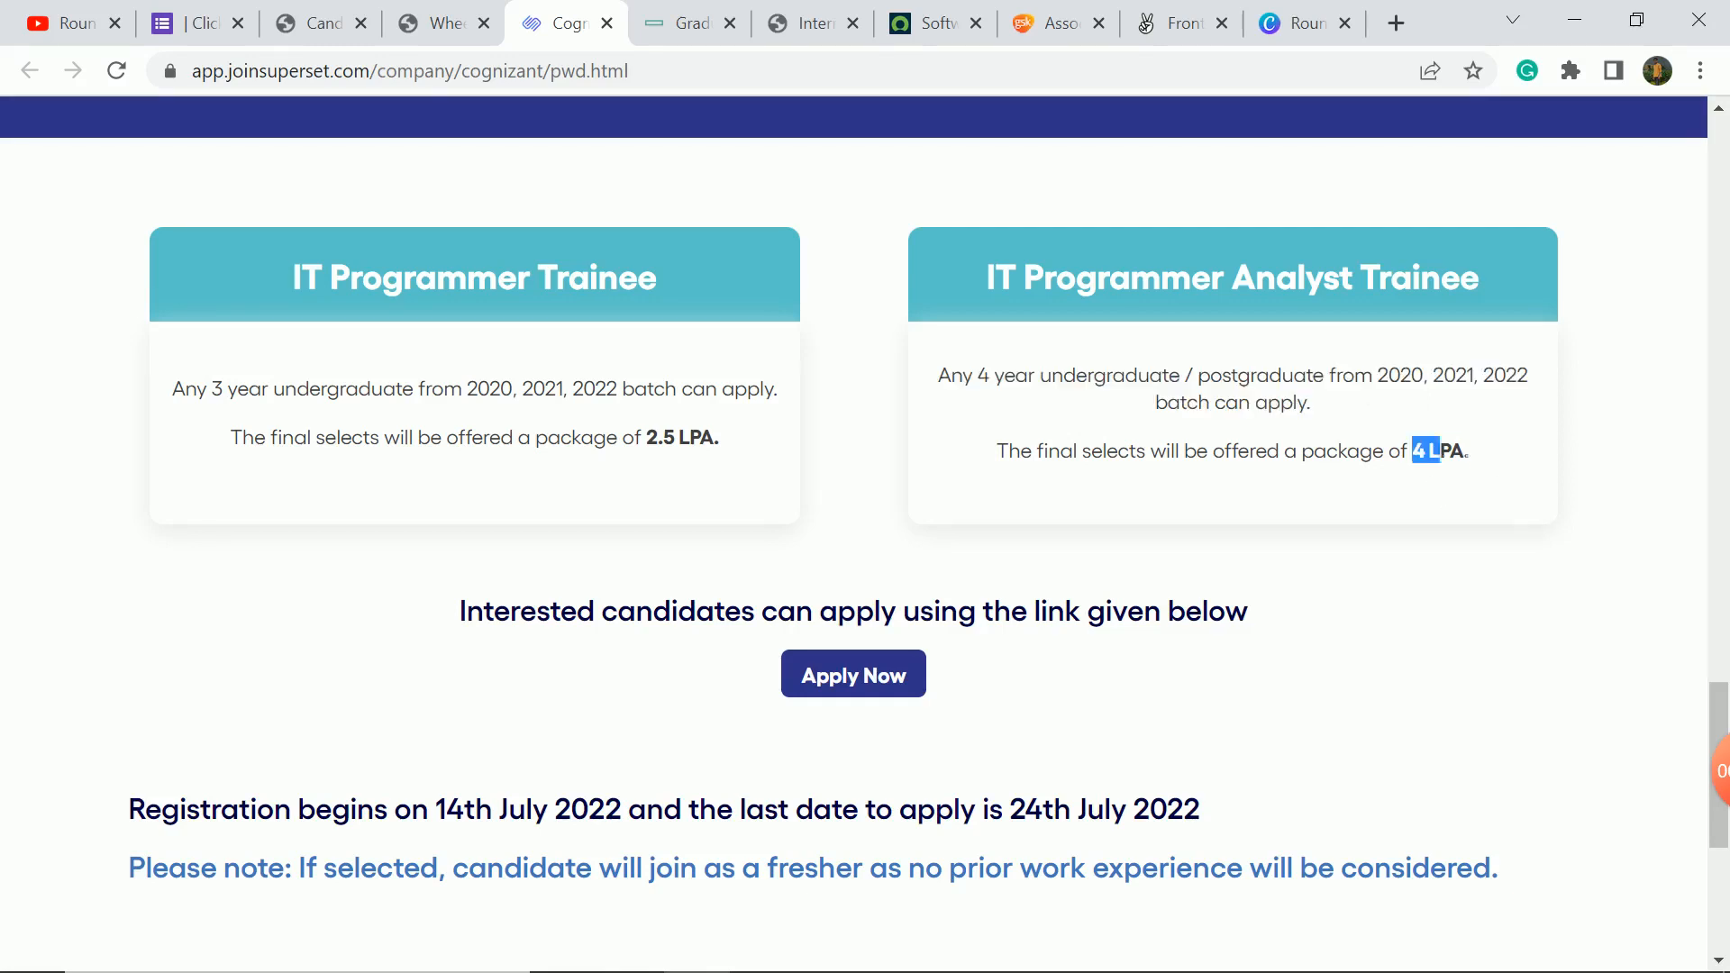
pyautogui.scroll(-3)
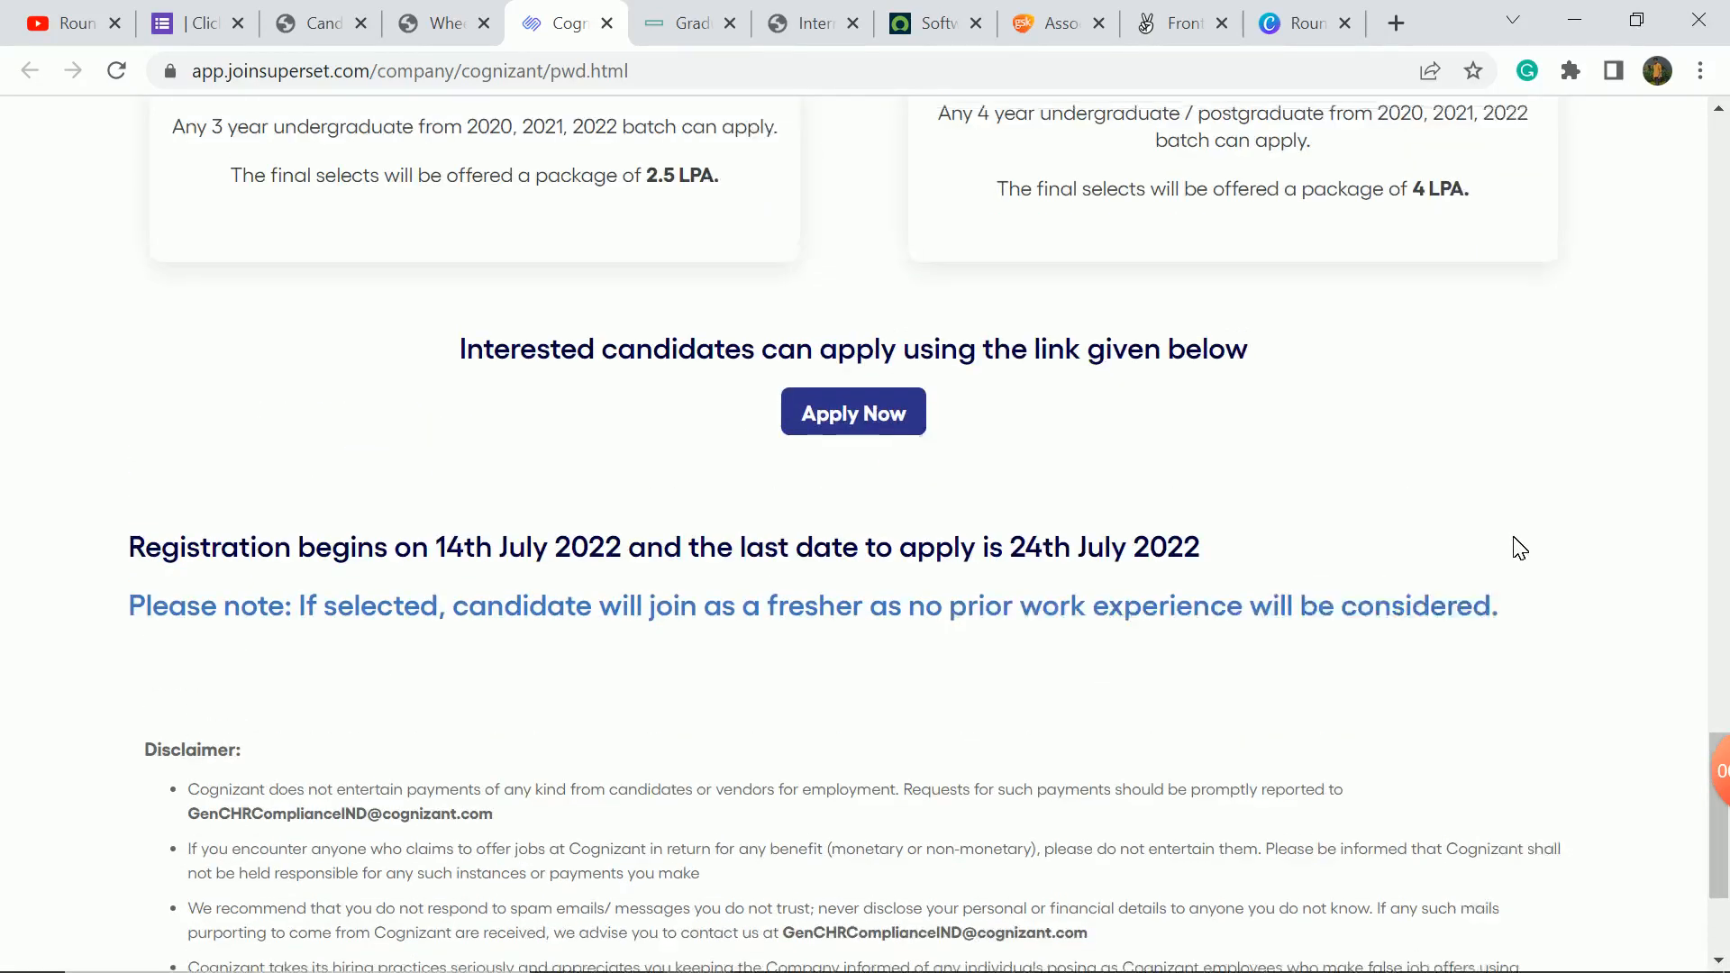
pyautogui.scroll(3)
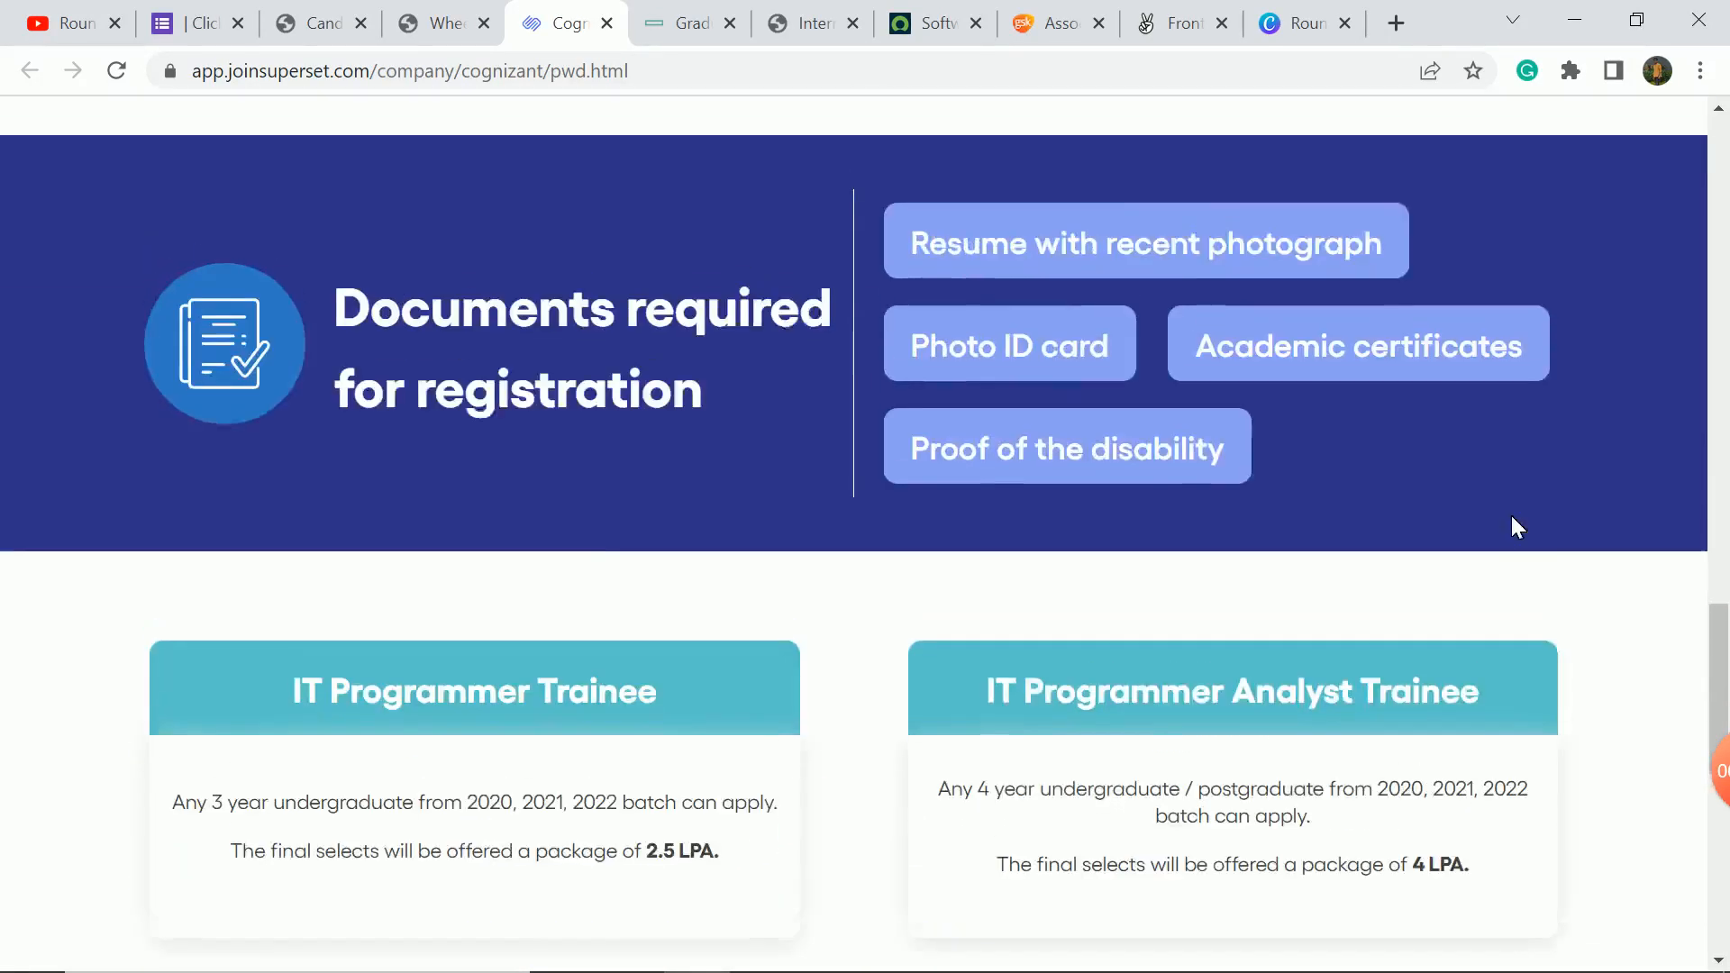
pyautogui.scroll(3)
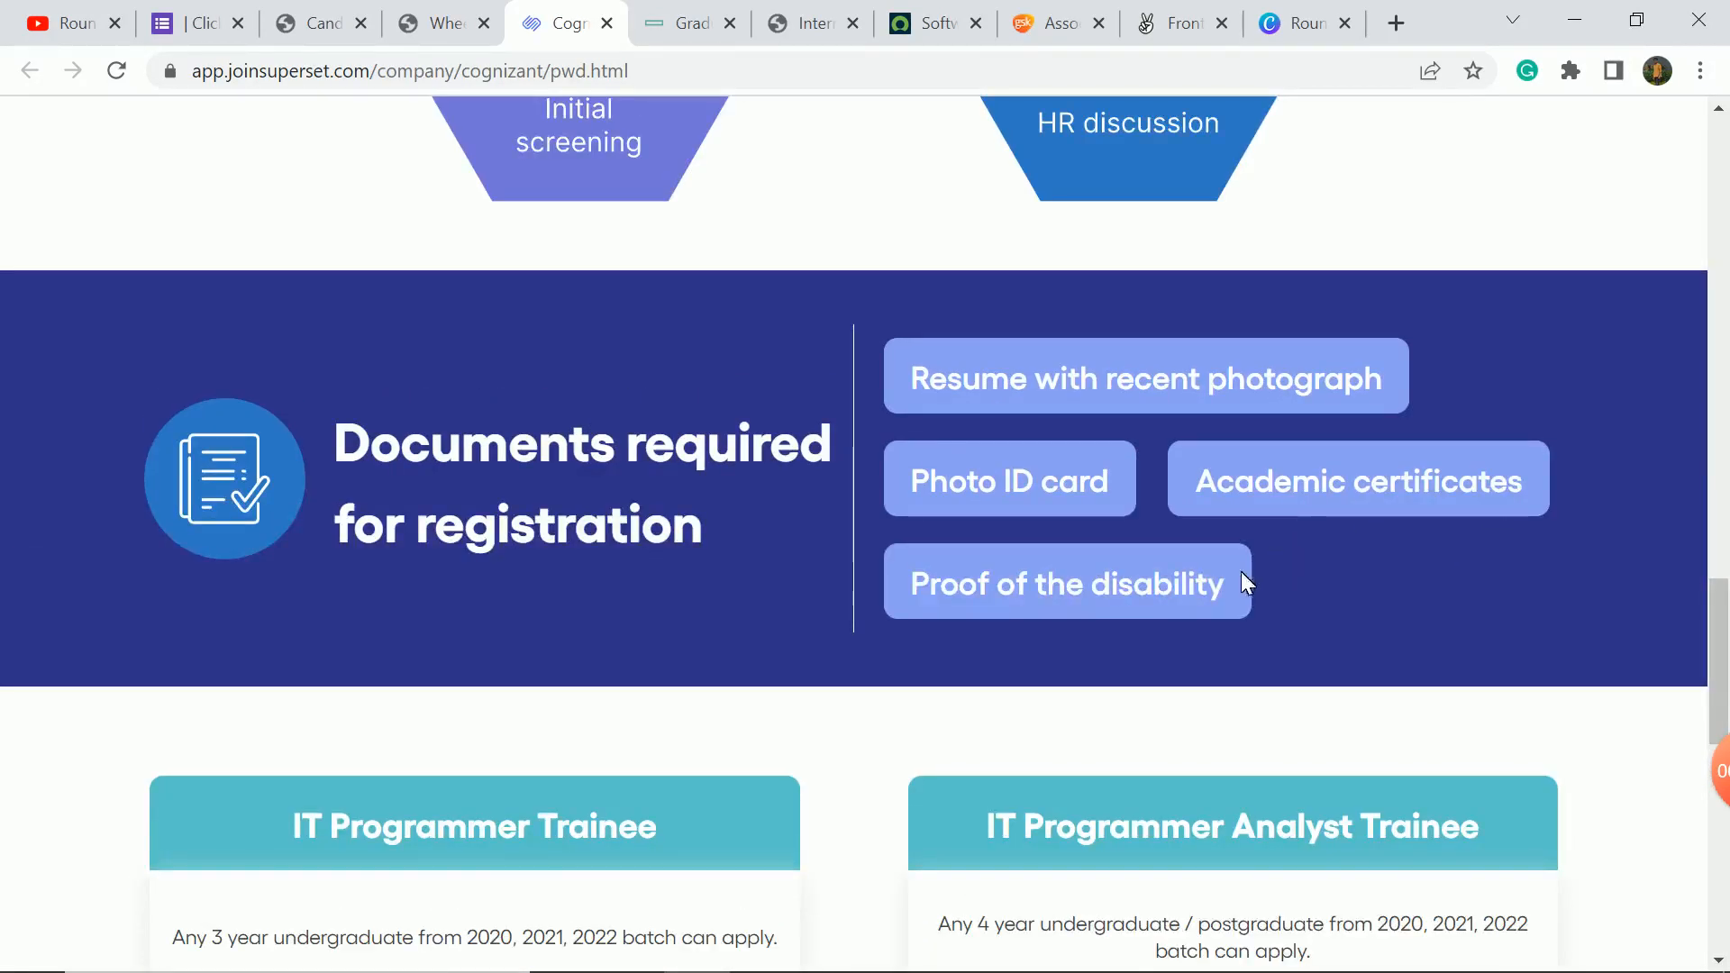
pyautogui.doubleClick(1066, 584)
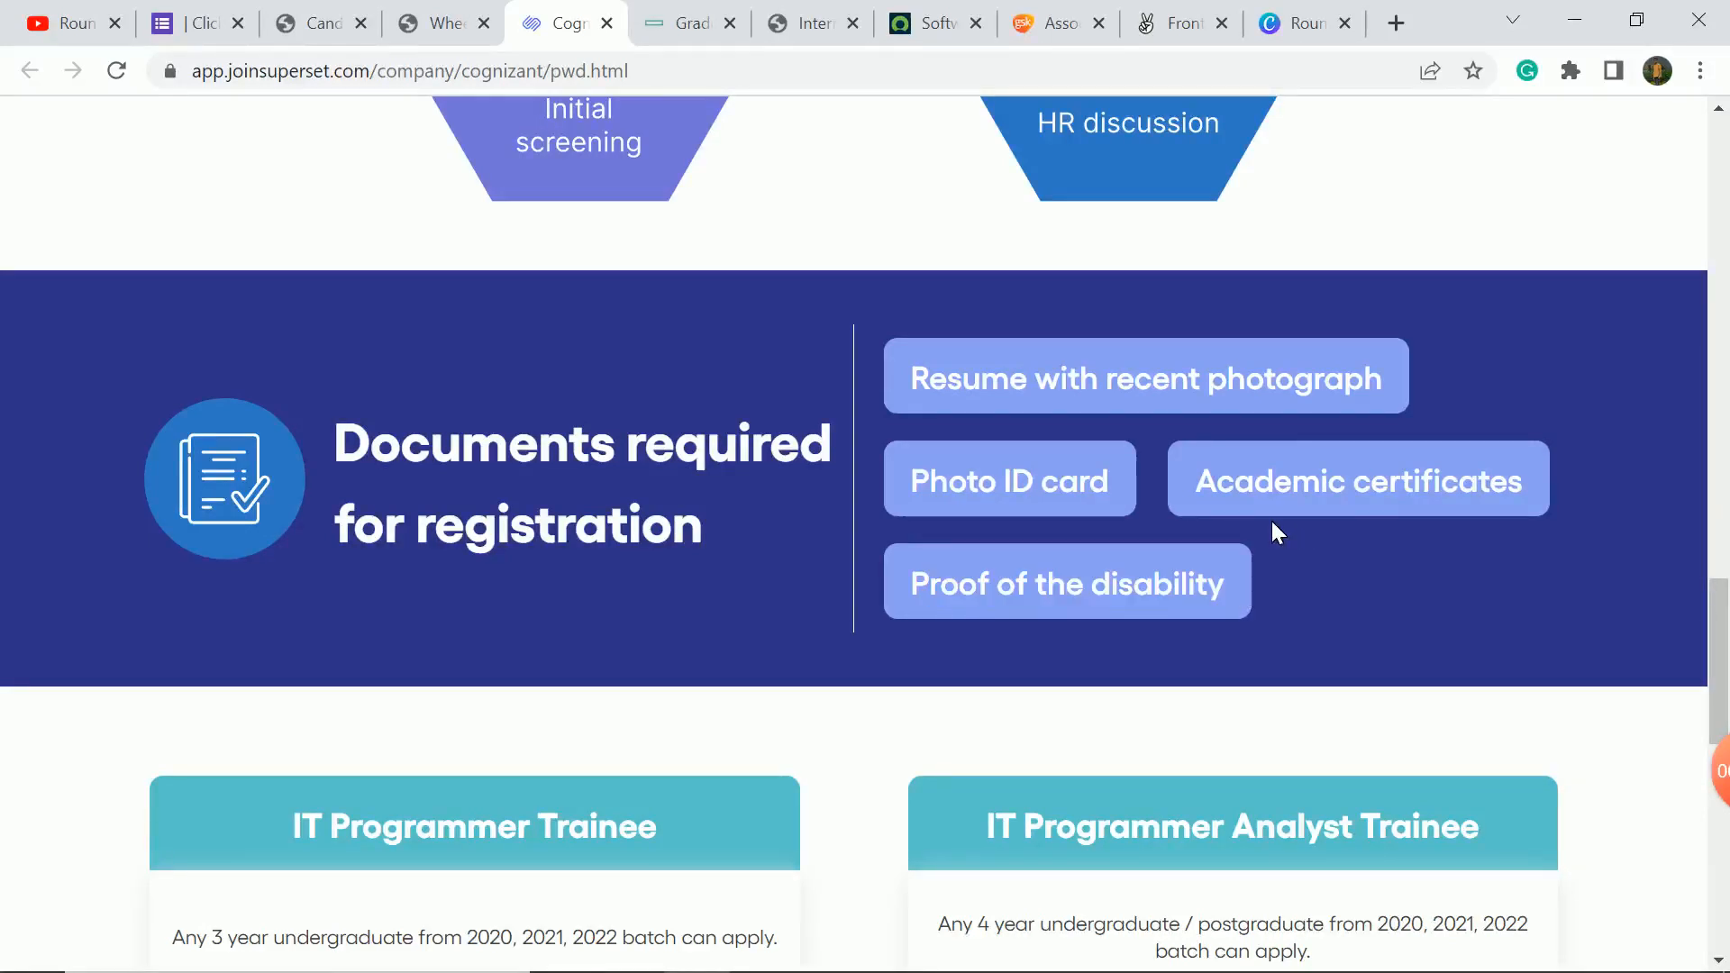
# Return to the top of the Cognizant page and switch to the HPE posting.
pyautogui.scroll(3)
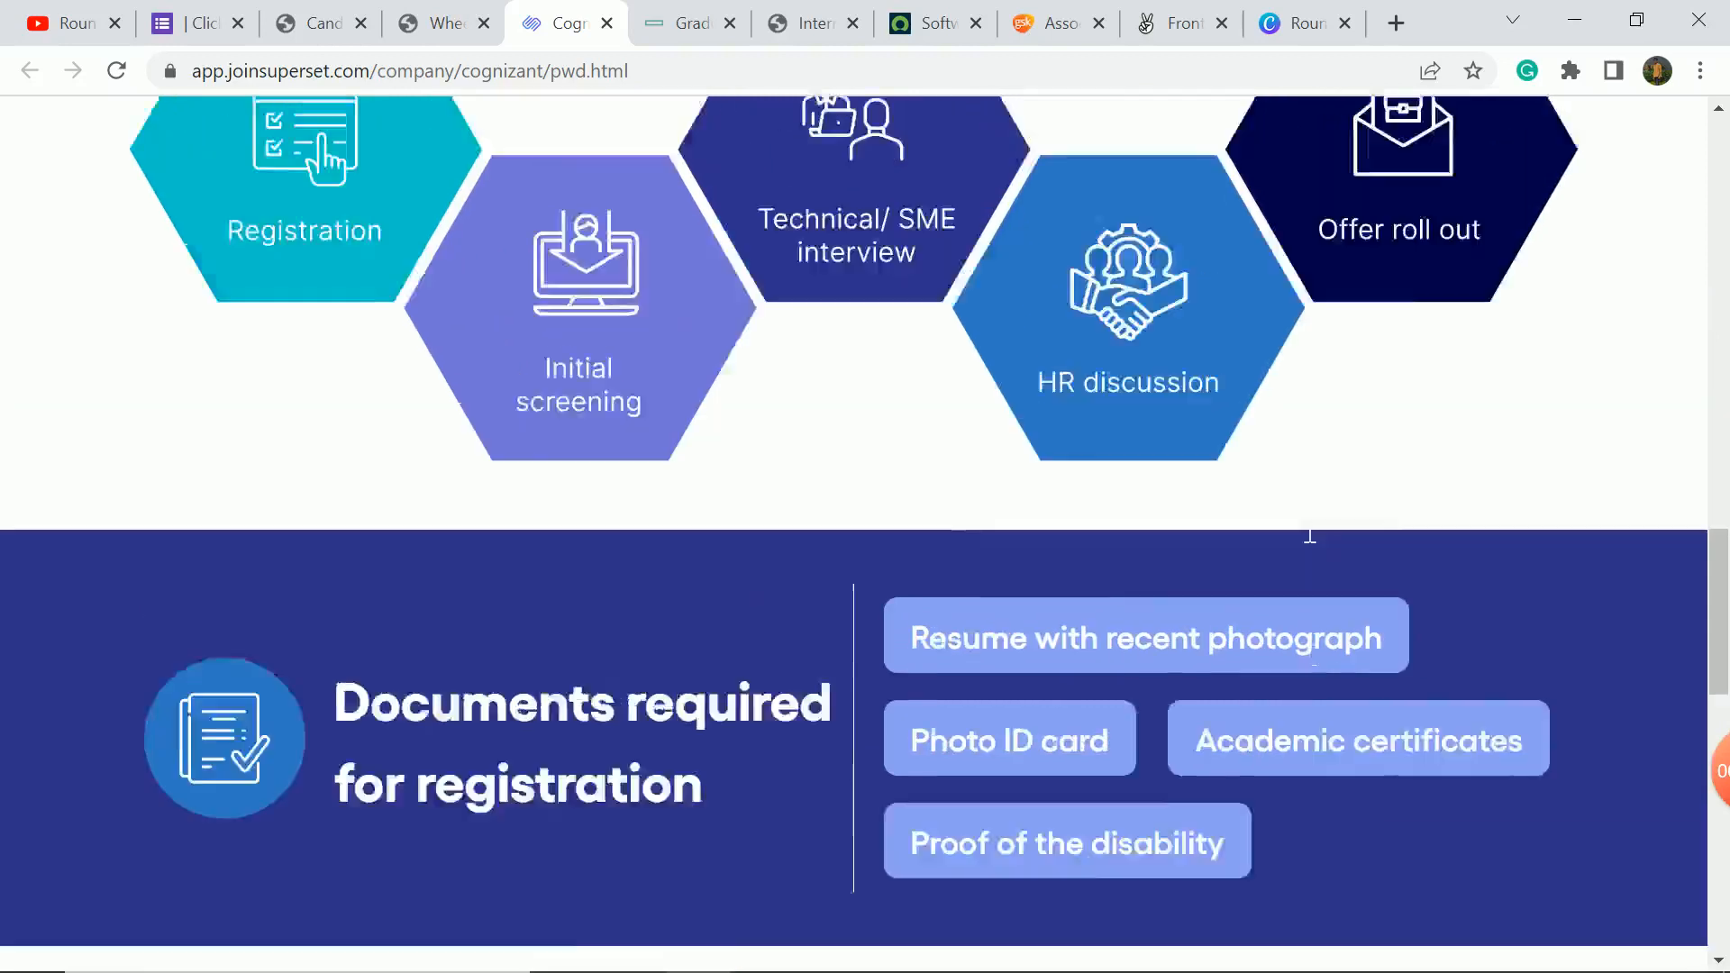
pyautogui.scroll(3)
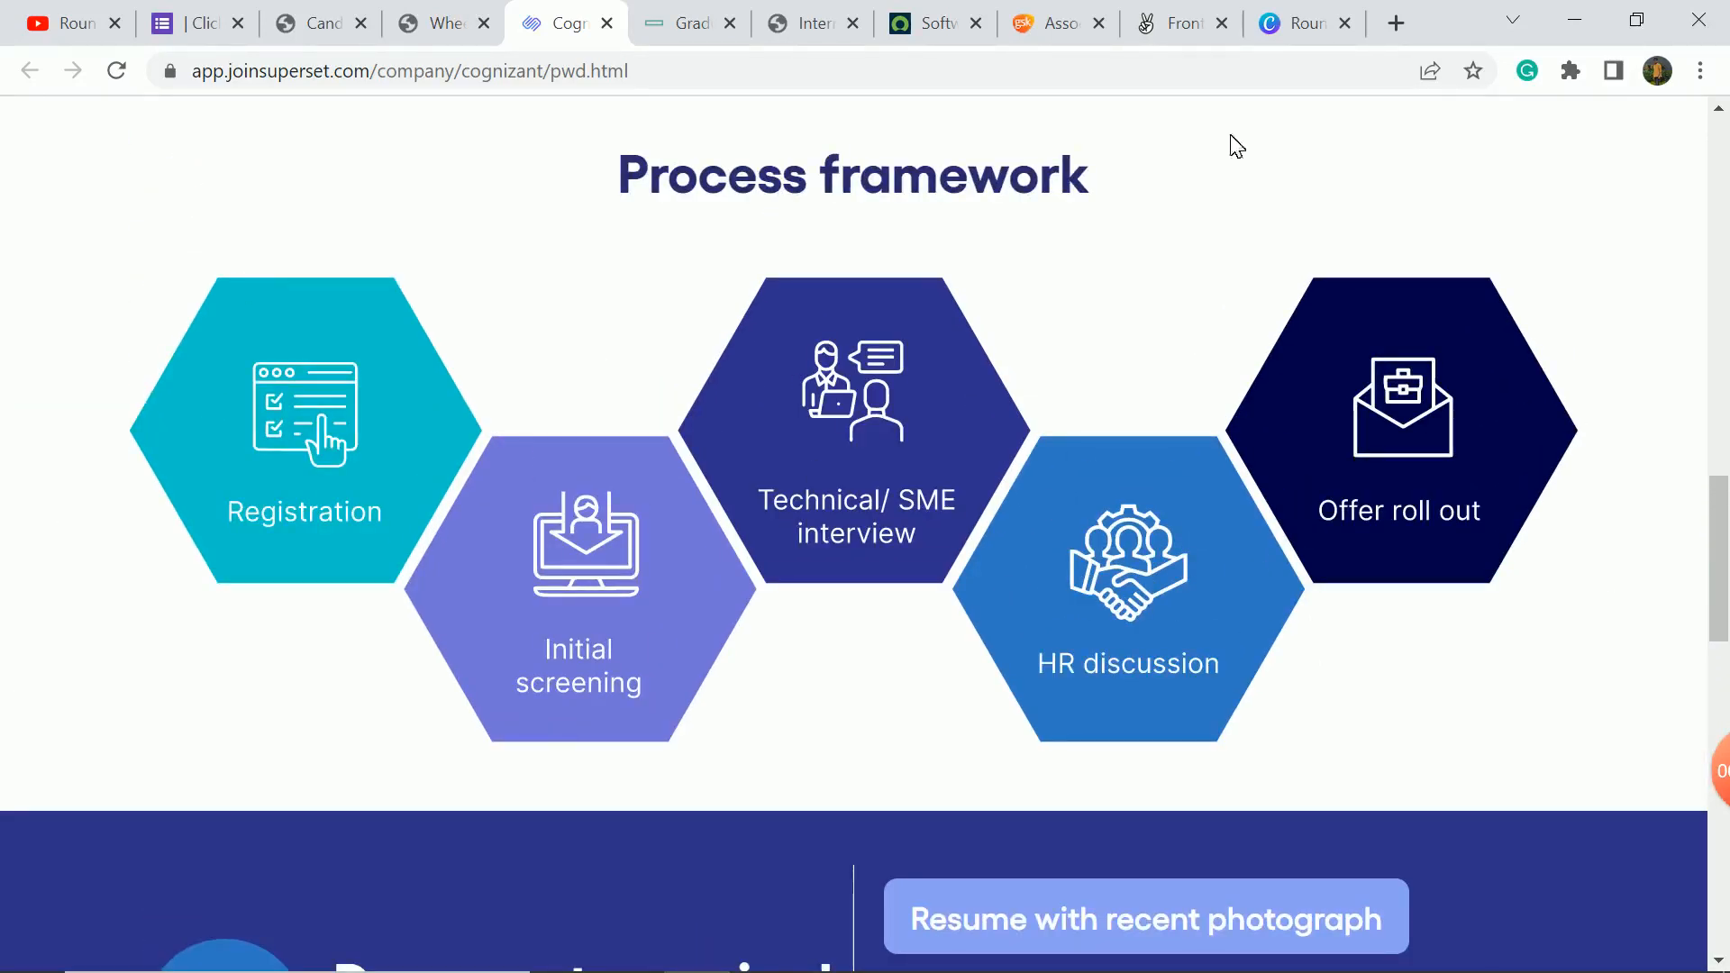
pyautogui.scroll(-3)
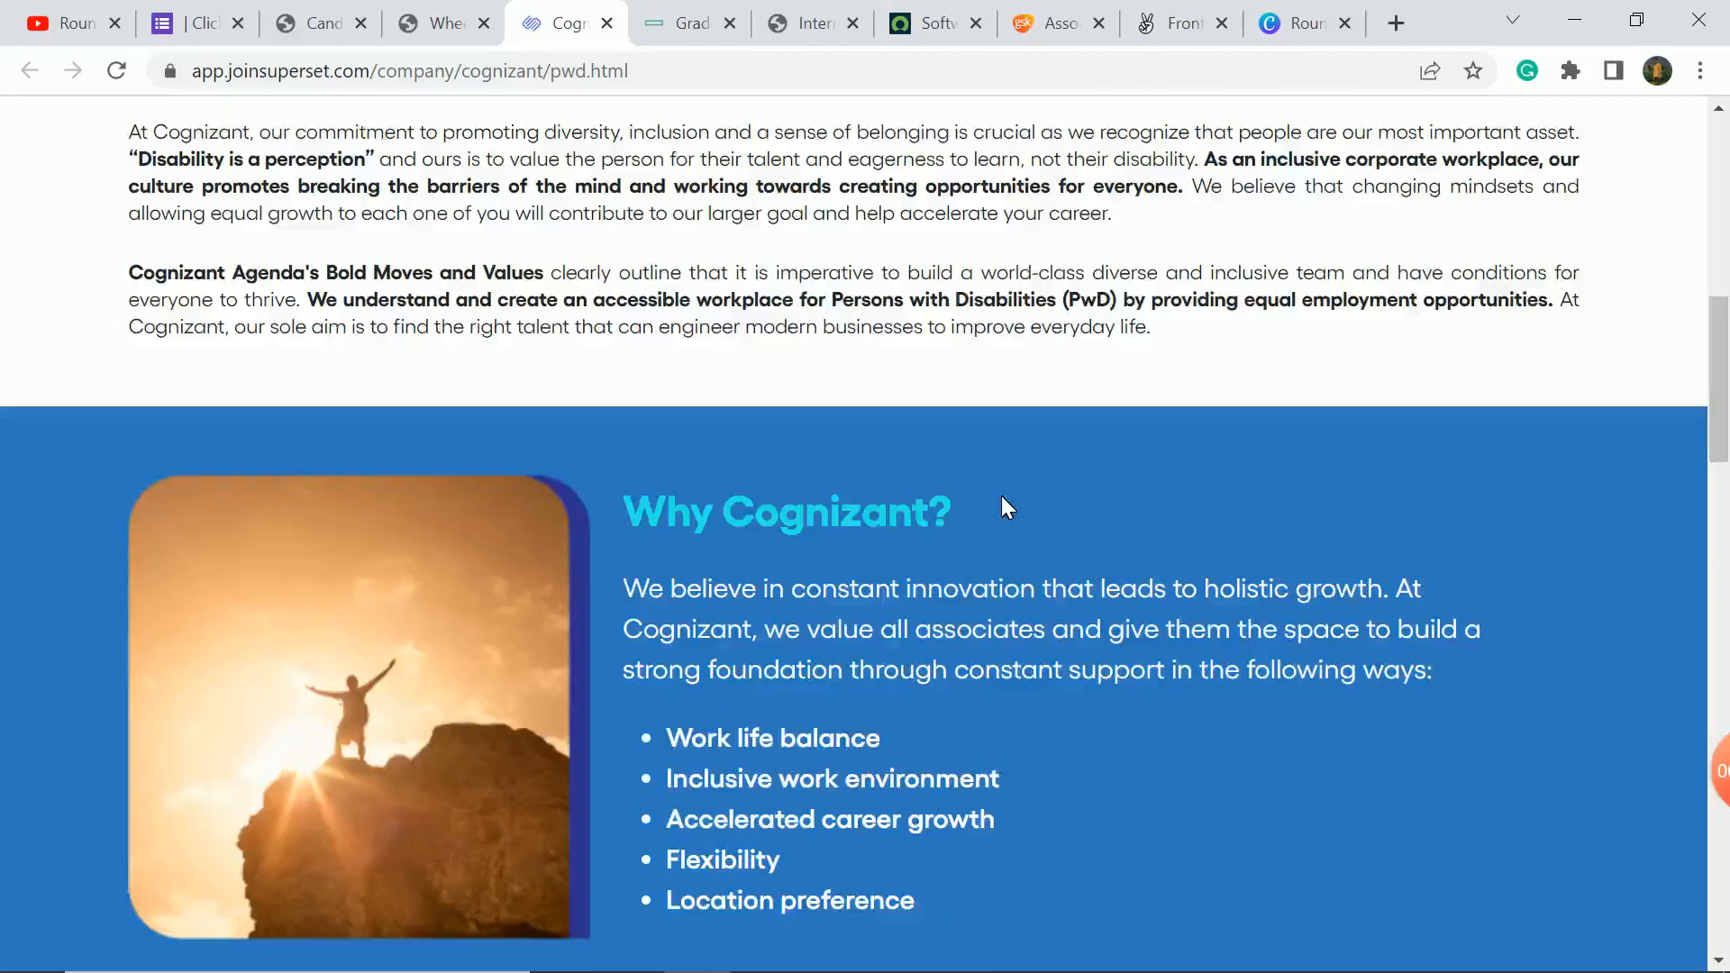
pyautogui.scroll(3)
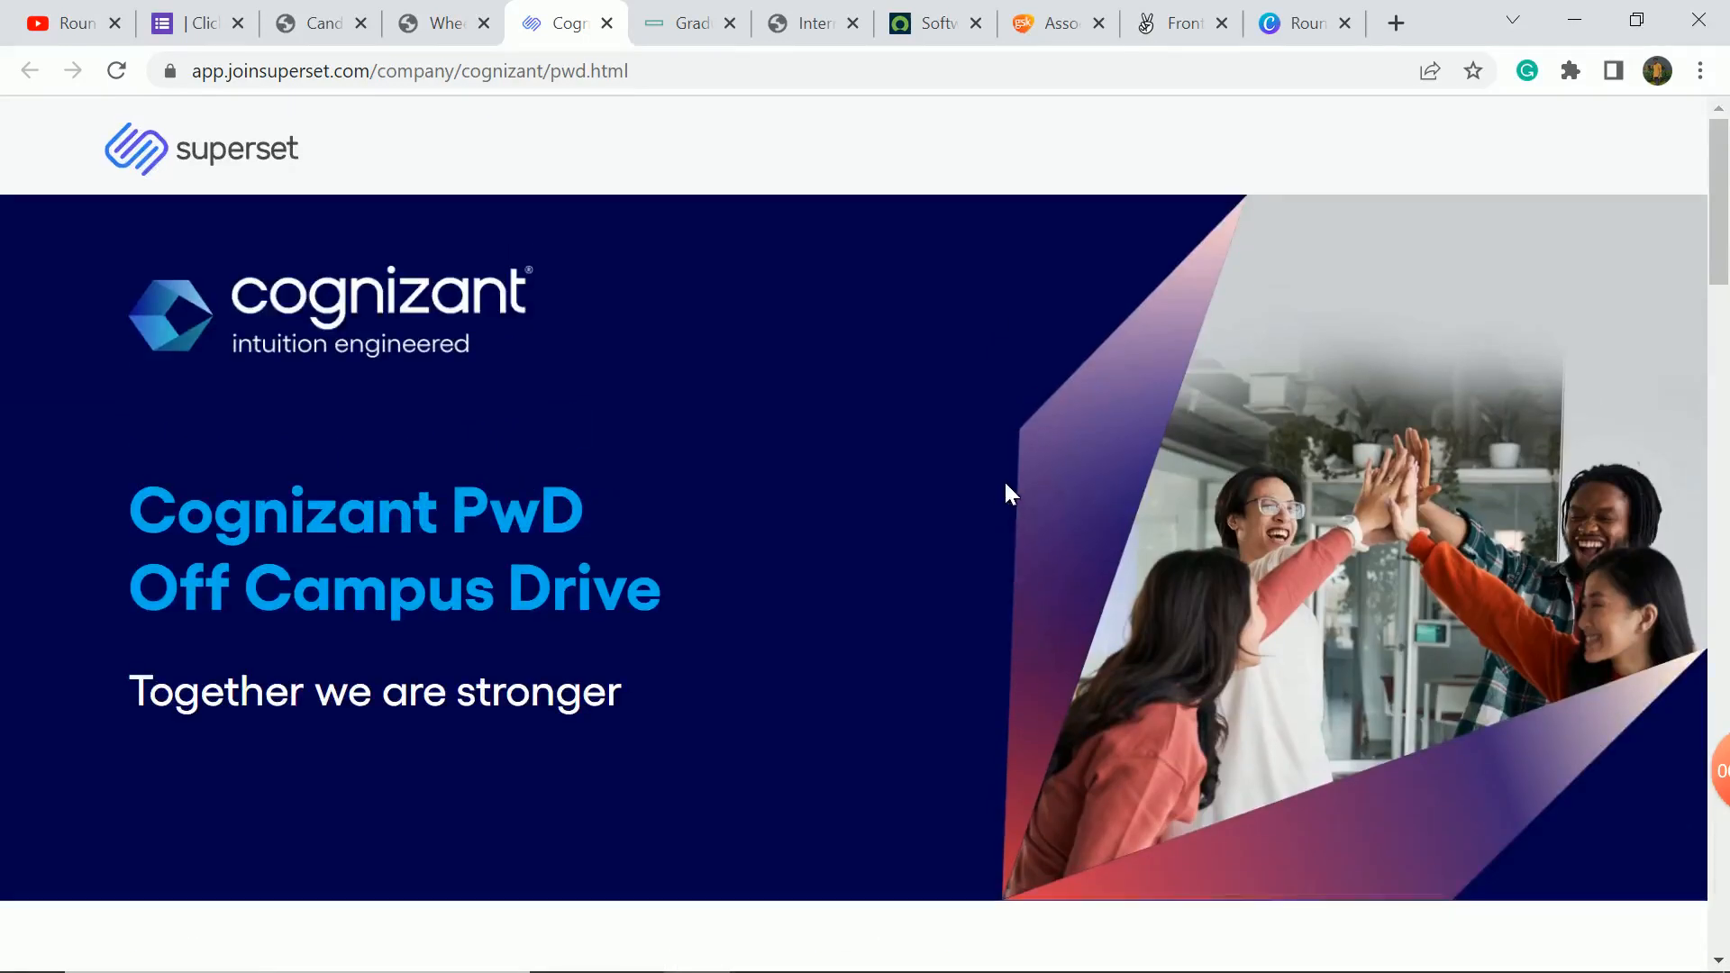
pyautogui.click(689, 22)
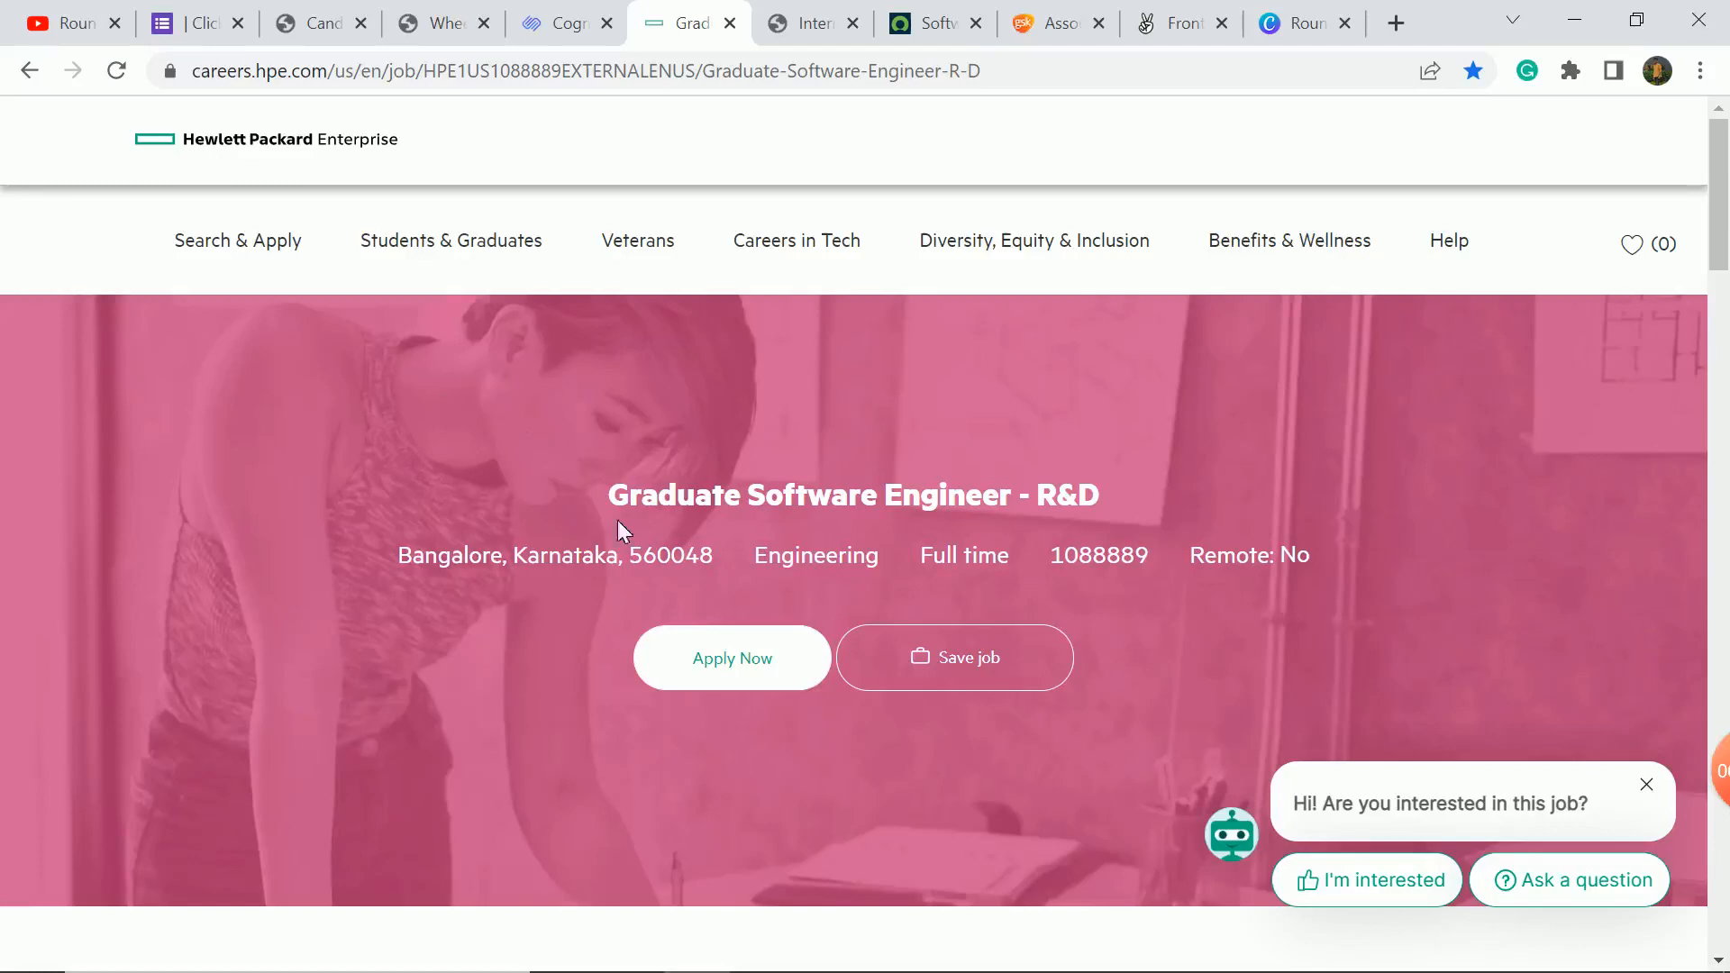
# Read through the HPE eligibility criteria: 2021 BE/B.Tech circuit branches, 7/10 CGPA.
pyautogui.scroll(-3)
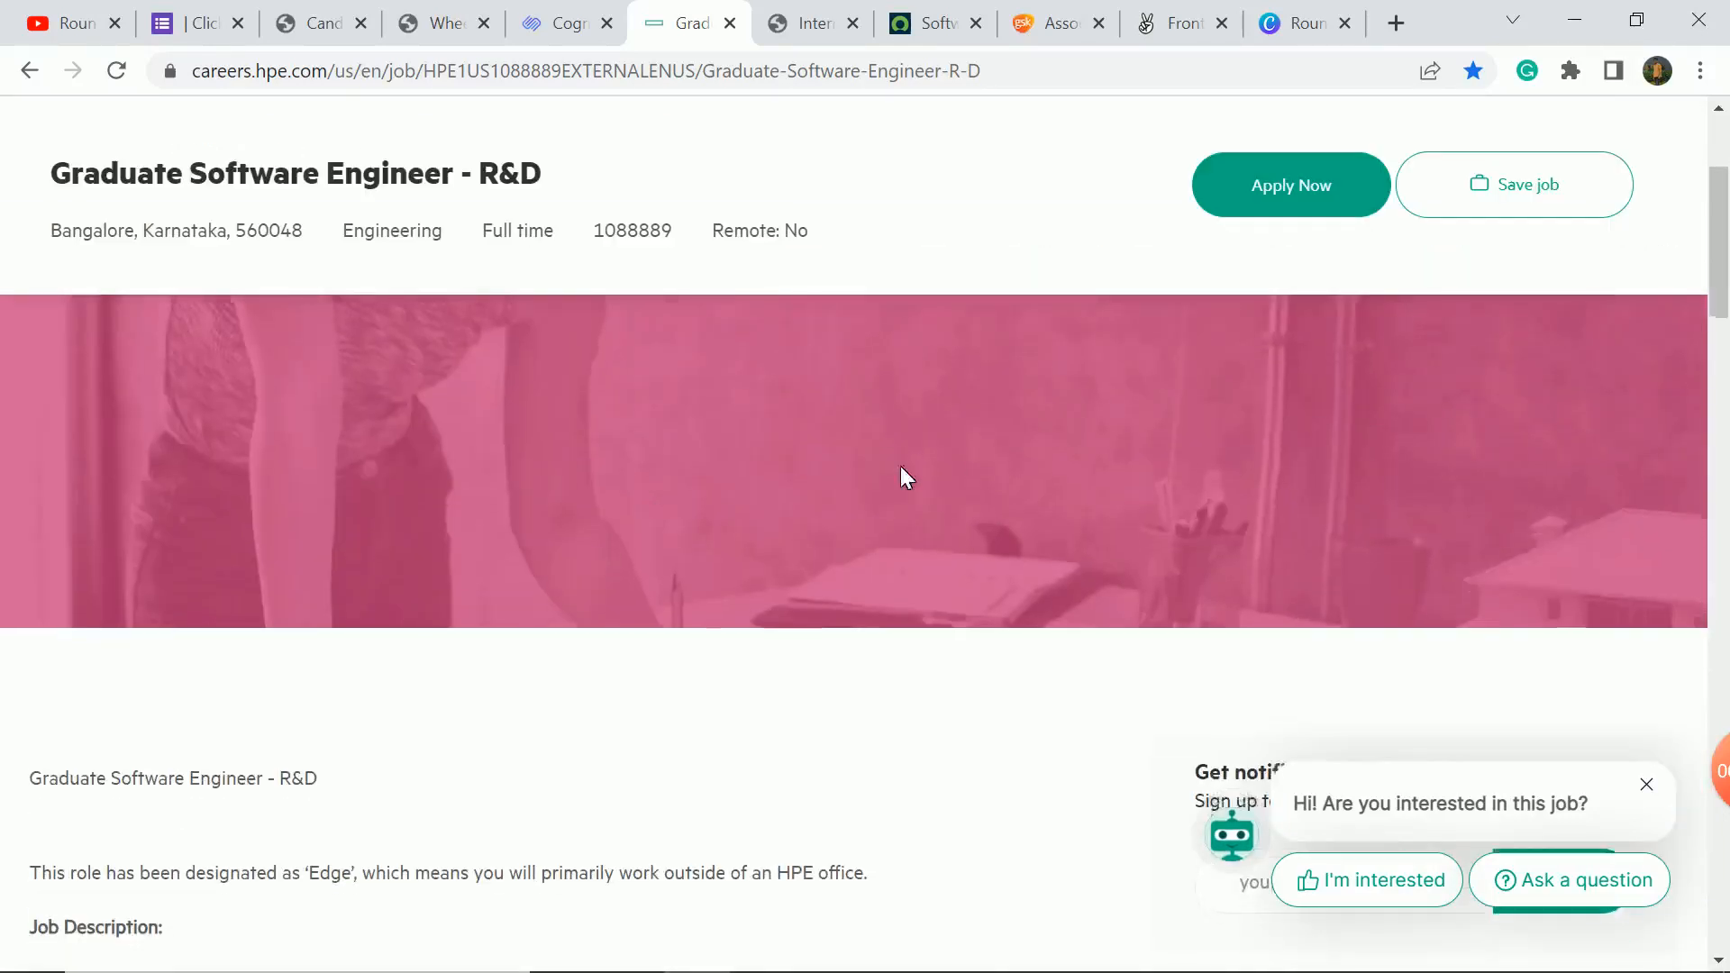
pyautogui.scroll(-3)
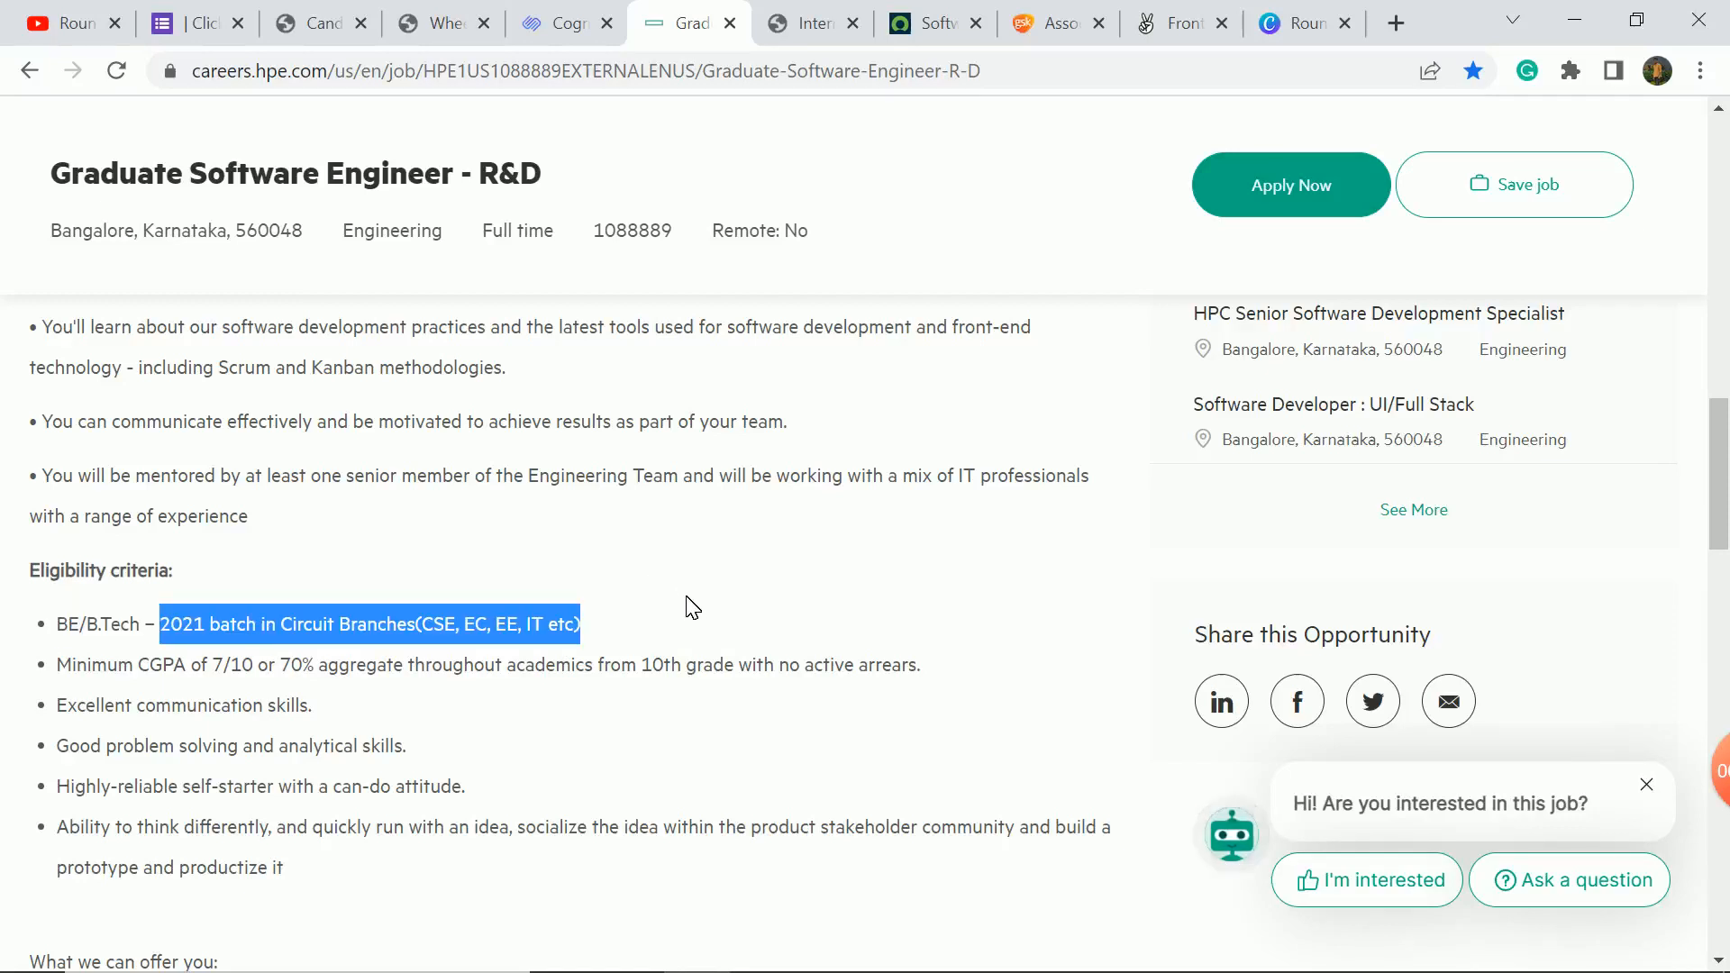
pyautogui.moveTo(762, 559)
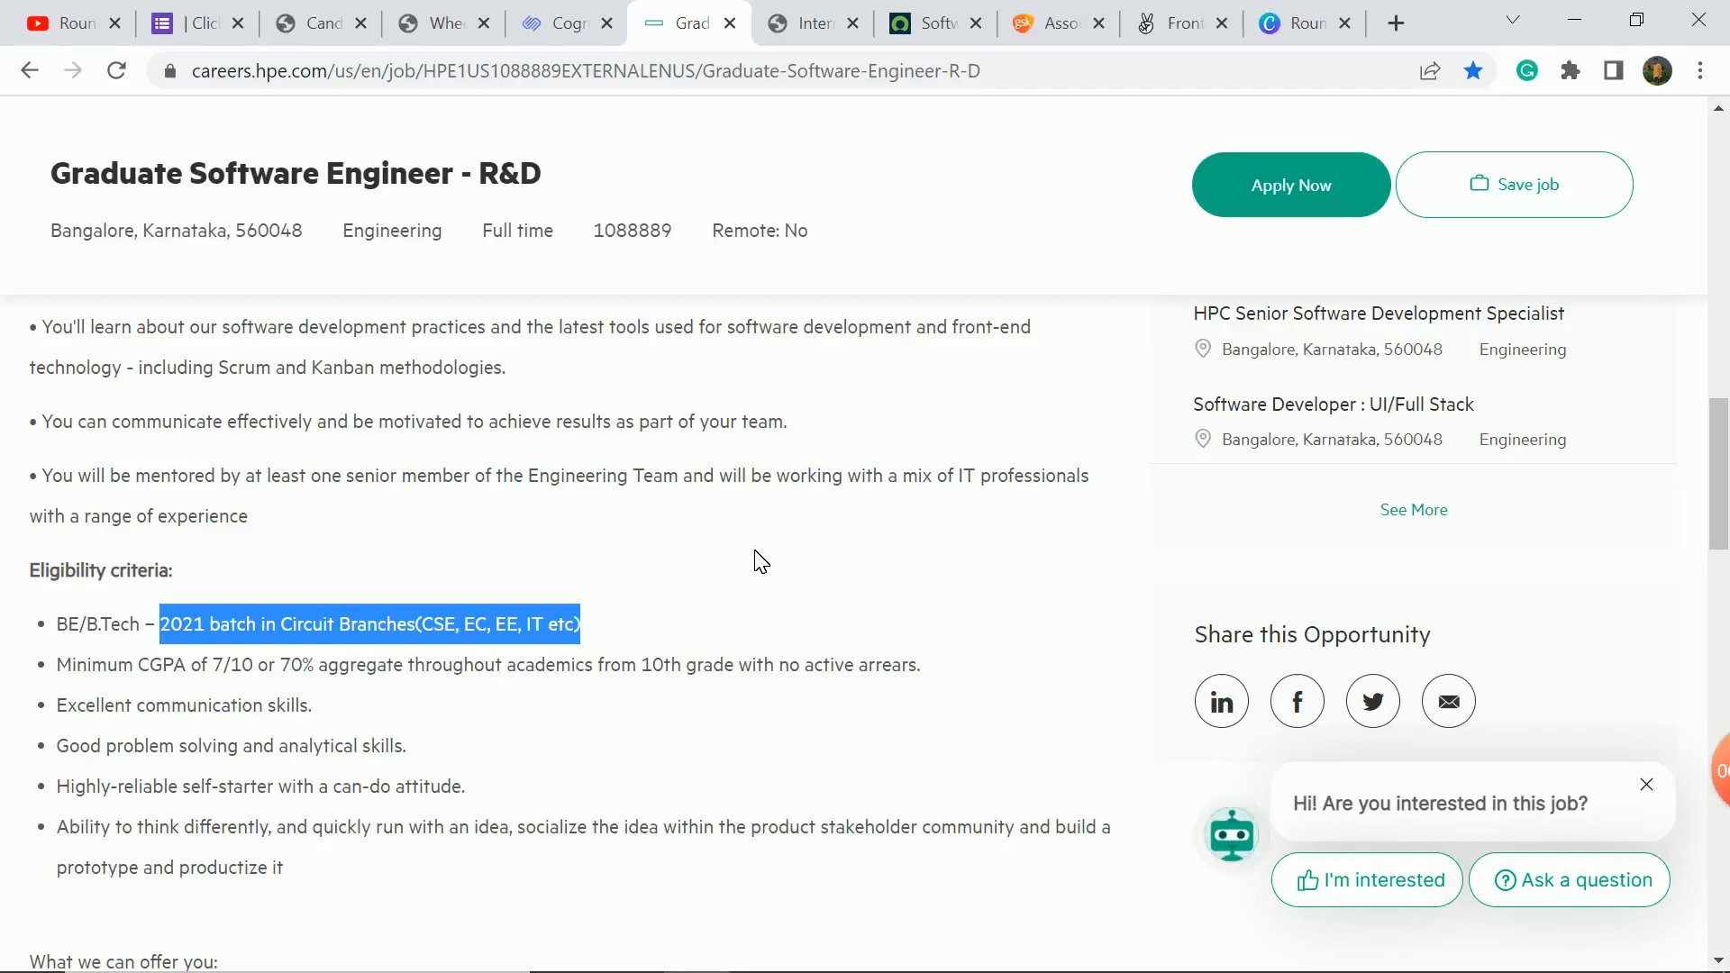
pyautogui.scroll(-3)
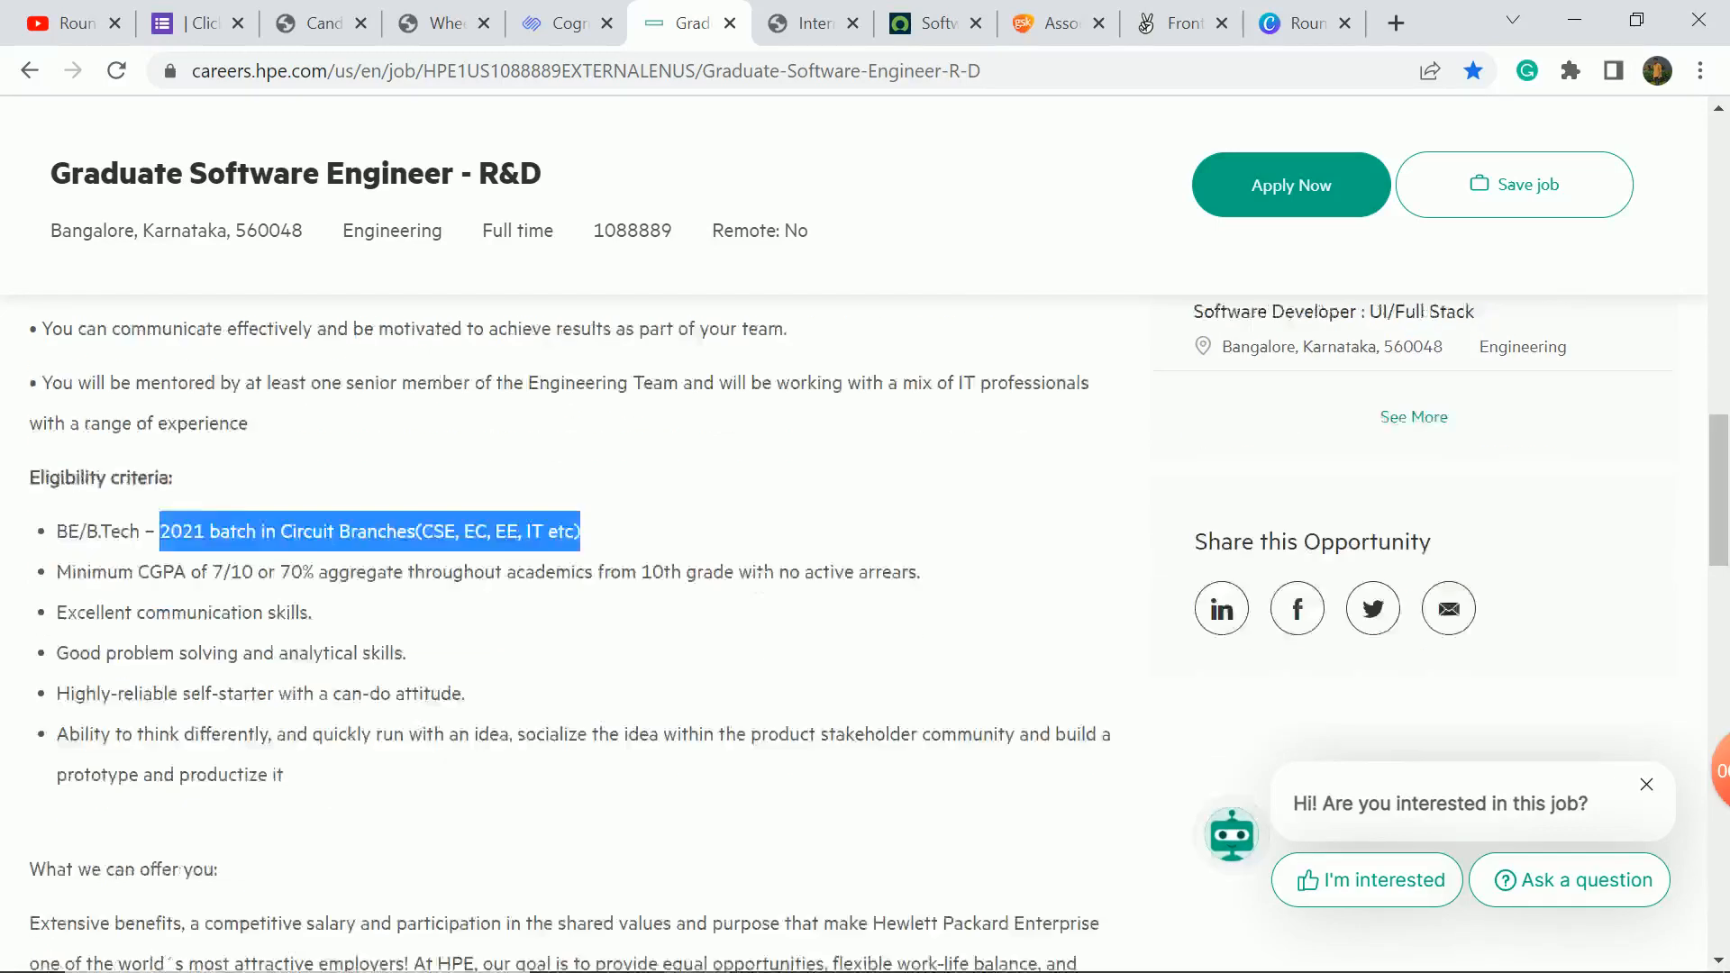
pyautogui.scroll(-3)
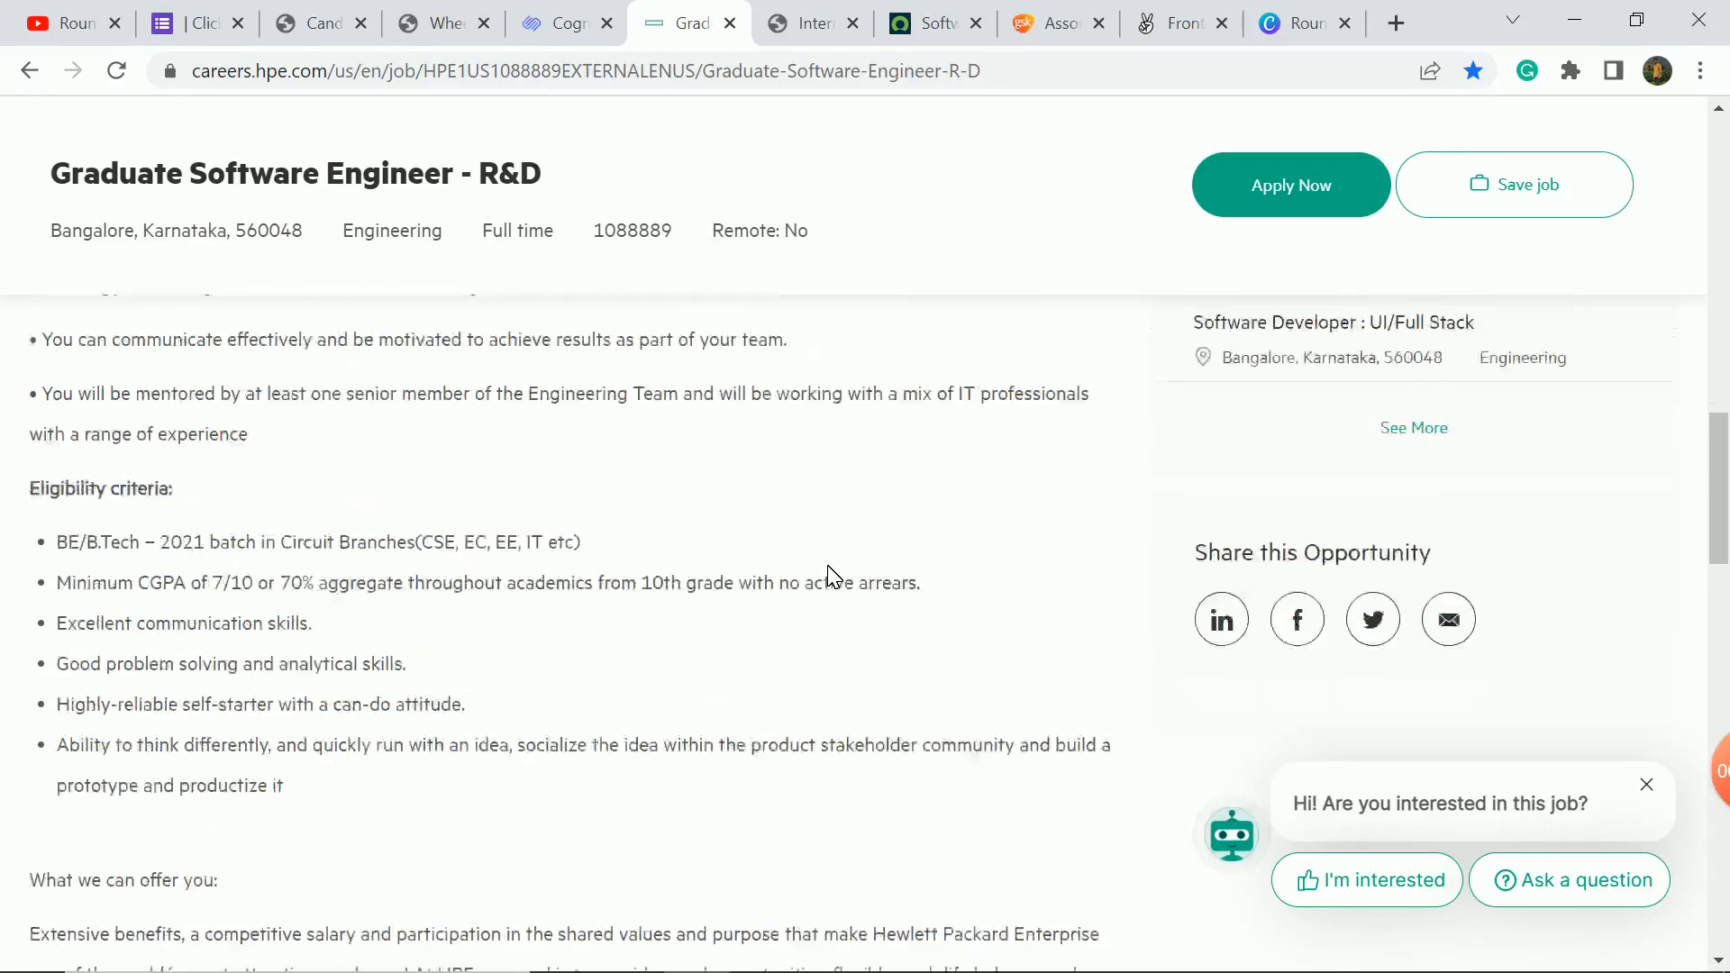
pyautogui.scroll(3)
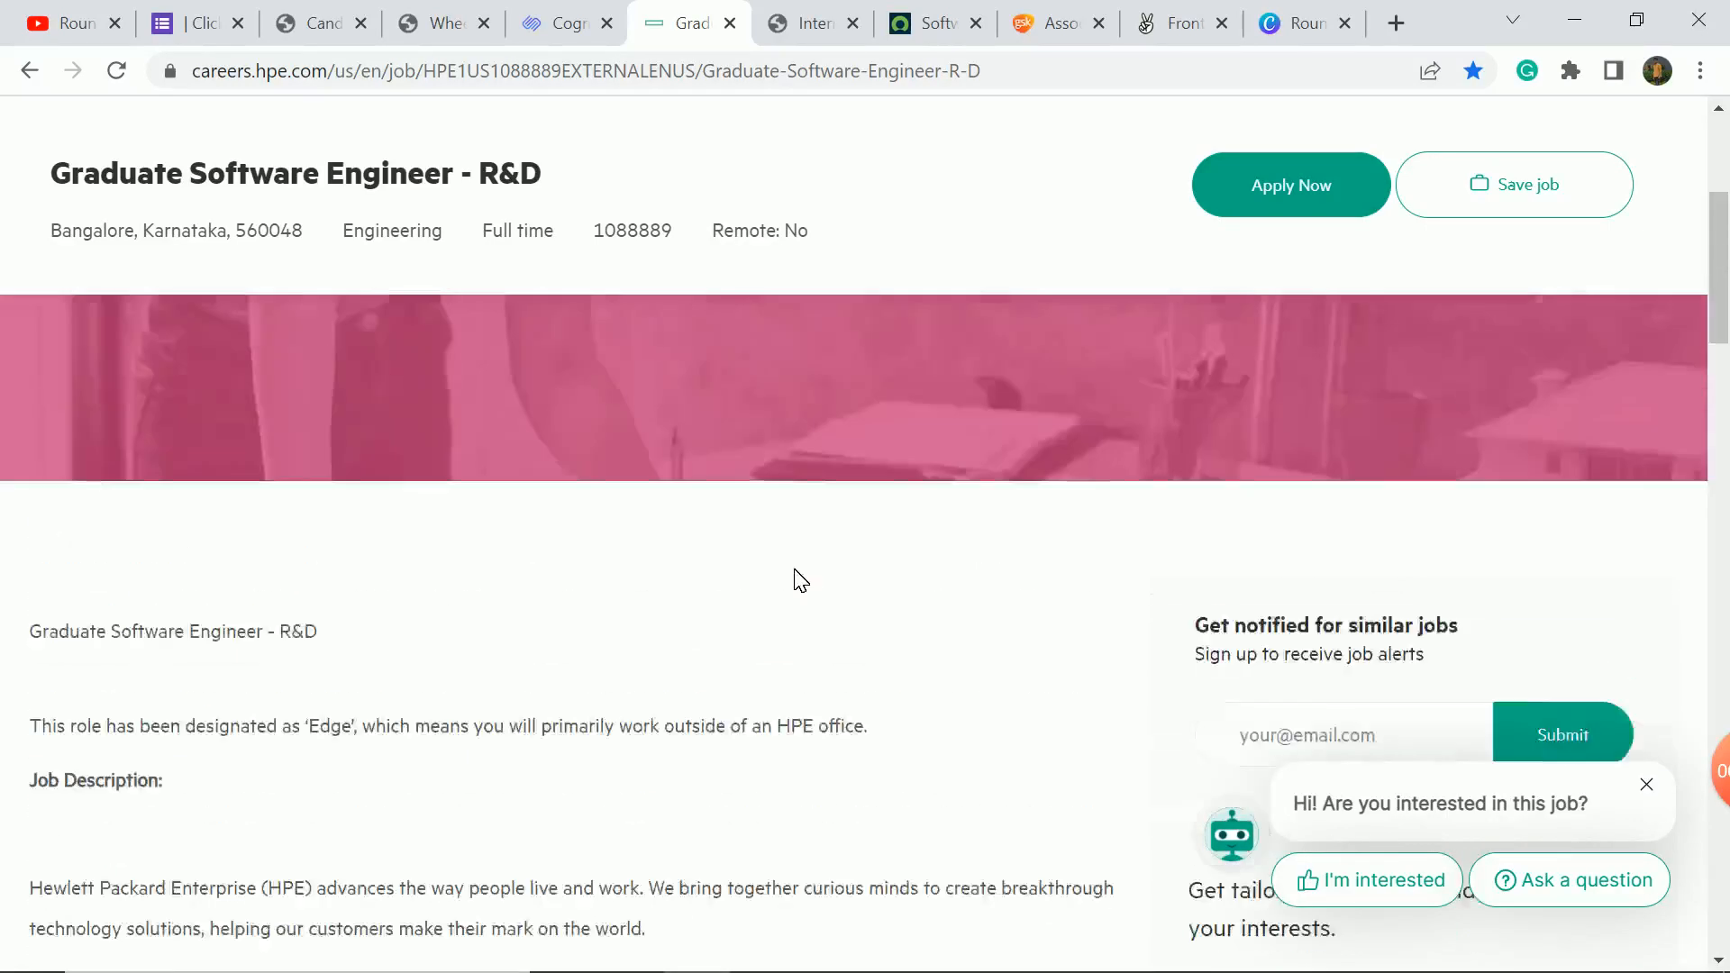
pyautogui.scroll(3)
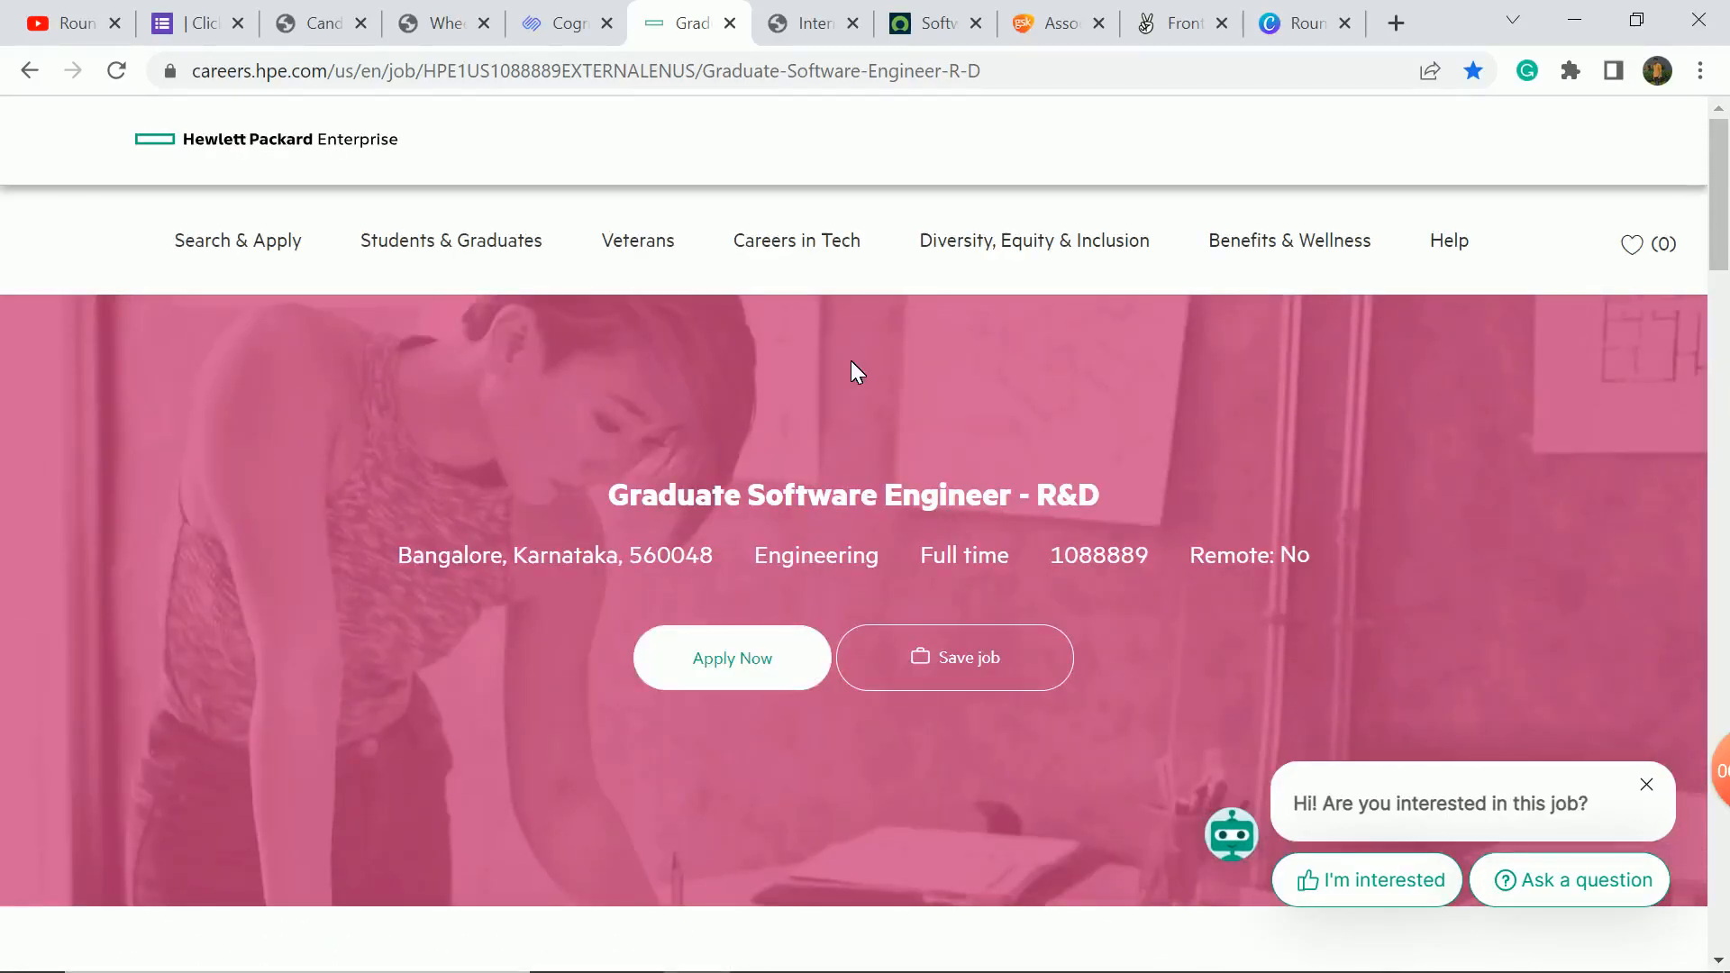
# Review the IBM Bangalore internship's required technical and professional expertise and key job details.
pyautogui.click(810, 21)
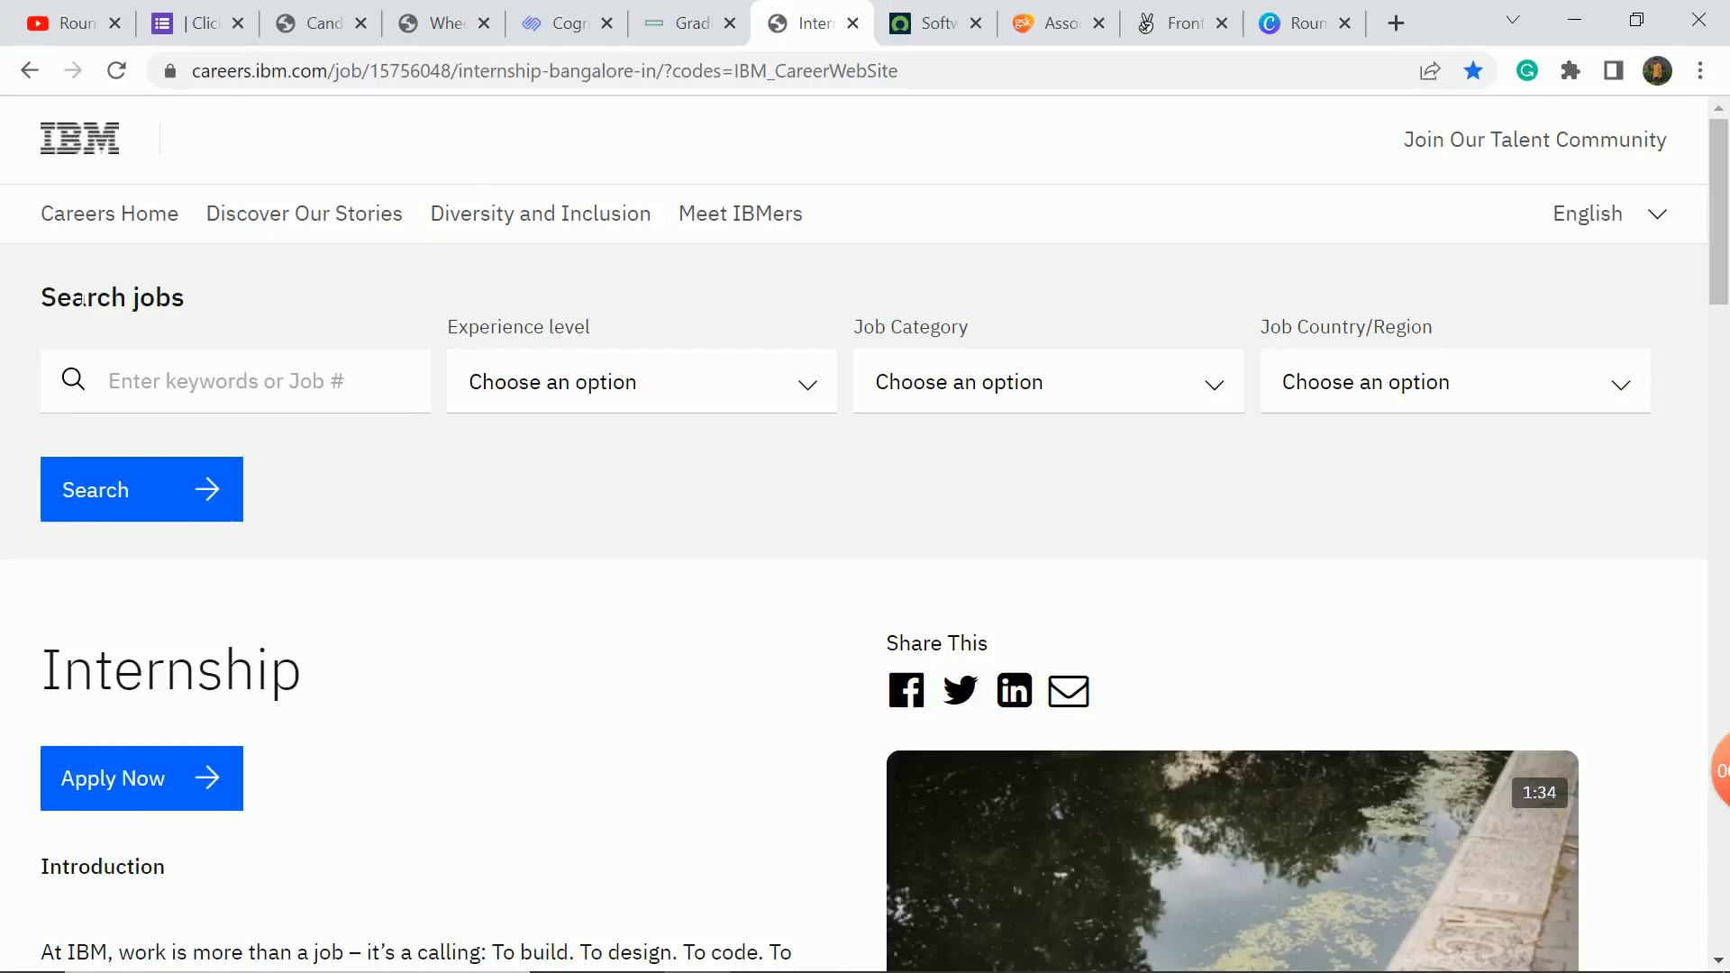
pyautogui.scroll(-3)
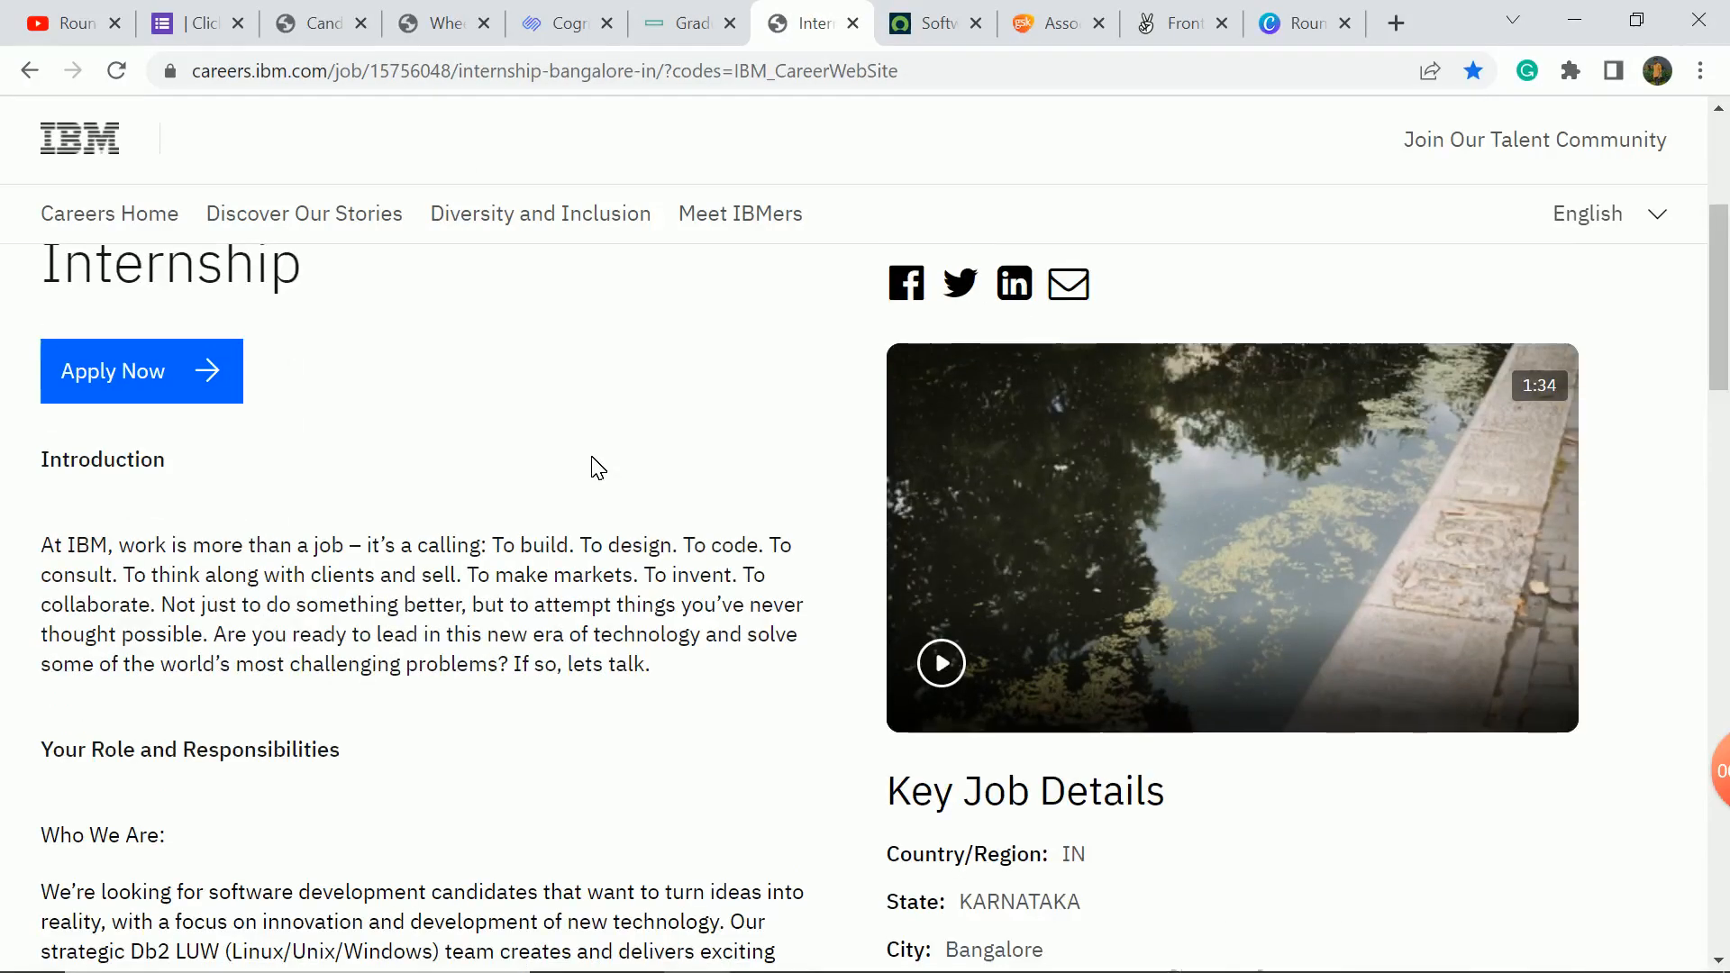
pyautogui.scroll(-3)
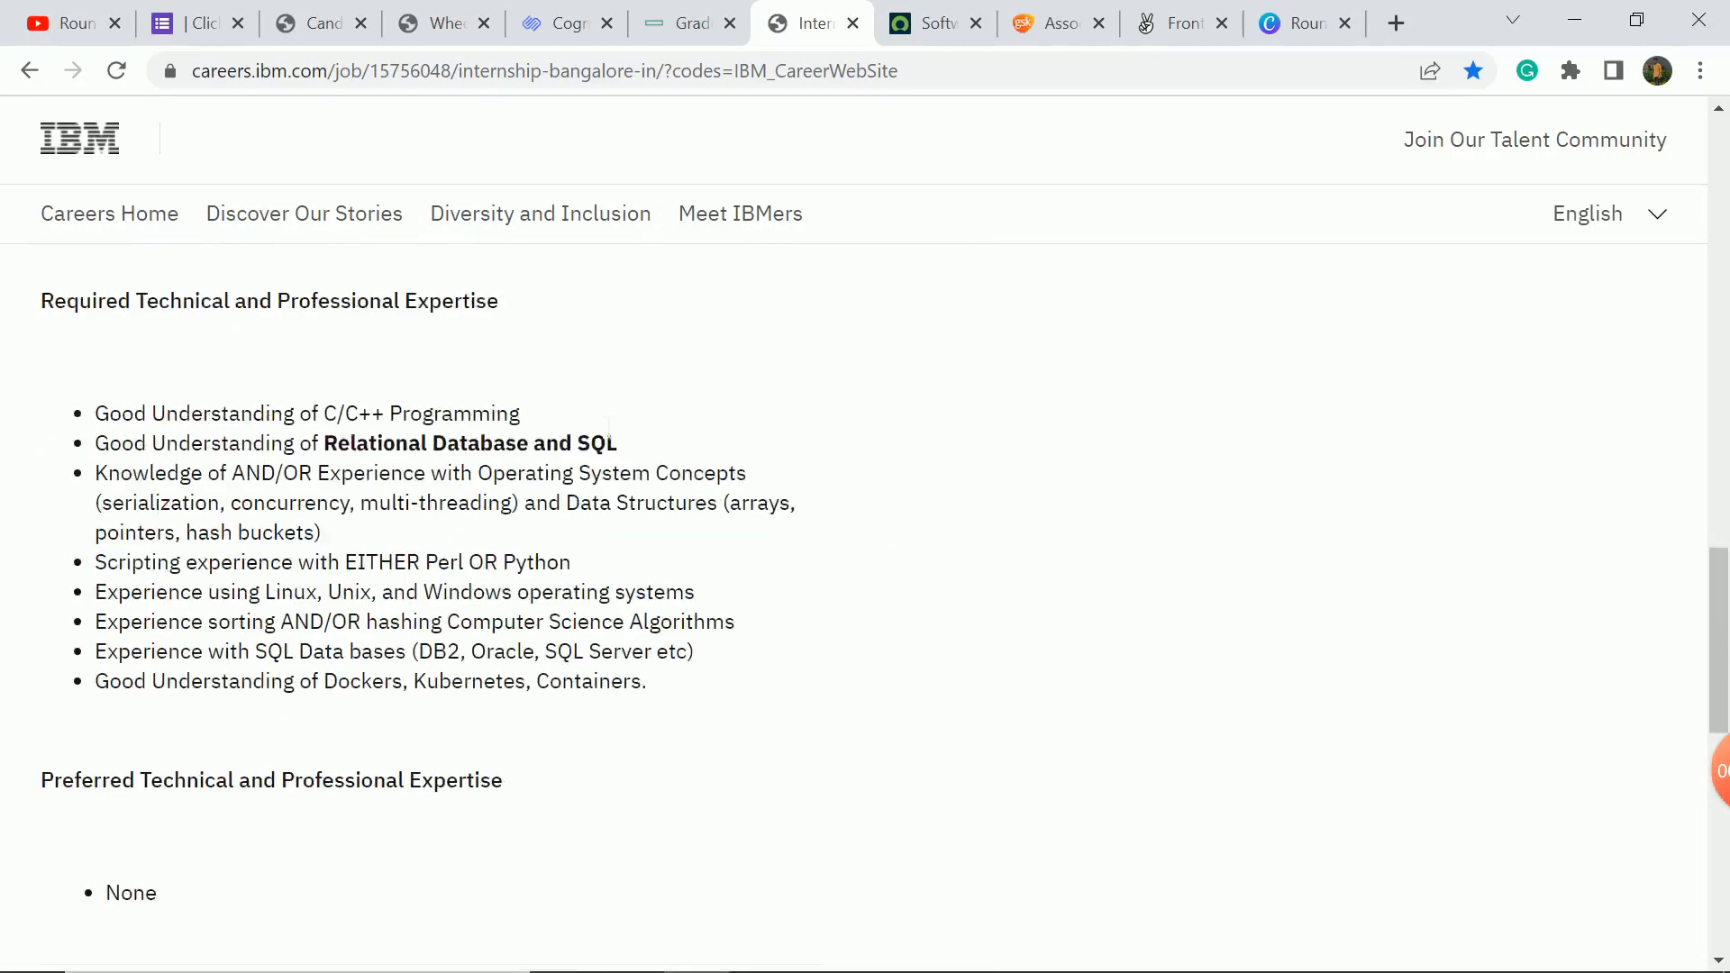
pyautogui.moveTo(773, 434)
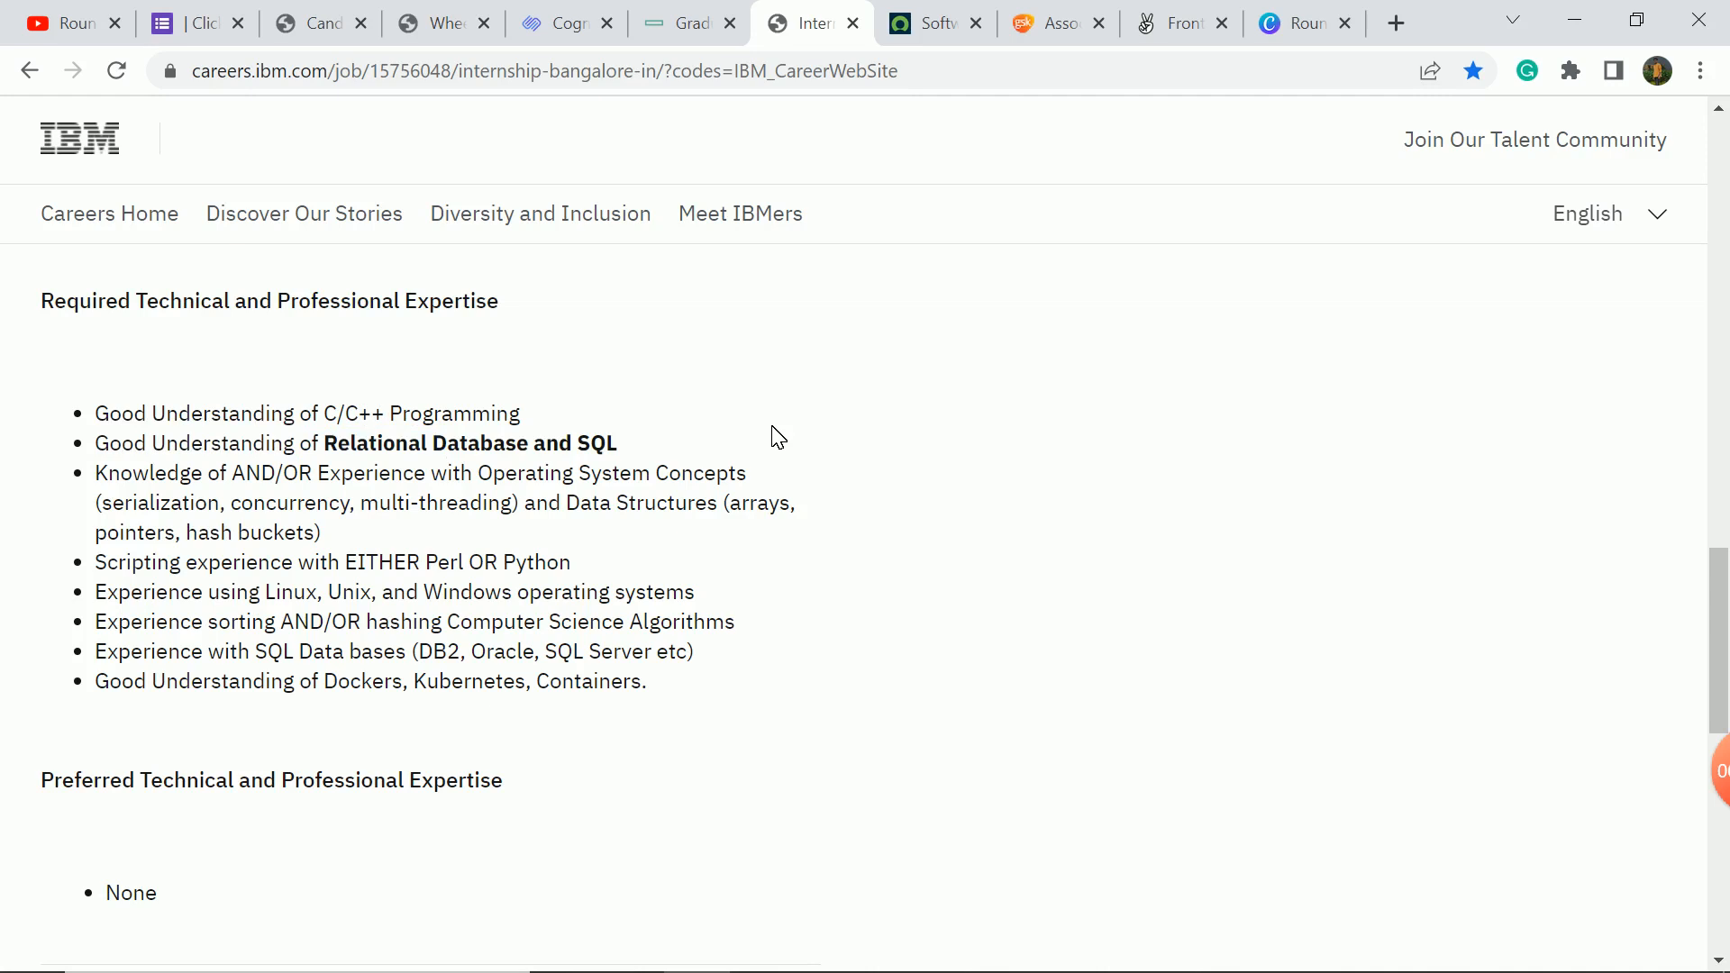
pyautogui.moveTo(86, 393)
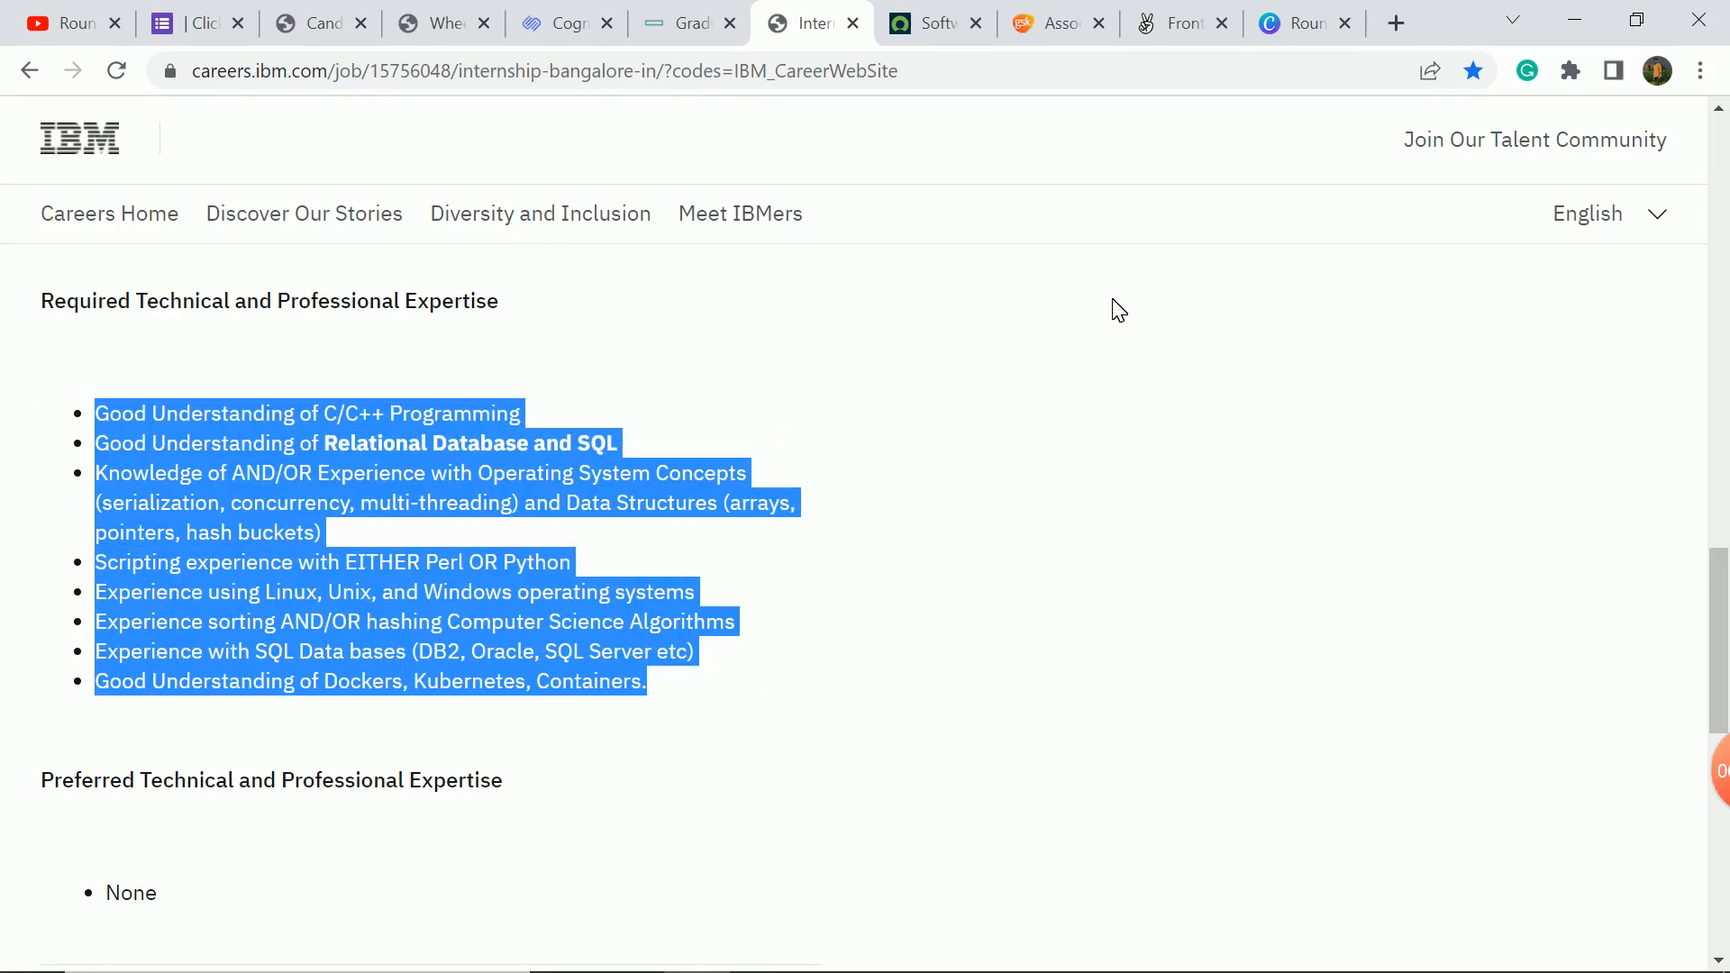
pyautogui.moveTo(1141, 561)
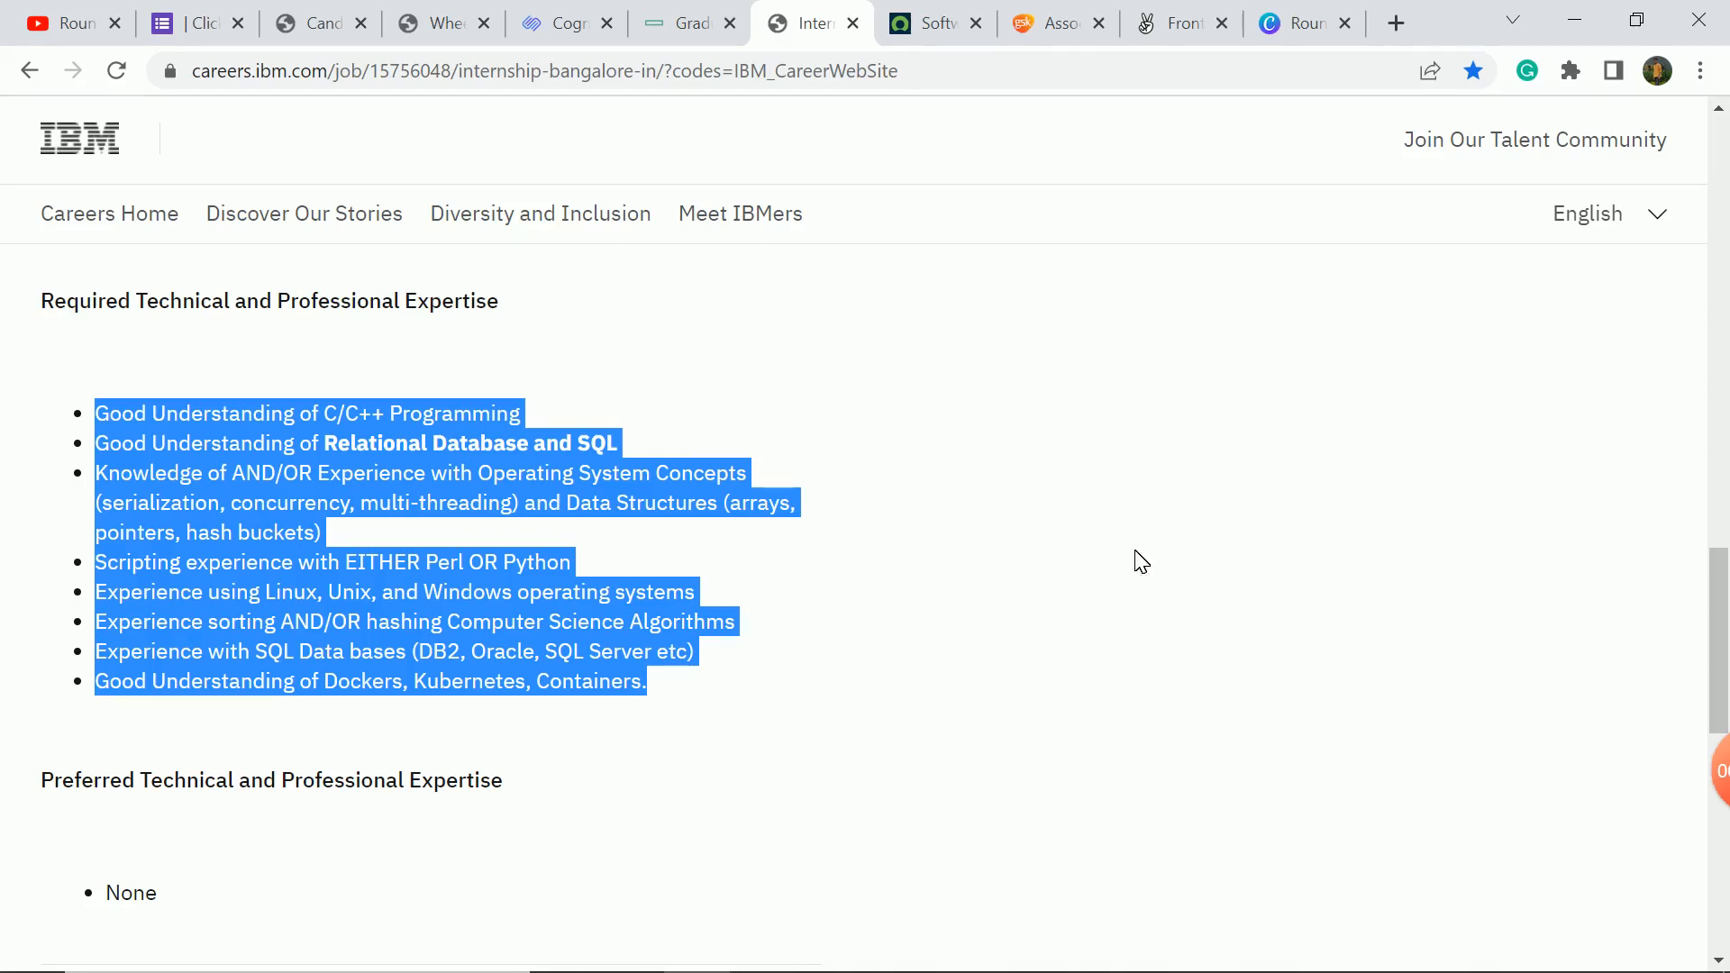
pyautogui.click(1013, 428)
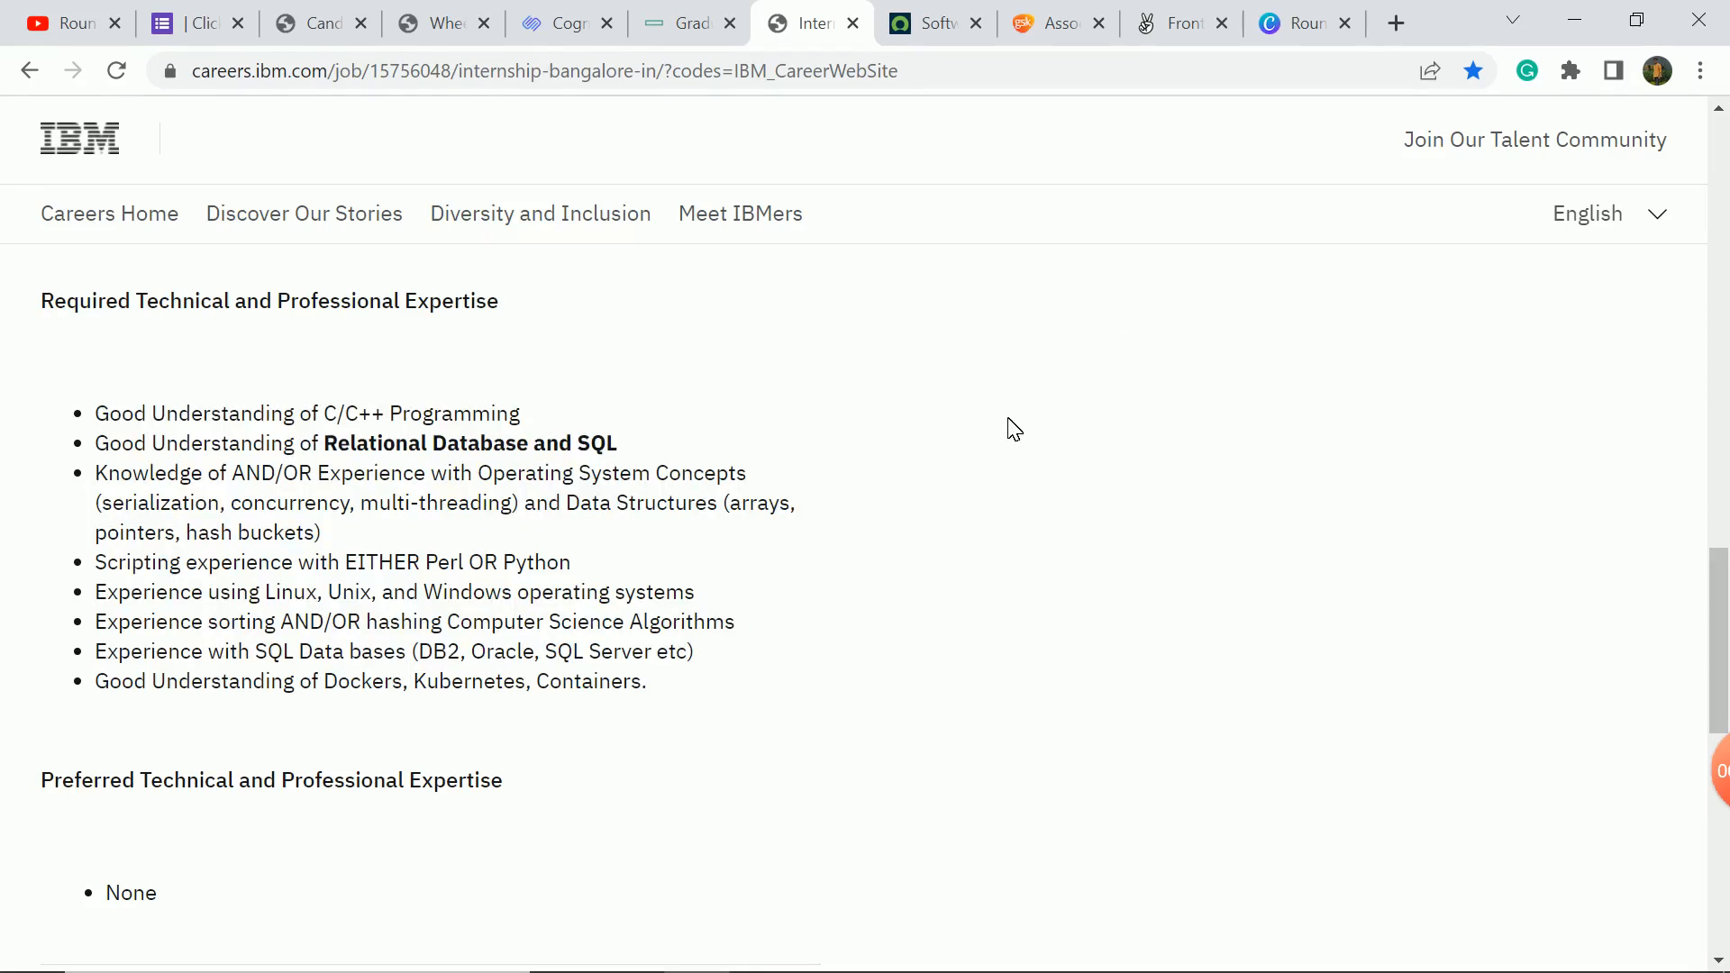
pyautogui.scroll(3)
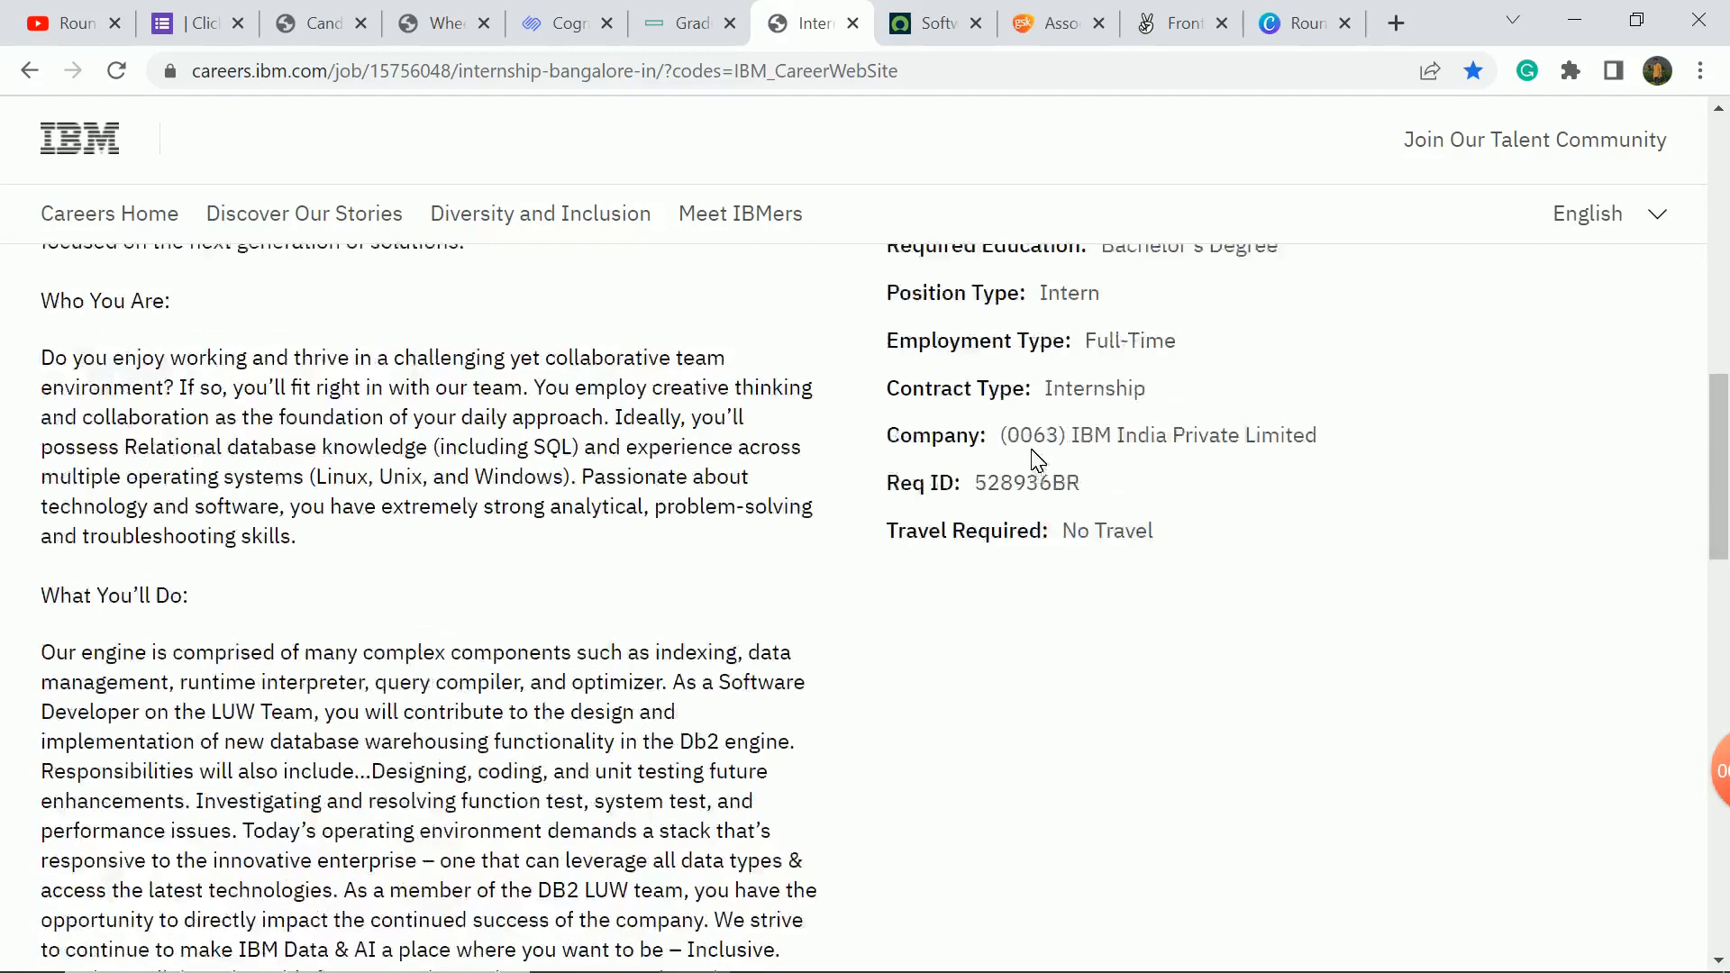
pyautogui.click(930, 22)
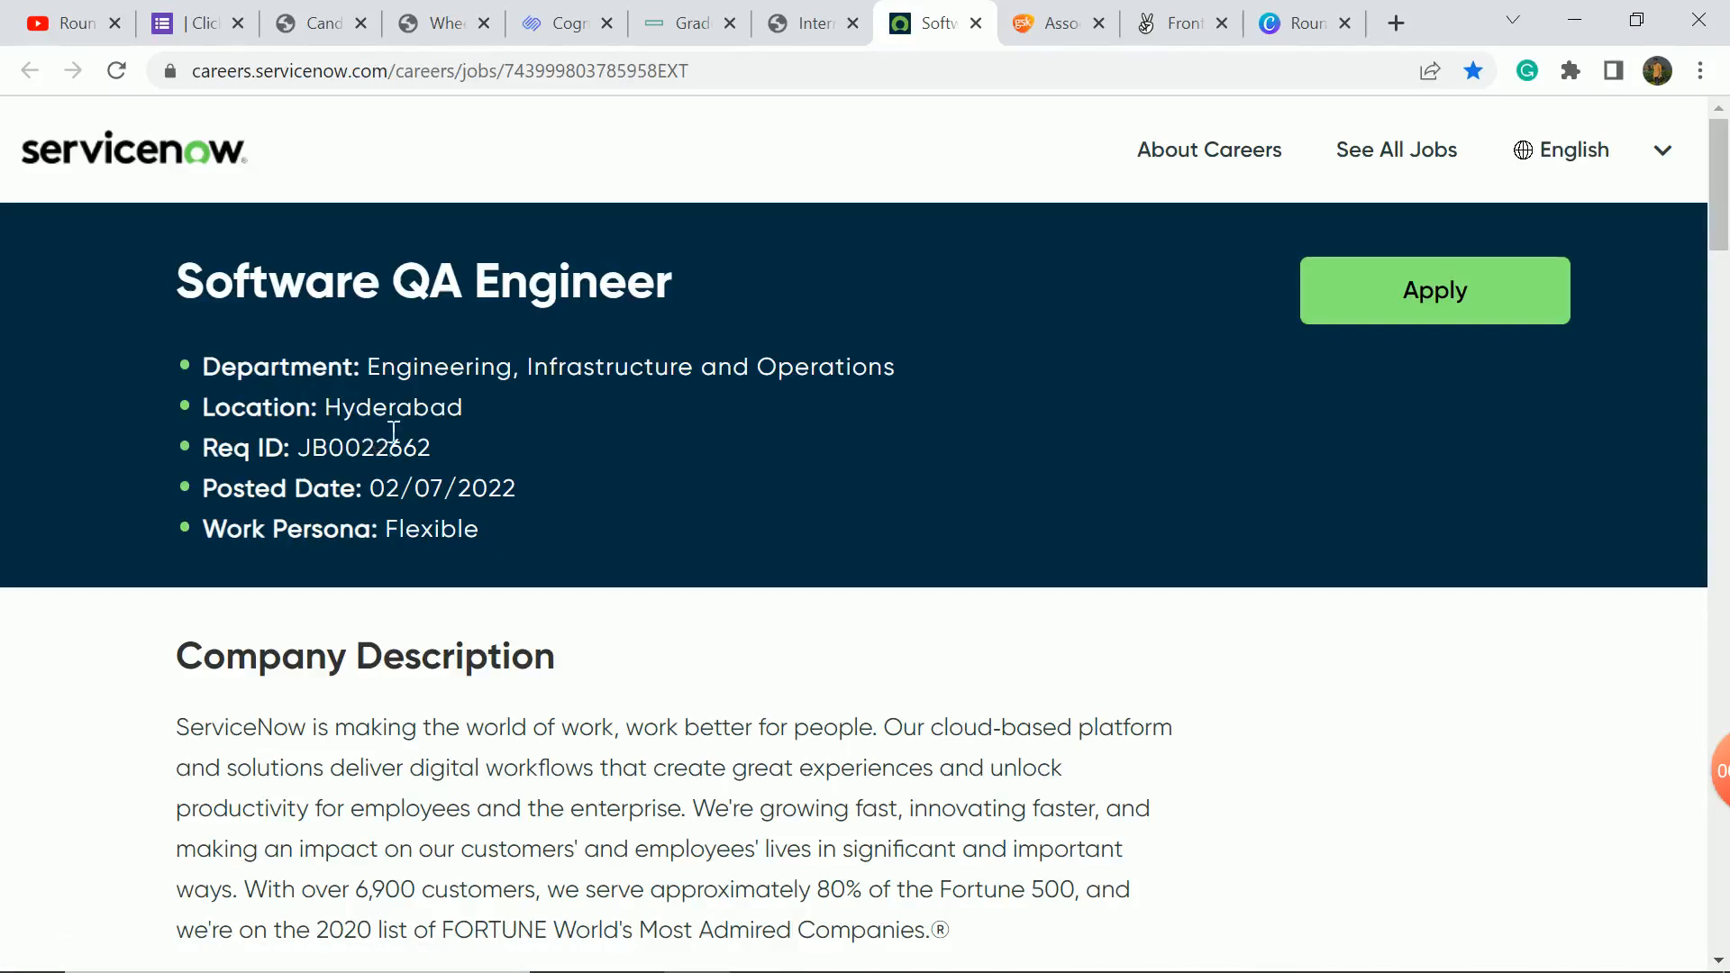
# Check the Software QA Engineer qualifications, including 0+ years' experience, then return to the posting's top.
pyautogui.scroll(-3)
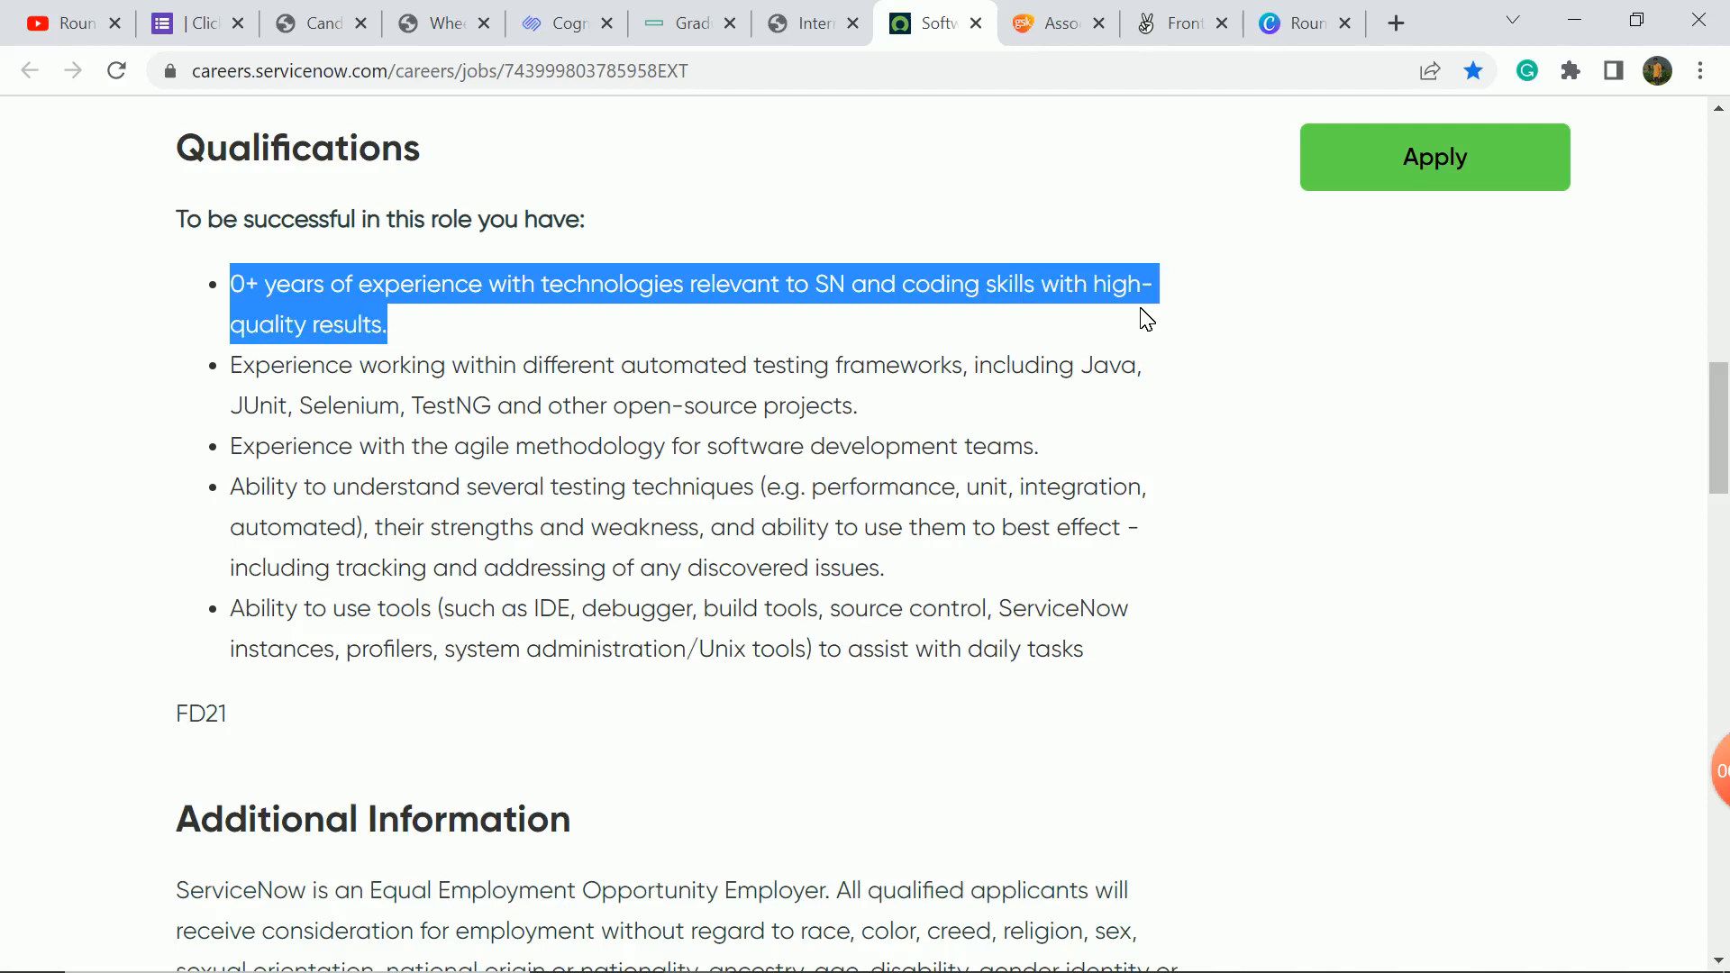
pyautogui.scroll(3)
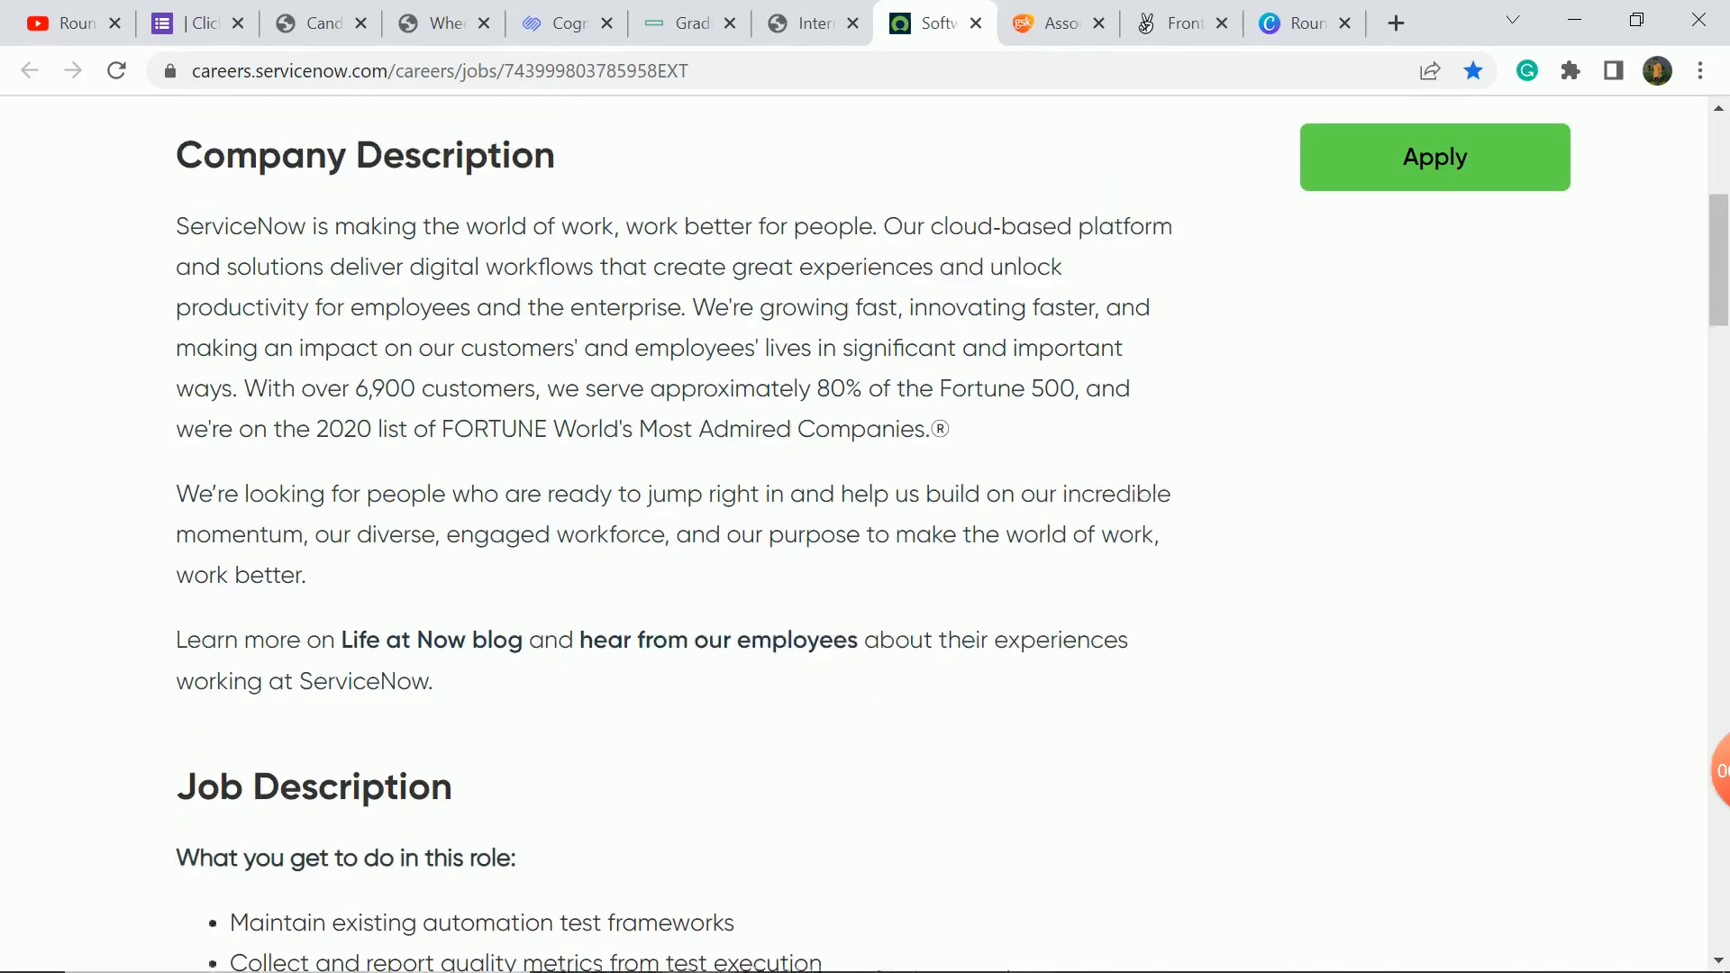
pyautogui.scroll(3)
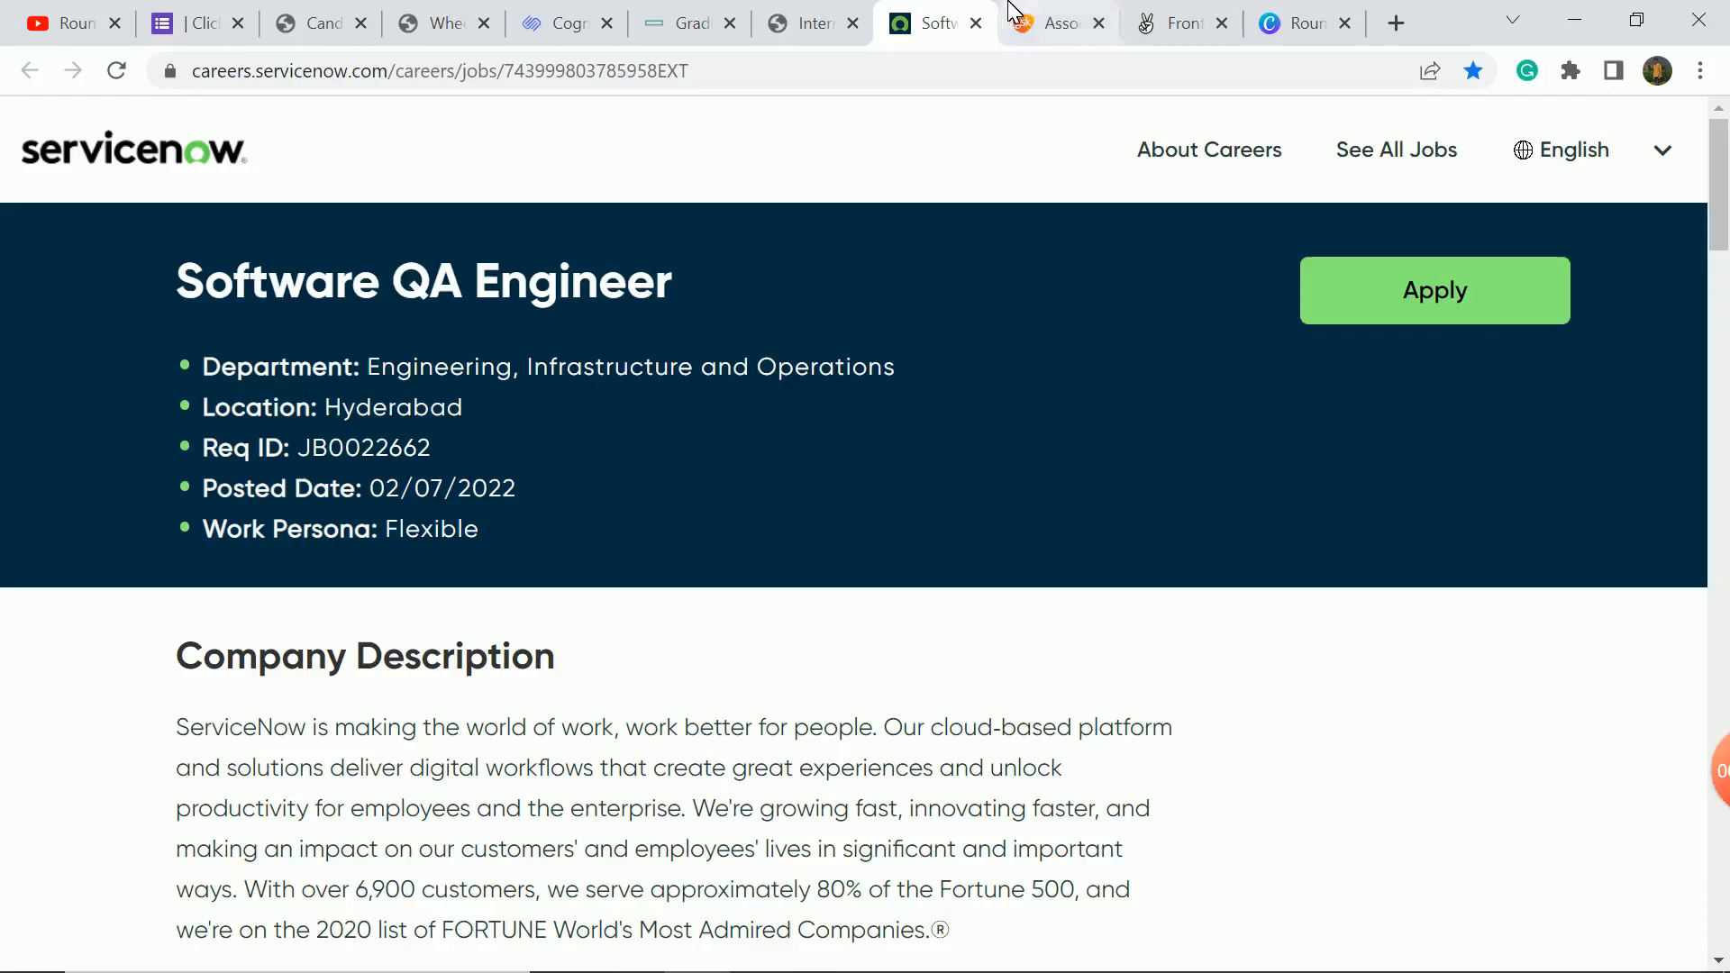
# Skim the GSK Associate Programmer job description (Bengaluru, Req ID 342104) and return to its details.
pyautogui.click(1055, 22)
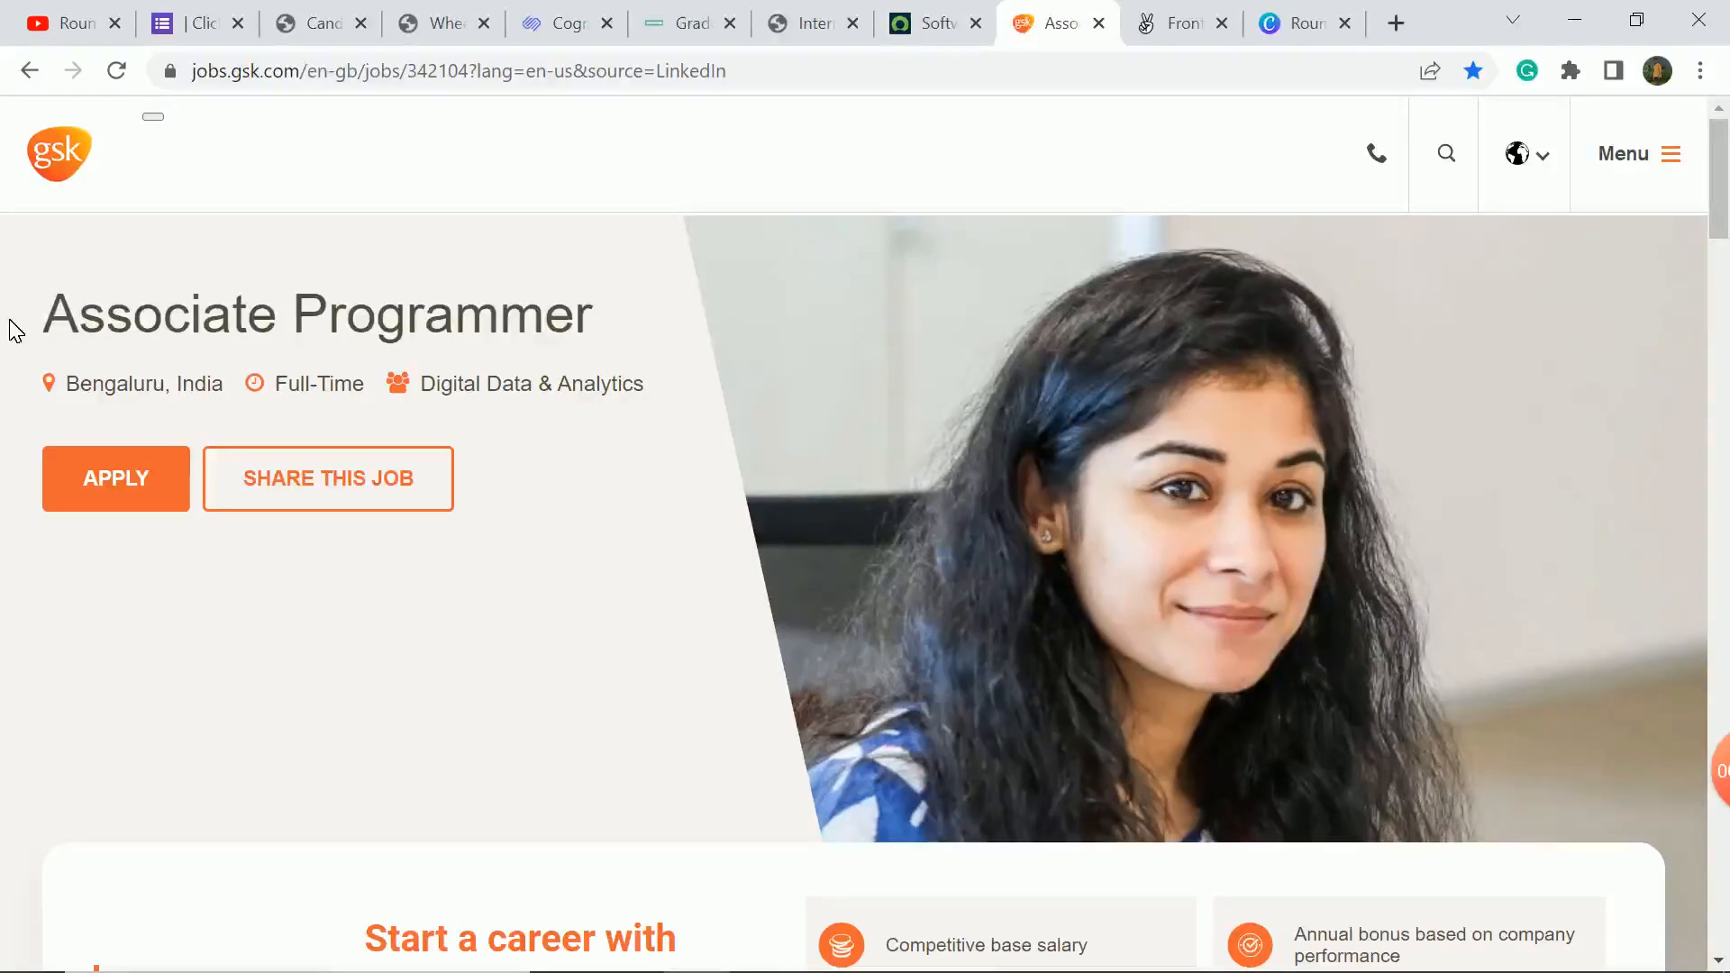
pyautogui.moveTo(491, 433)
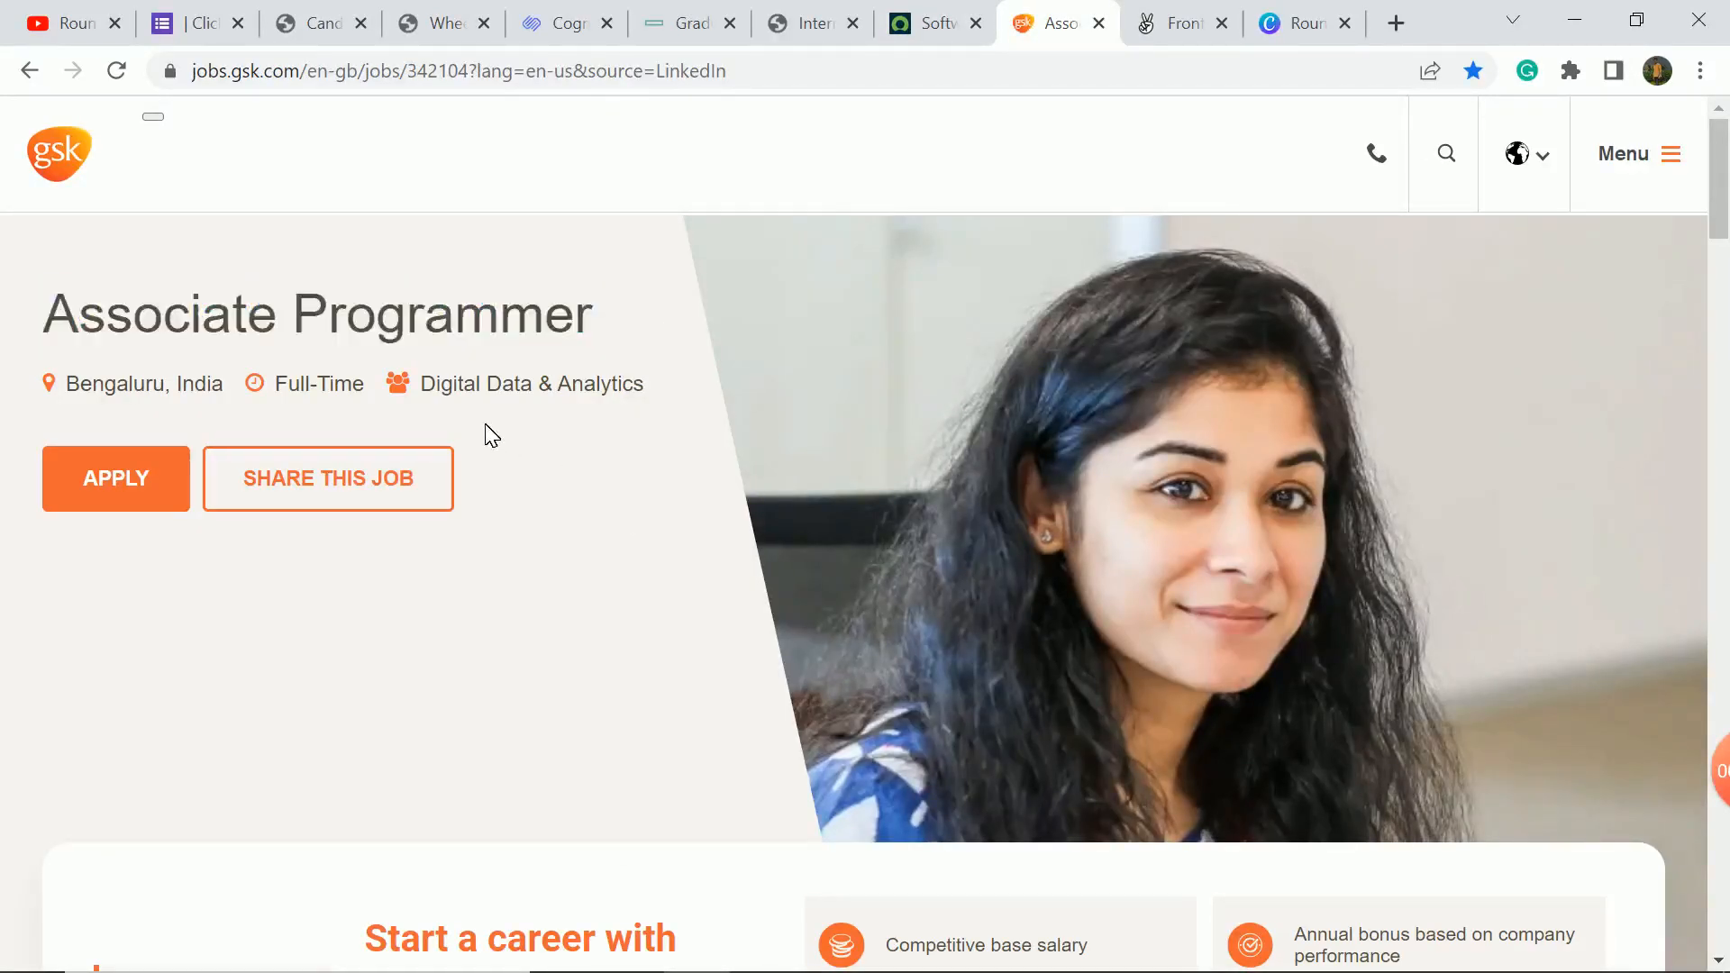
pyautogui.moveTo(530, 438)
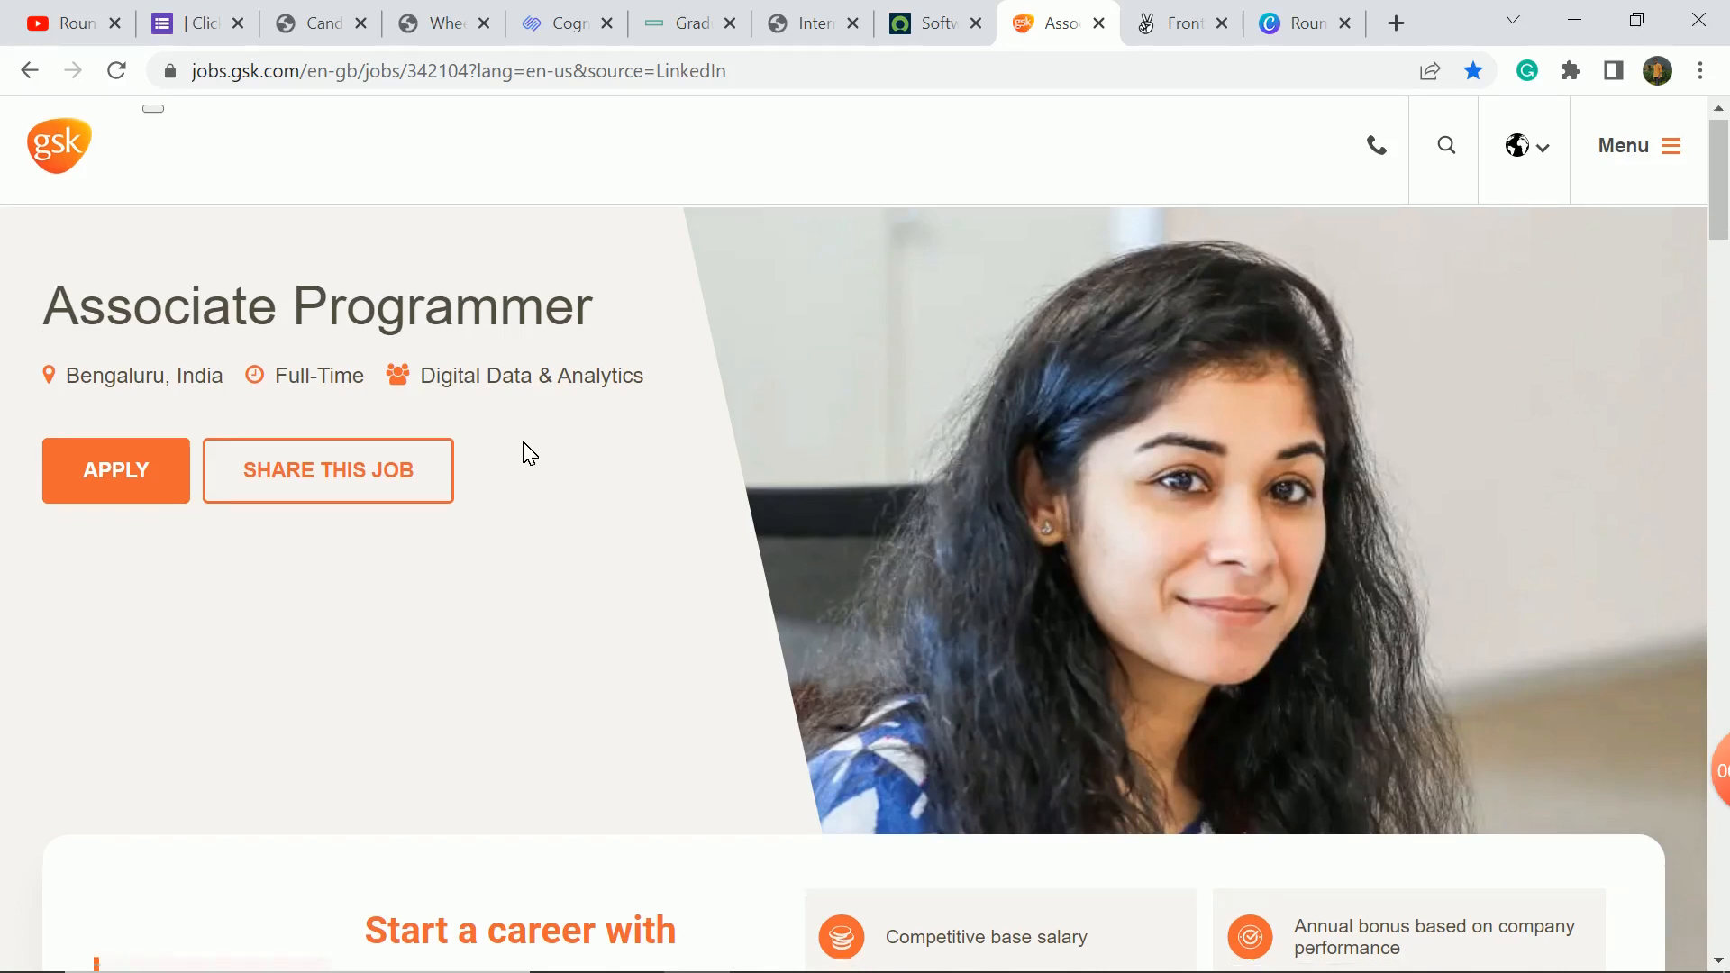
pyautogui.scroll(-3)
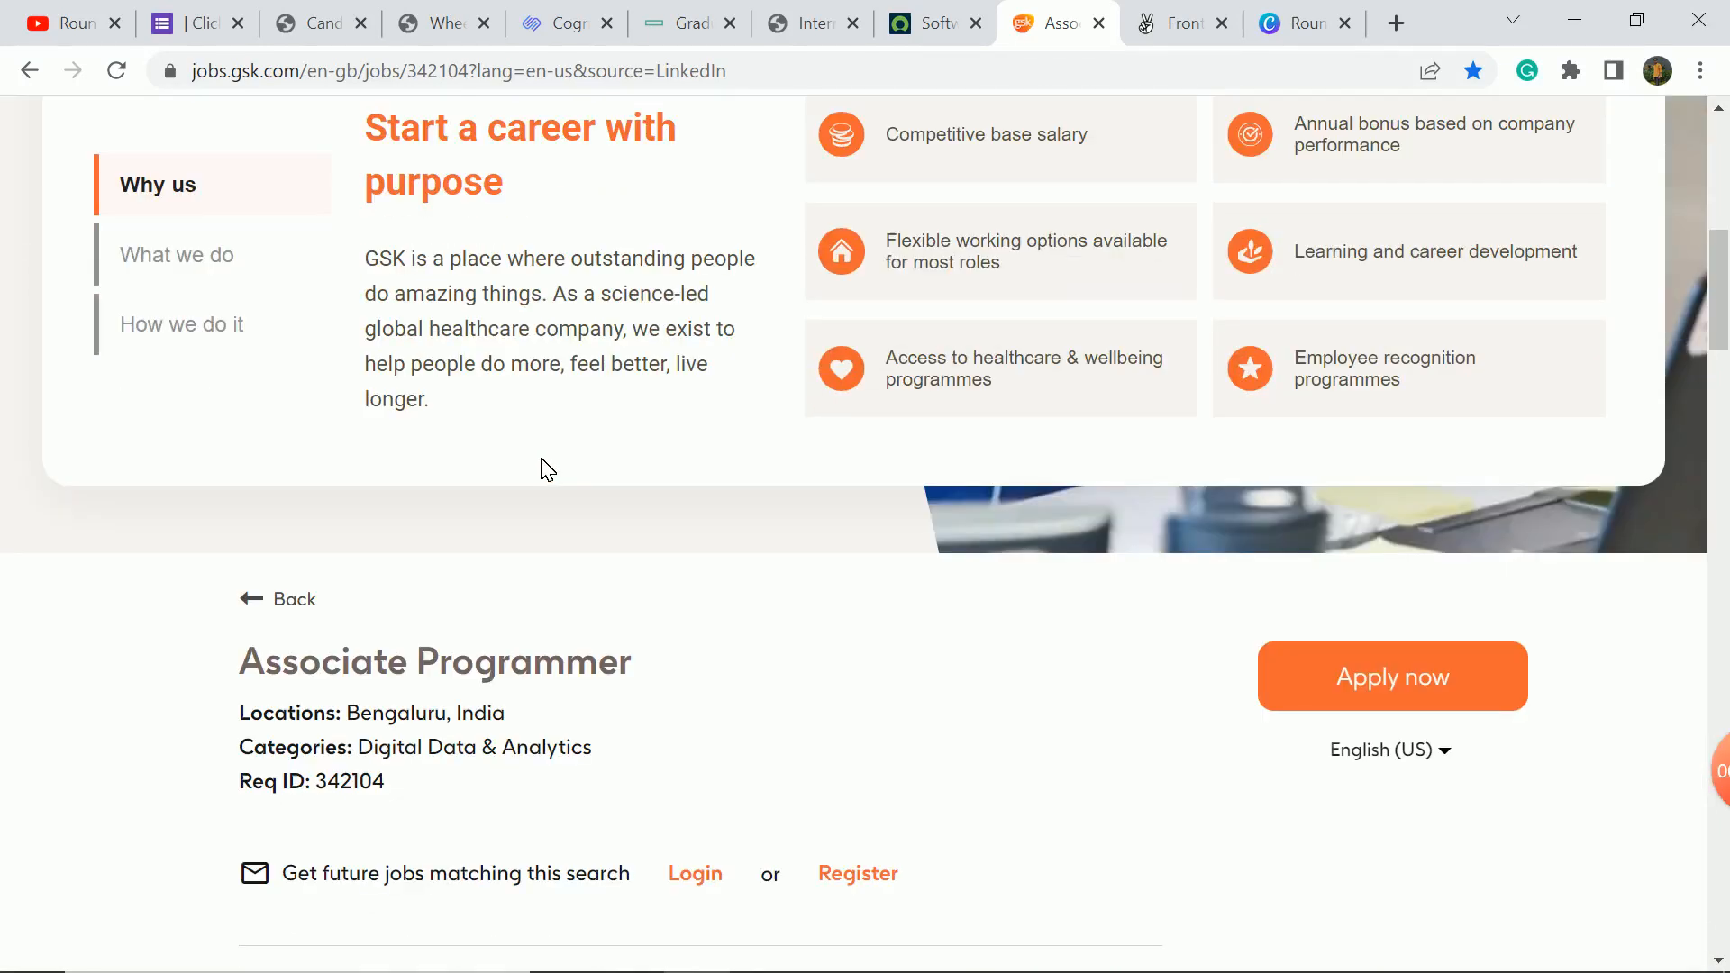
pyautogui.scroll(-3)
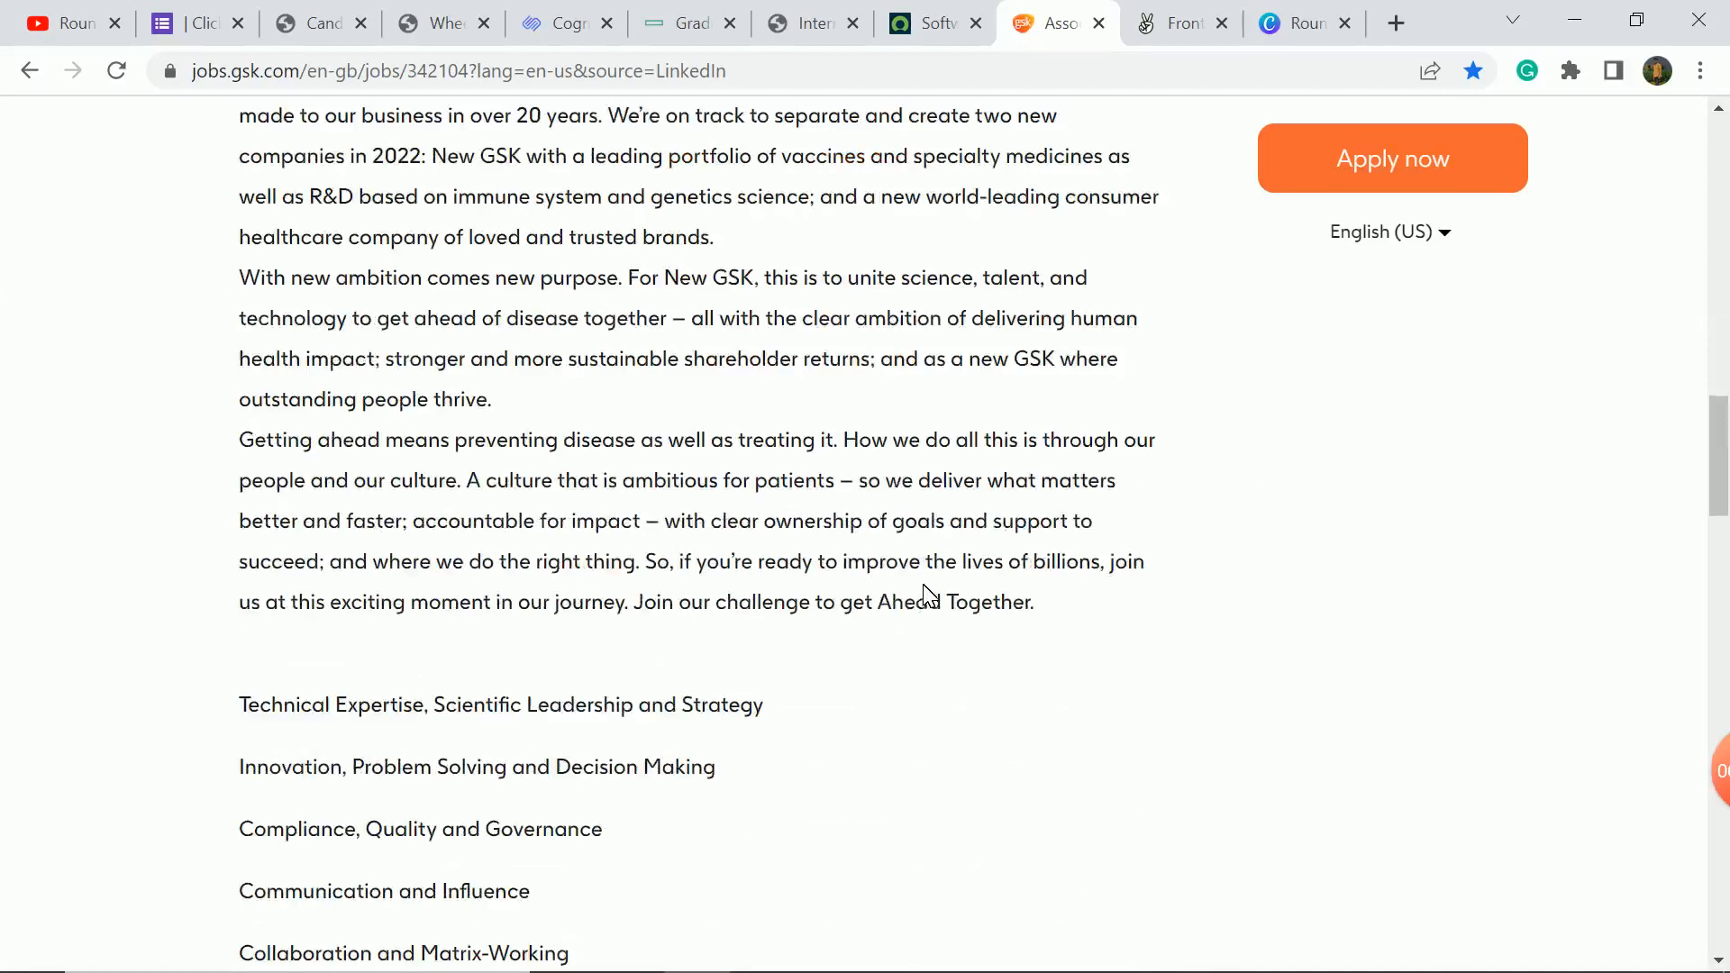
pyautogui.scroll(-3)
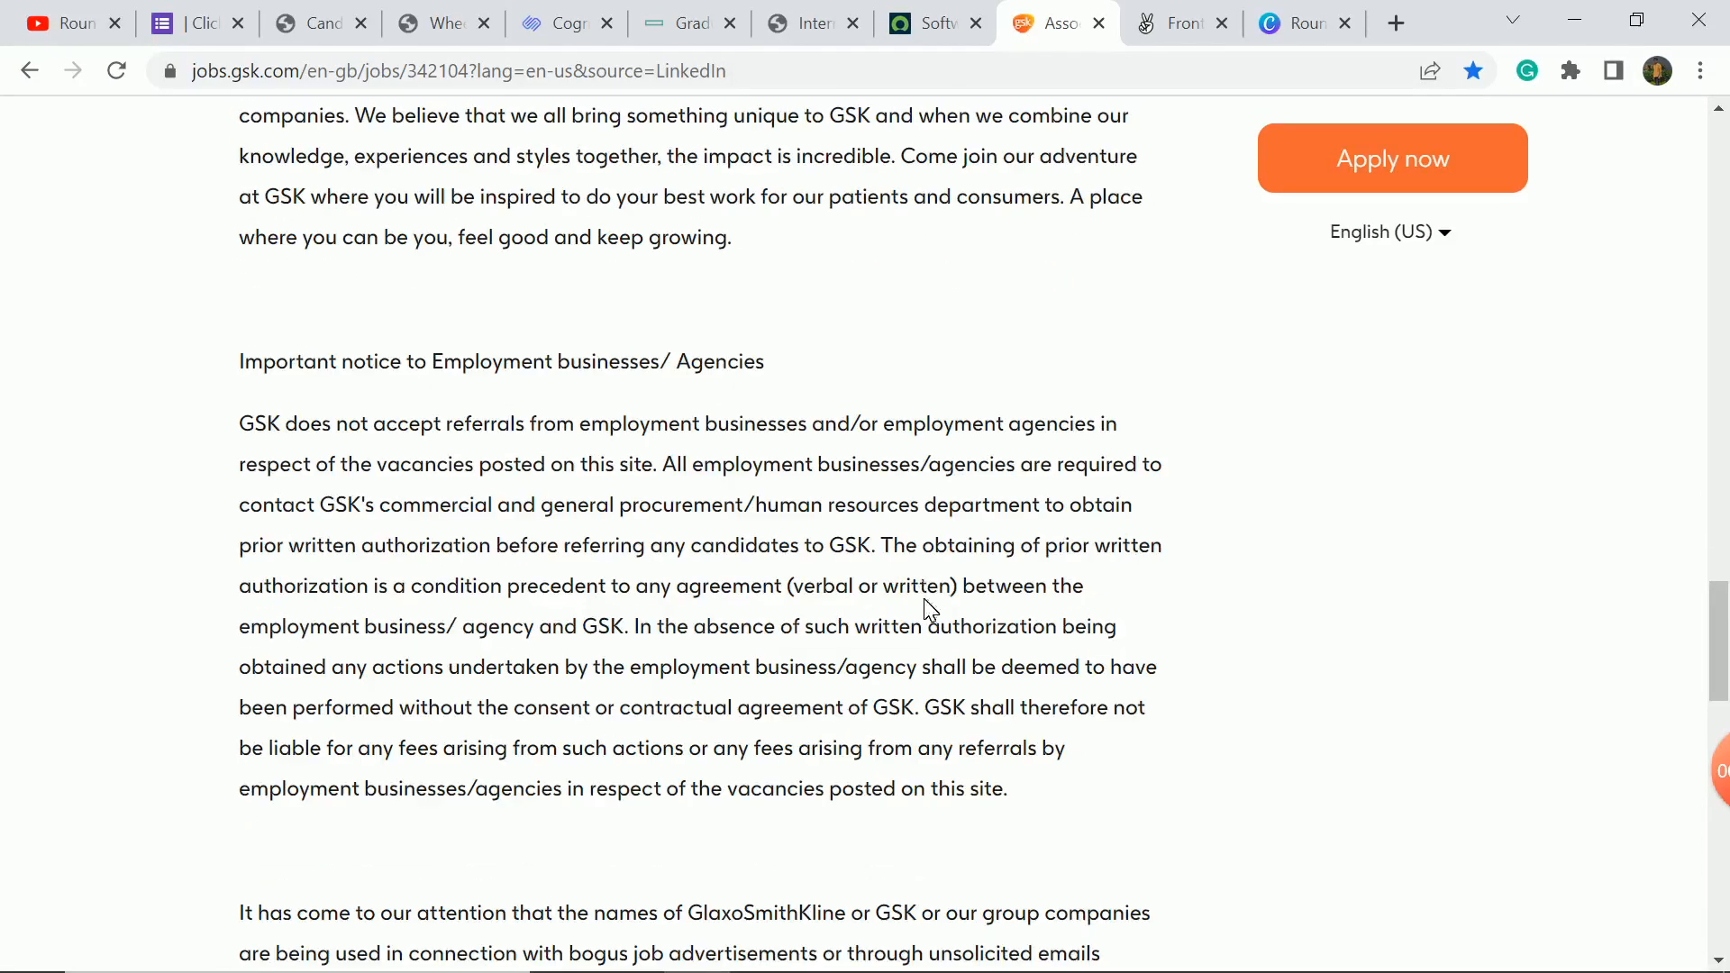
pyautogui.scroll(3)
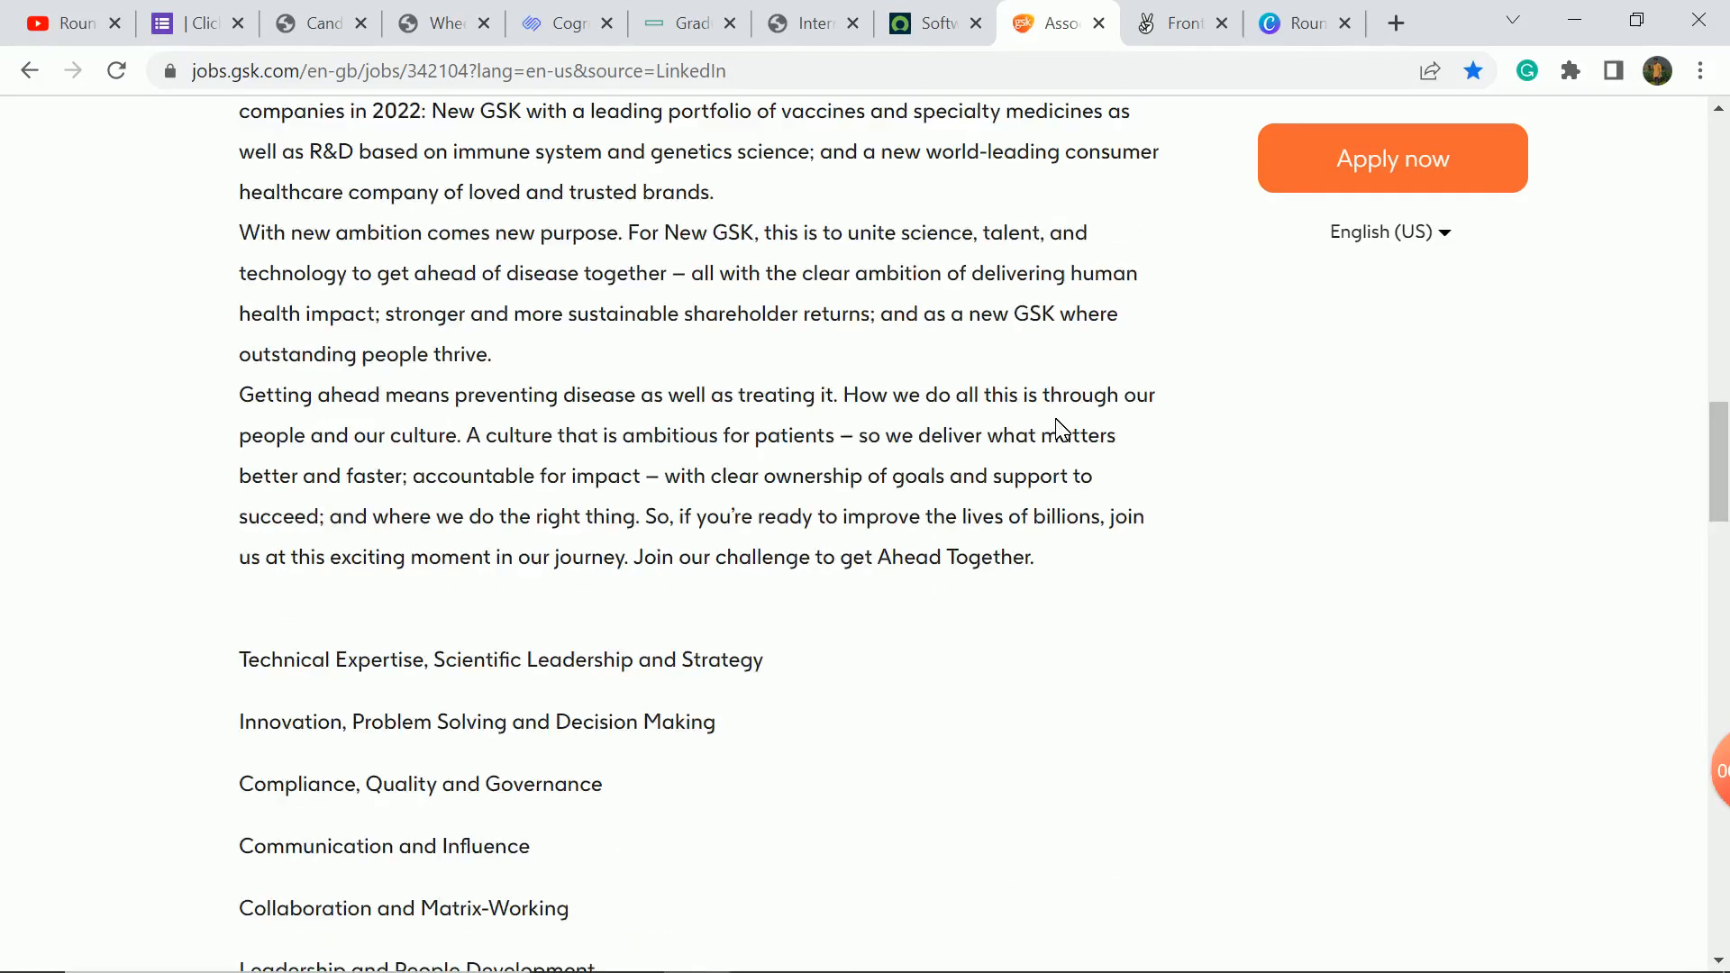
pyautogui.scroll(3)
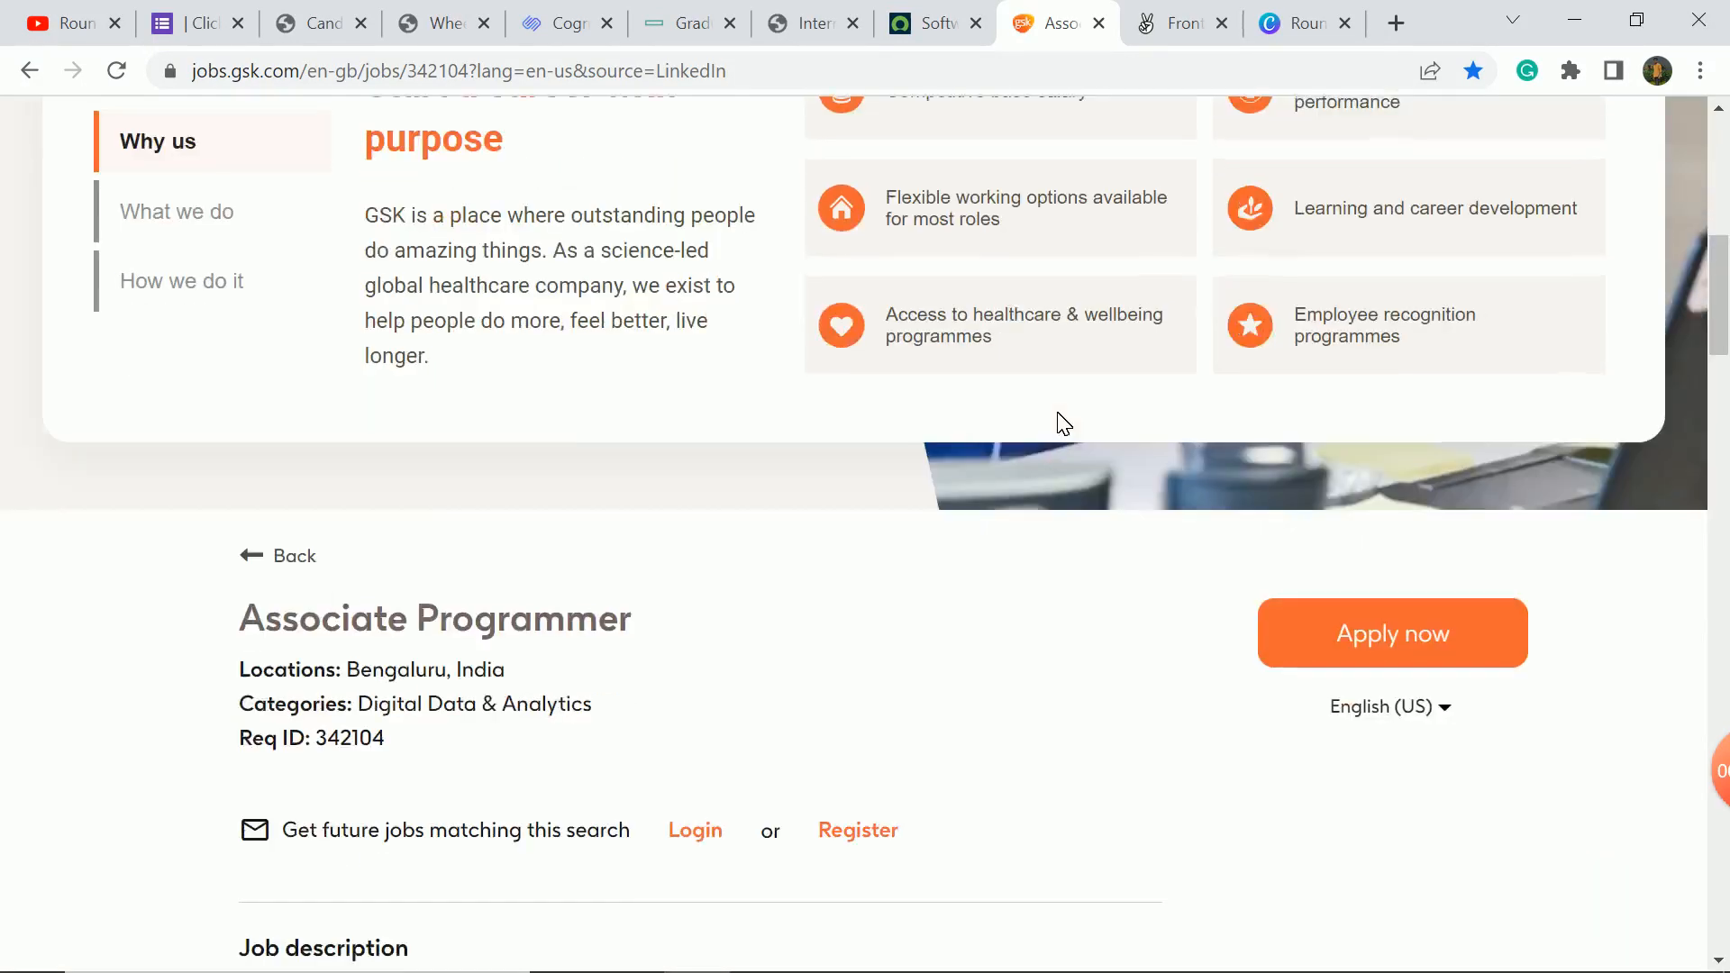
pyautogui.click(1180, 22)
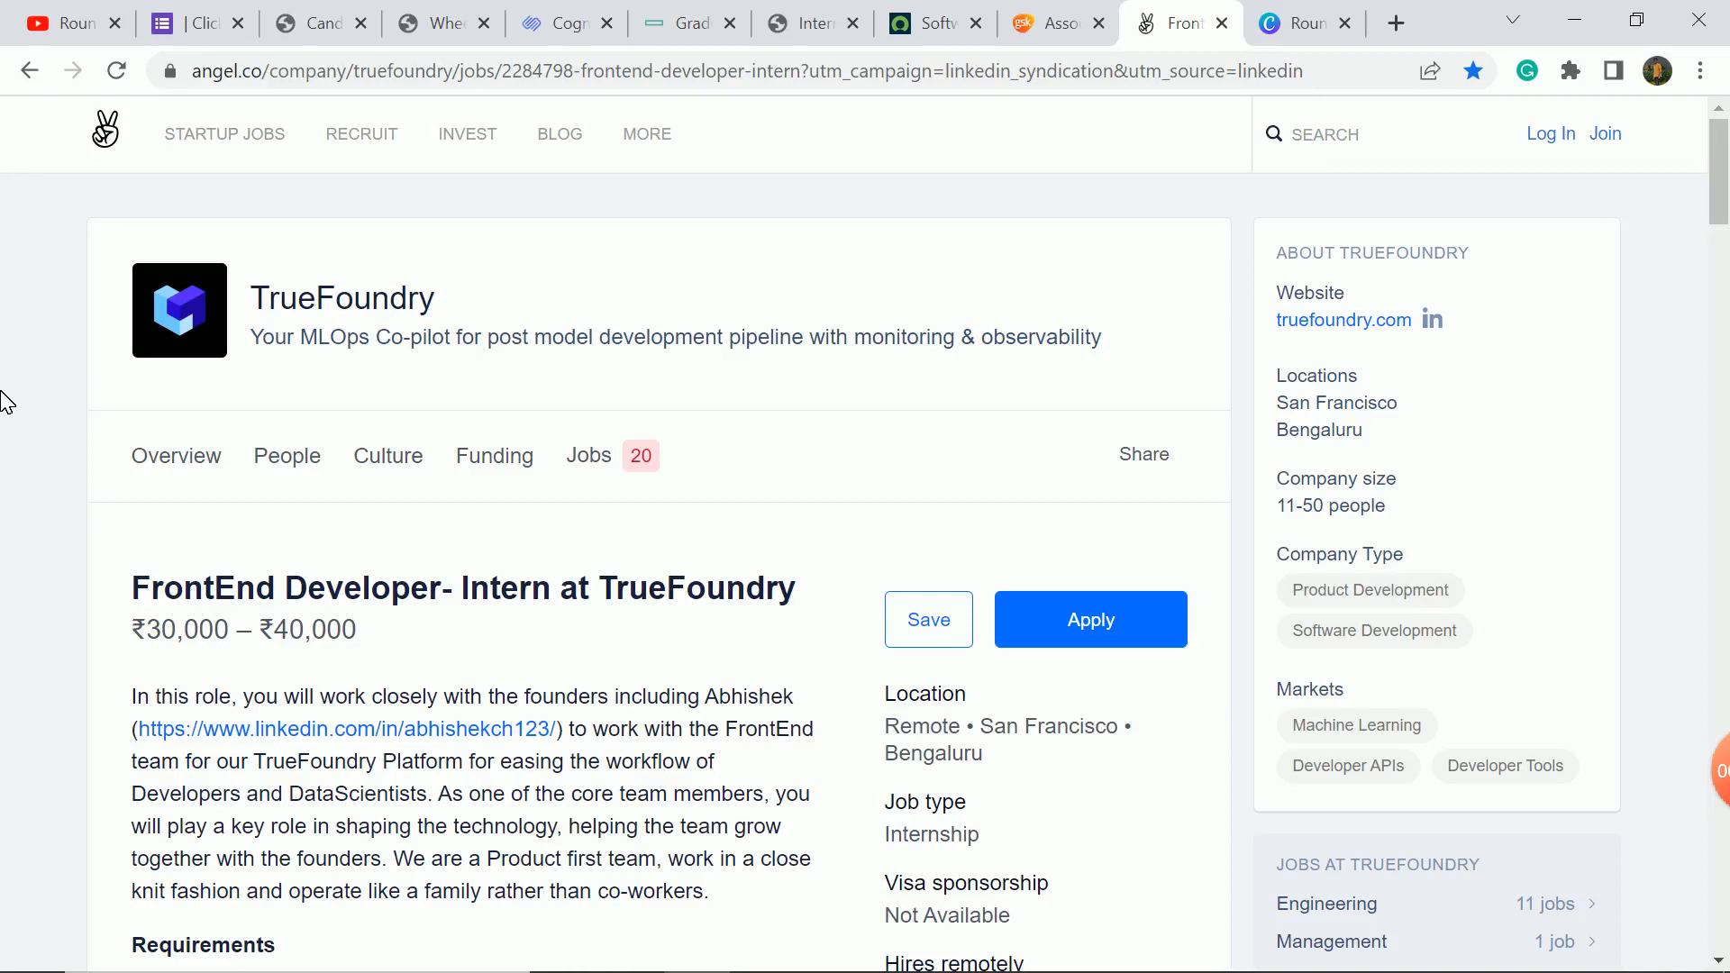
# Read the TrueFoundry FrontEnd Developer intern requirements and interview process on AngelList.
pyautogui.scroll(-3)
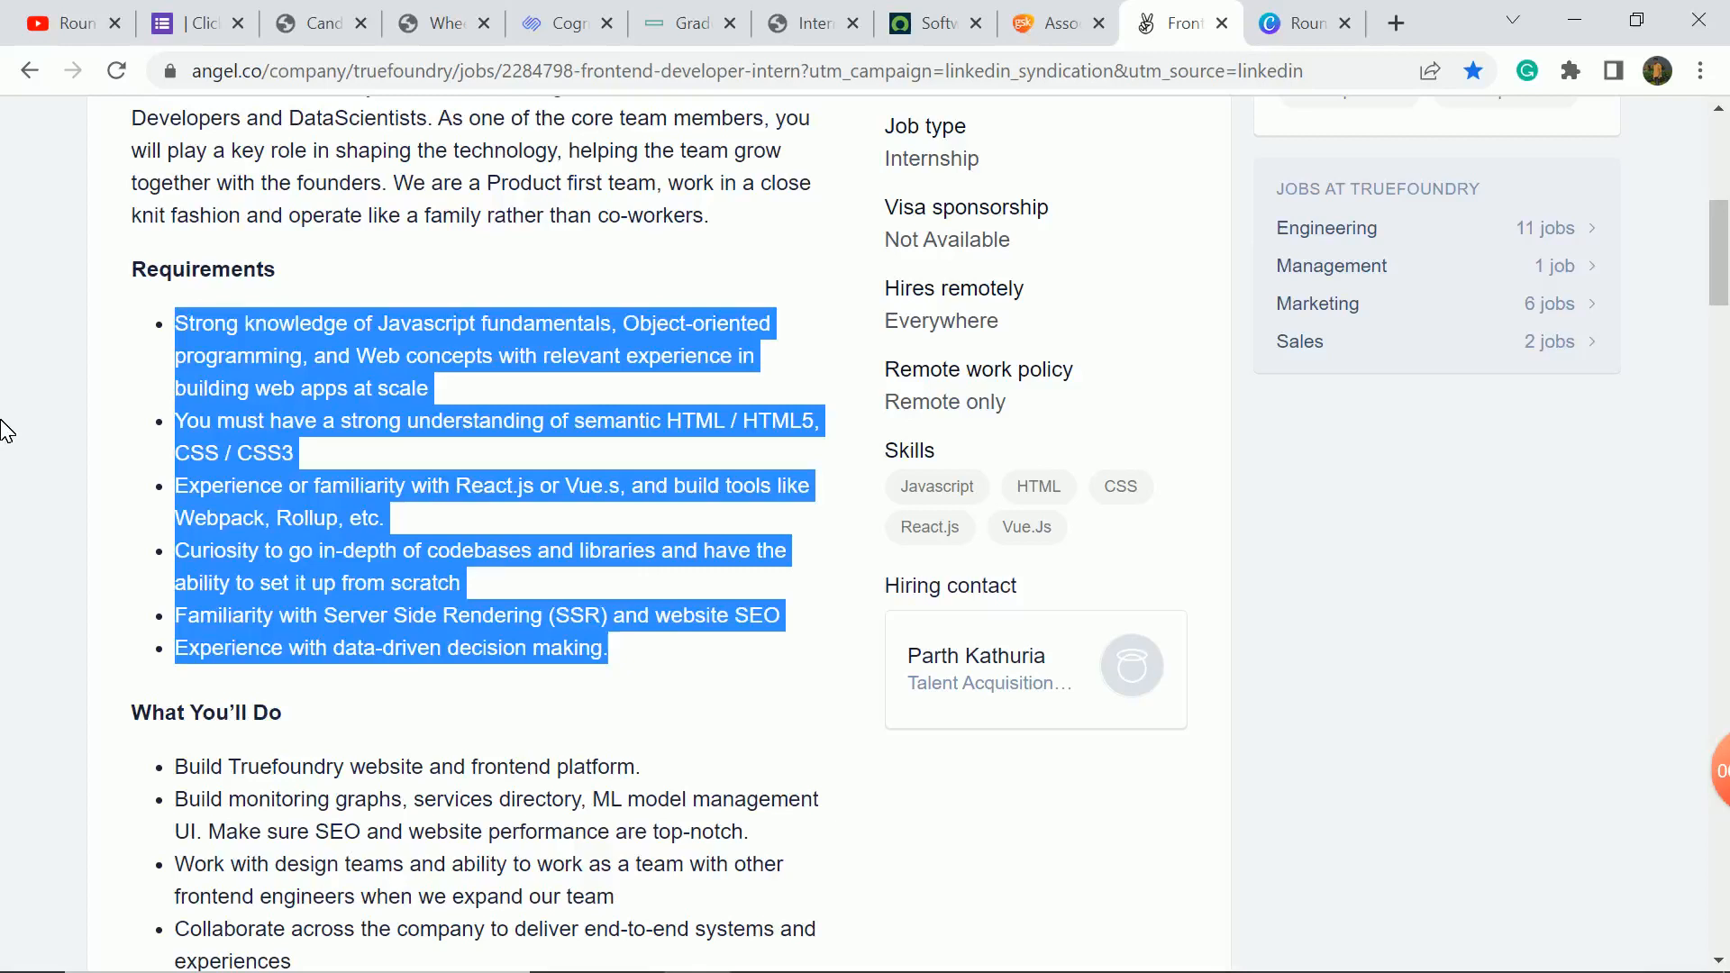
pyautogui.scroll(-3)
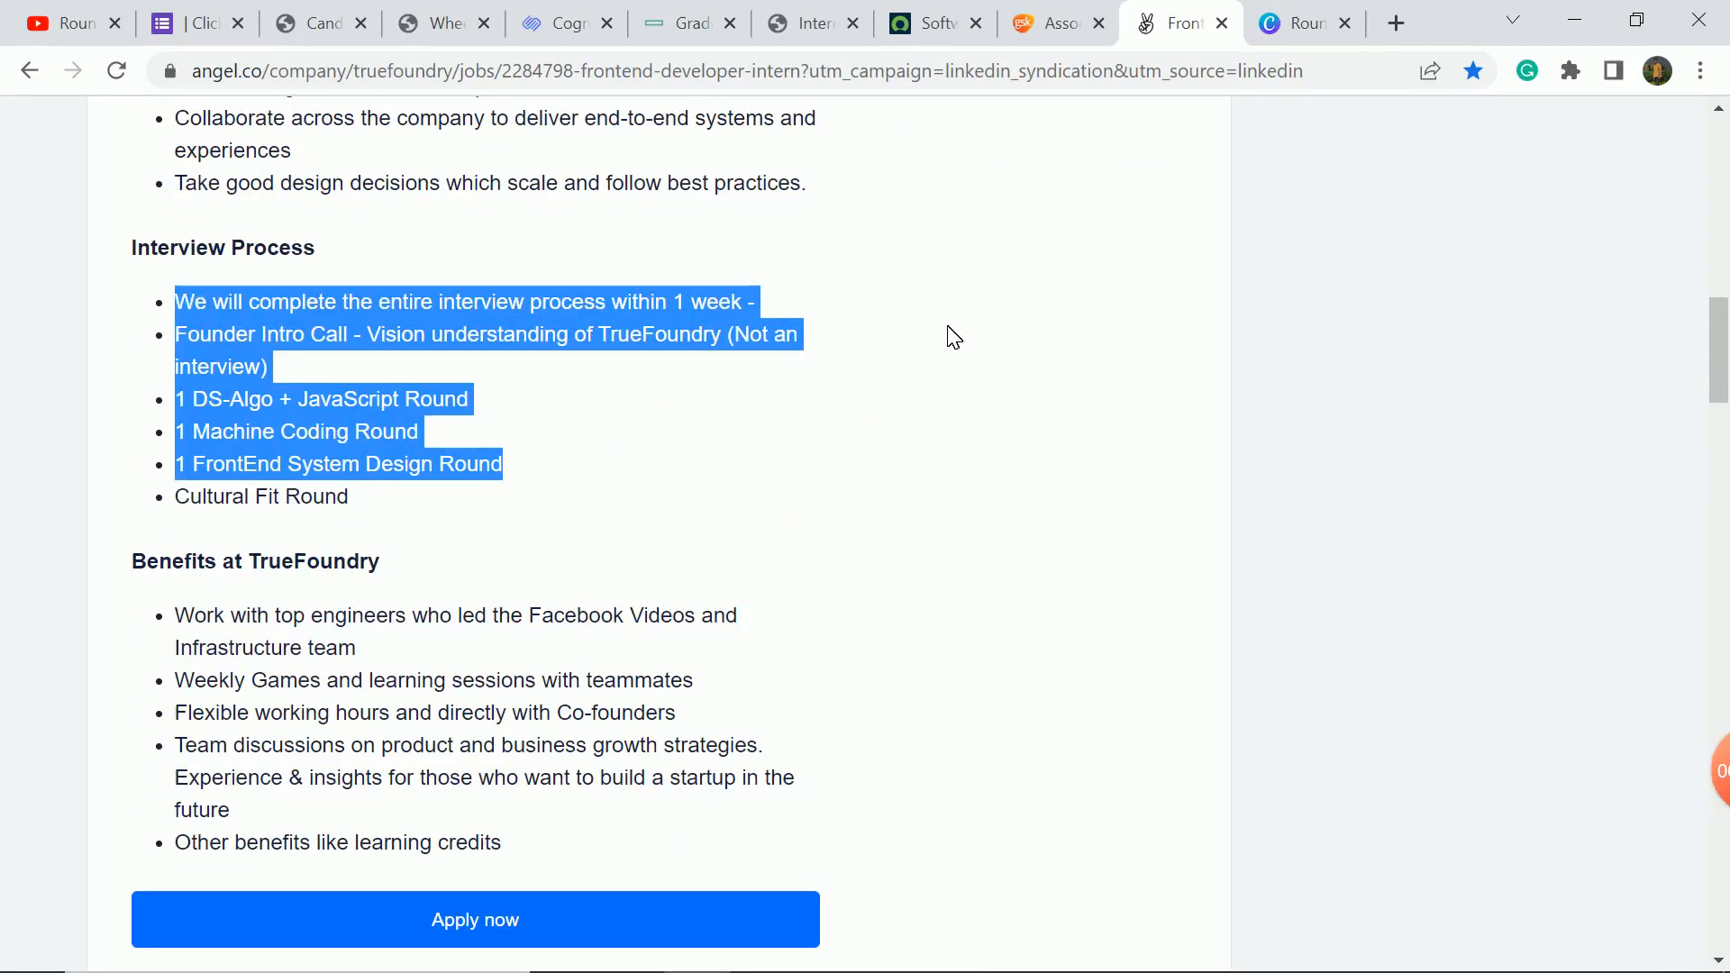
pyautogui.scroll(3)
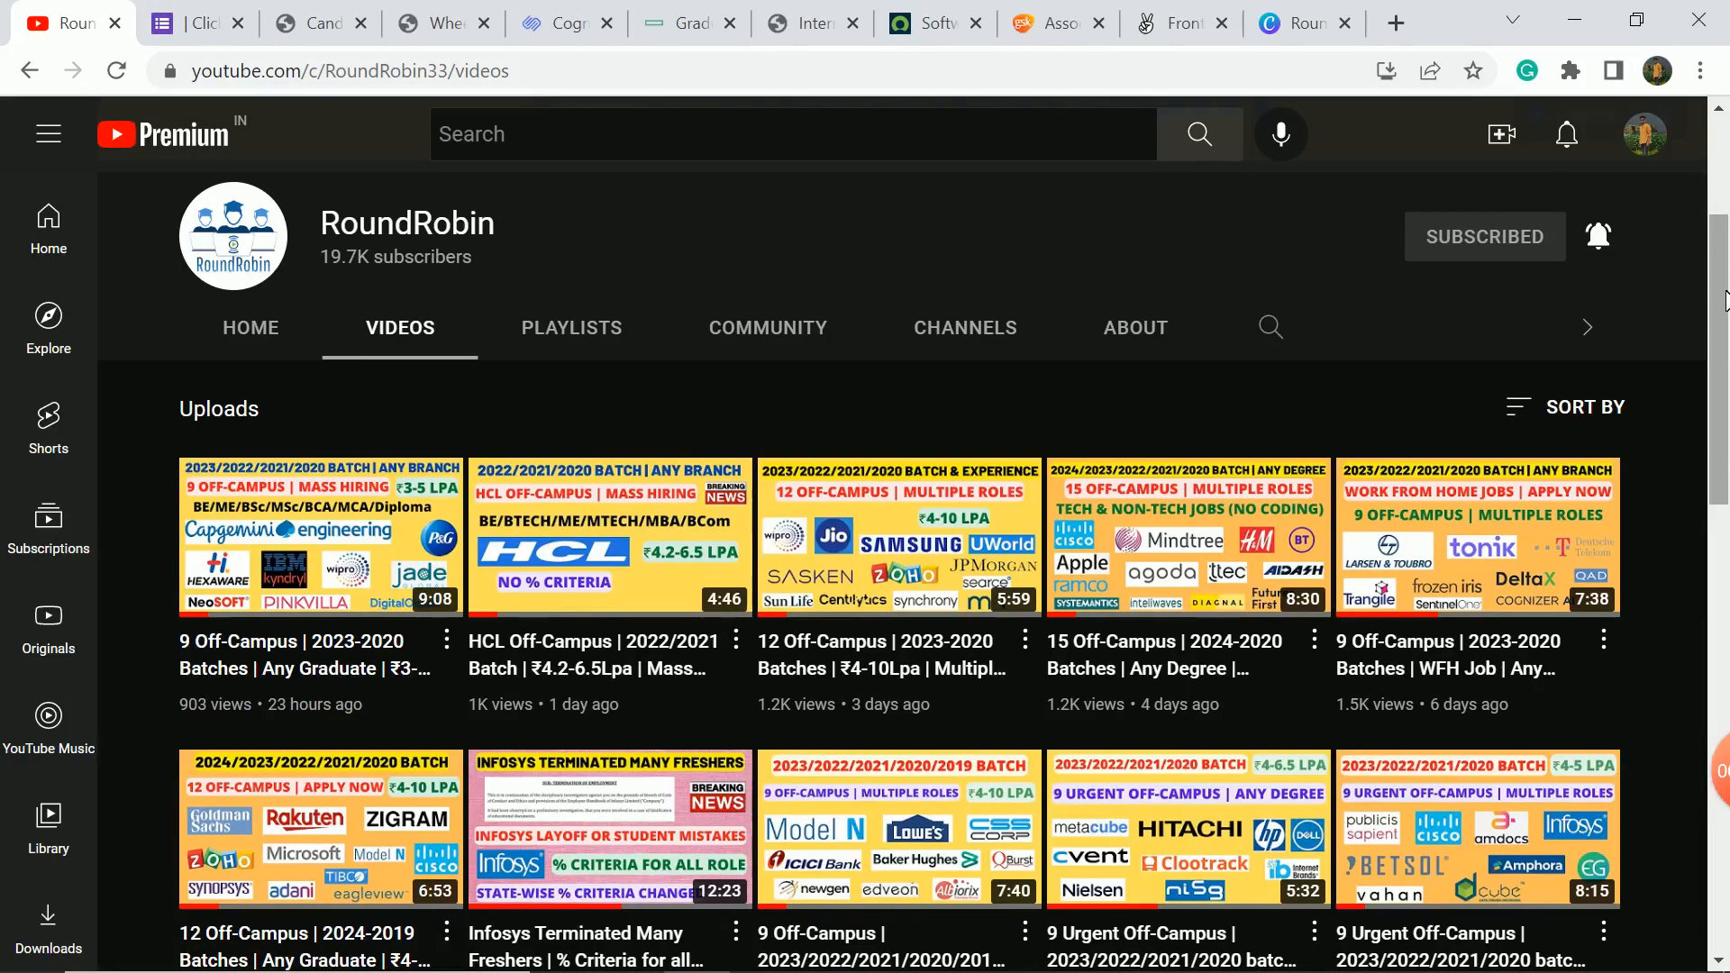
pyautogui.moveTo(1139, 250)
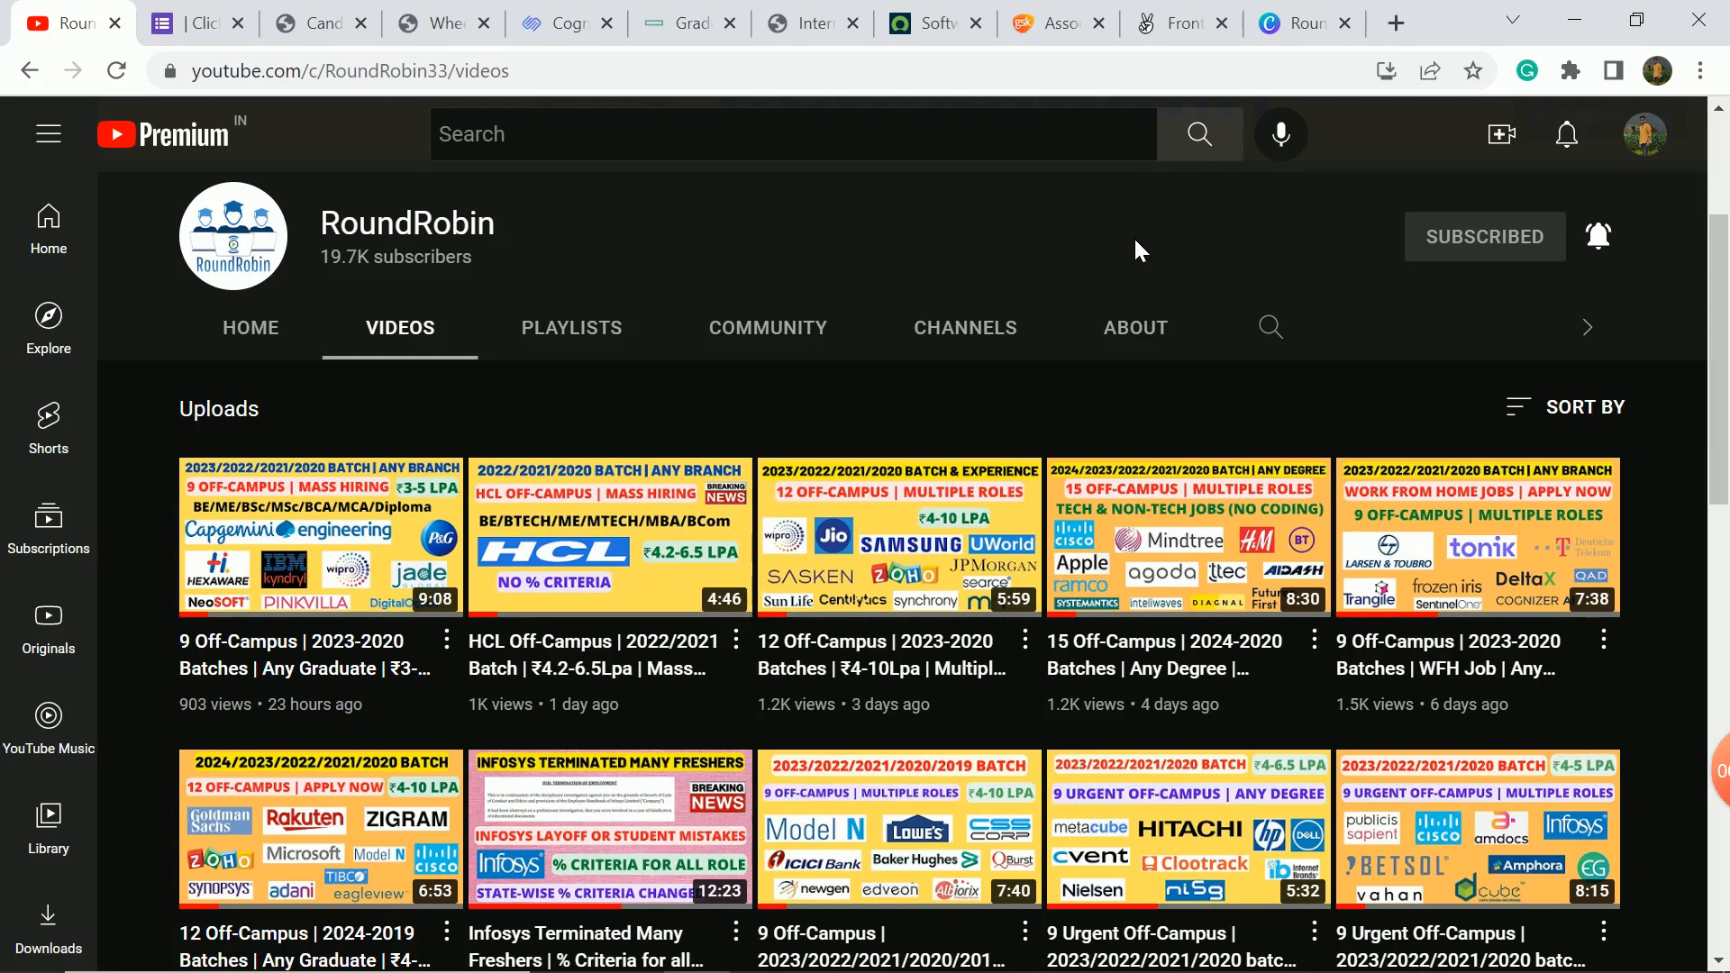
pyautogui.moveTo(1699, 767)
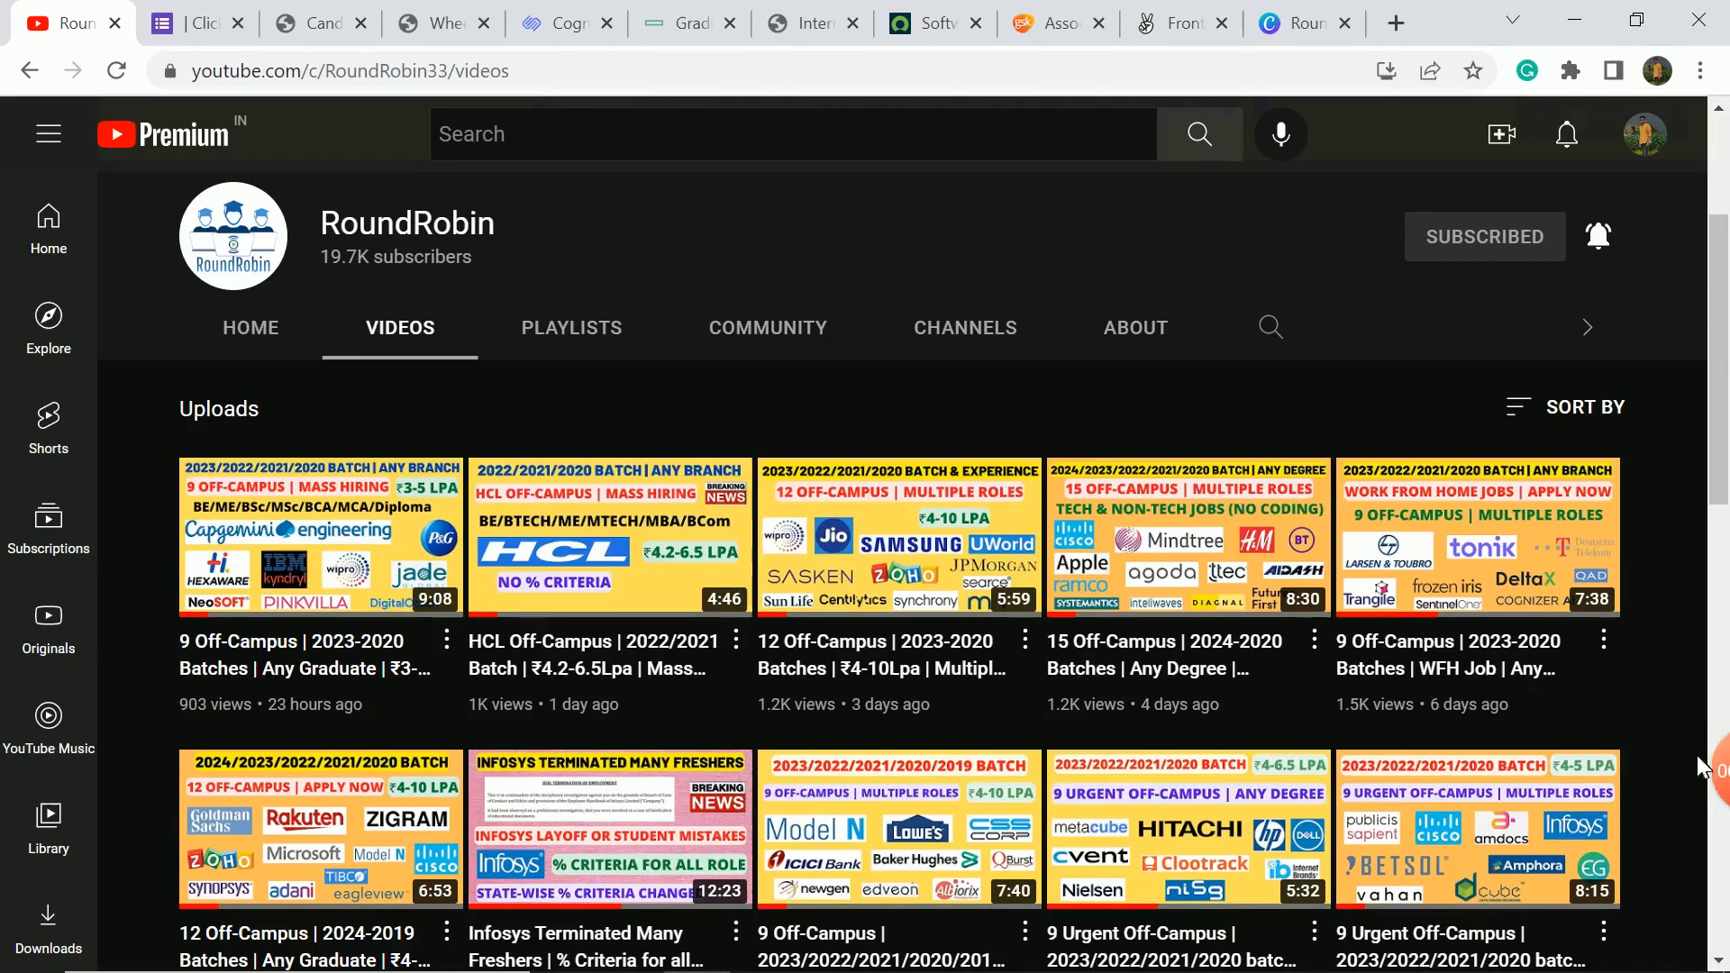